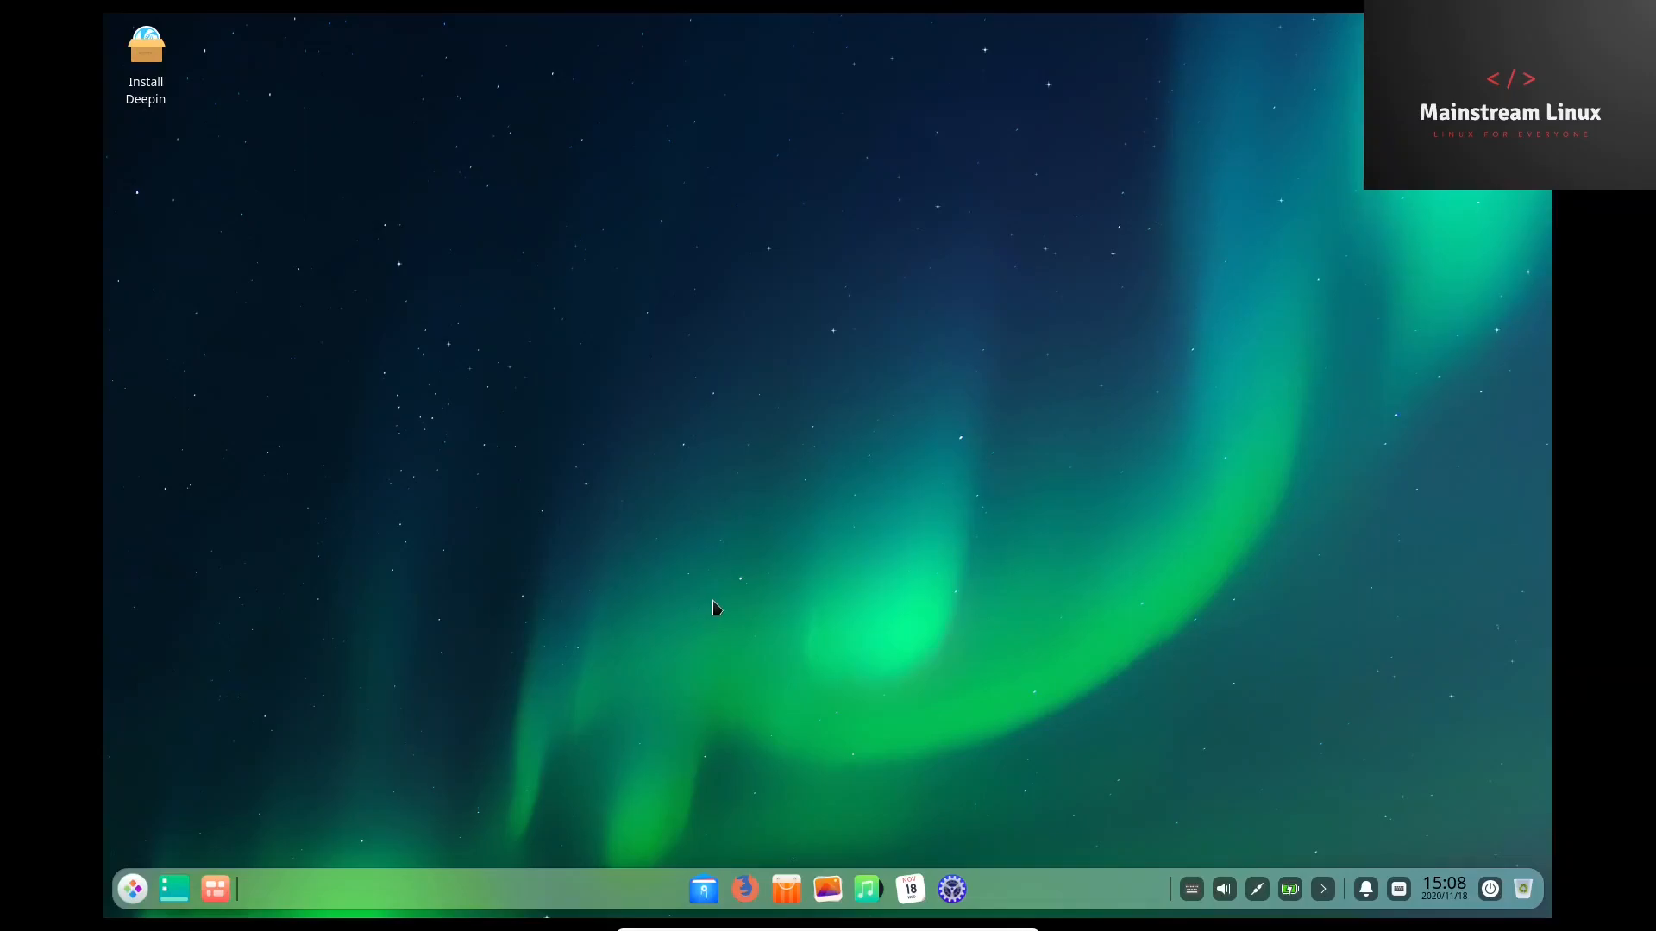
pyautogui.moveTo(591, 329)
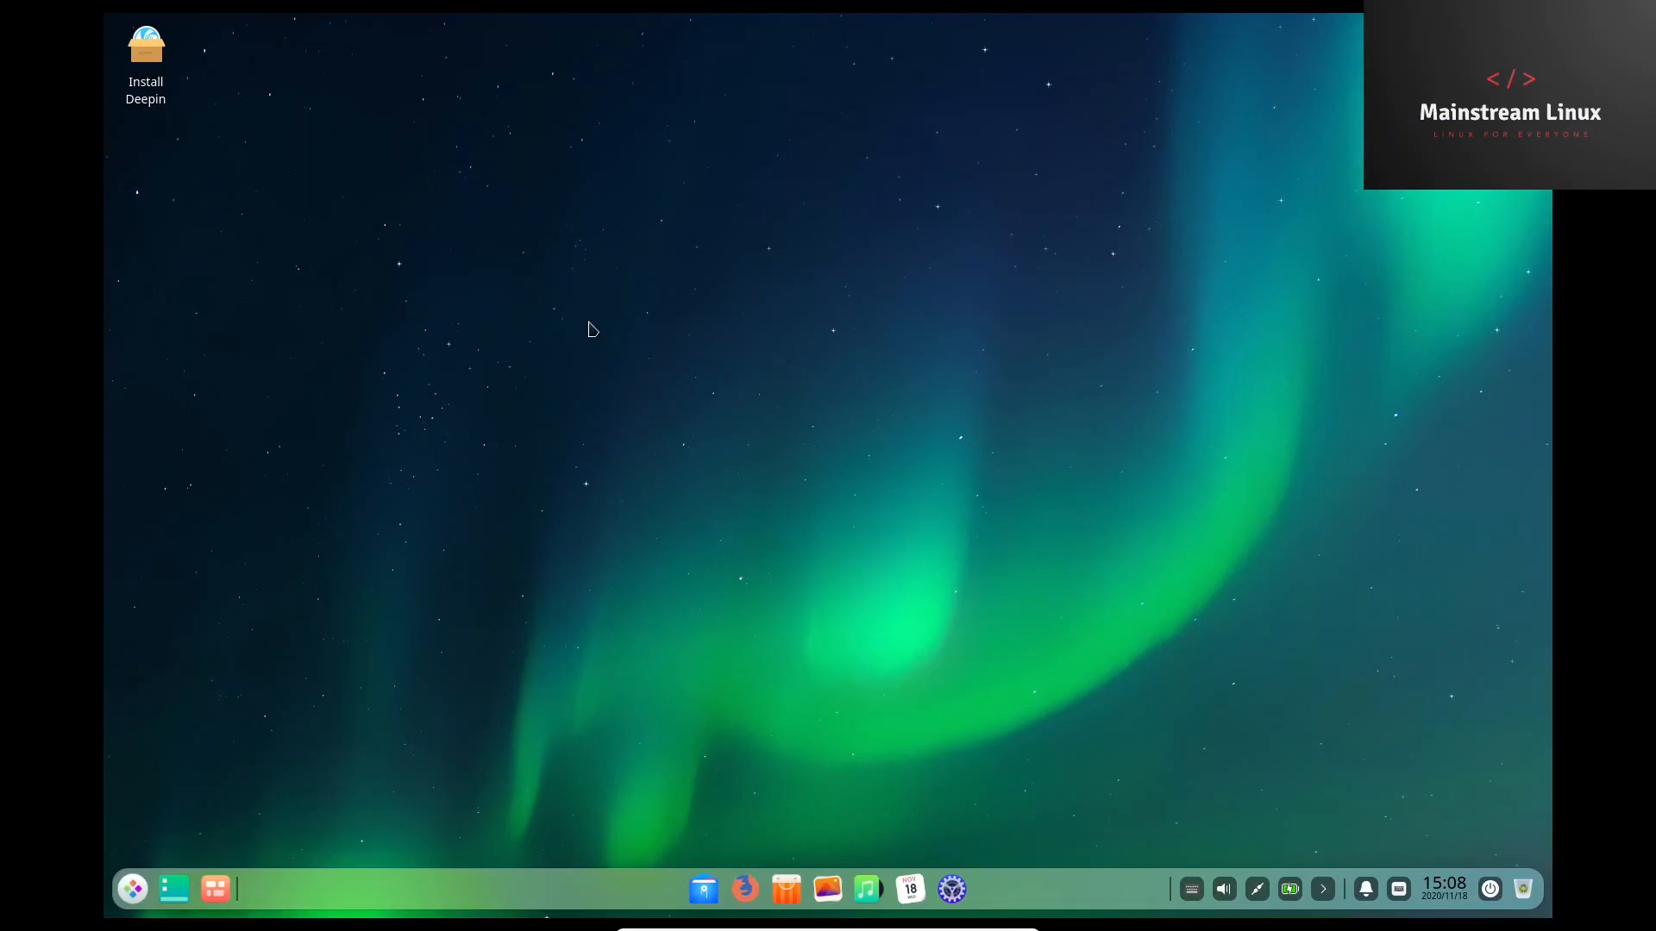
pyautogui.moveTo(605, 346)
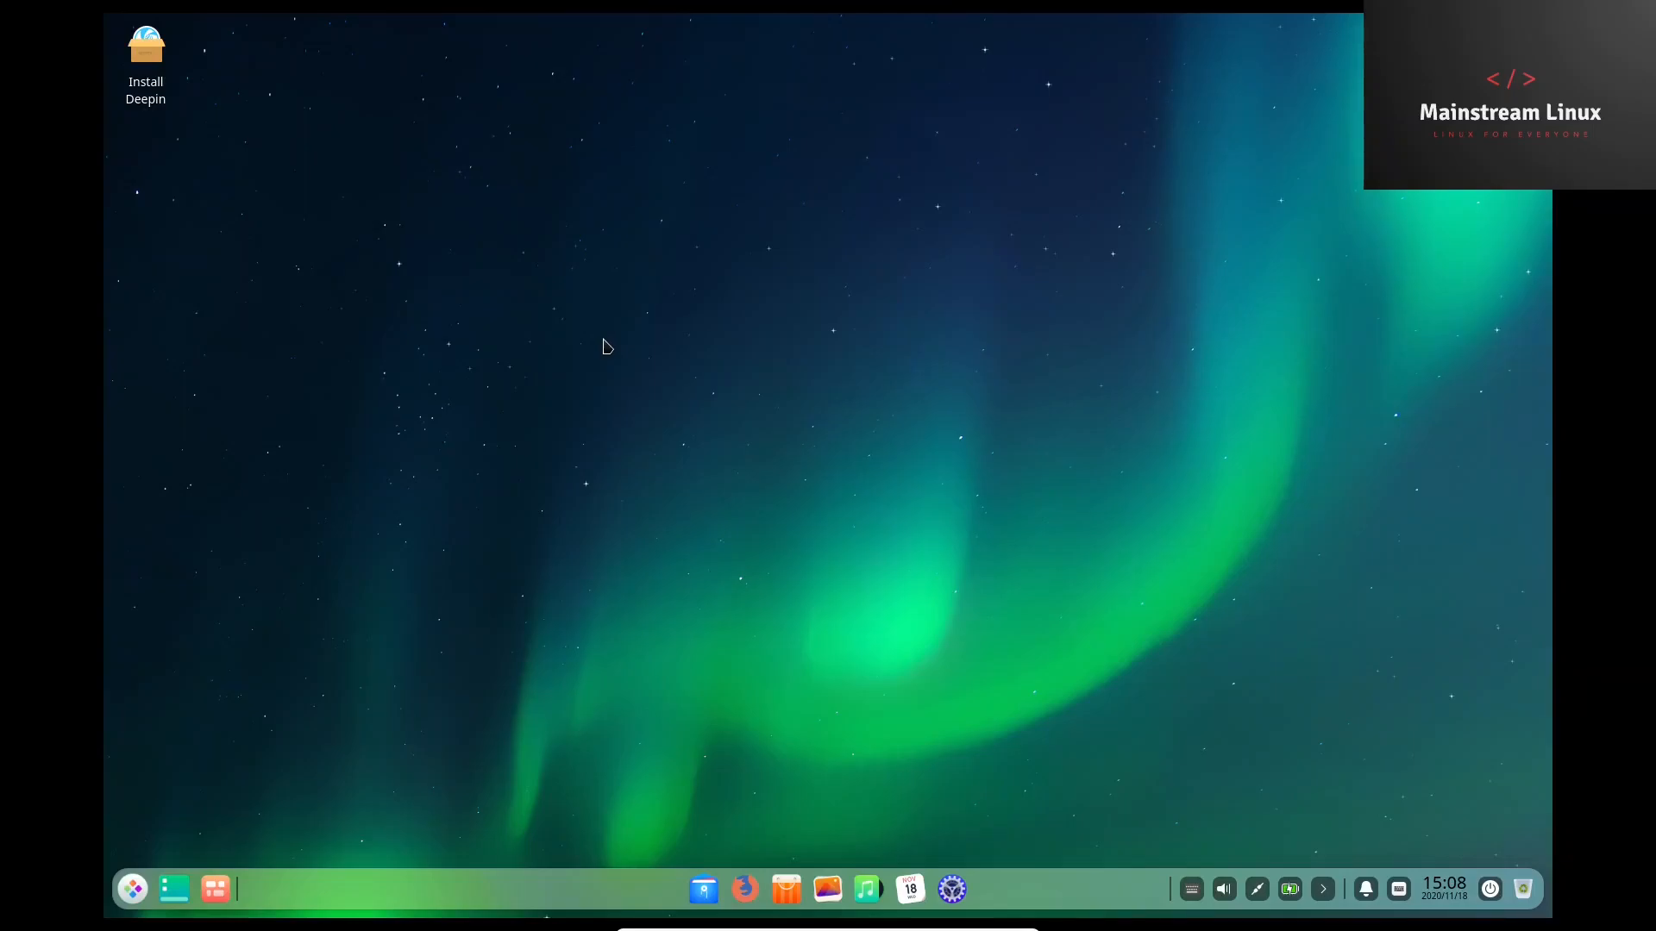
# Open and close the wallpaper picker from the desktop menu, then collapse the dock's tray indicators.
pyautogui.rightClick(605, 349)
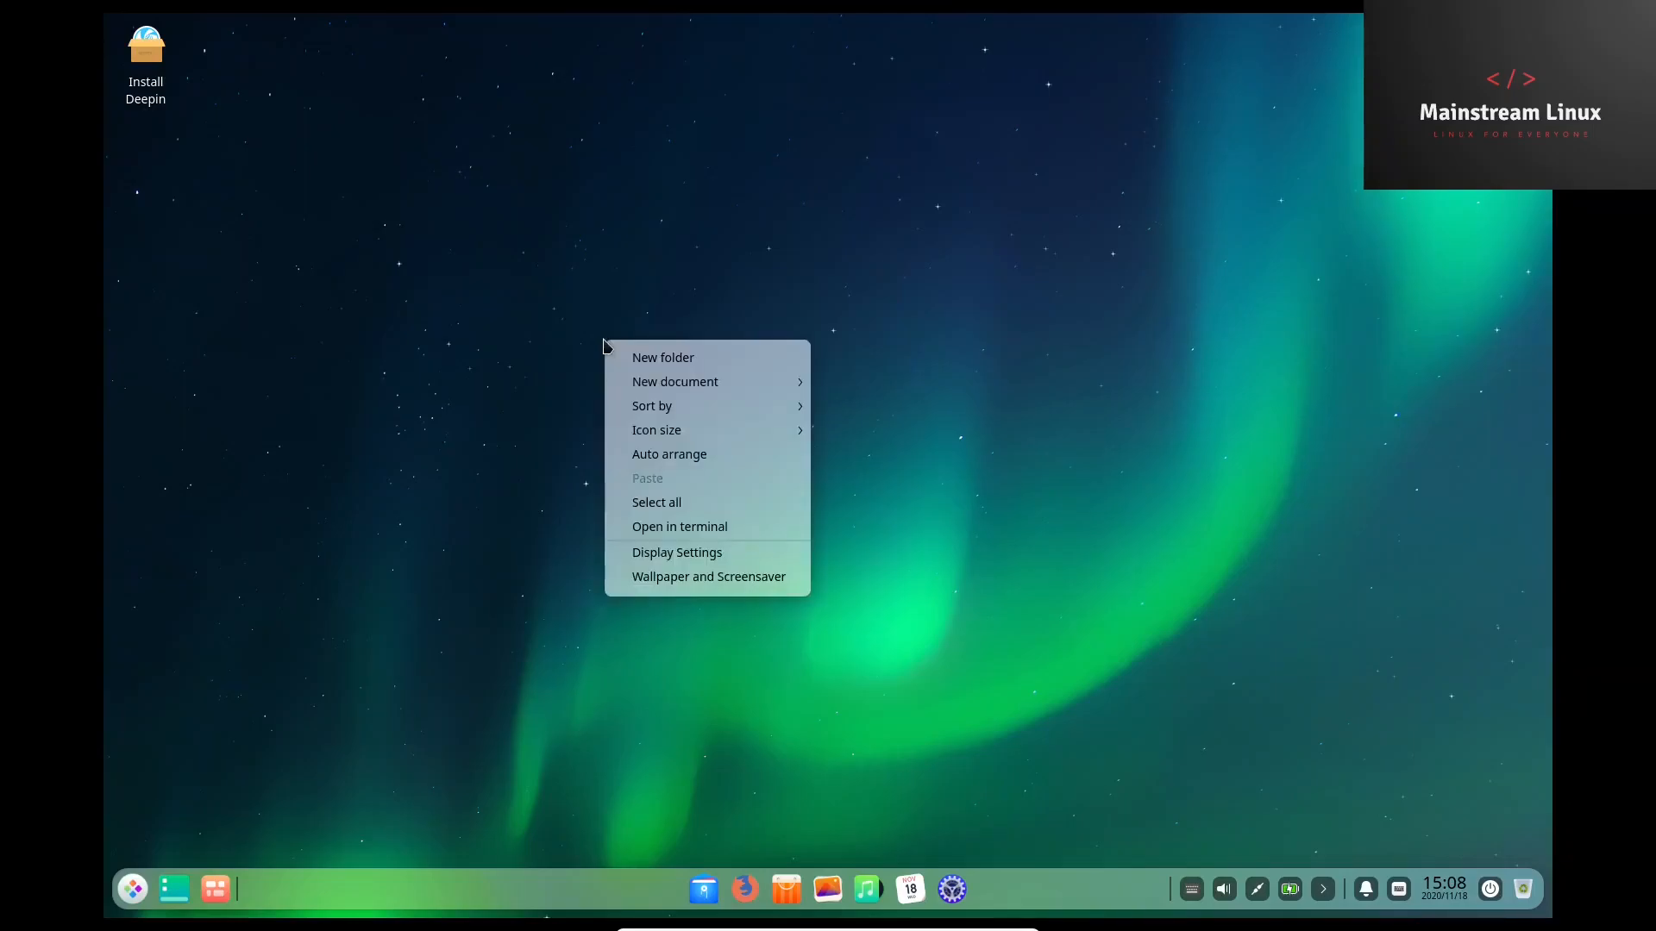
pyautogui.moveTo(675, 381)
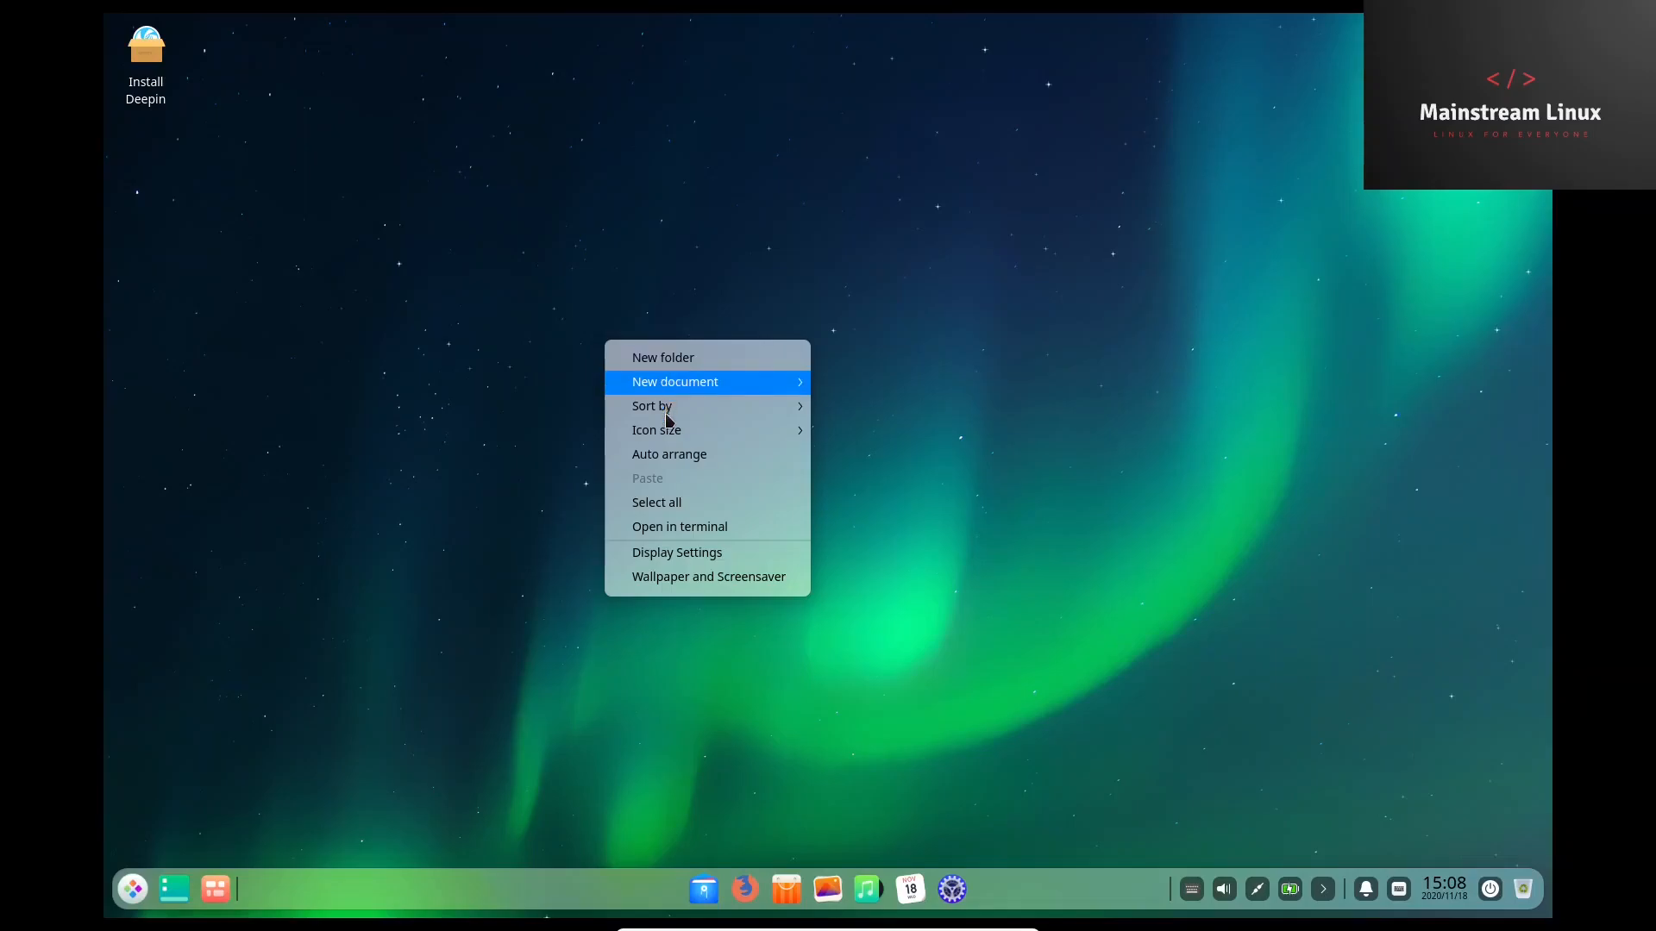
pyautogui.click(709, 577)
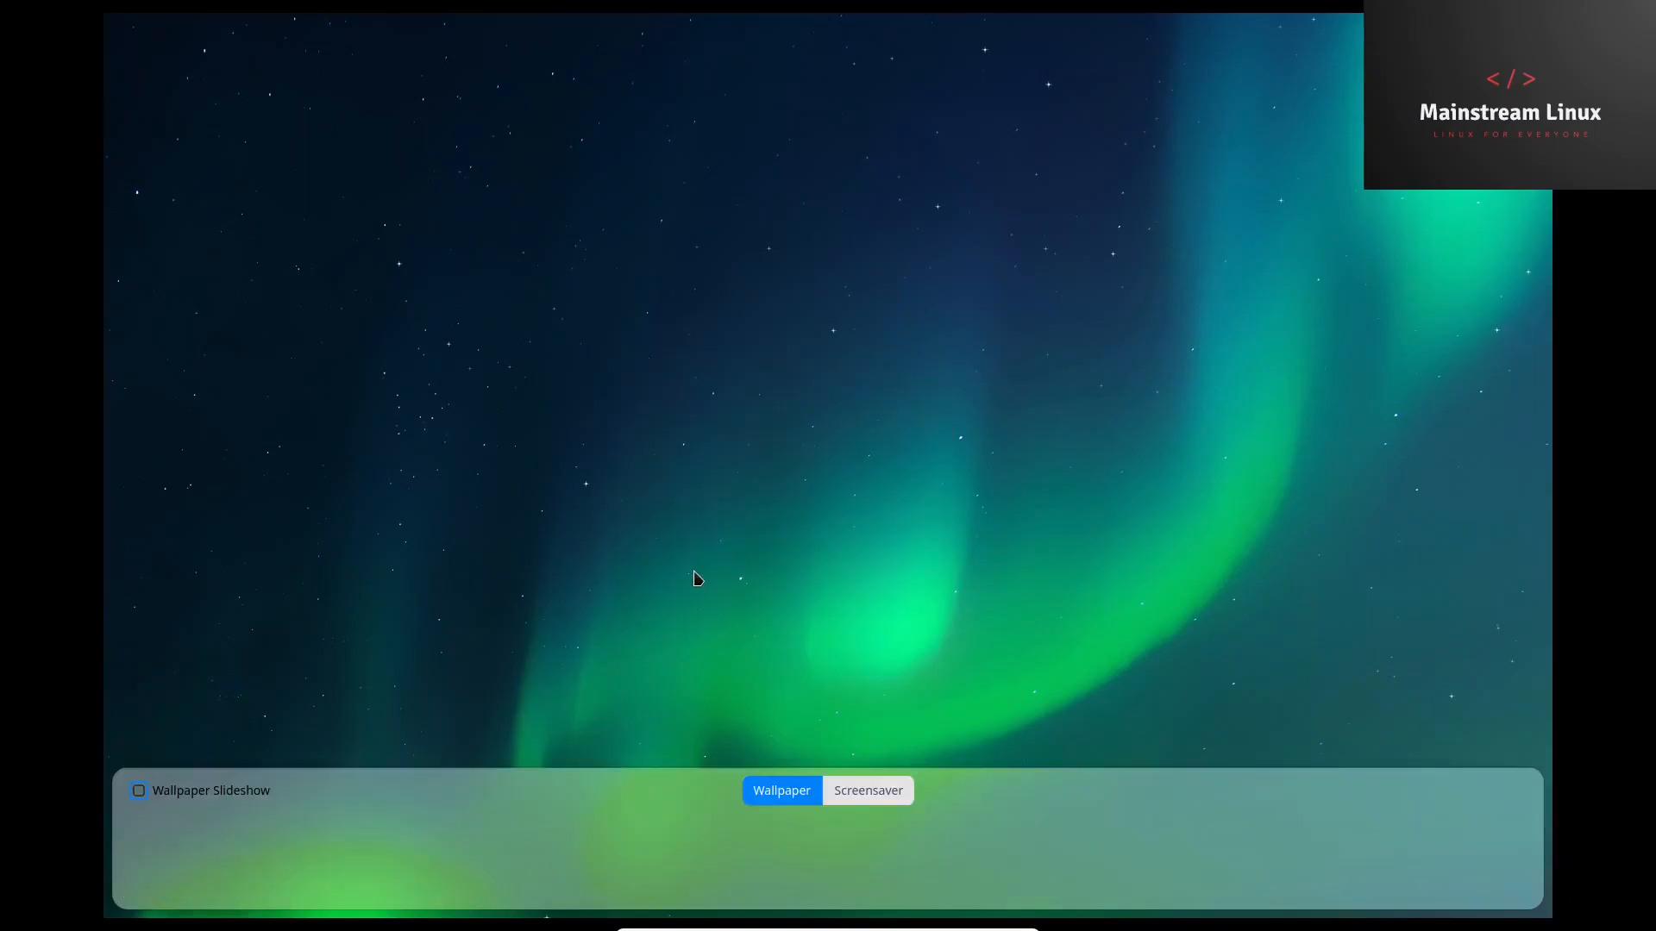
pyautogui.click(781, 790)
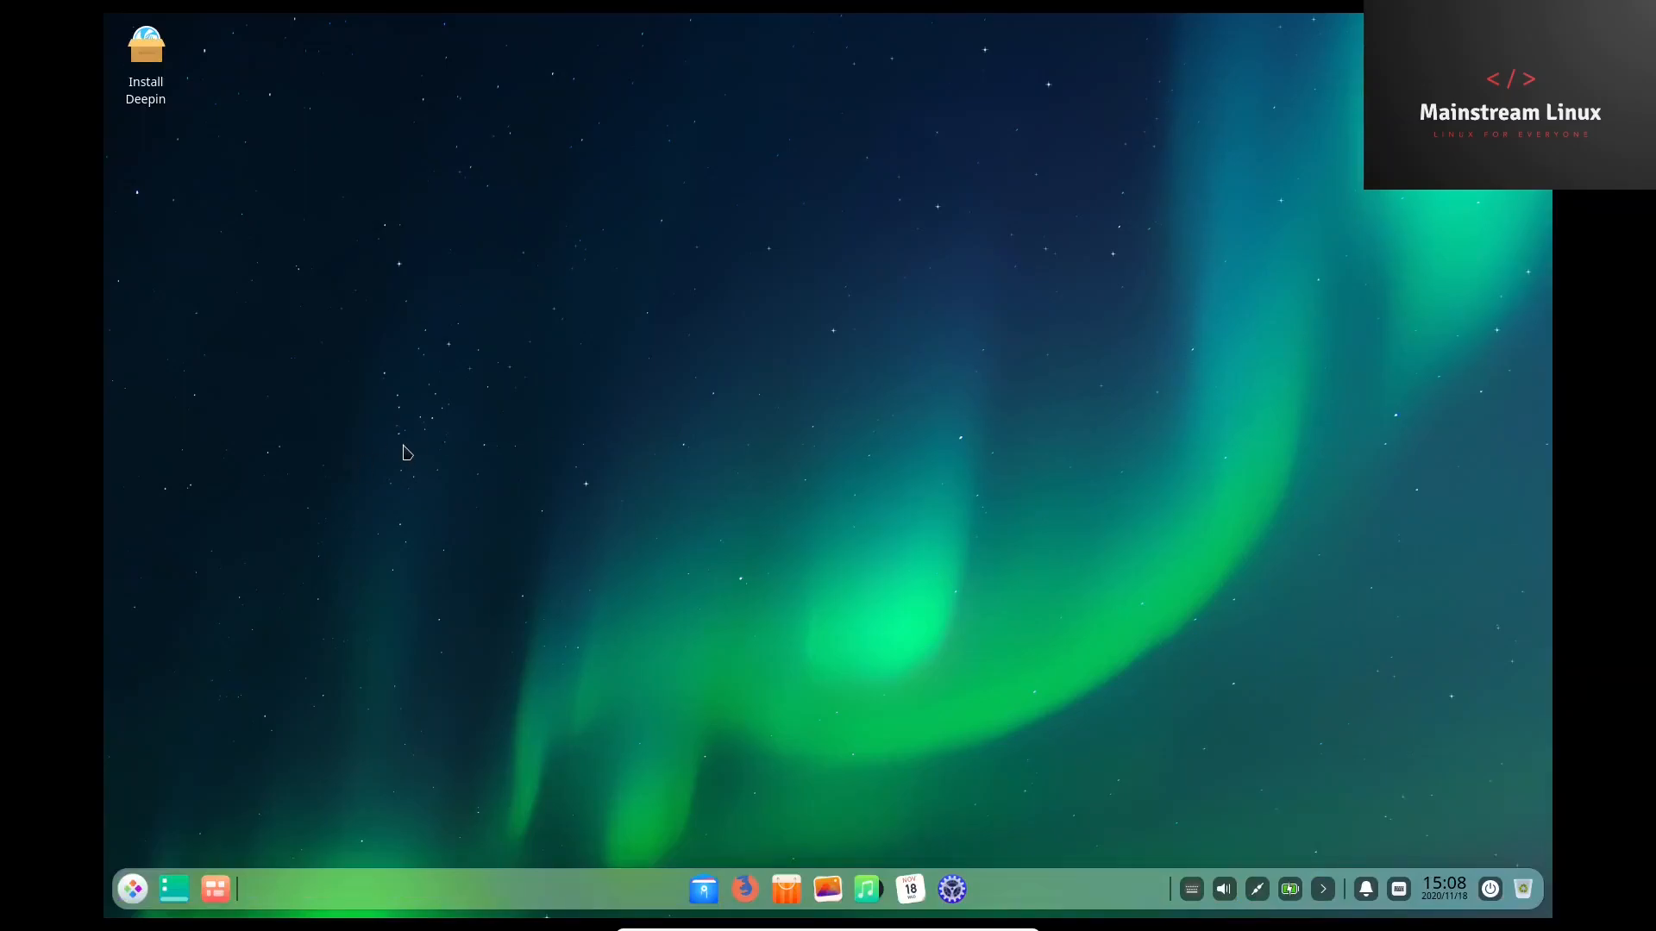
pyautogui.moveTo(1537, 916)
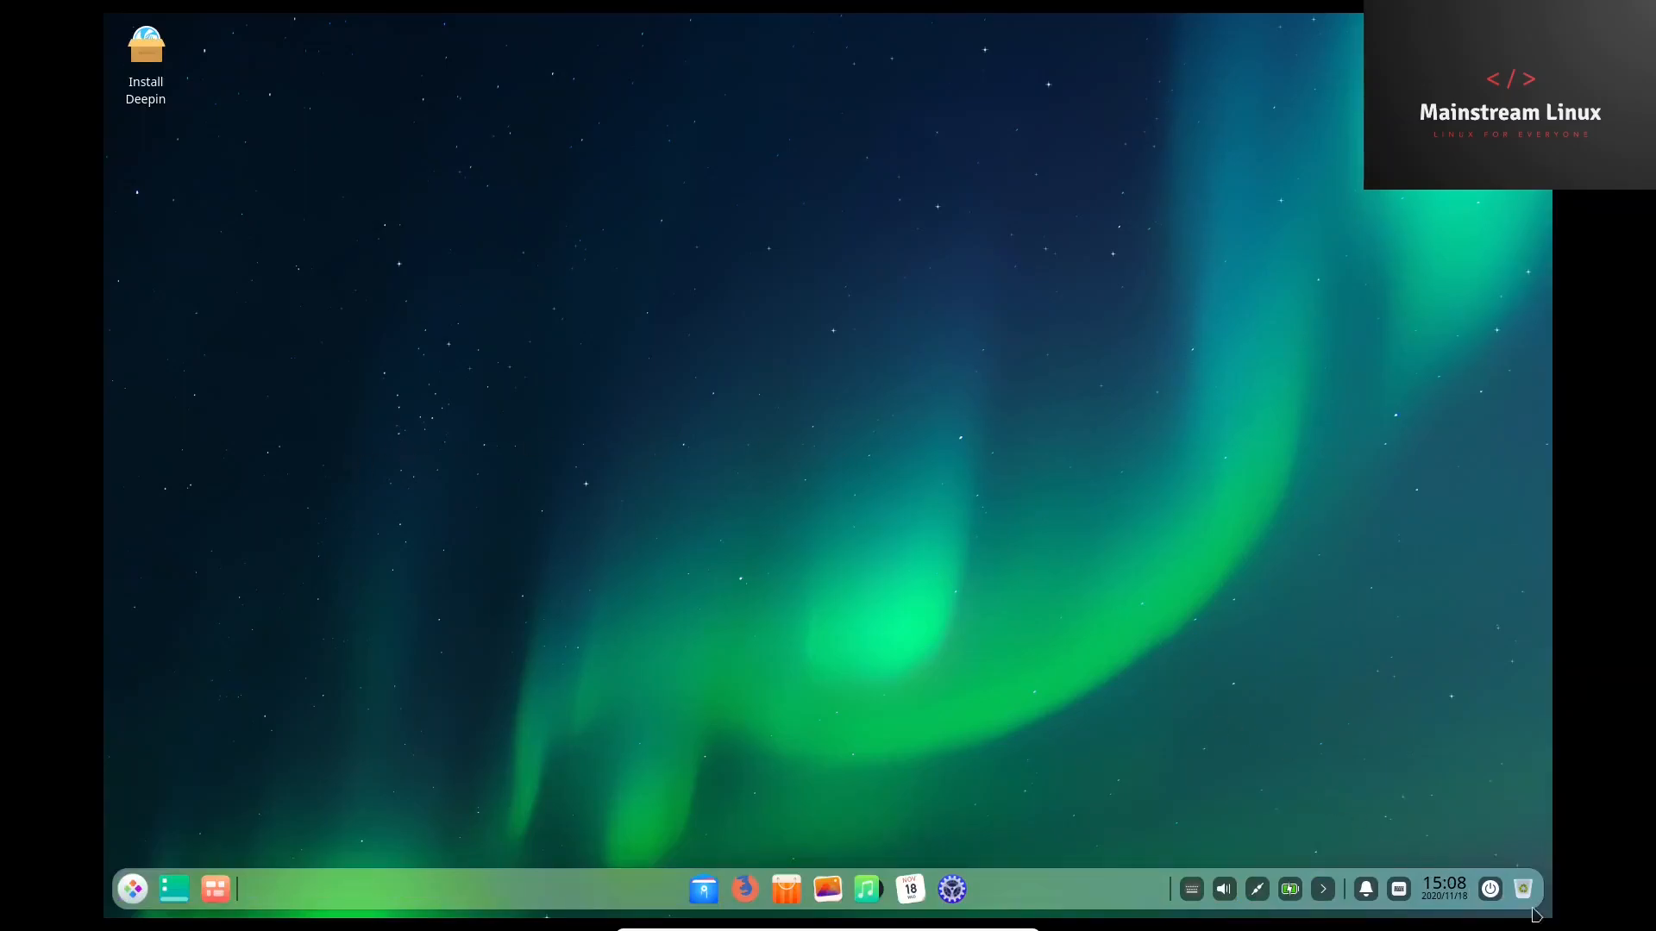
pyautogui.moveTo(1448, 896)
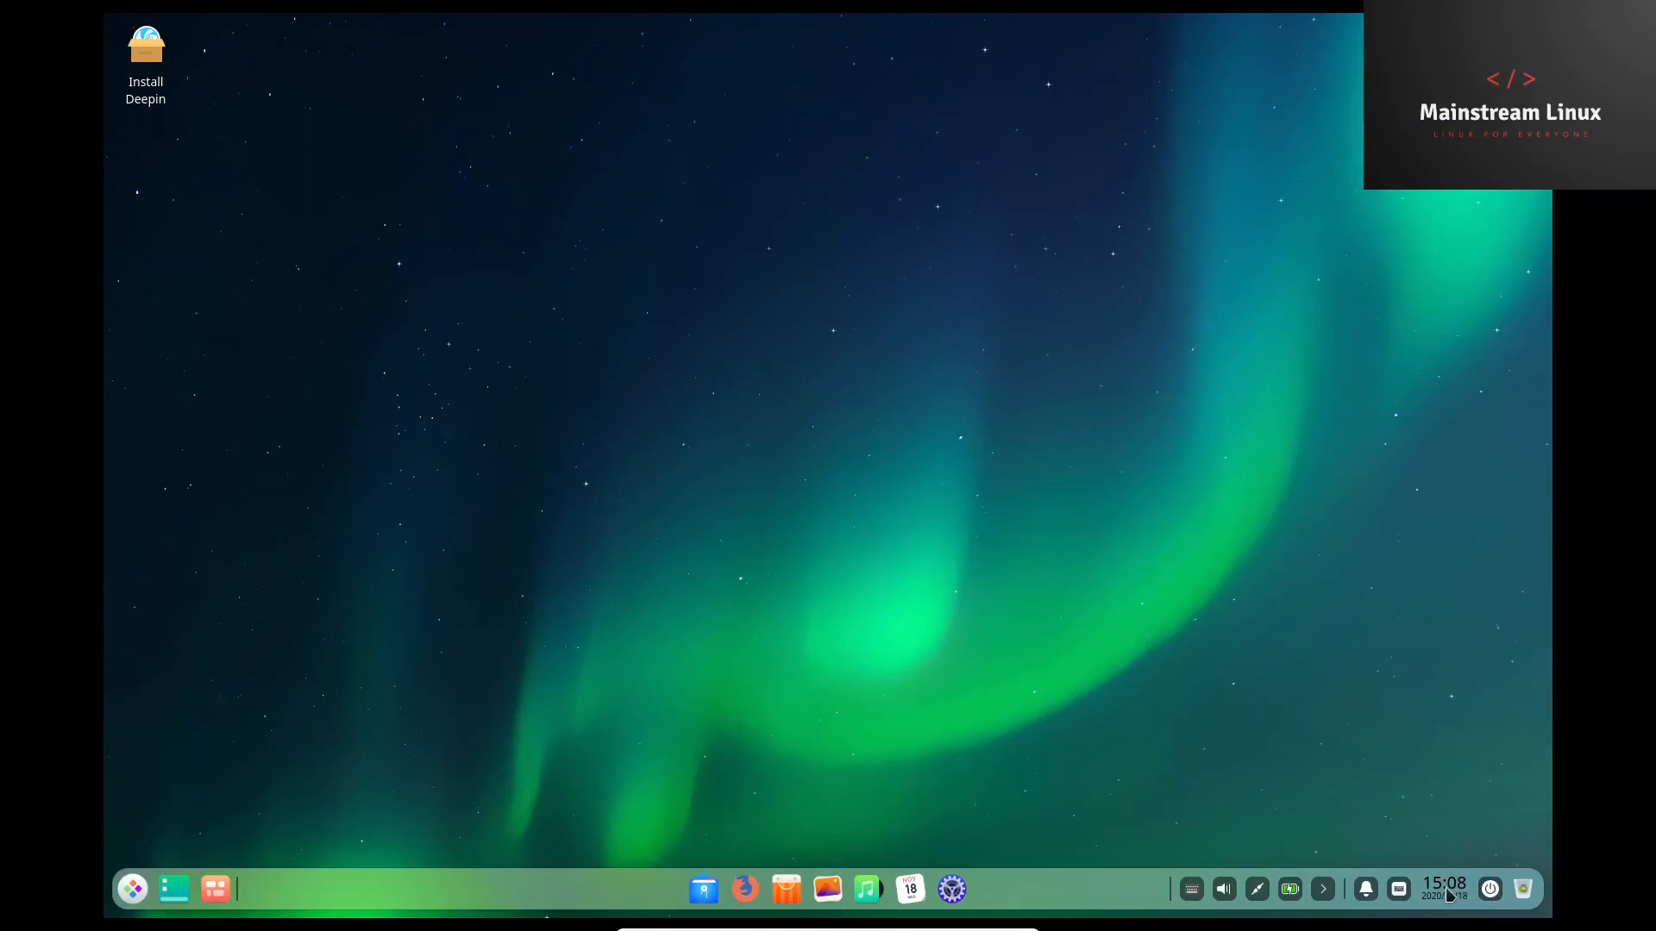
pyautogui.moveTo(1397, 889)
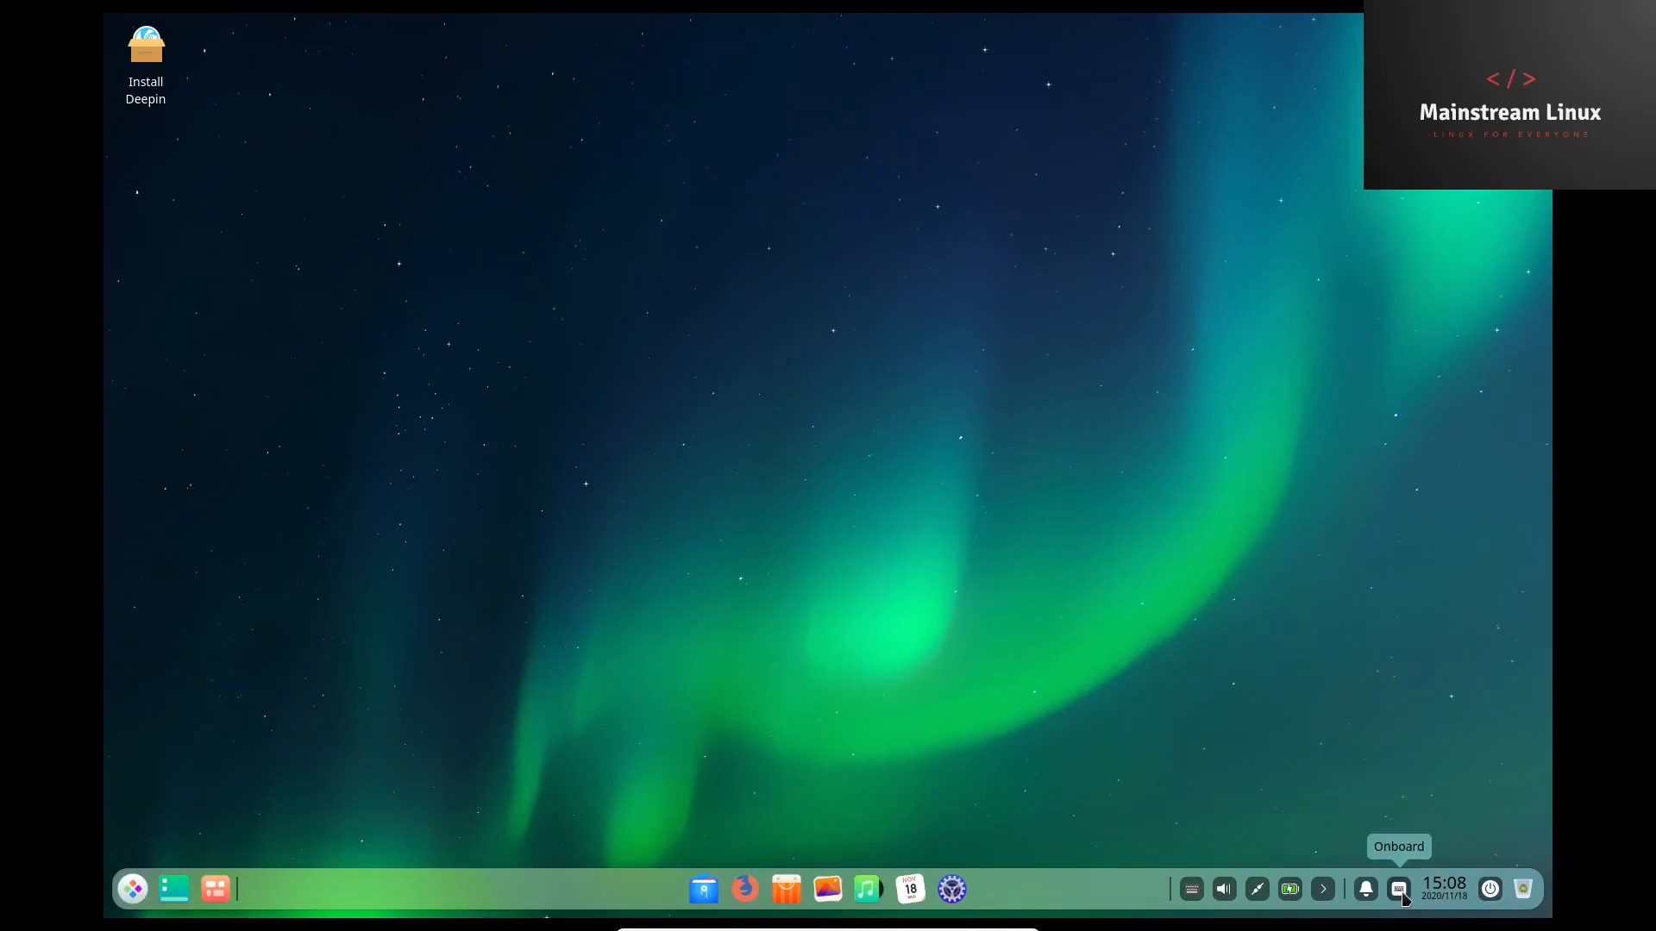
pyautogui.moveTo(1365, 898)
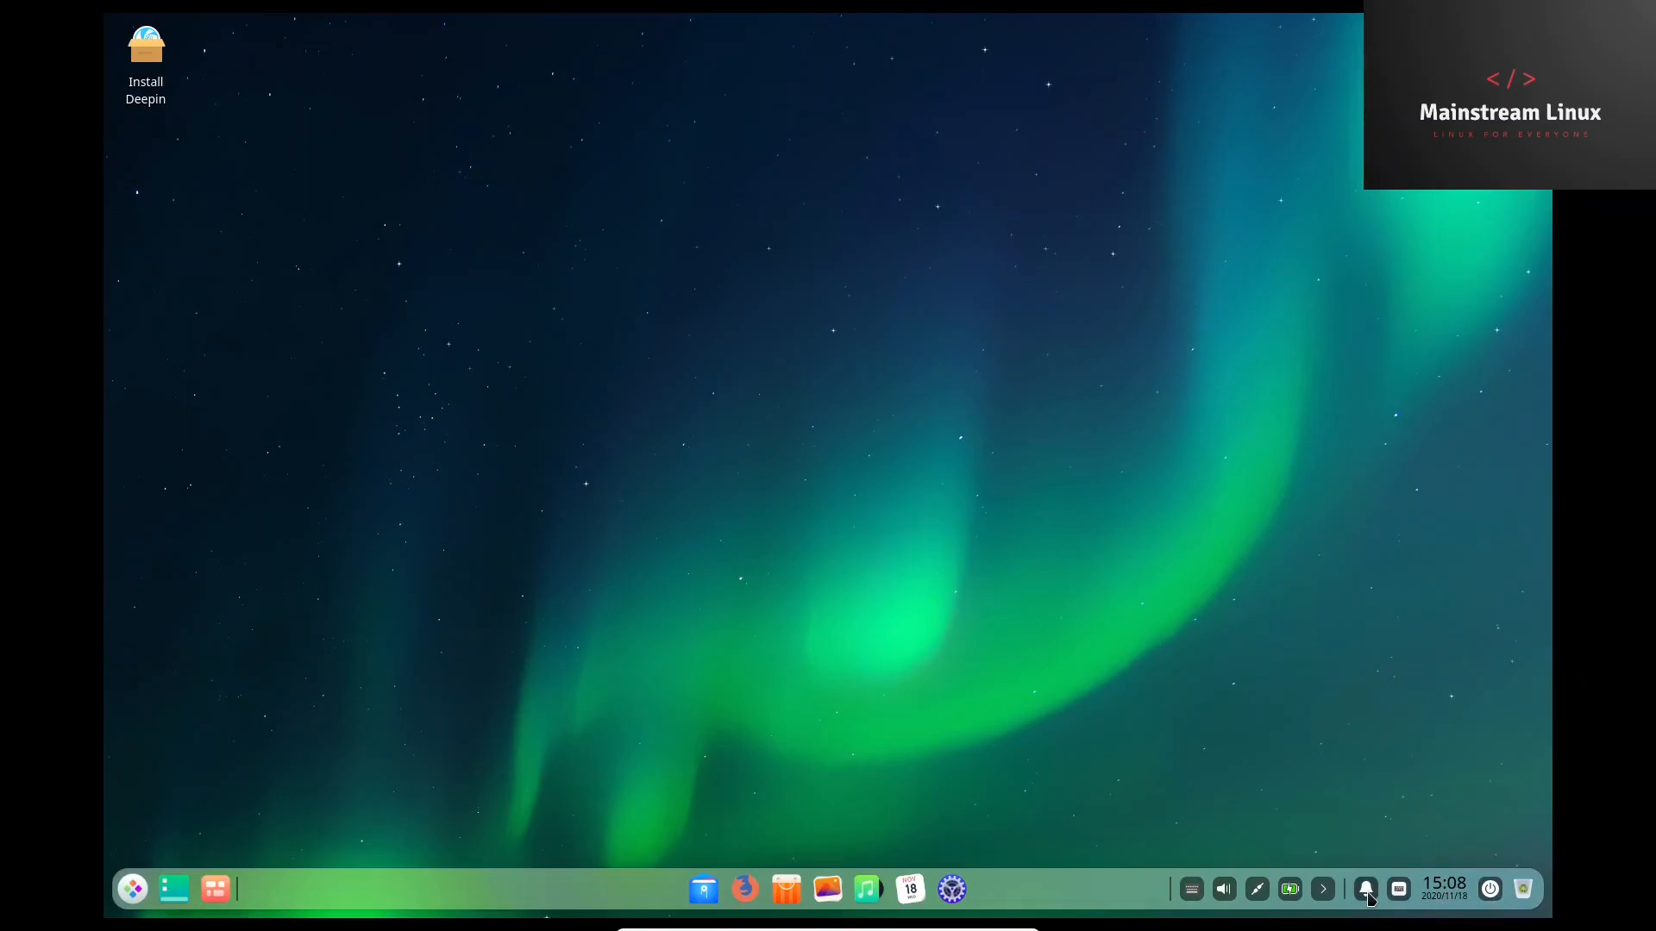
pyautogui.moveTo(1304, 904)
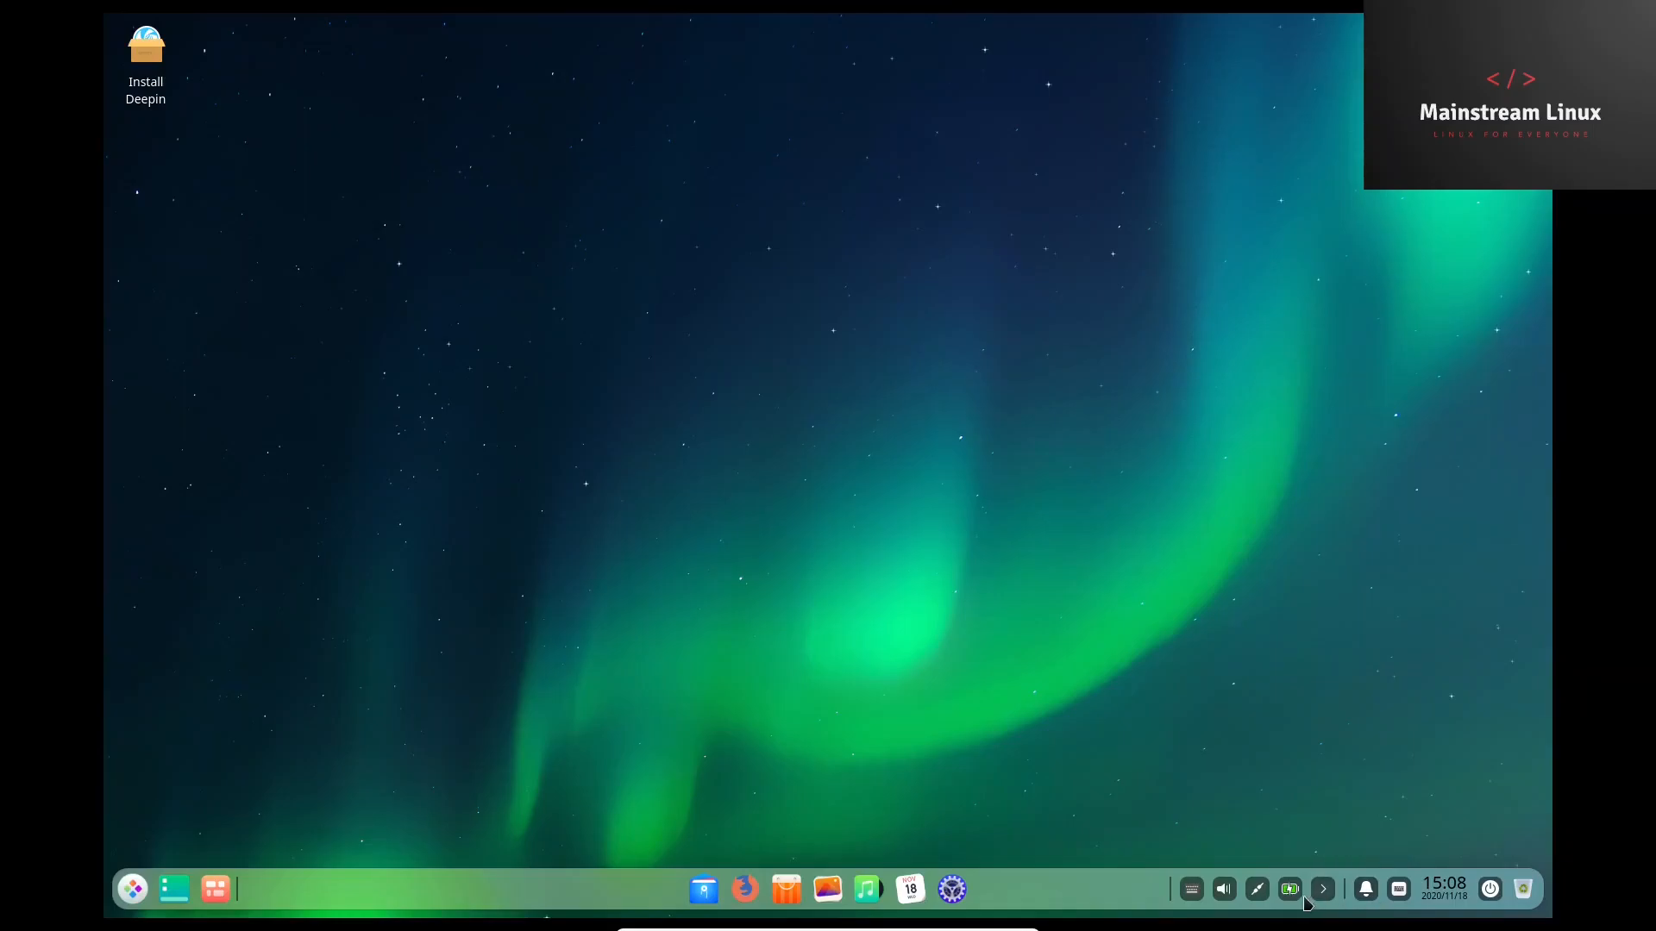
pyautogui.moveTo(1256, 888)
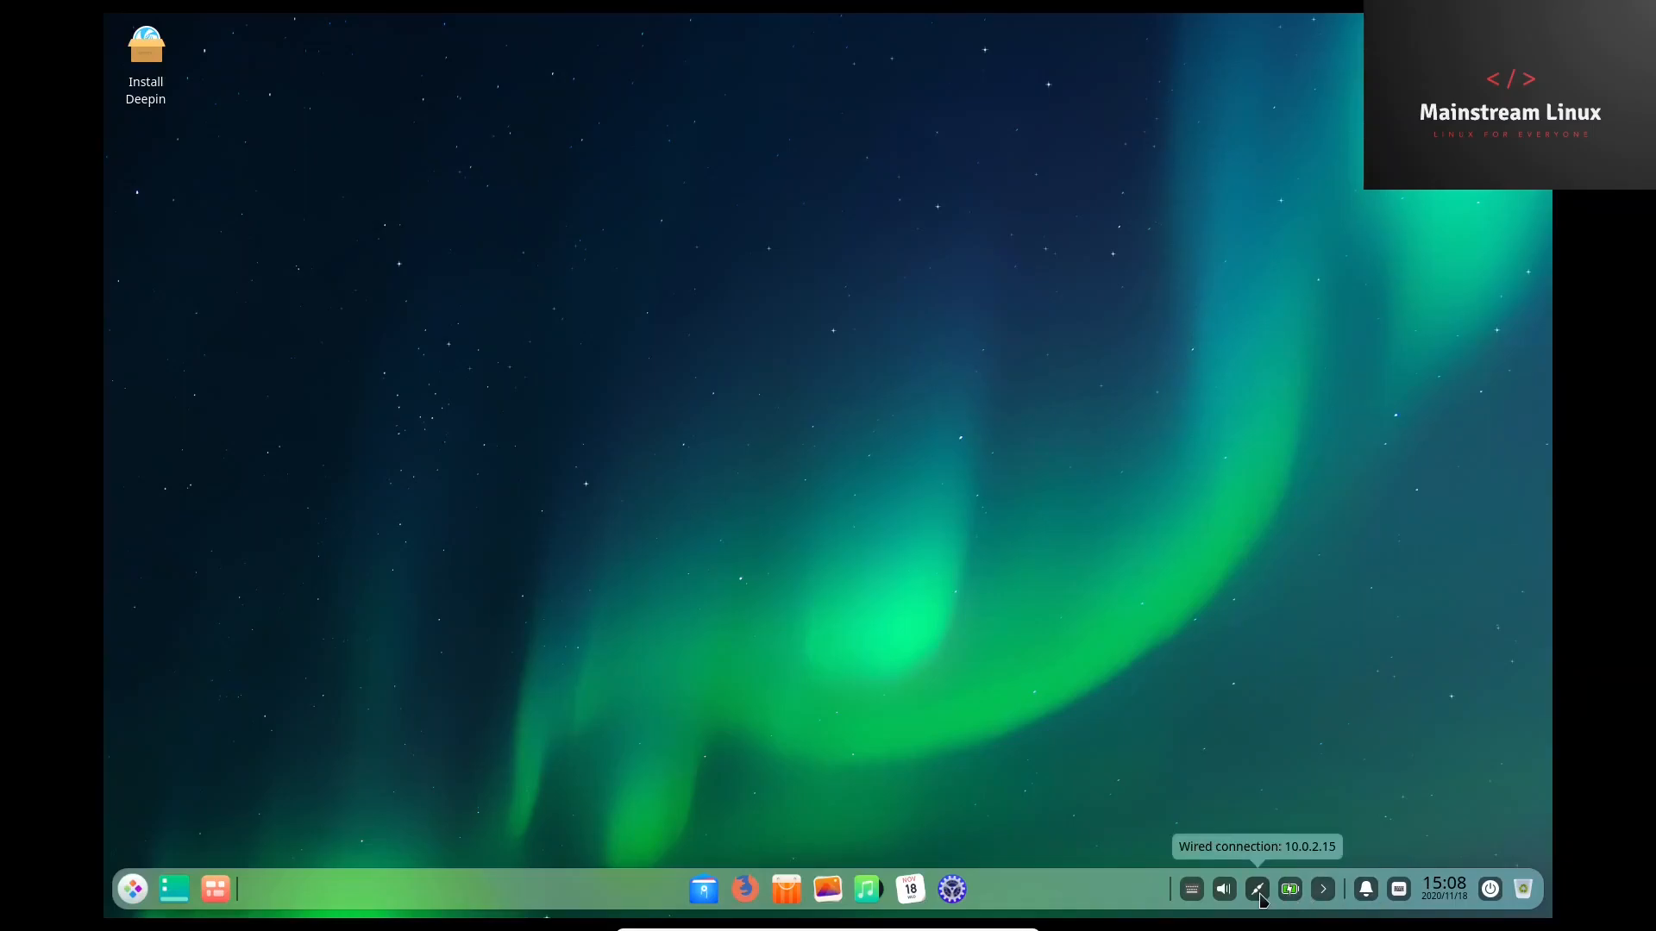
pyautogui.moveTo(1191, 888)
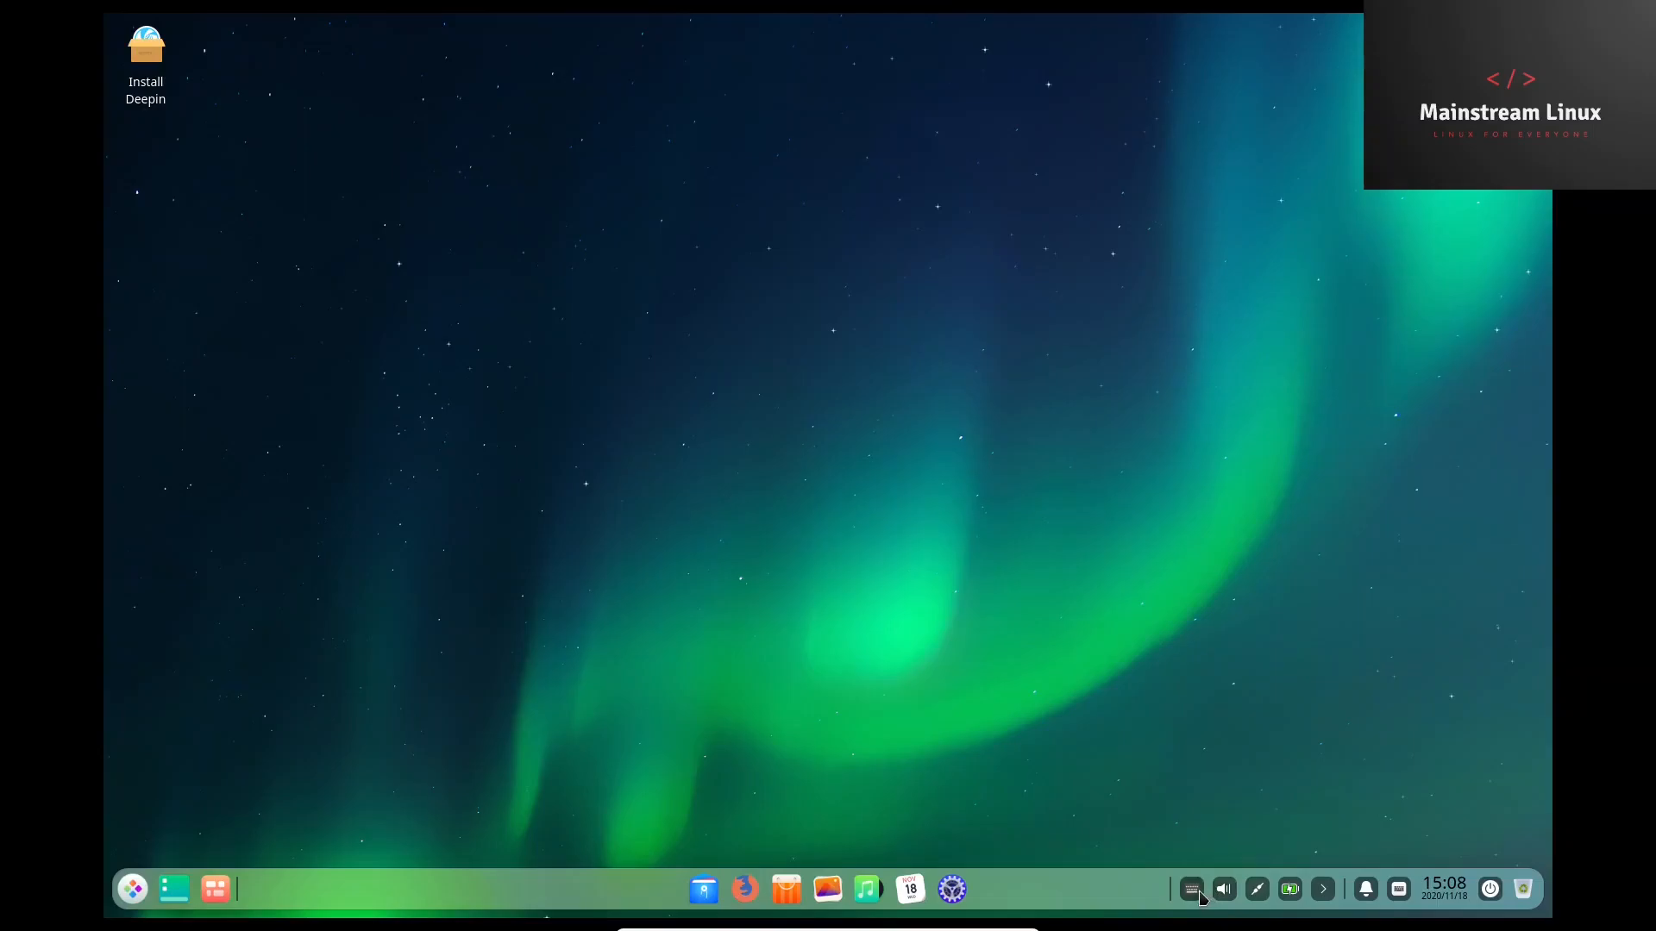
pyautogui.moveTo(1191, 888)
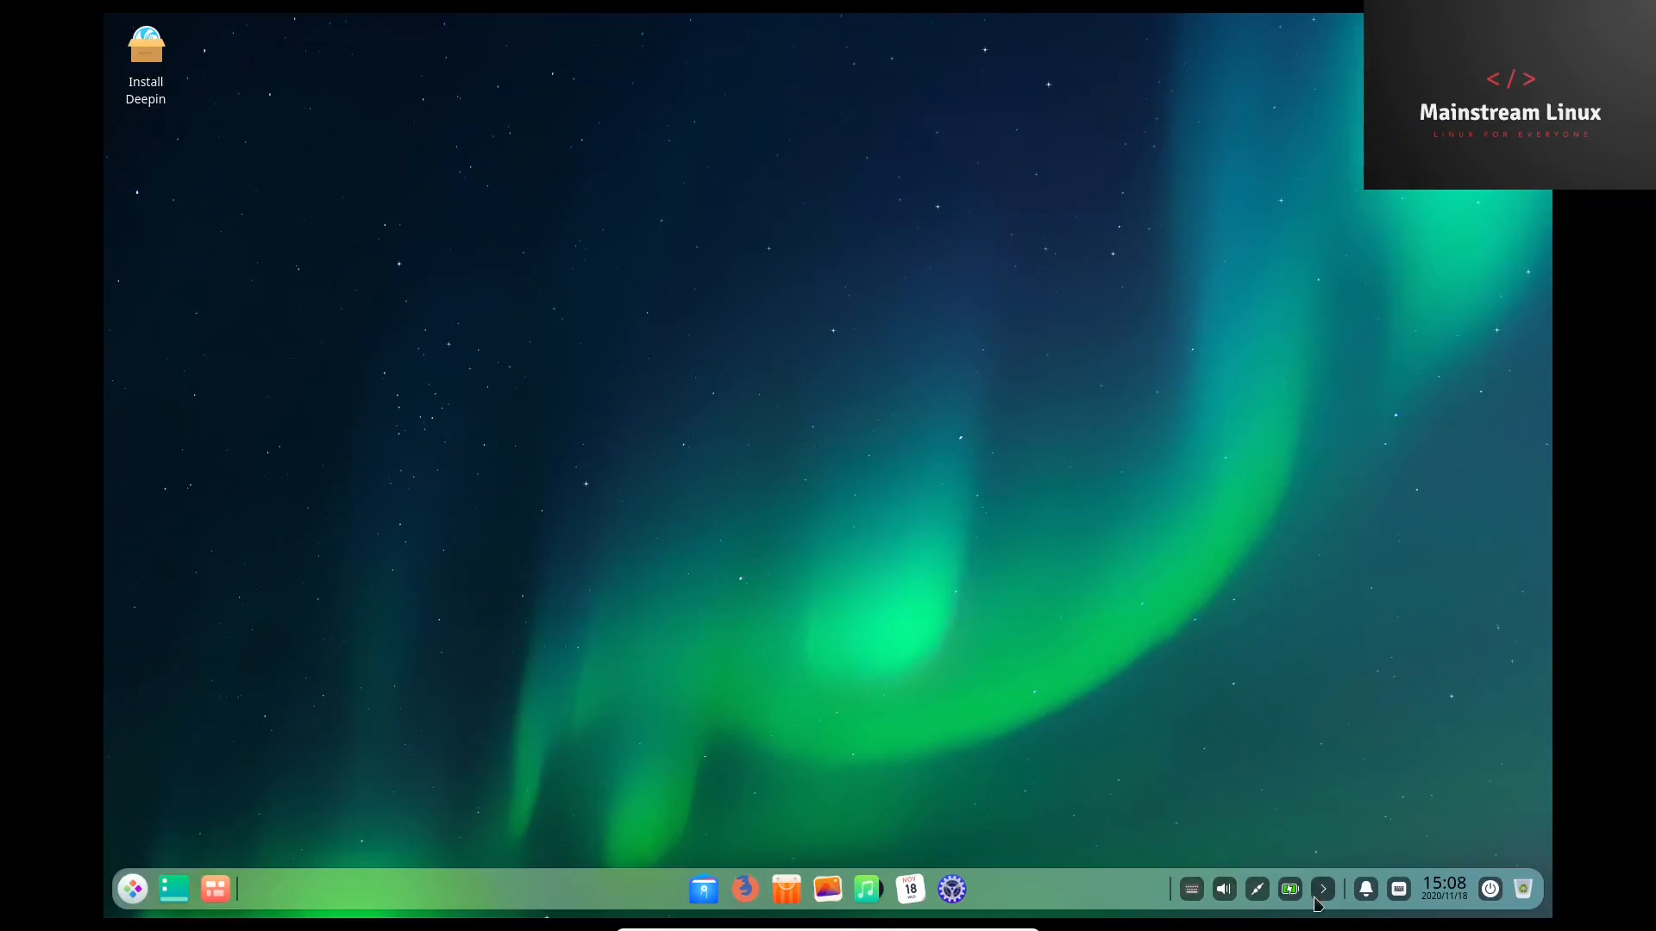
pyautogui.click(1321, 888)
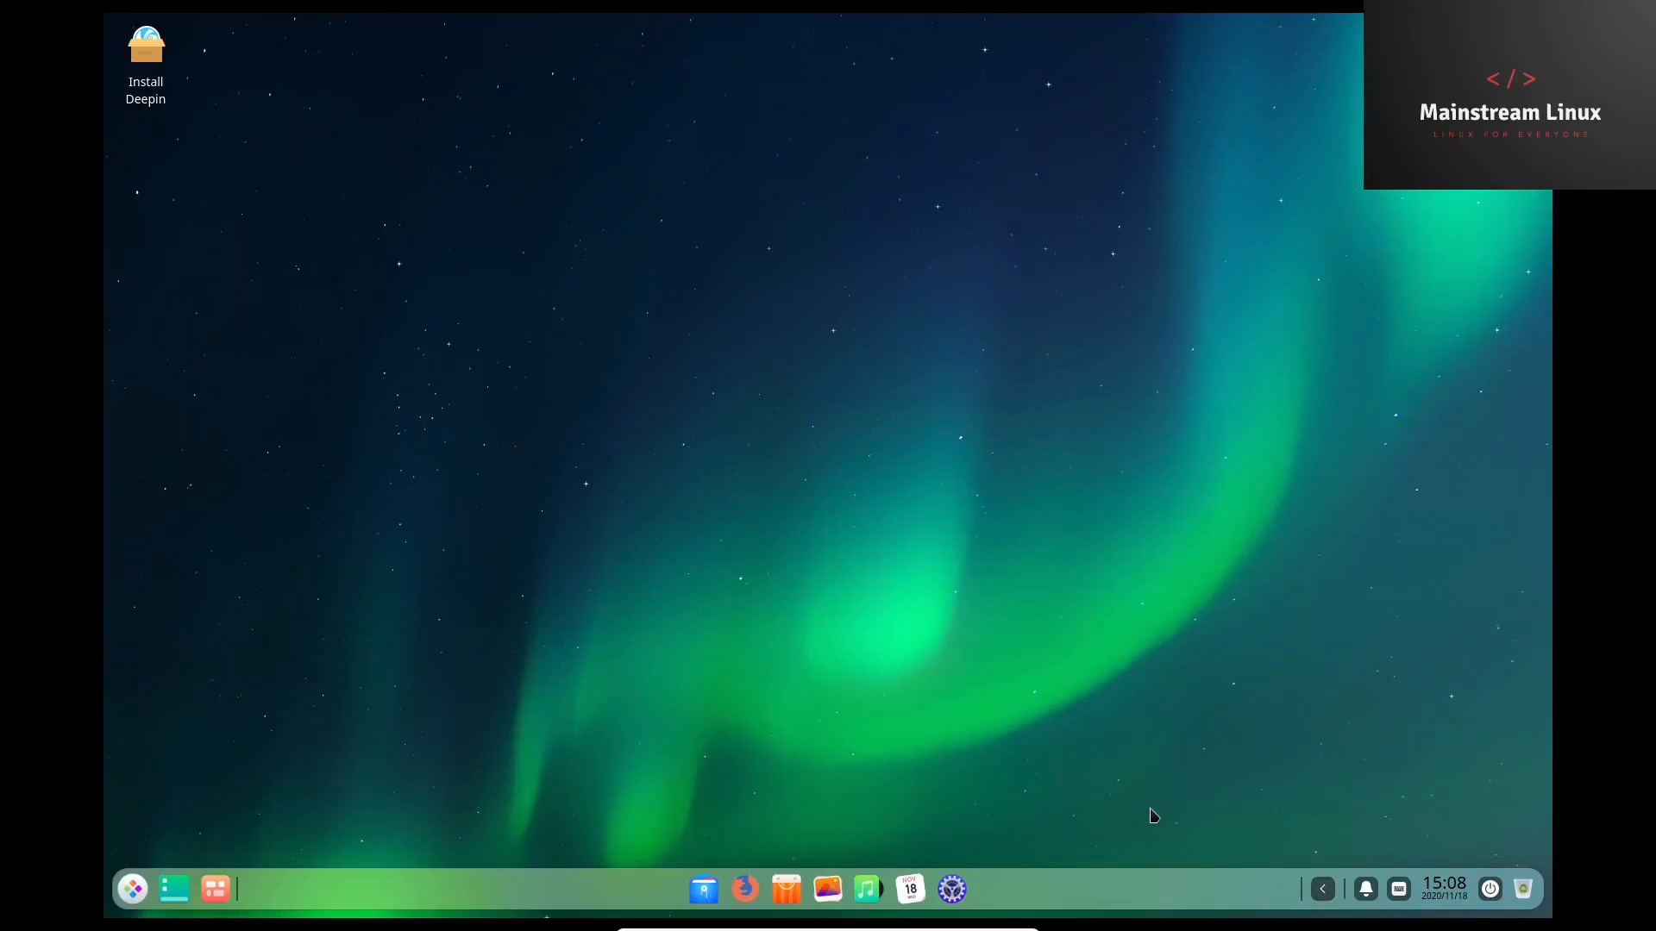
pyautogui.moveTo(986, 875)
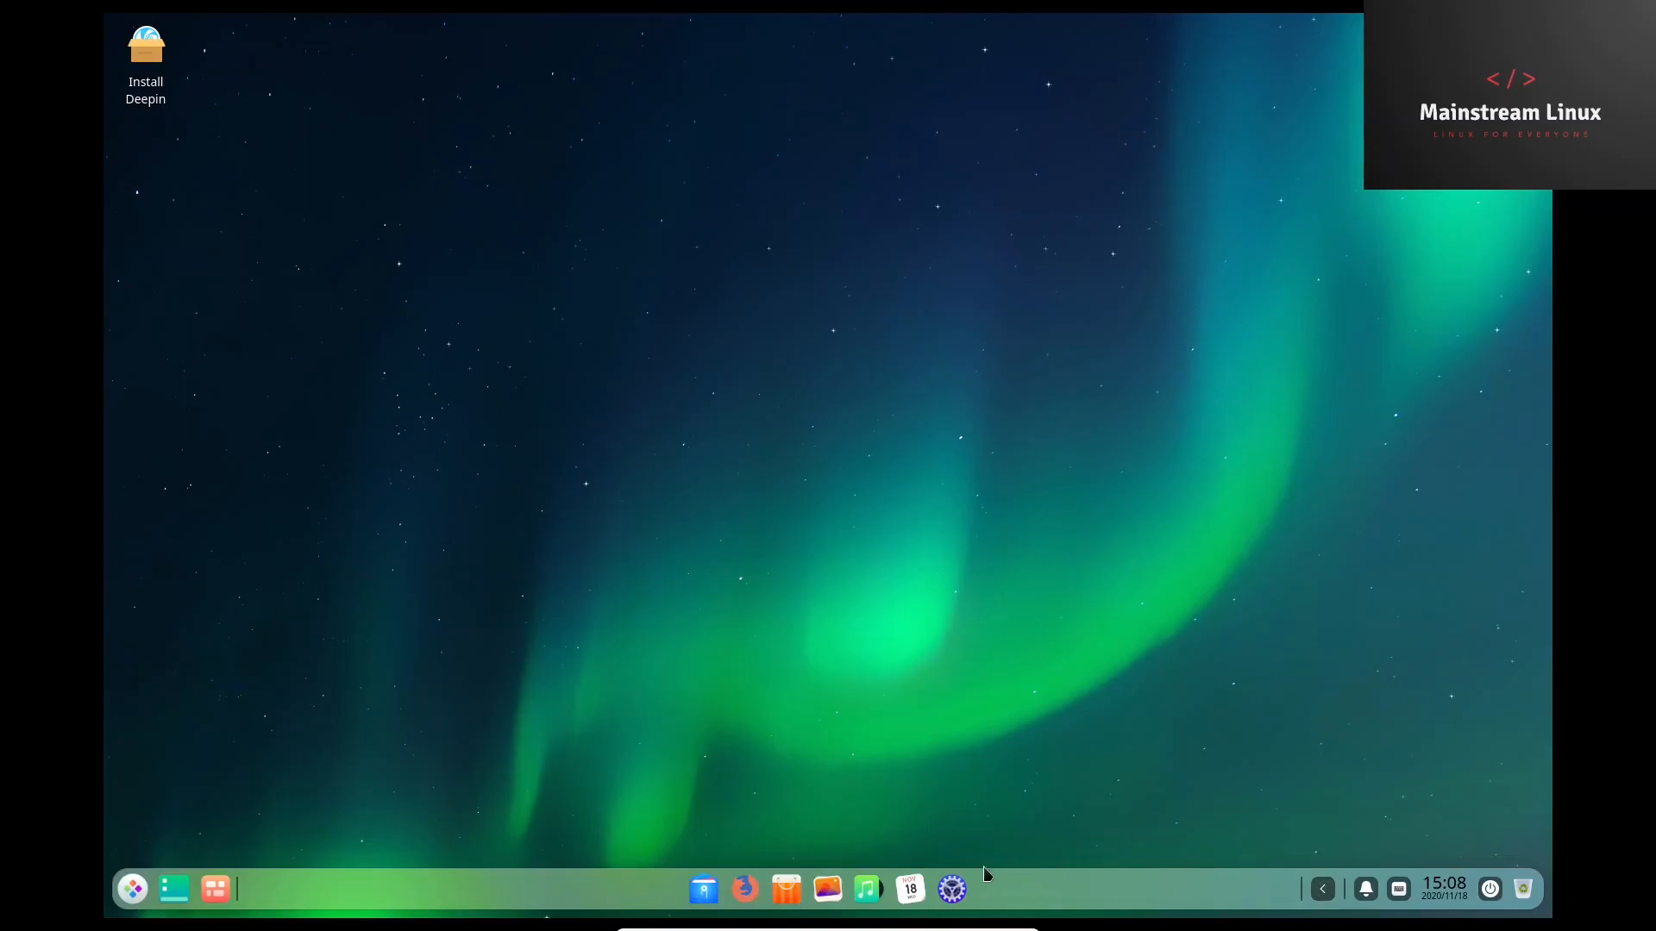
pyautogui.moveTo(952, 888)
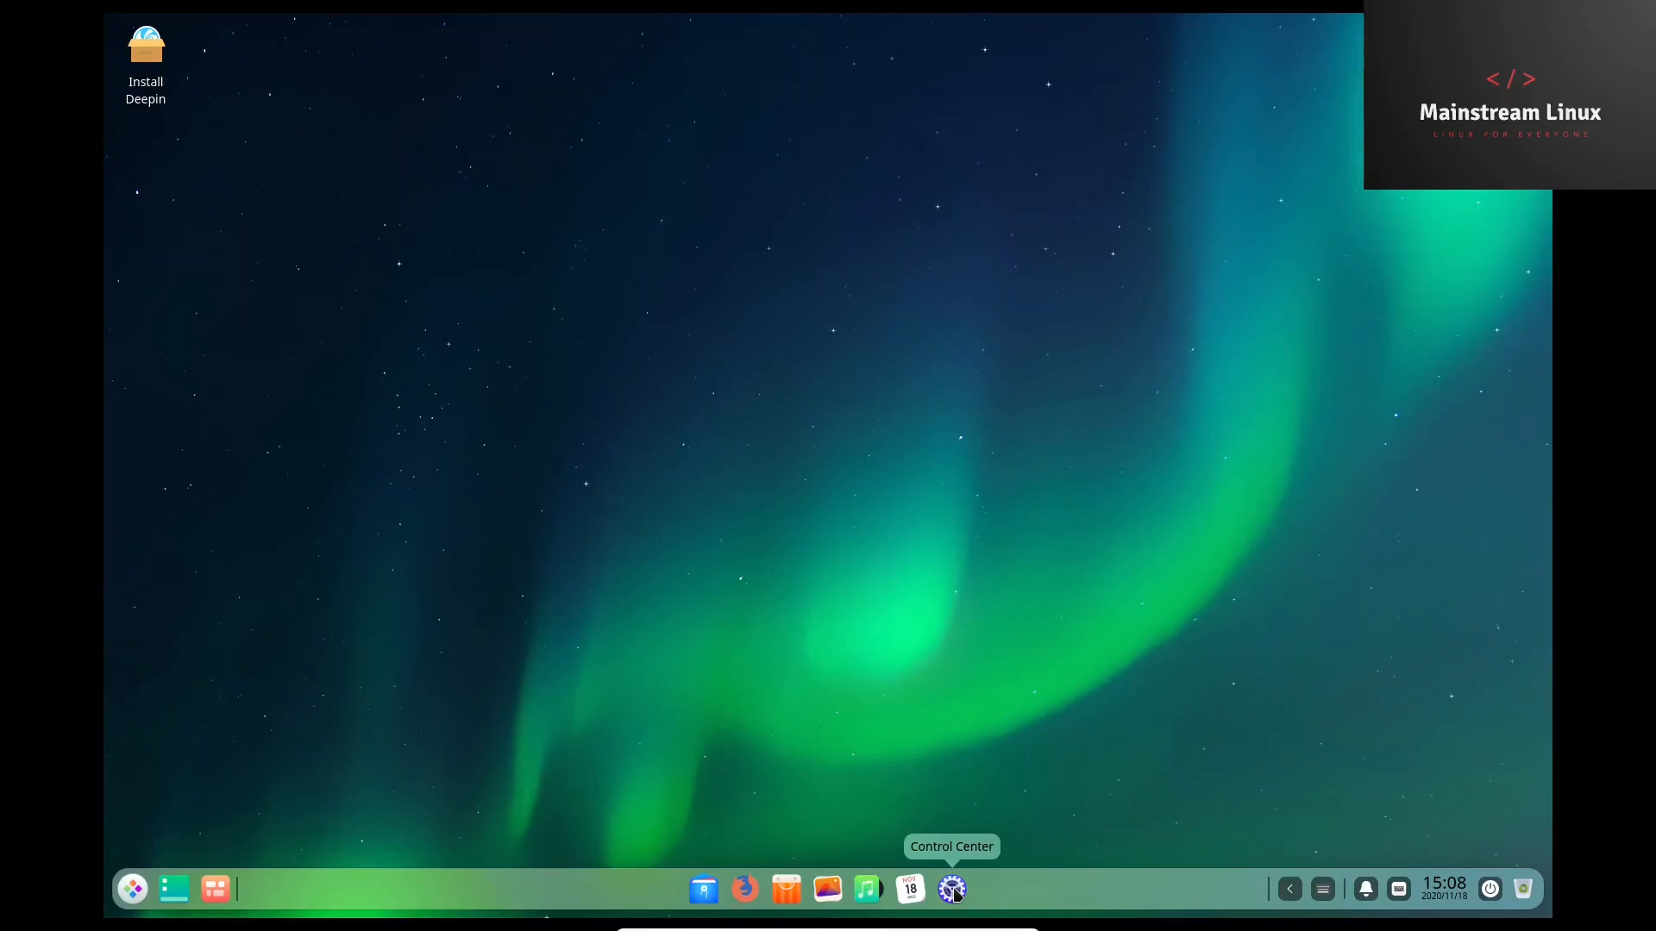
pyautogui.moveTo(909, 888)
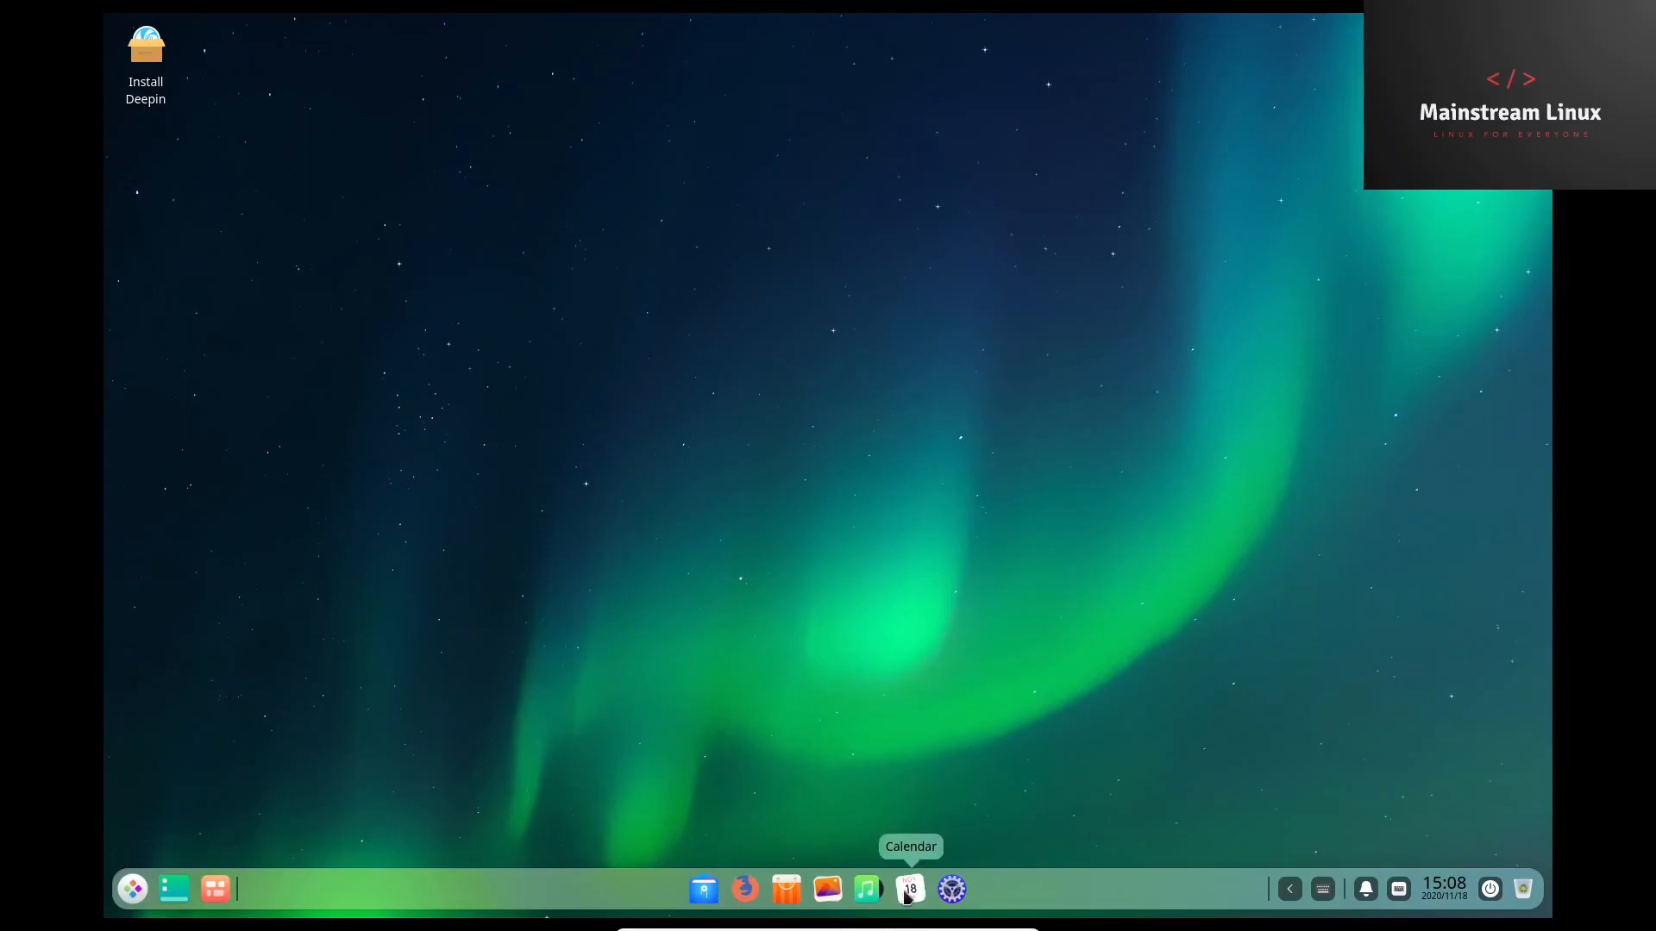
pyautogui.moveTo(911, 892)
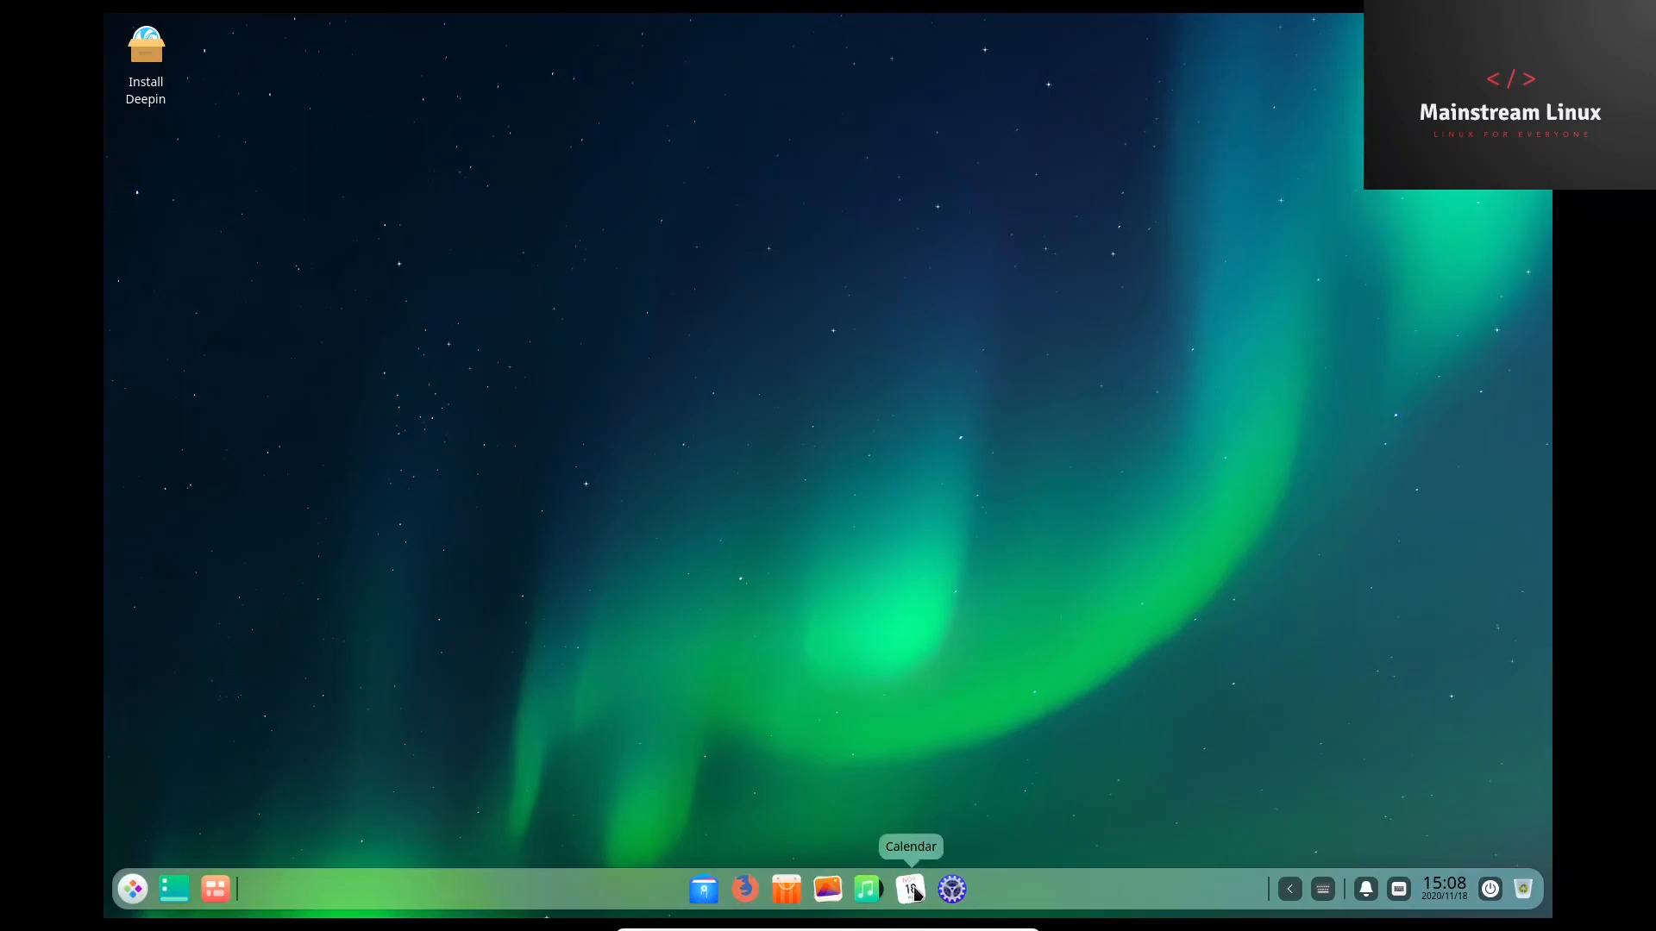
pyautogui.moveTo(865, 889)
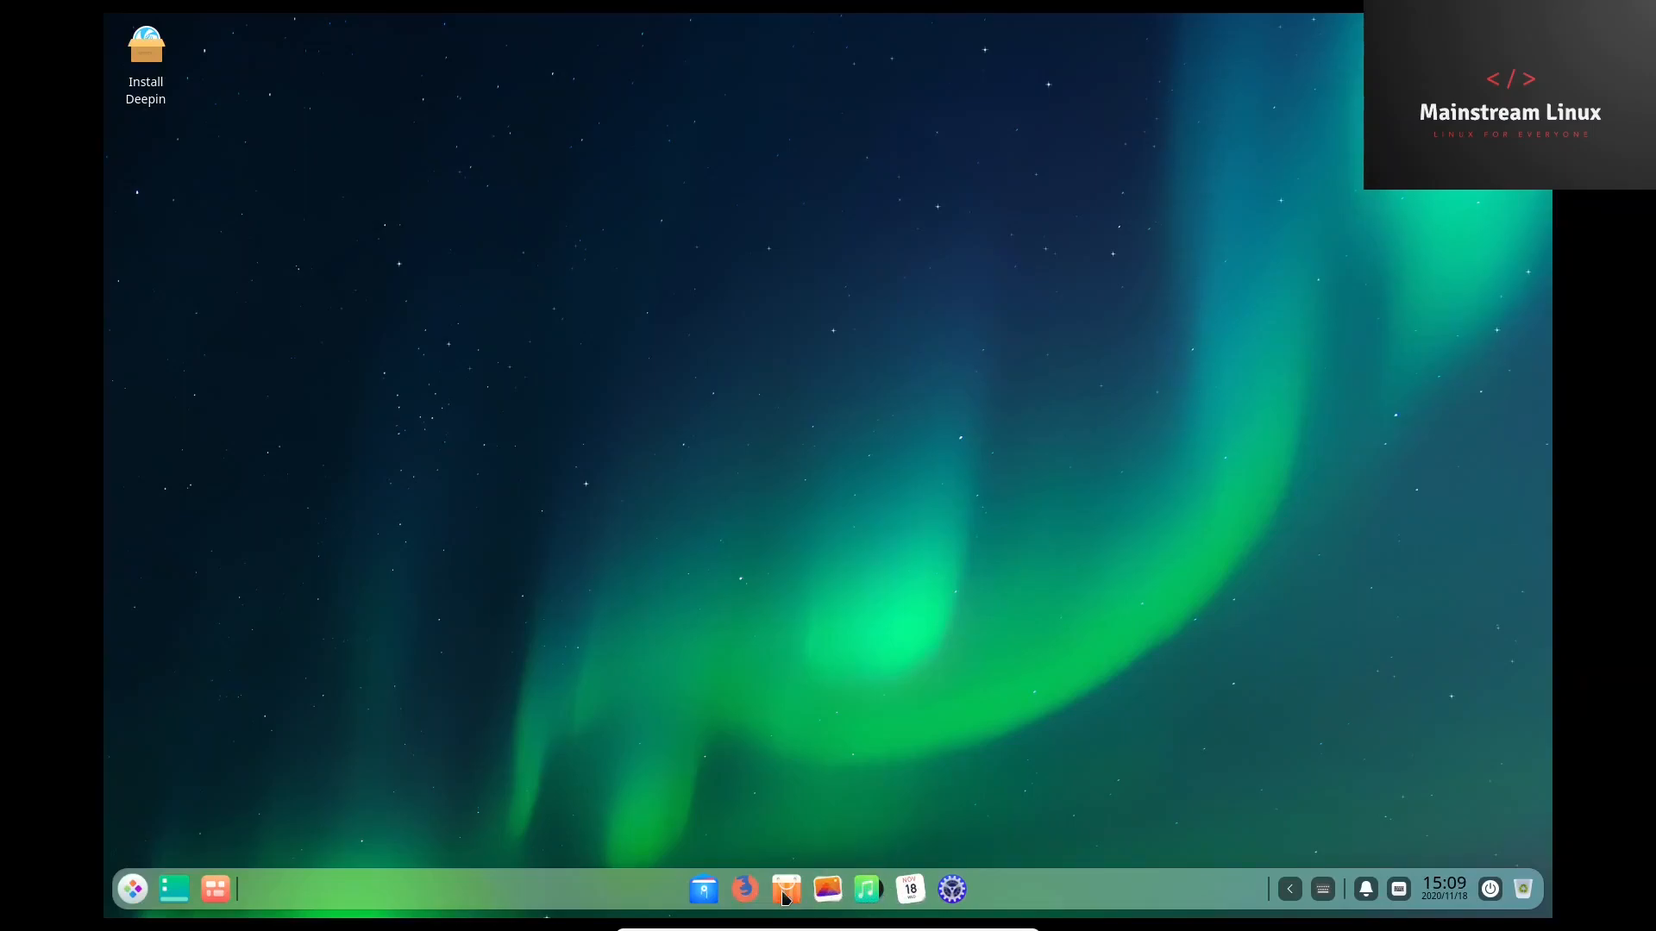
pyautogui.moveTo(745, 889)
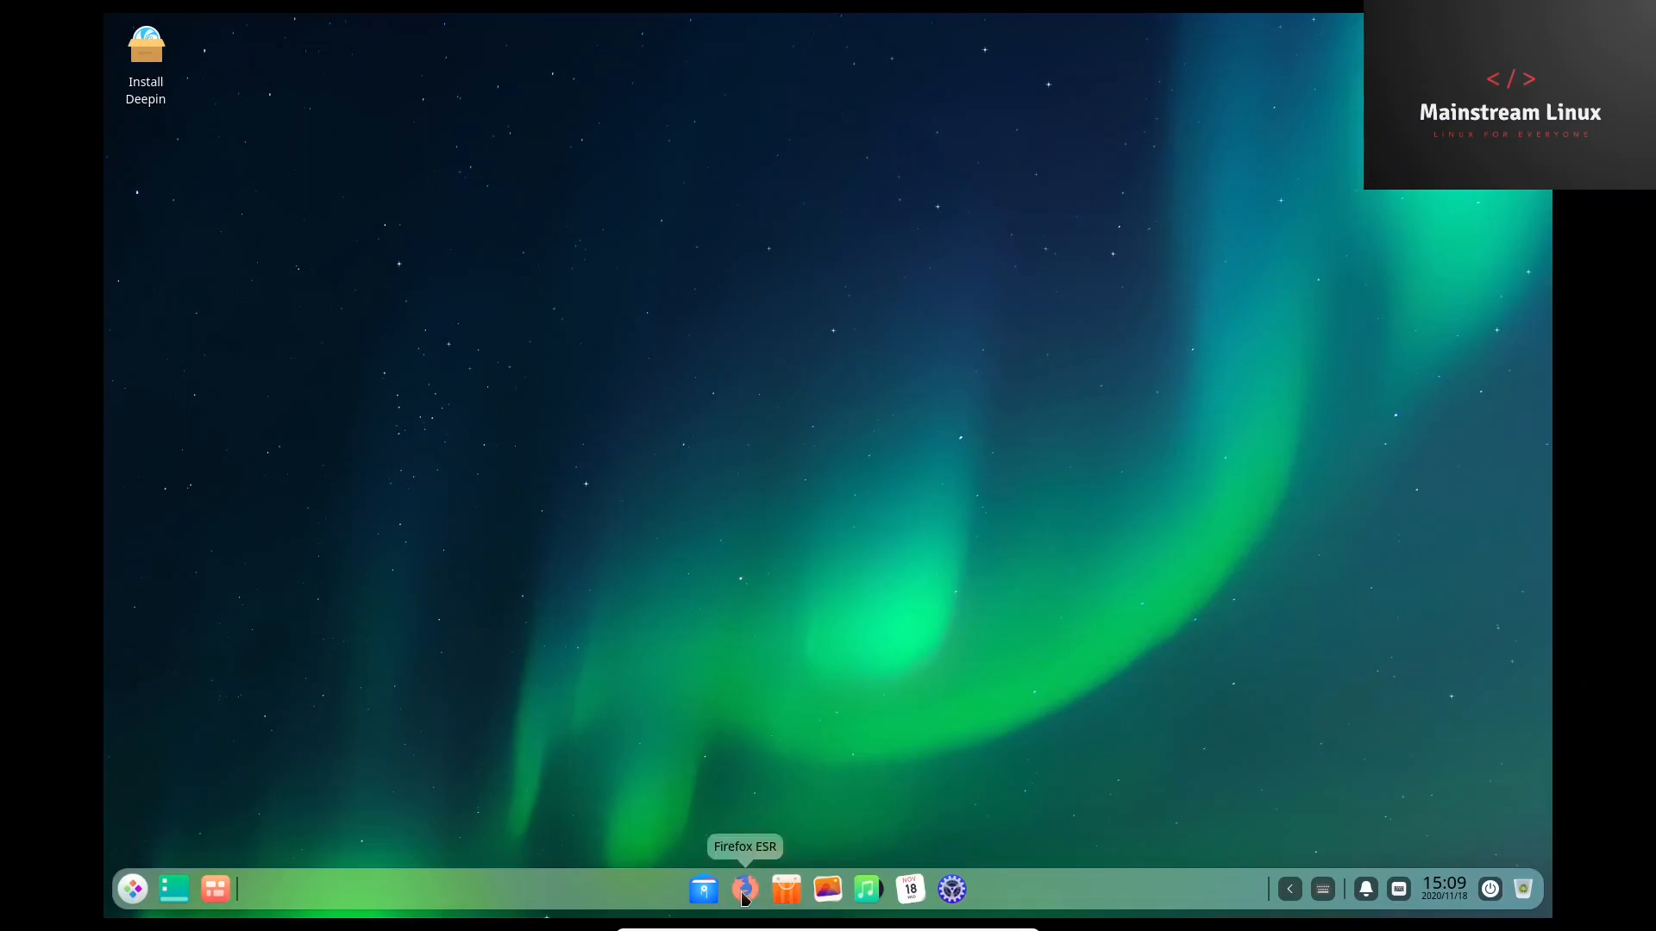
pyautogui.moveTo(701, 889)
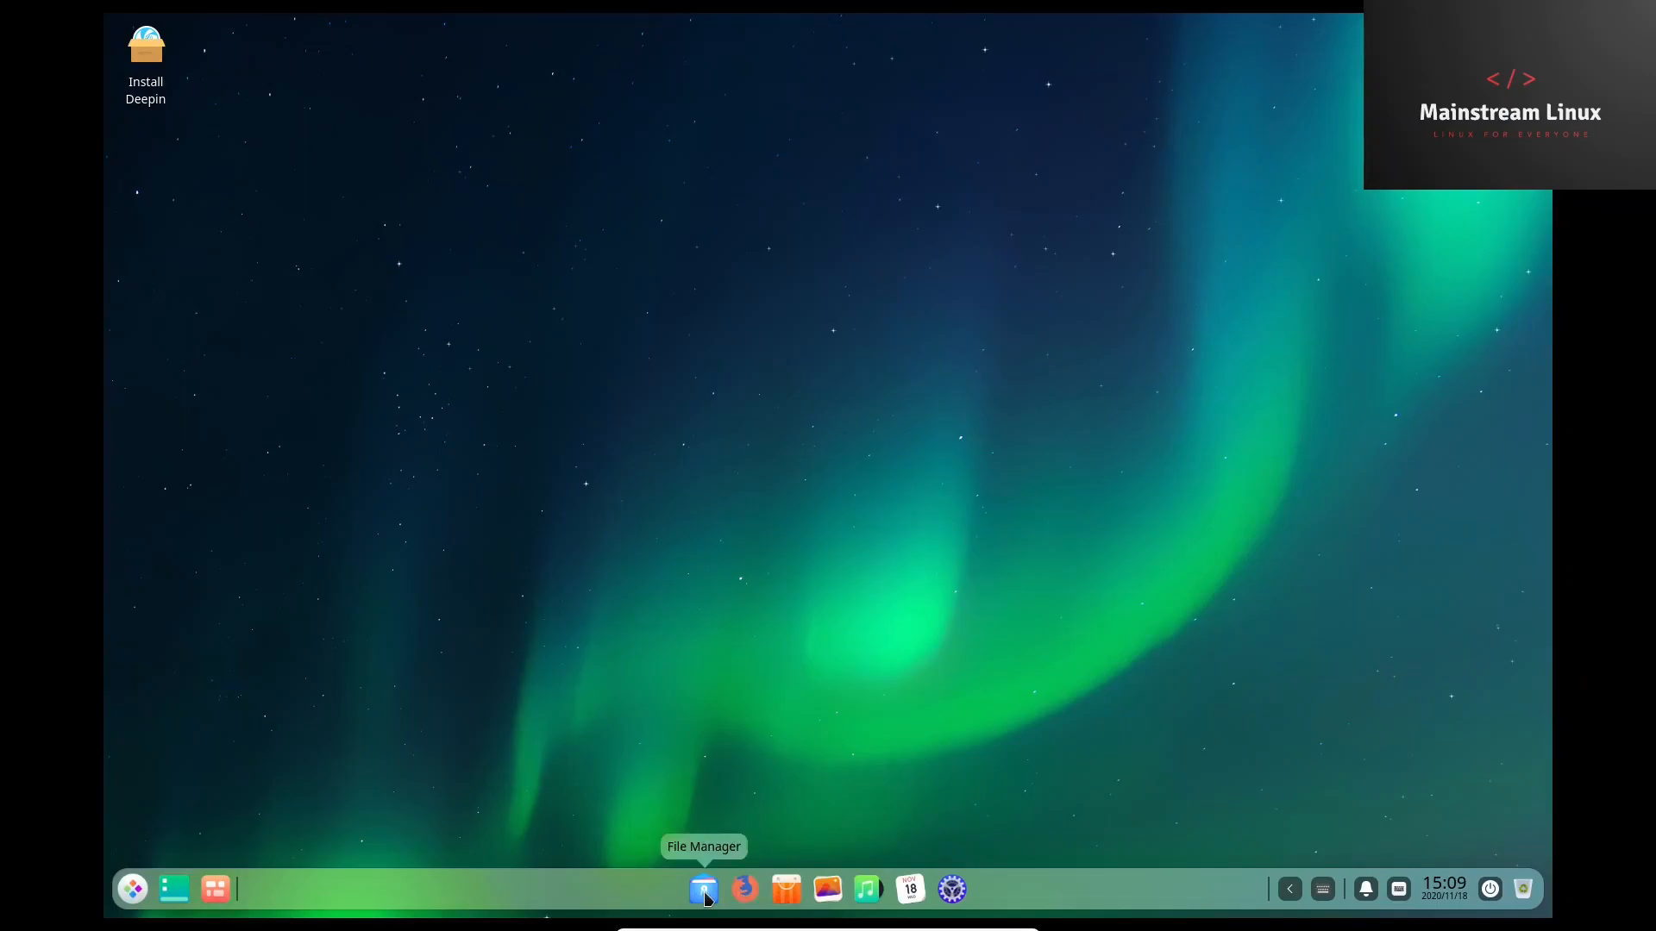
pyautogui.moveTo(114, 865)
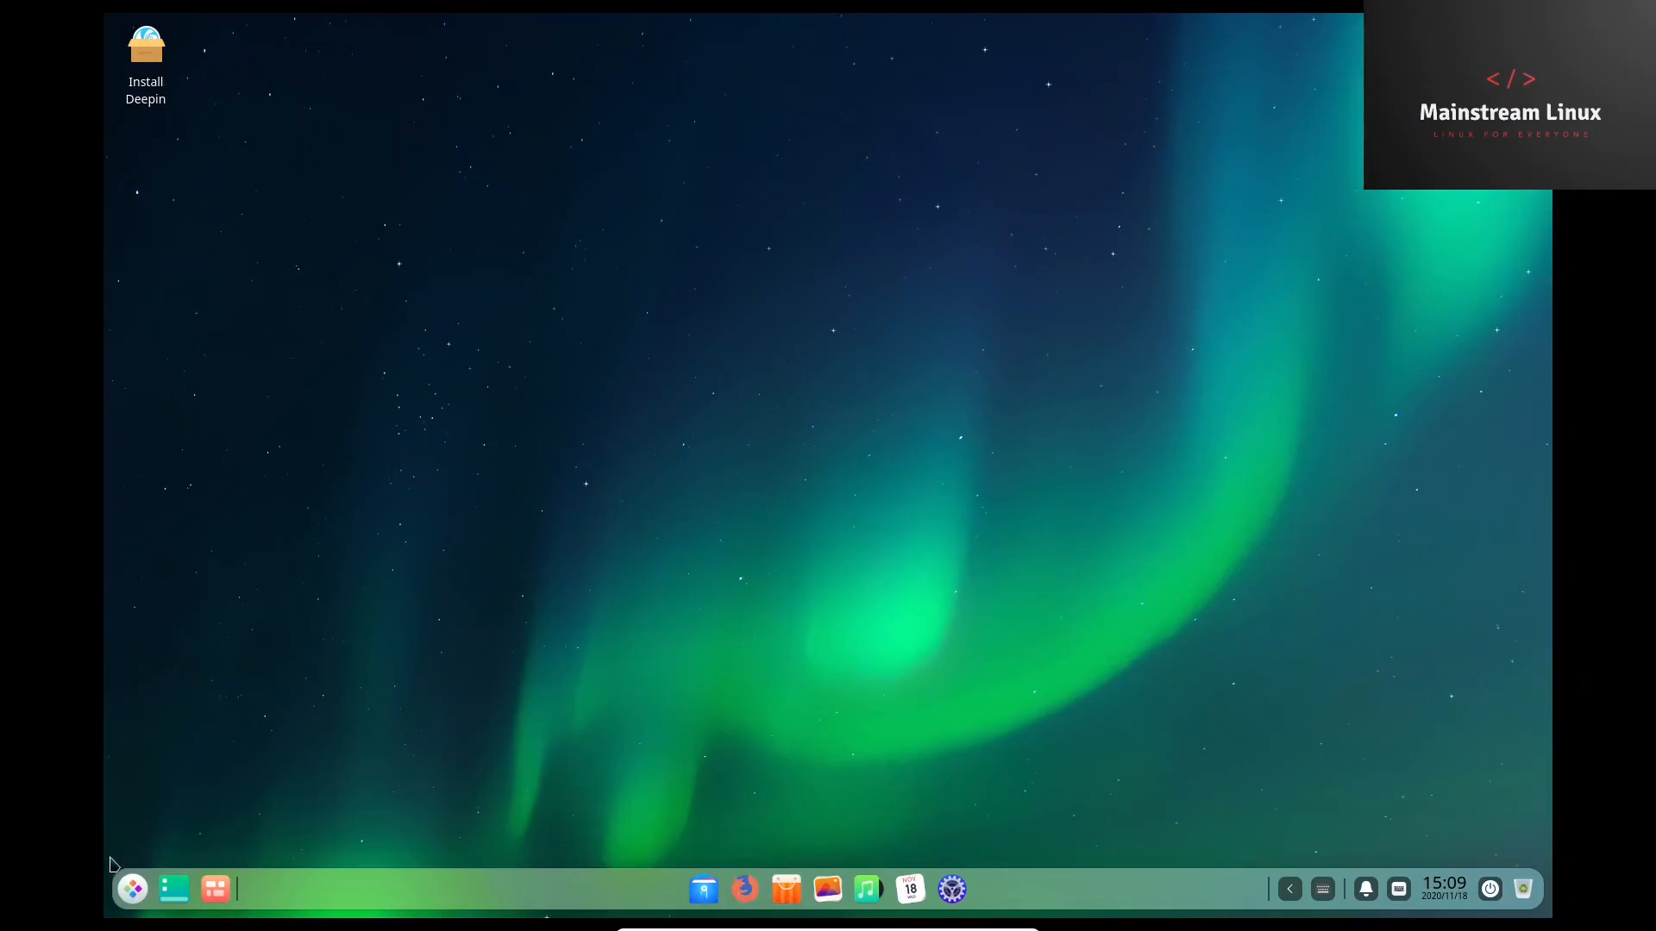
# Open the application launcher from the dock.
pyautogui.click(131, 888)
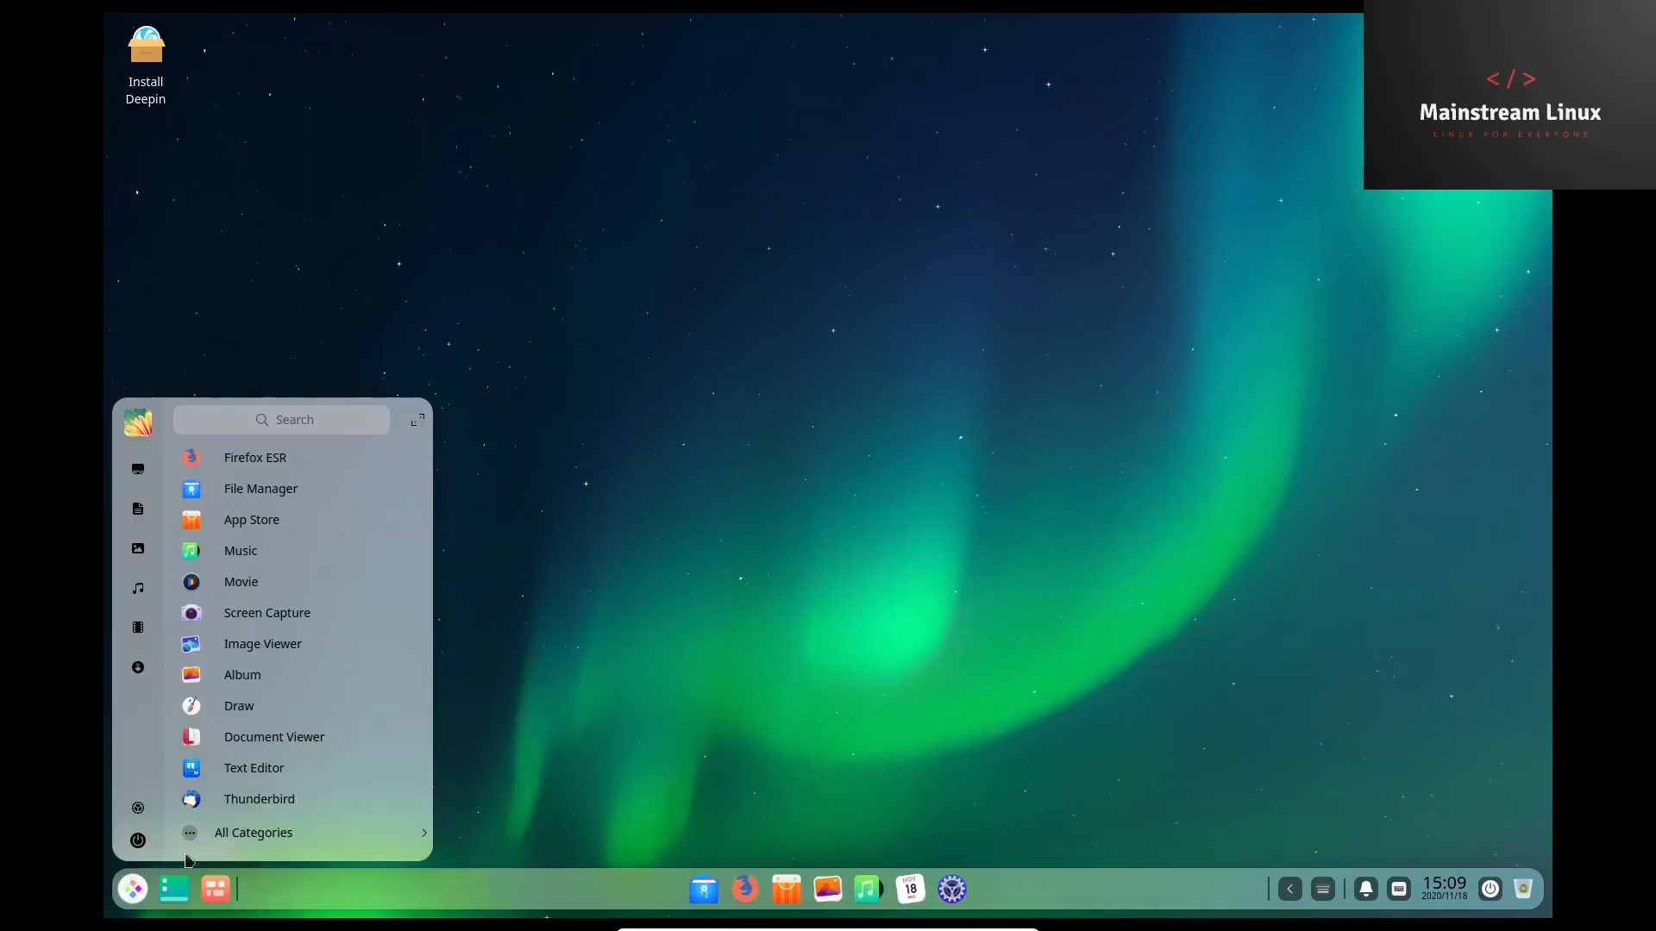
pyautogui.moveTo(250, 519)
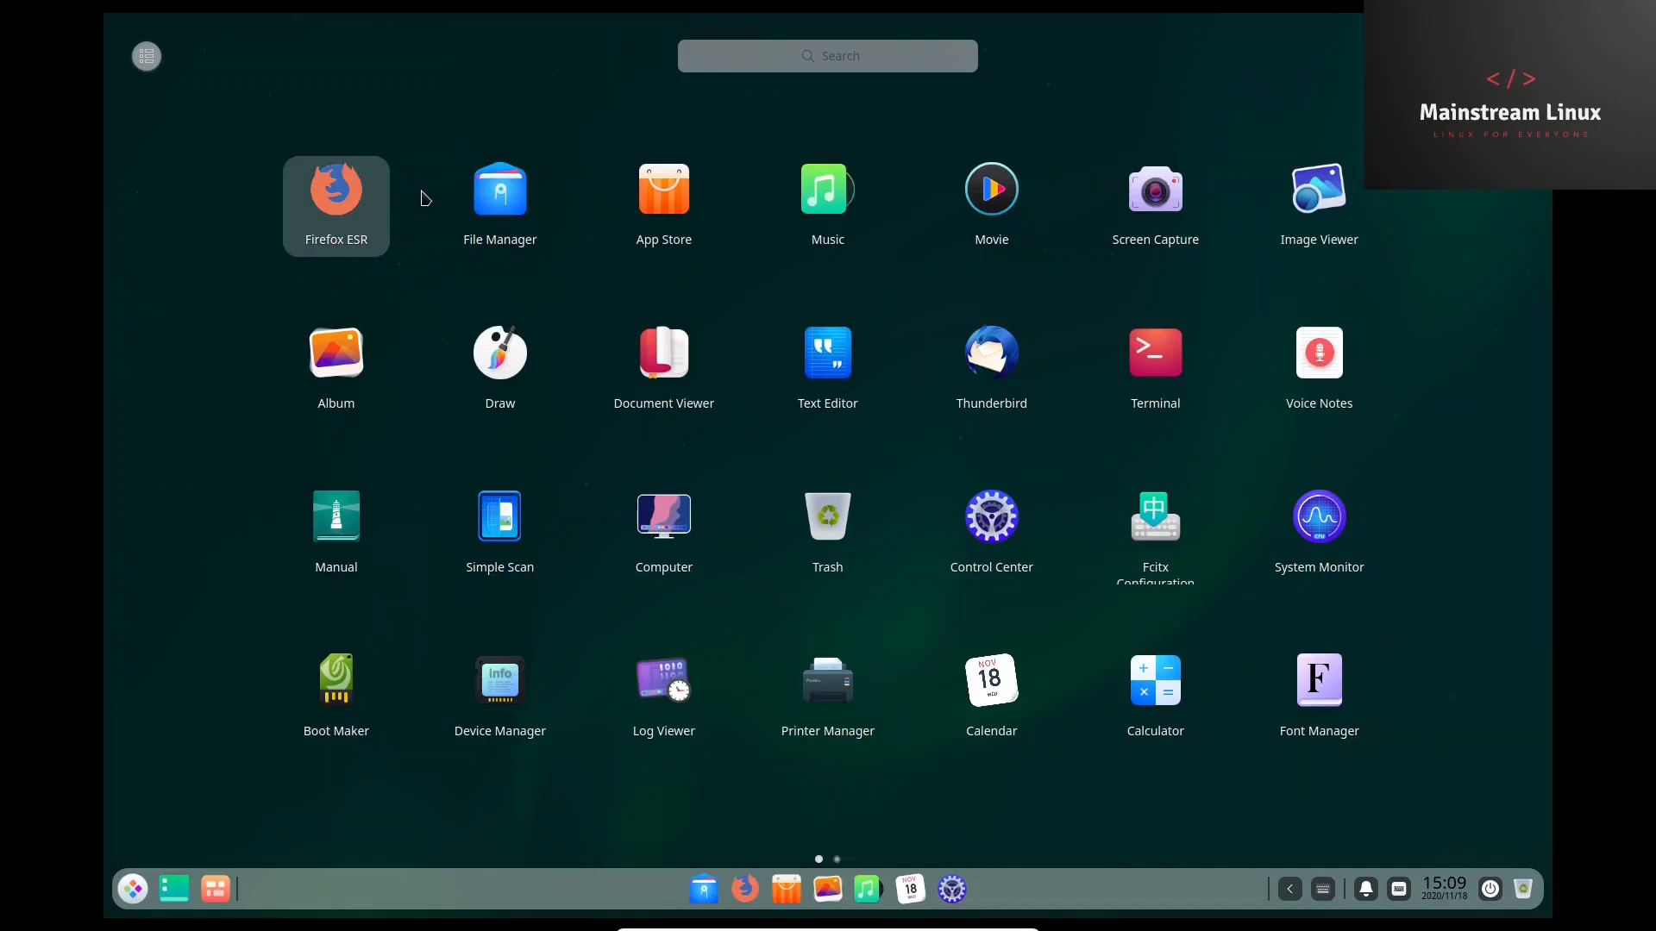
pyautogui.moveTo(499, 195)
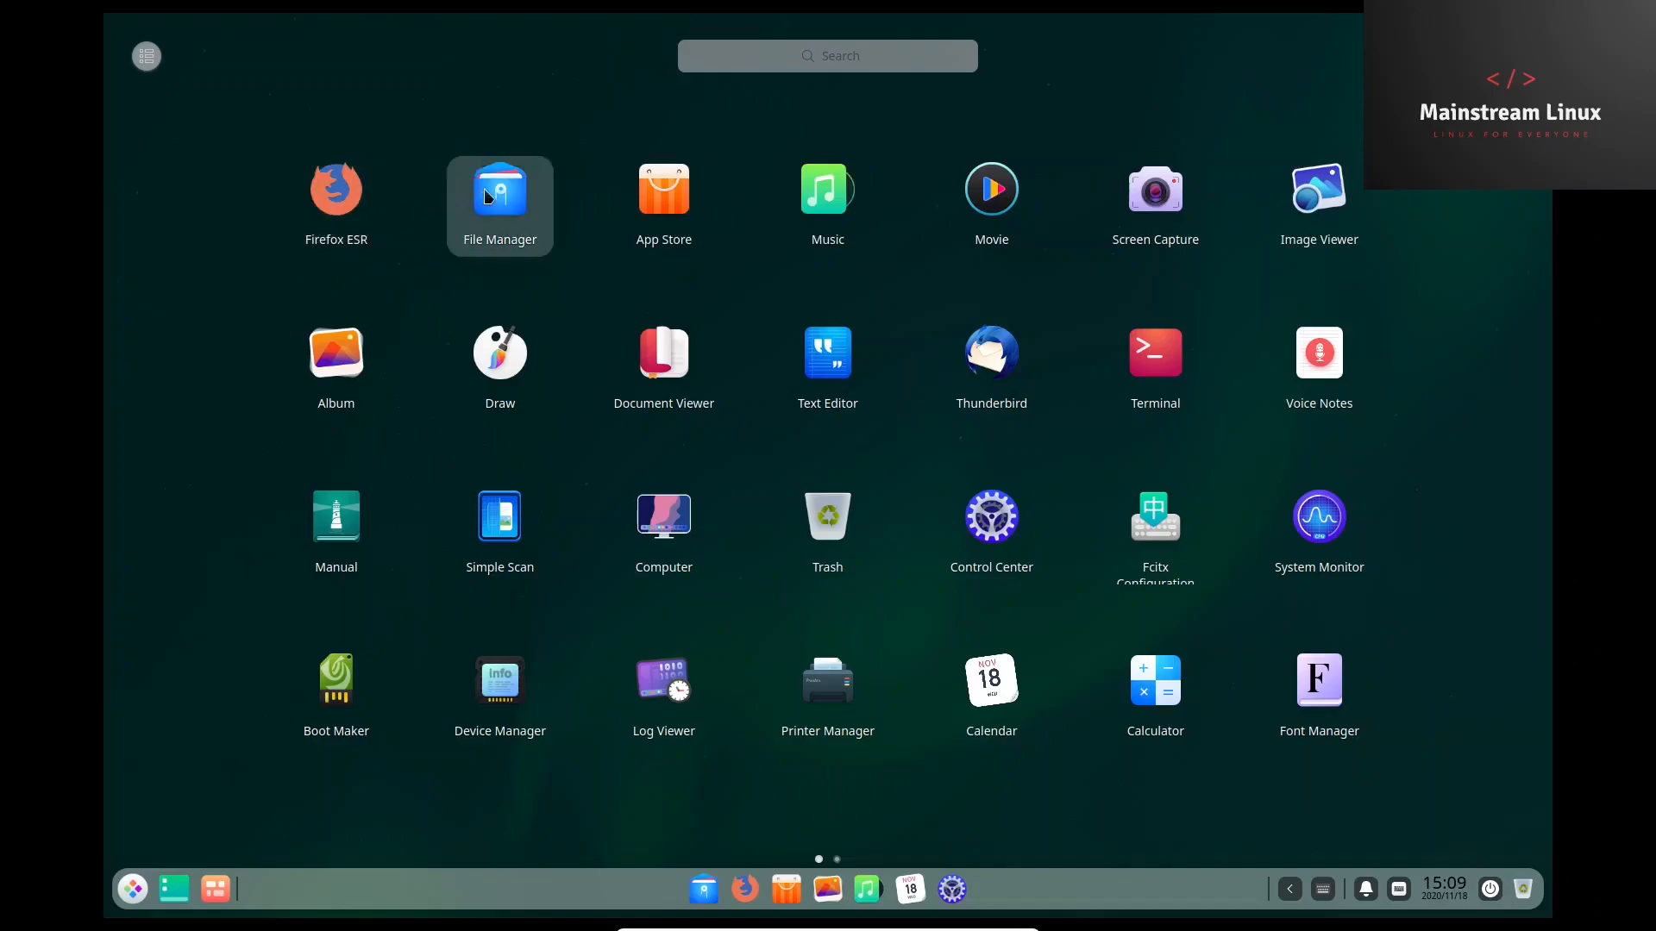
pyautogui.moveTo(538, 212)
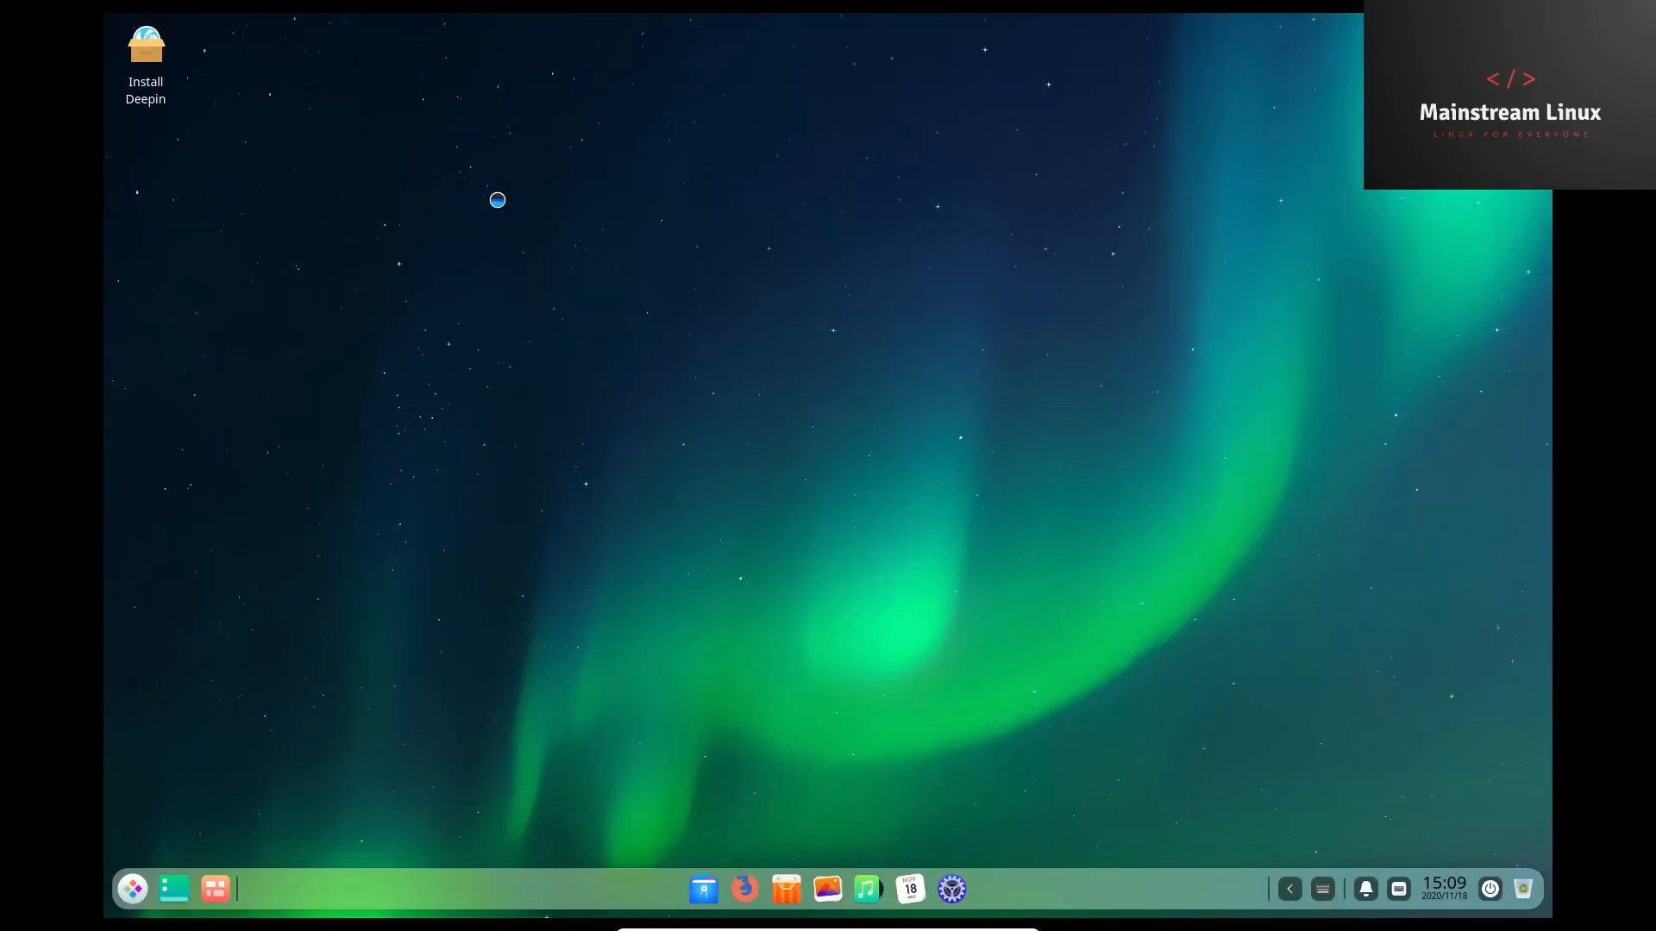
# View the computer's directories and disks in File Manager, then close the window.
pyautogui.click(702, 889)
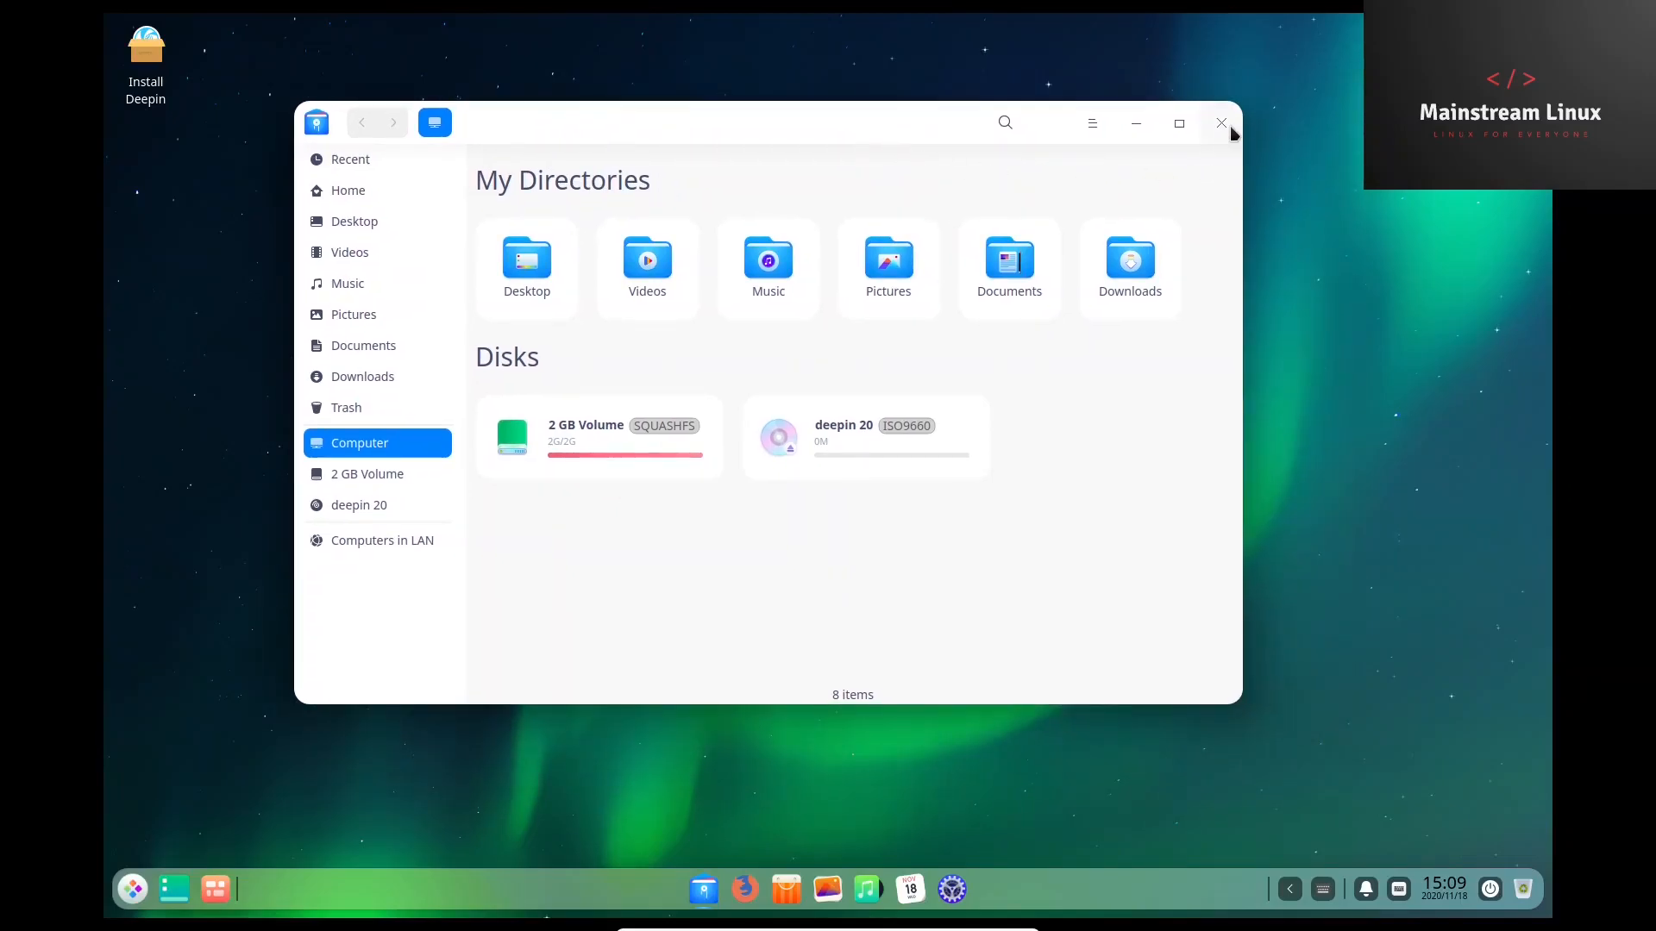
pyautogui.click(1221, 122)
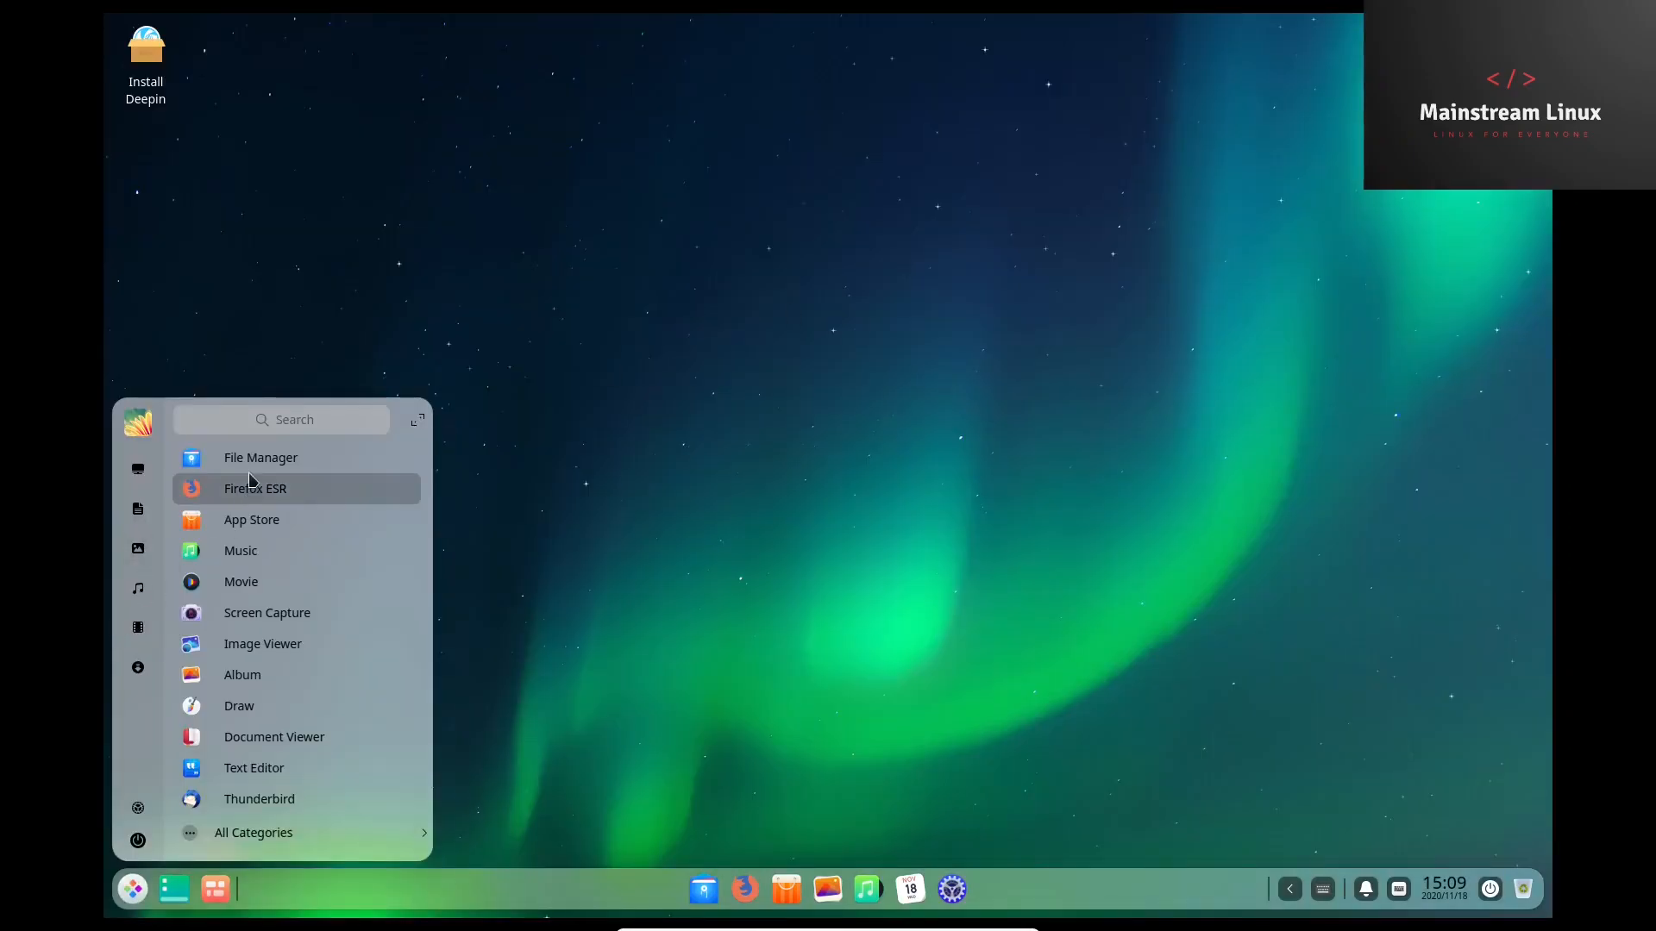
pyautogui.moveTo(250, 497)
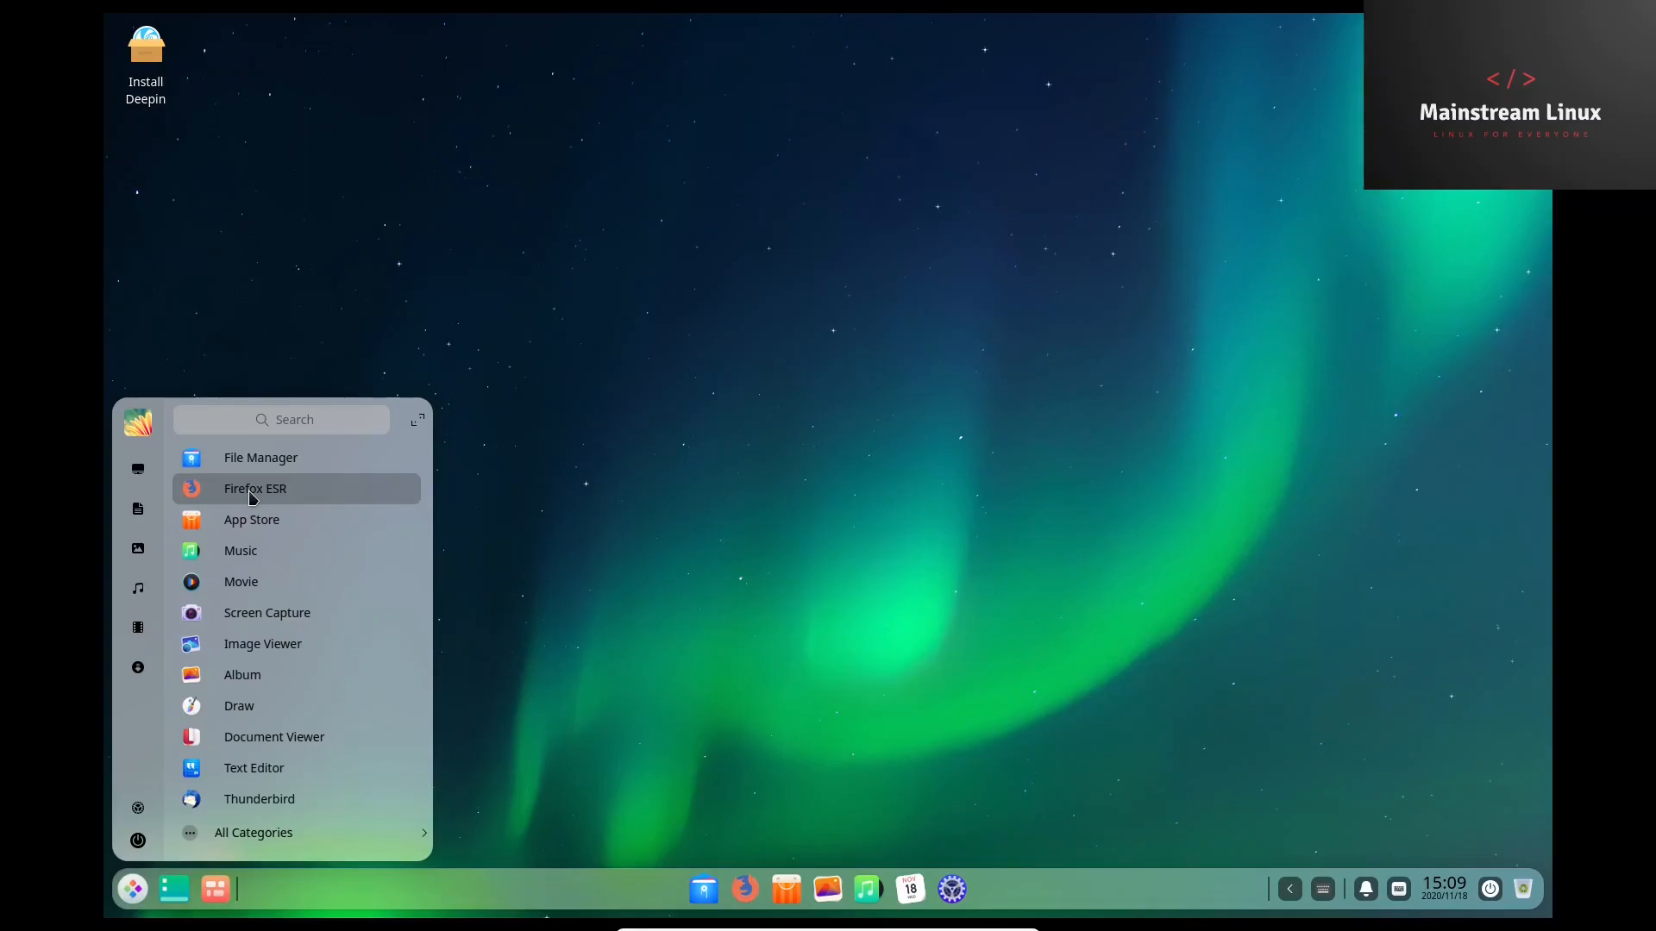
pyautogui.moveTo(248, 550)
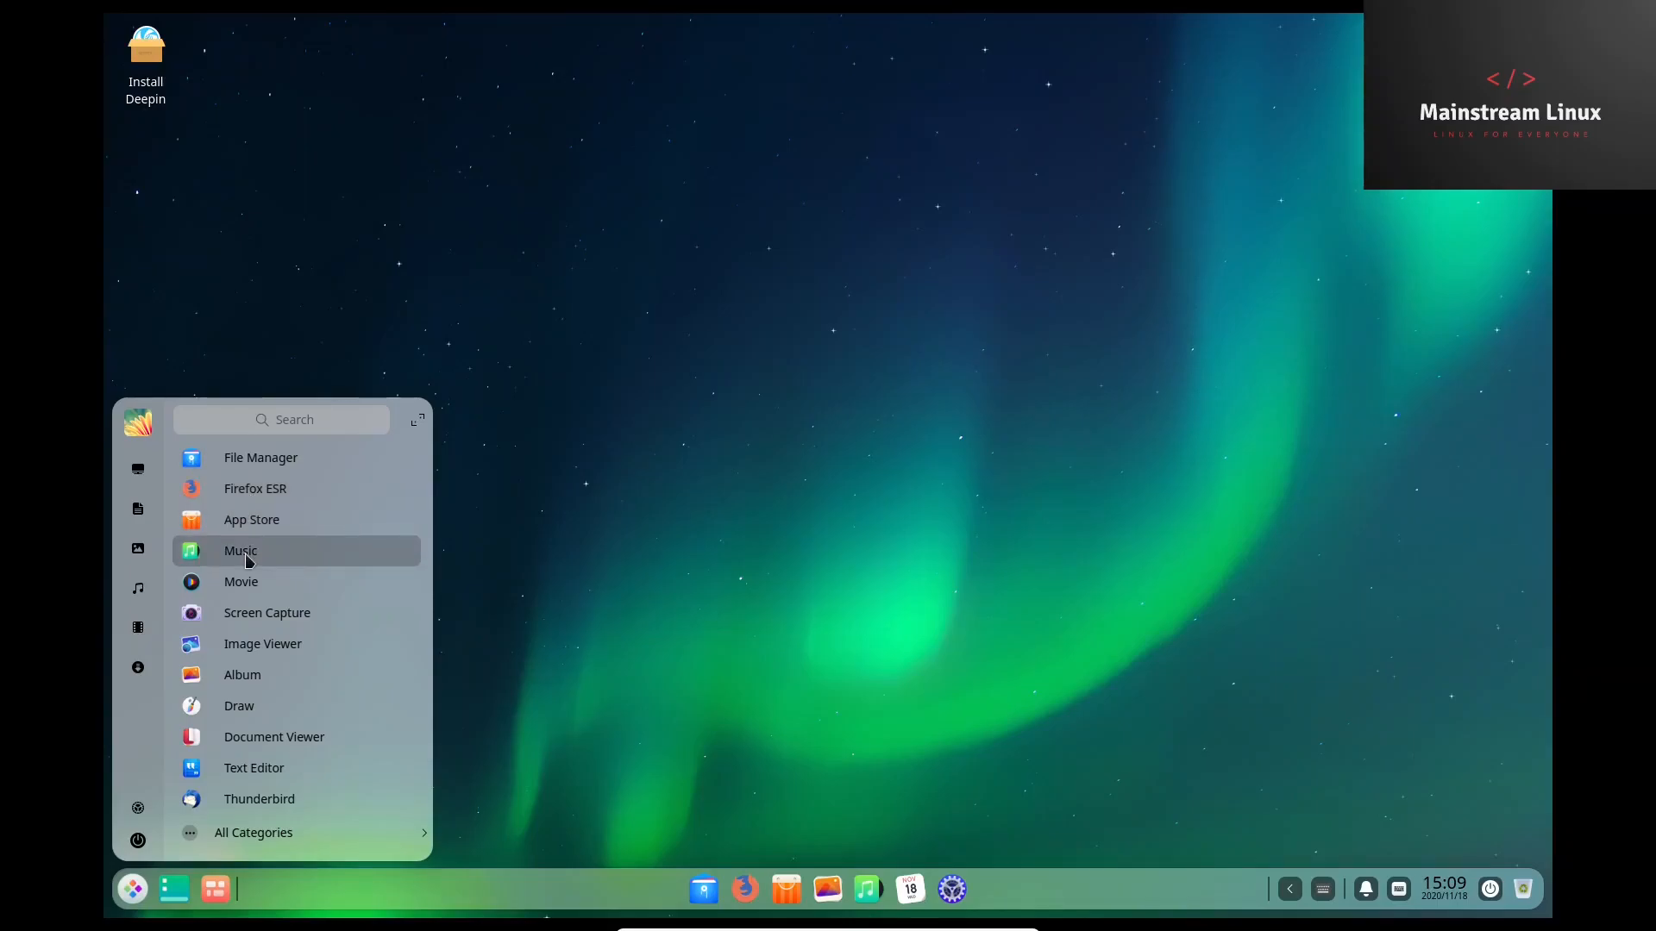
pyautogui.moveTo(266, 612)
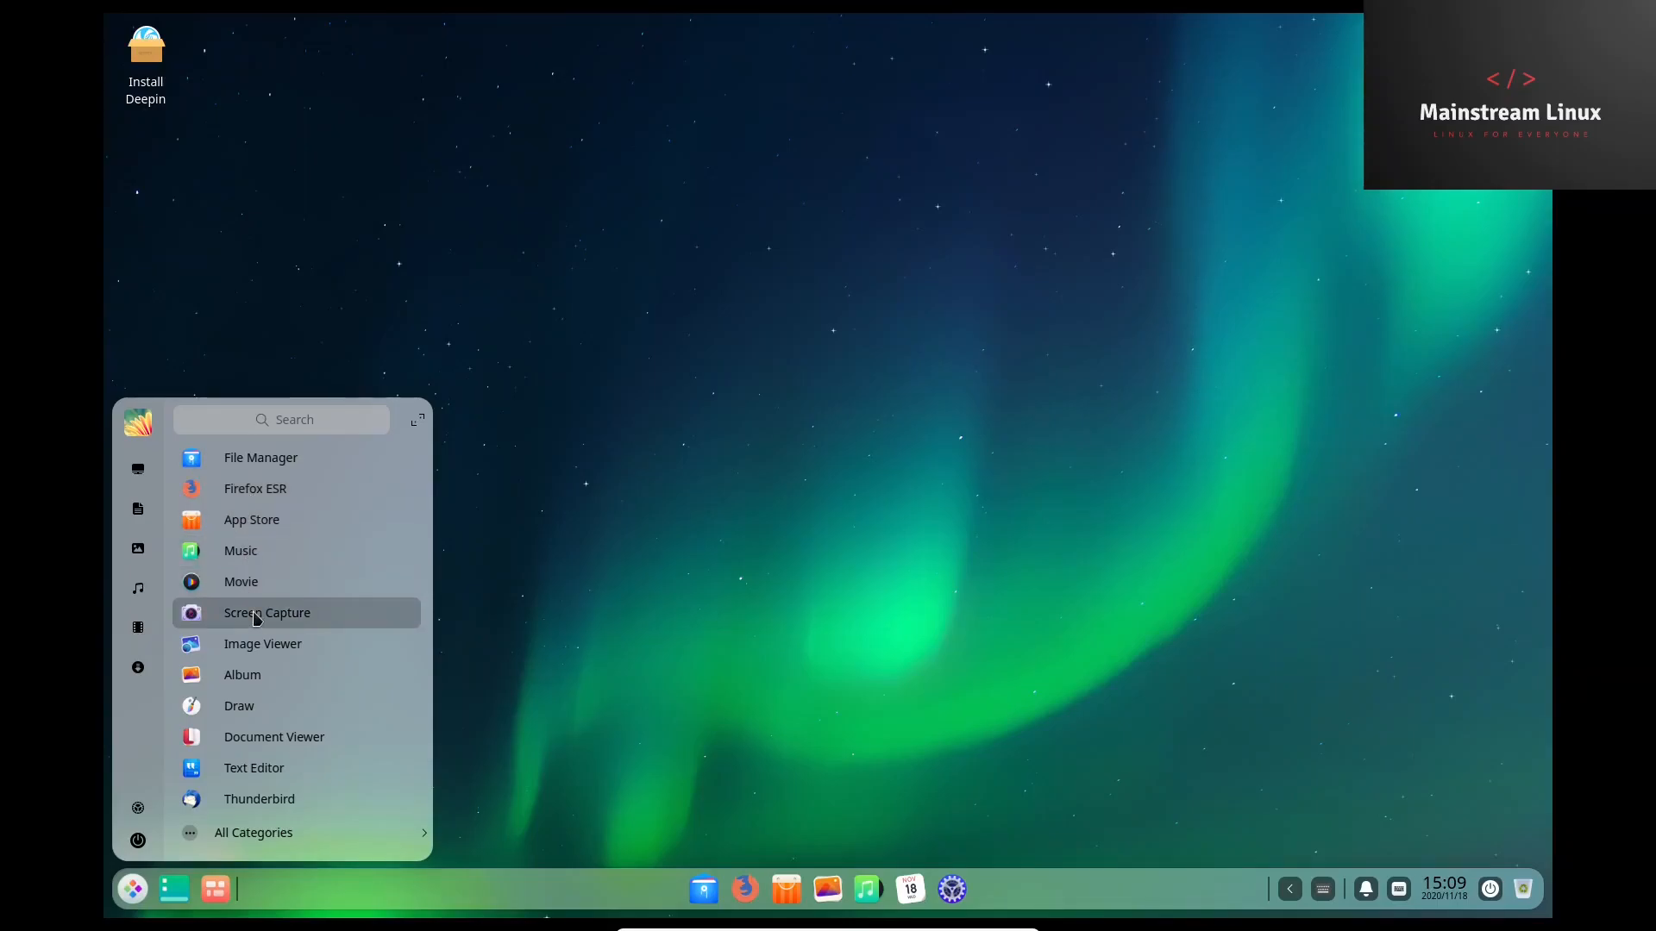
pyautogui.moveTo(262, 643)
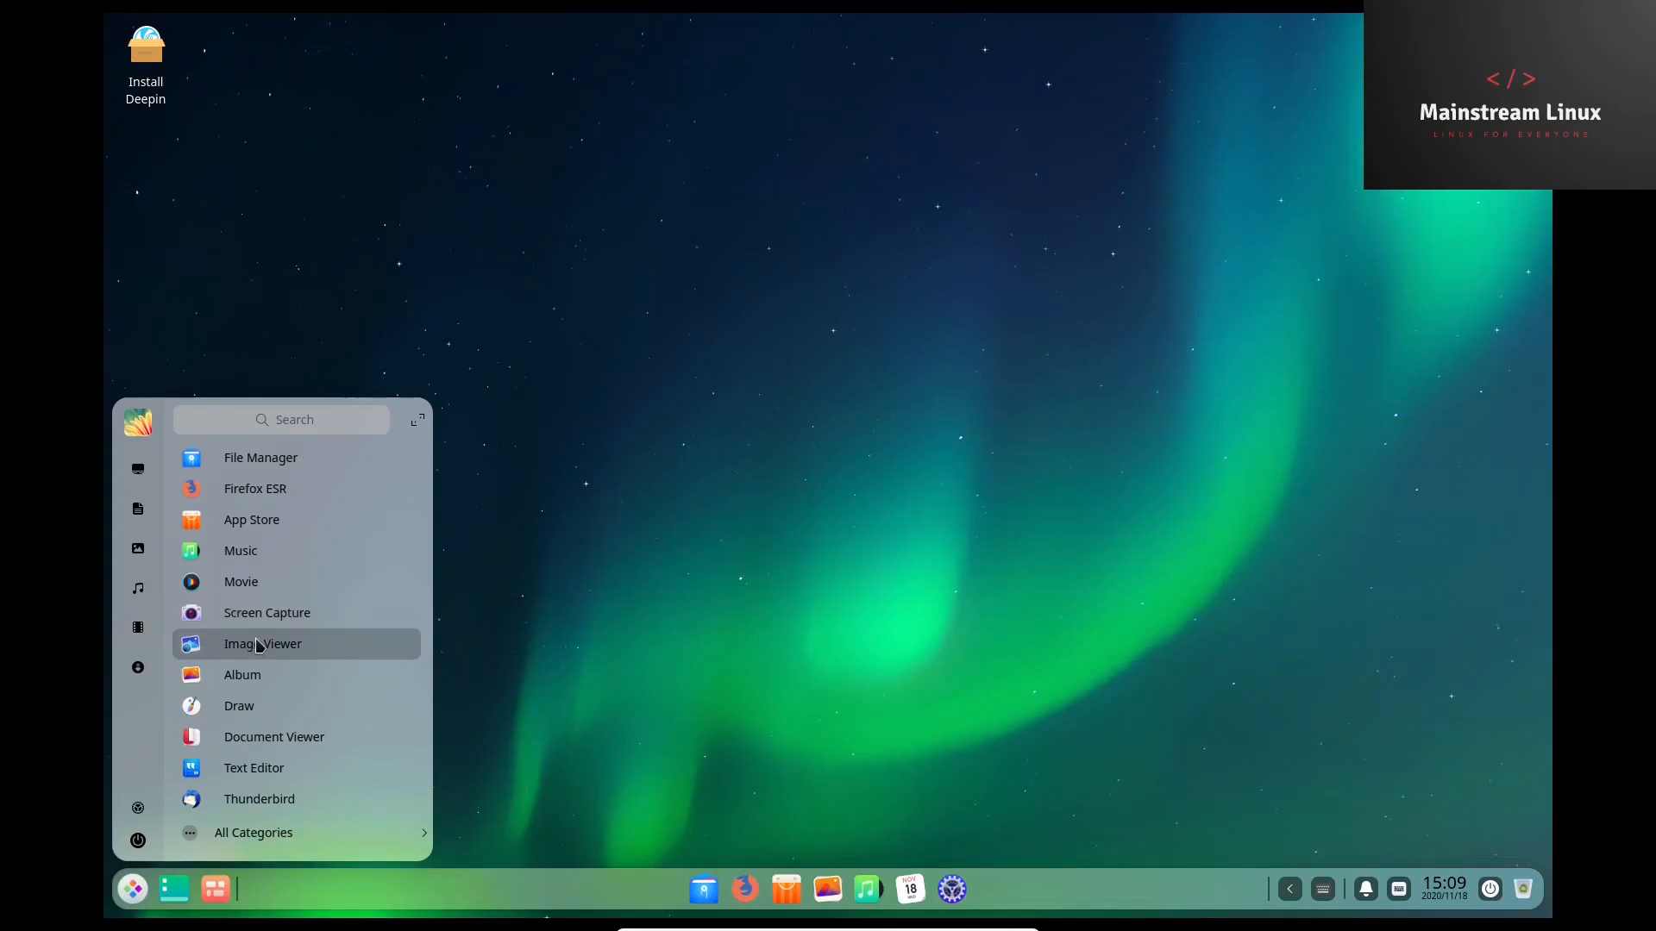
pyautogui.moveTo(272, 736)
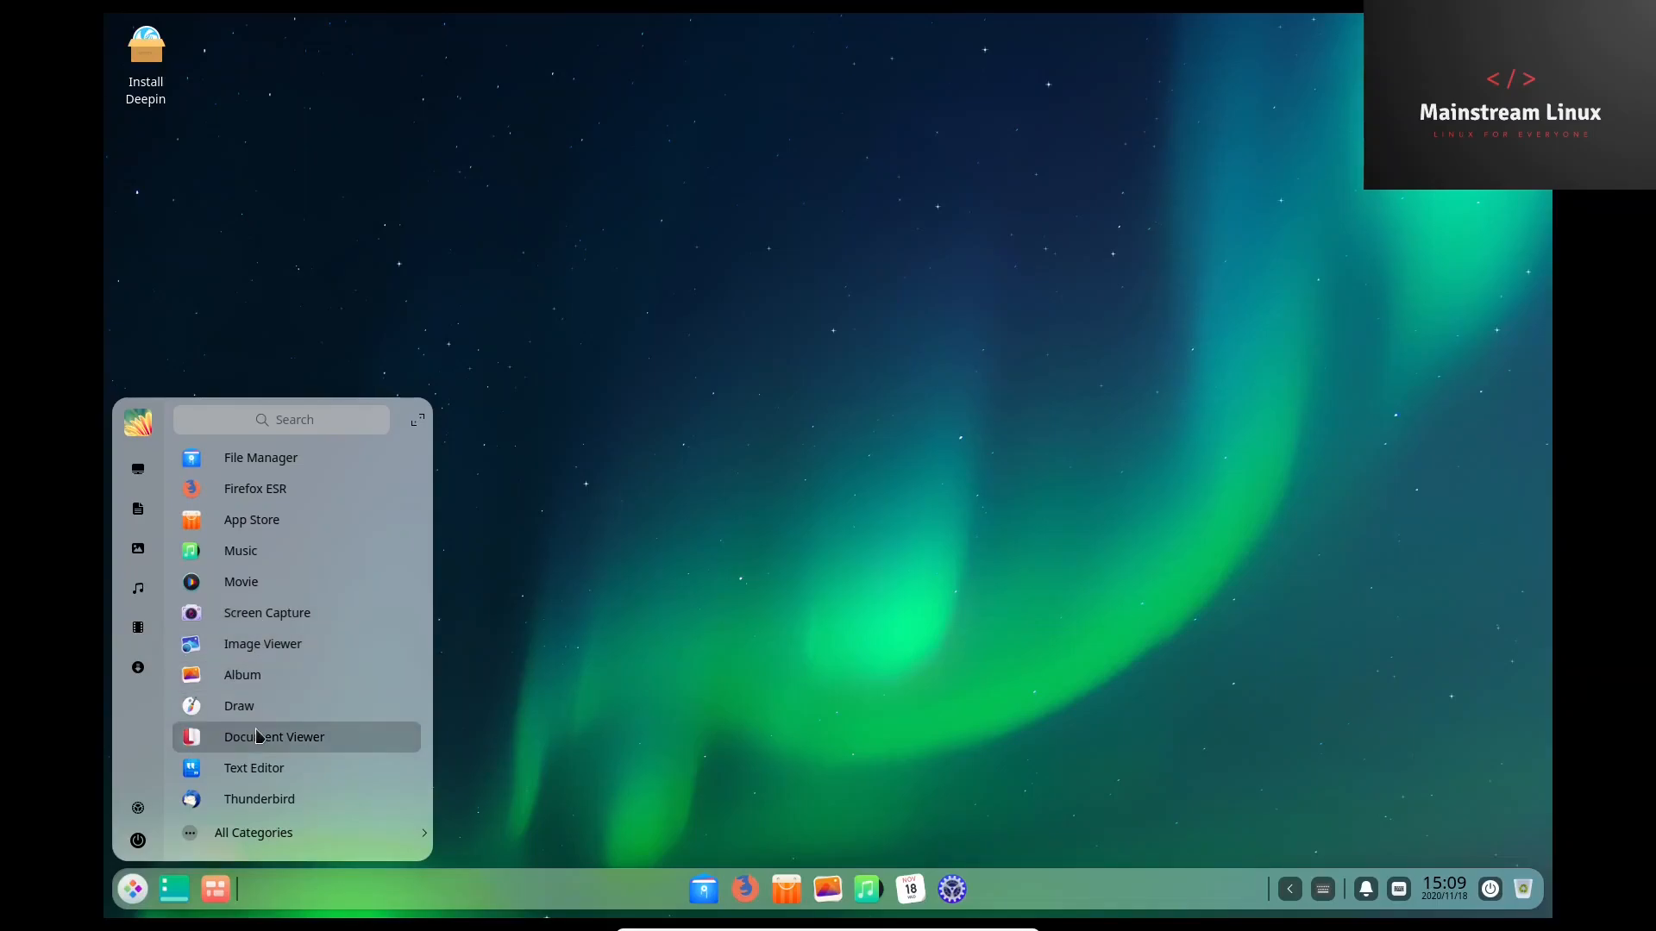
pyautogui.moveTo(263, 809)
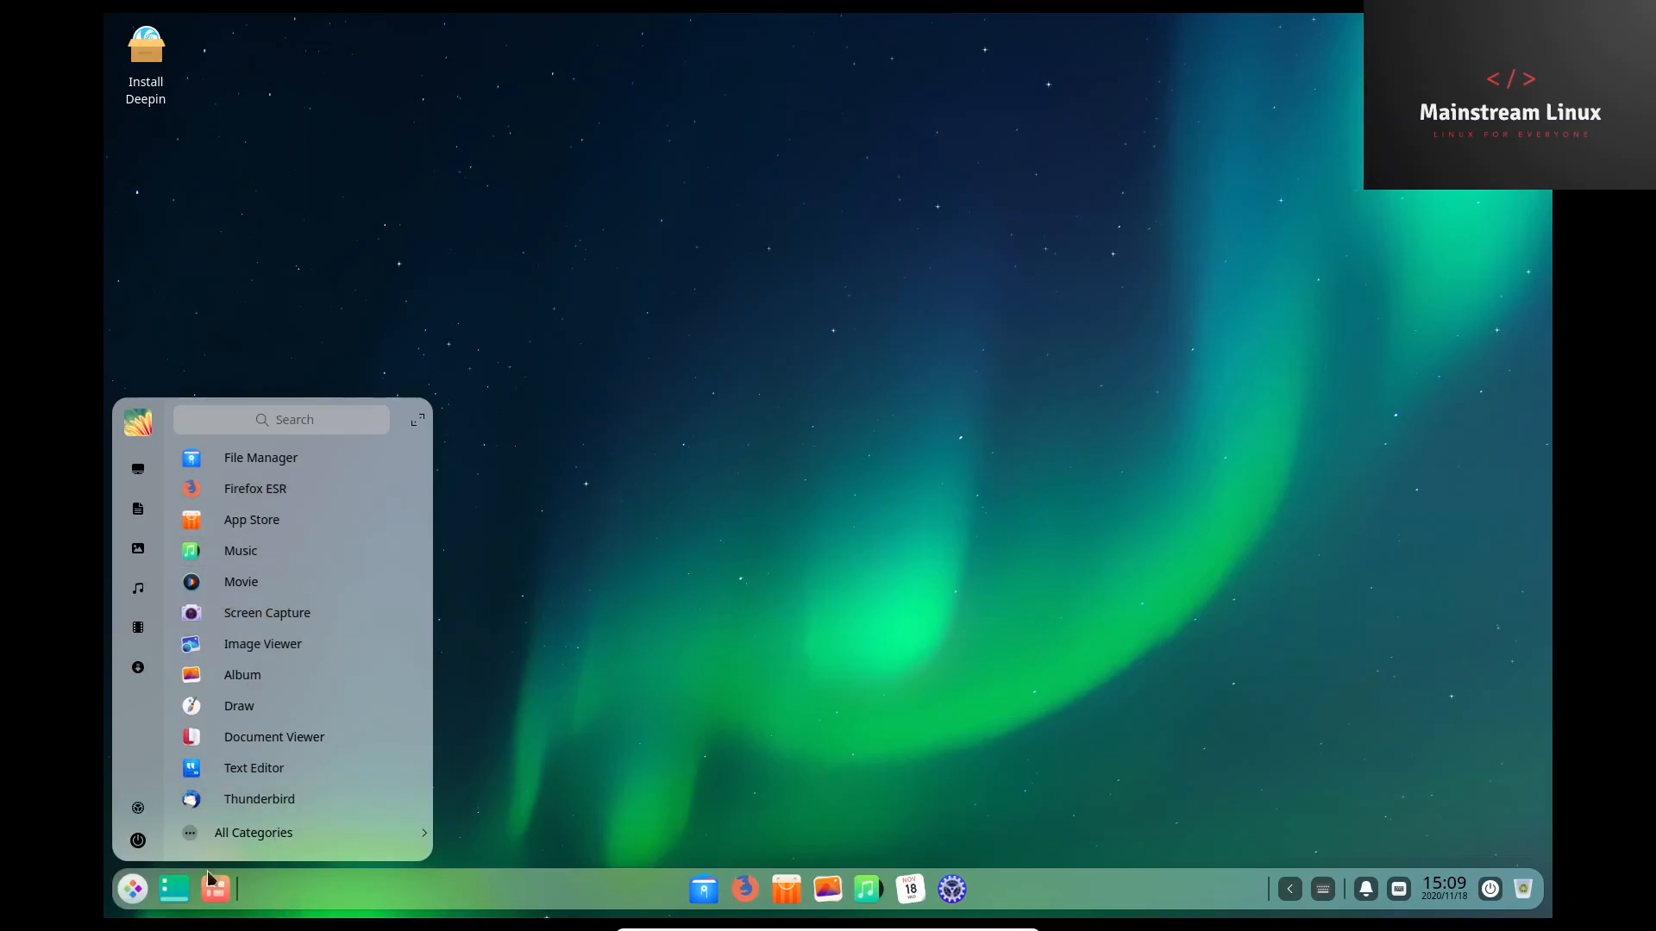
# Browse the launcher's Internet, Music and Video application categories.
pyautogui.click(254, 832)
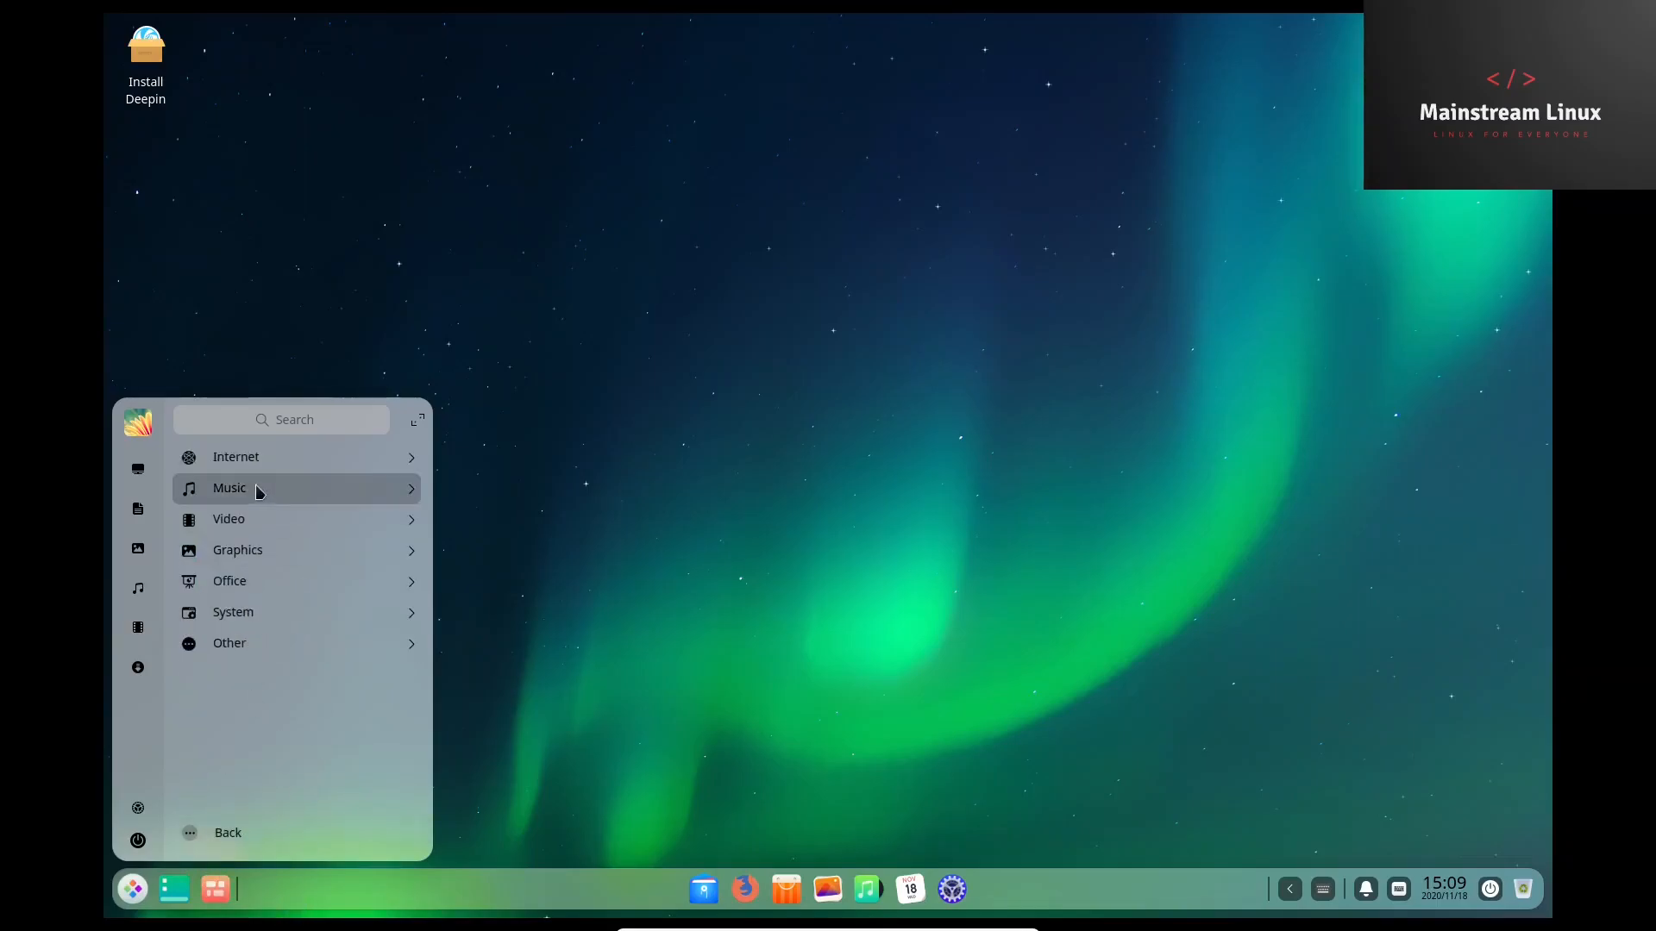
pyautogui.click(235, 456)
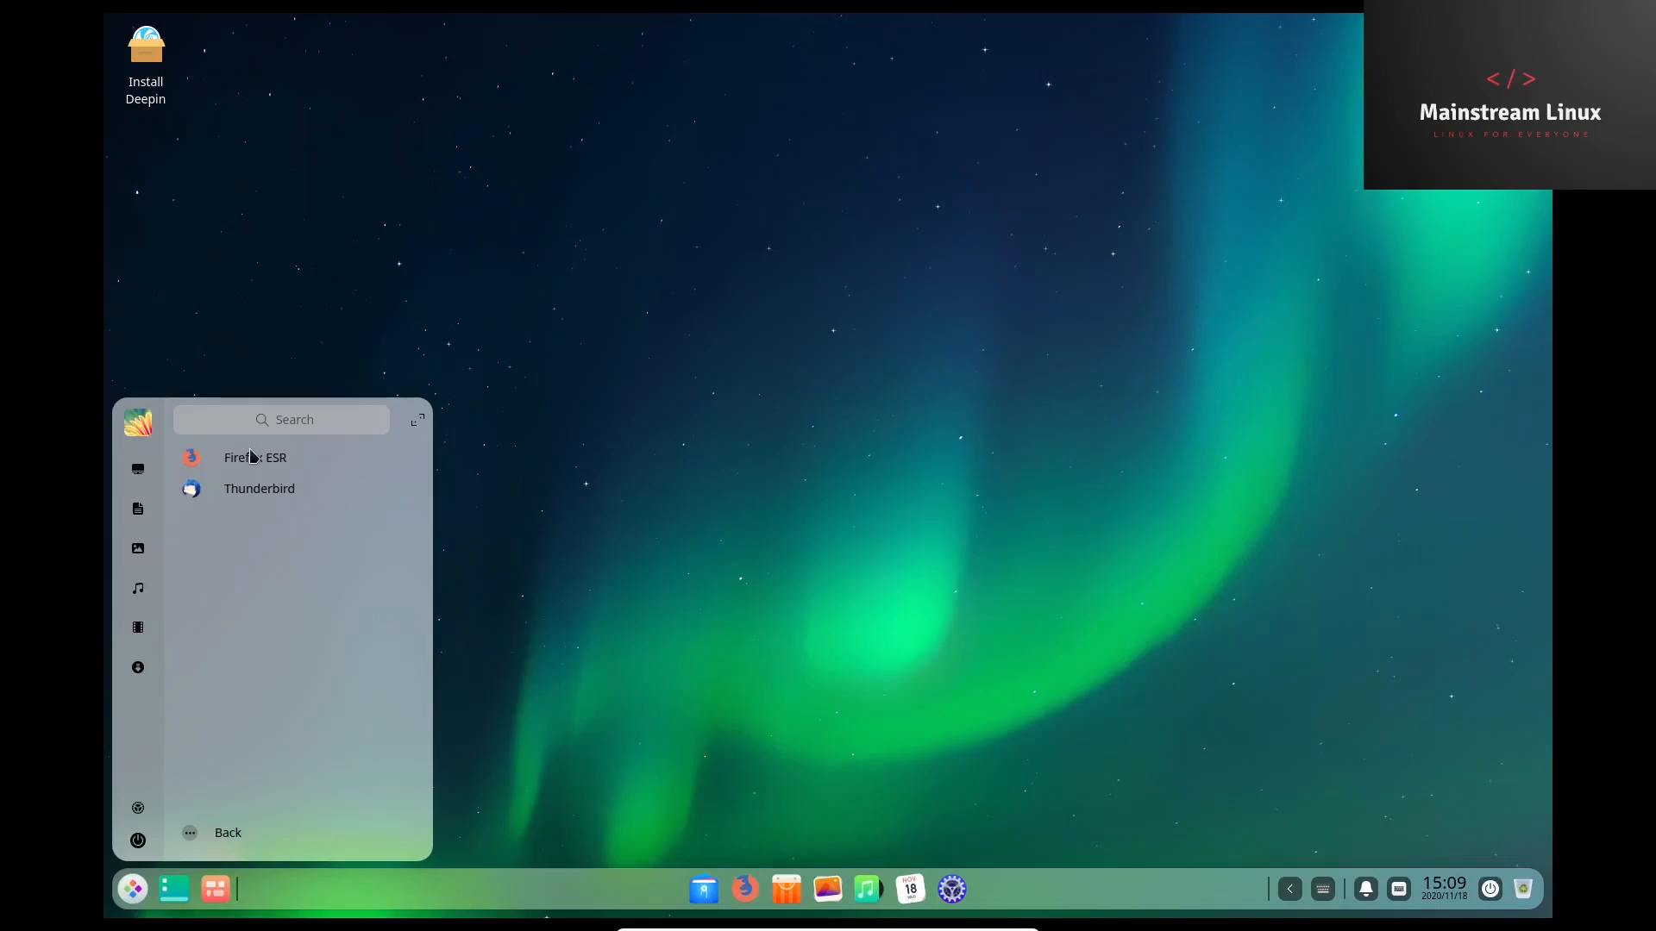
pyautogui.click(137, 588)
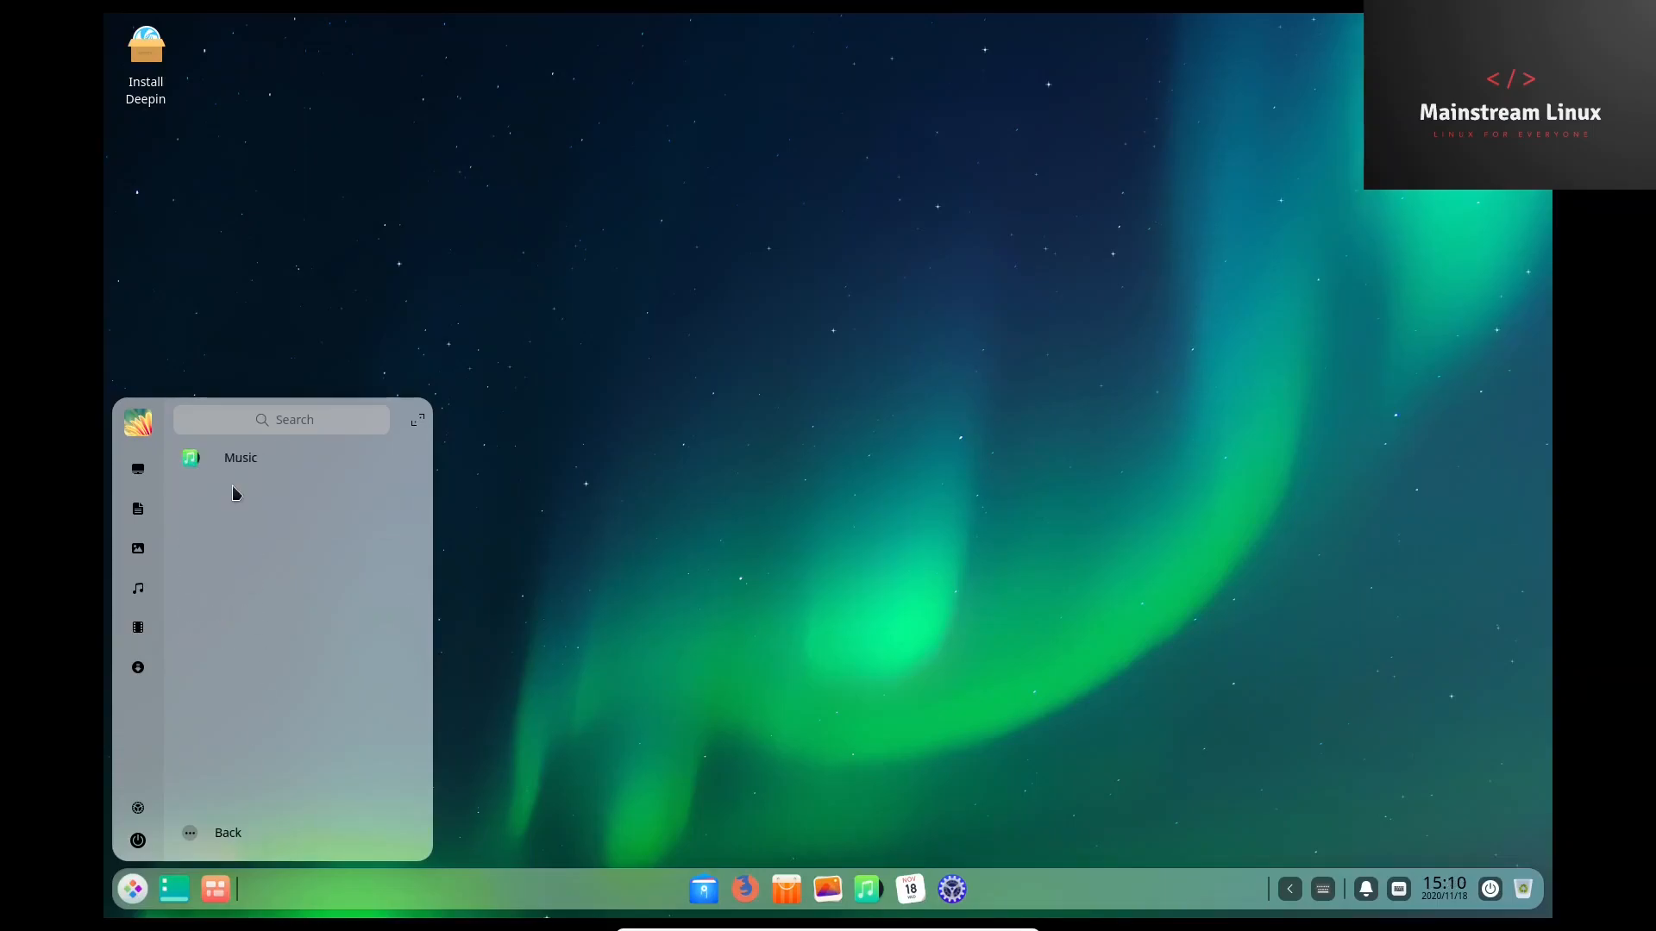
pyautogui.click(137, 627)
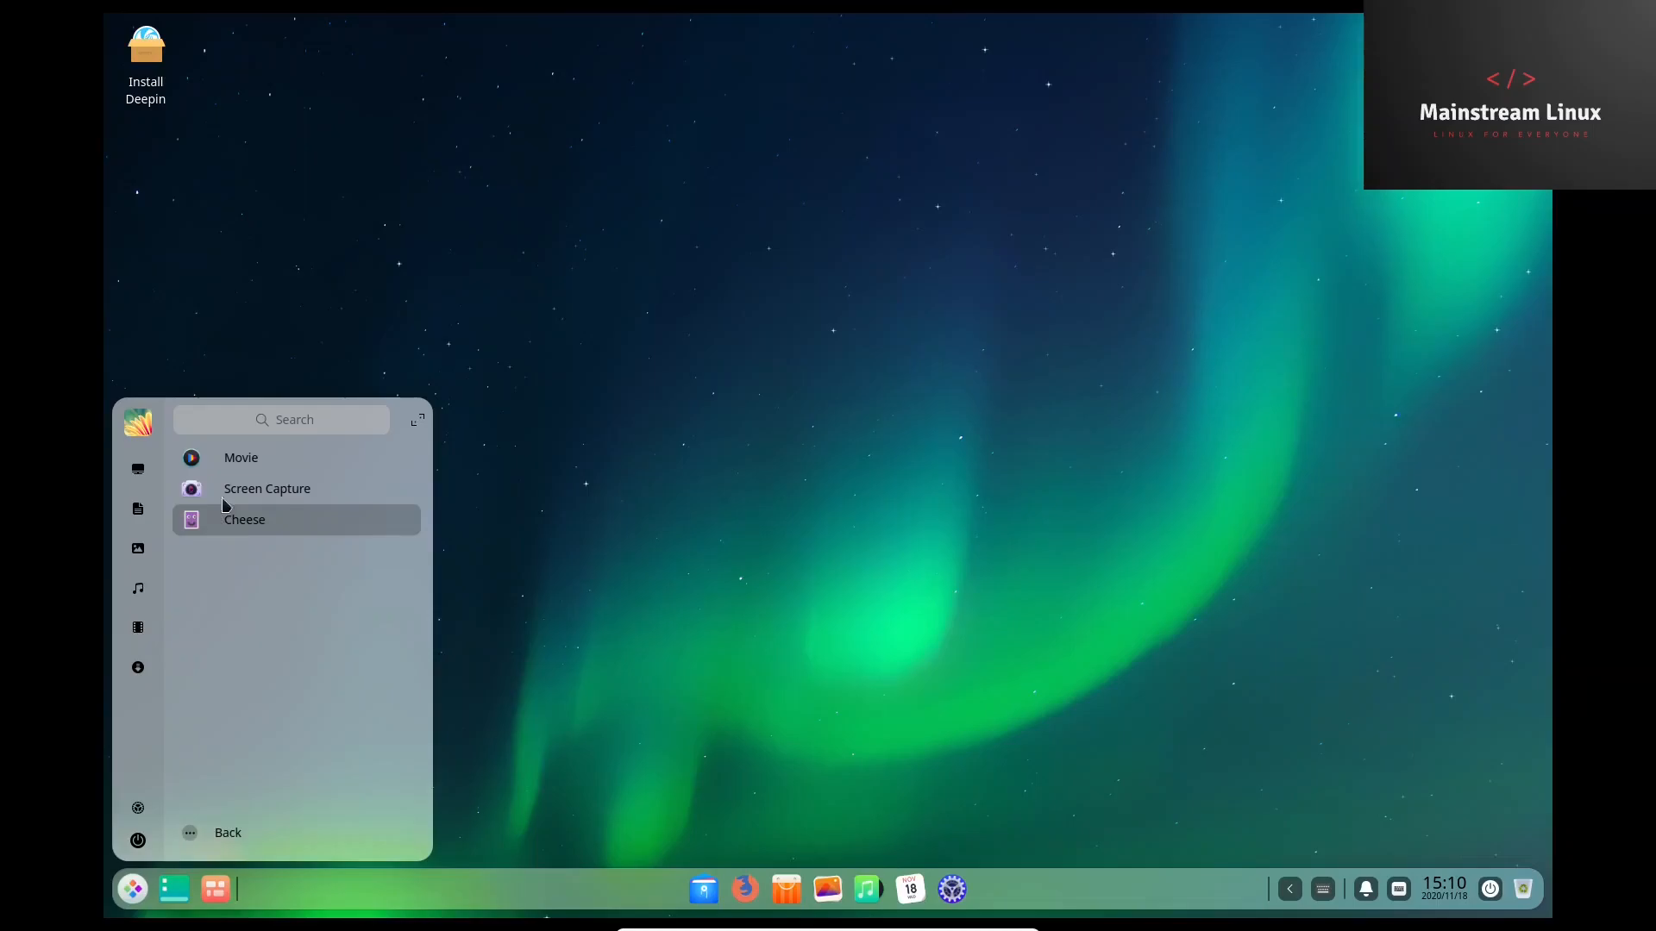
pyautogui.moveTo(225, 824)
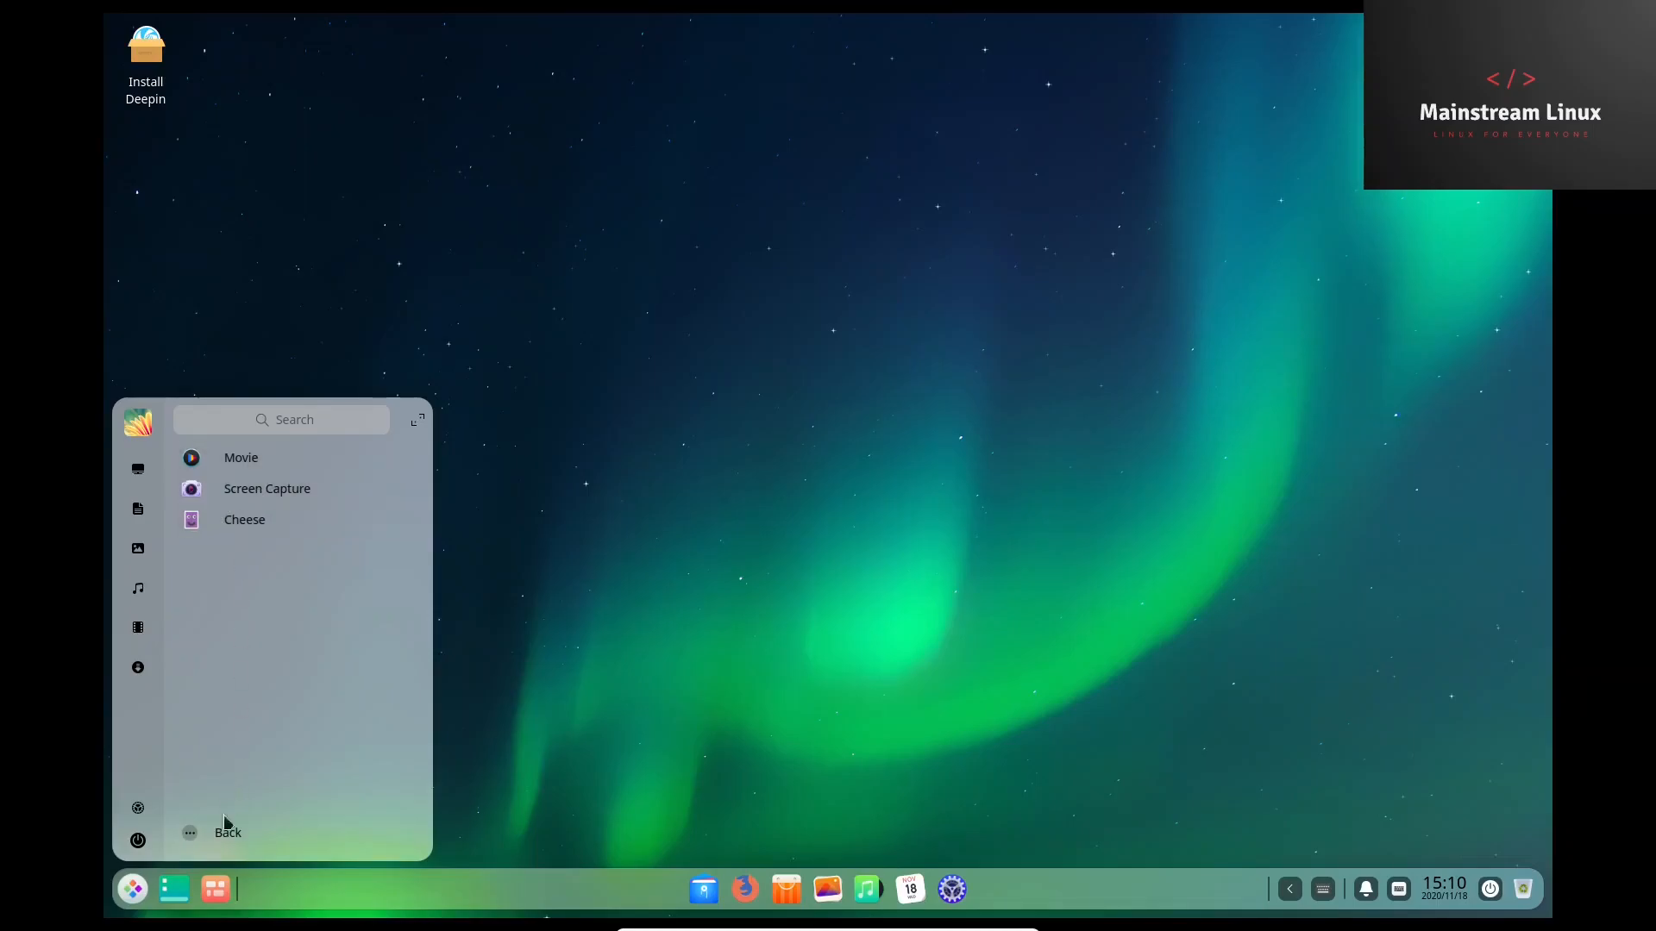
pyautogui.click(227, 832)
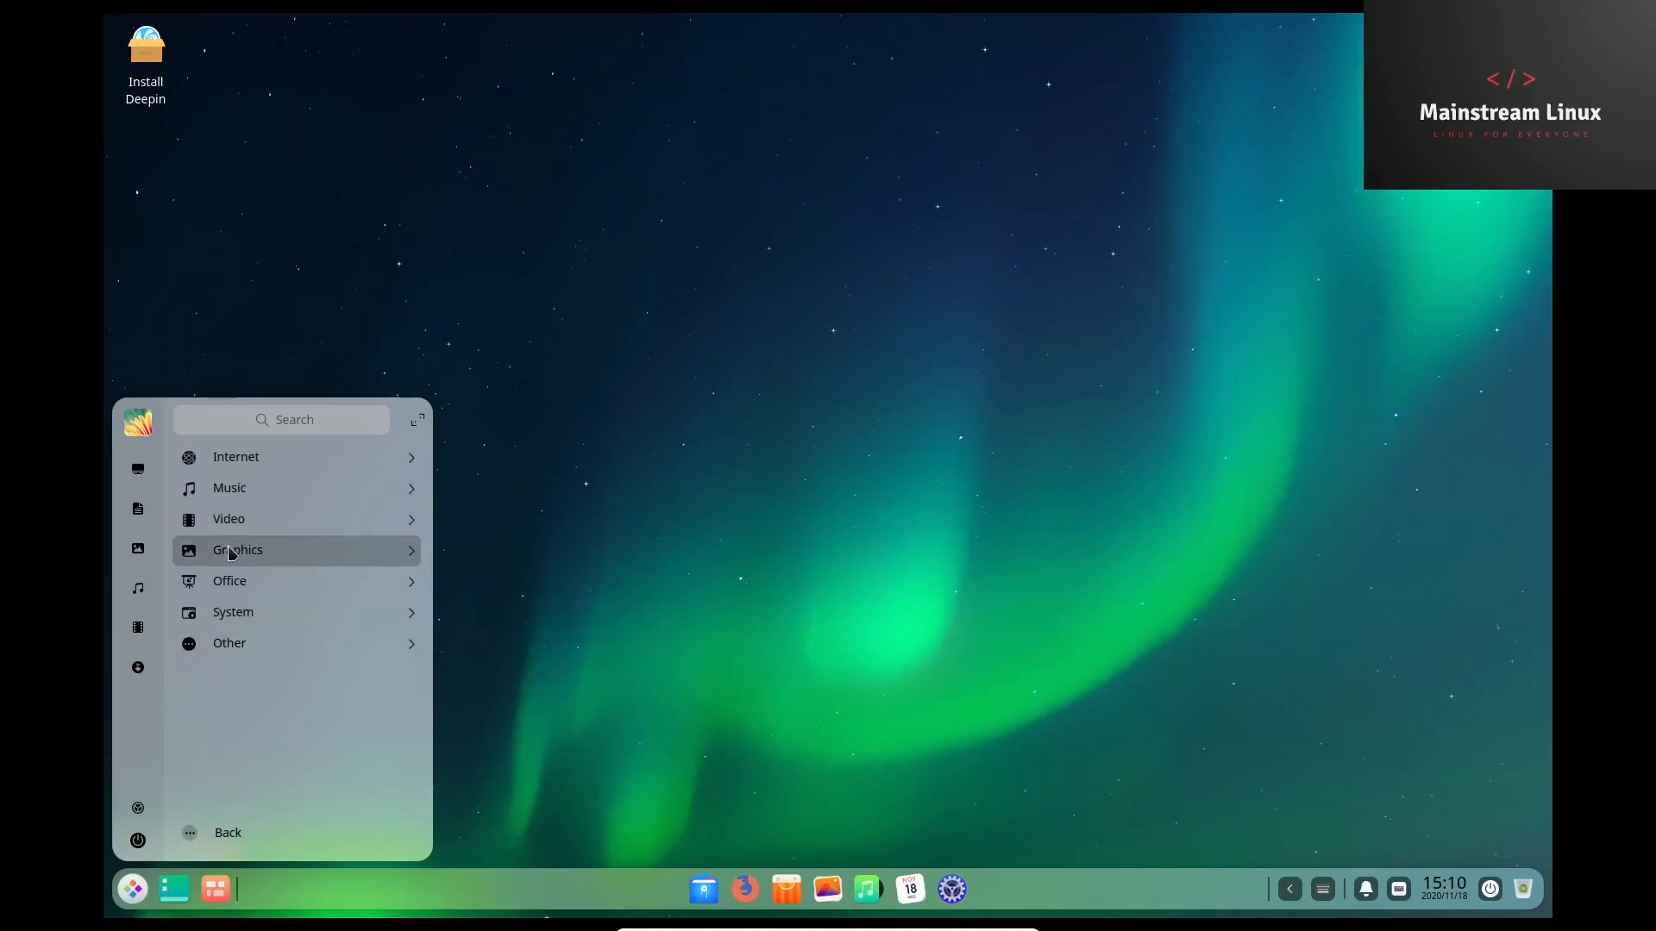
# Browse the Graphics and Office categories and launch LibreOffice.
pyautogui.click(238, 550)
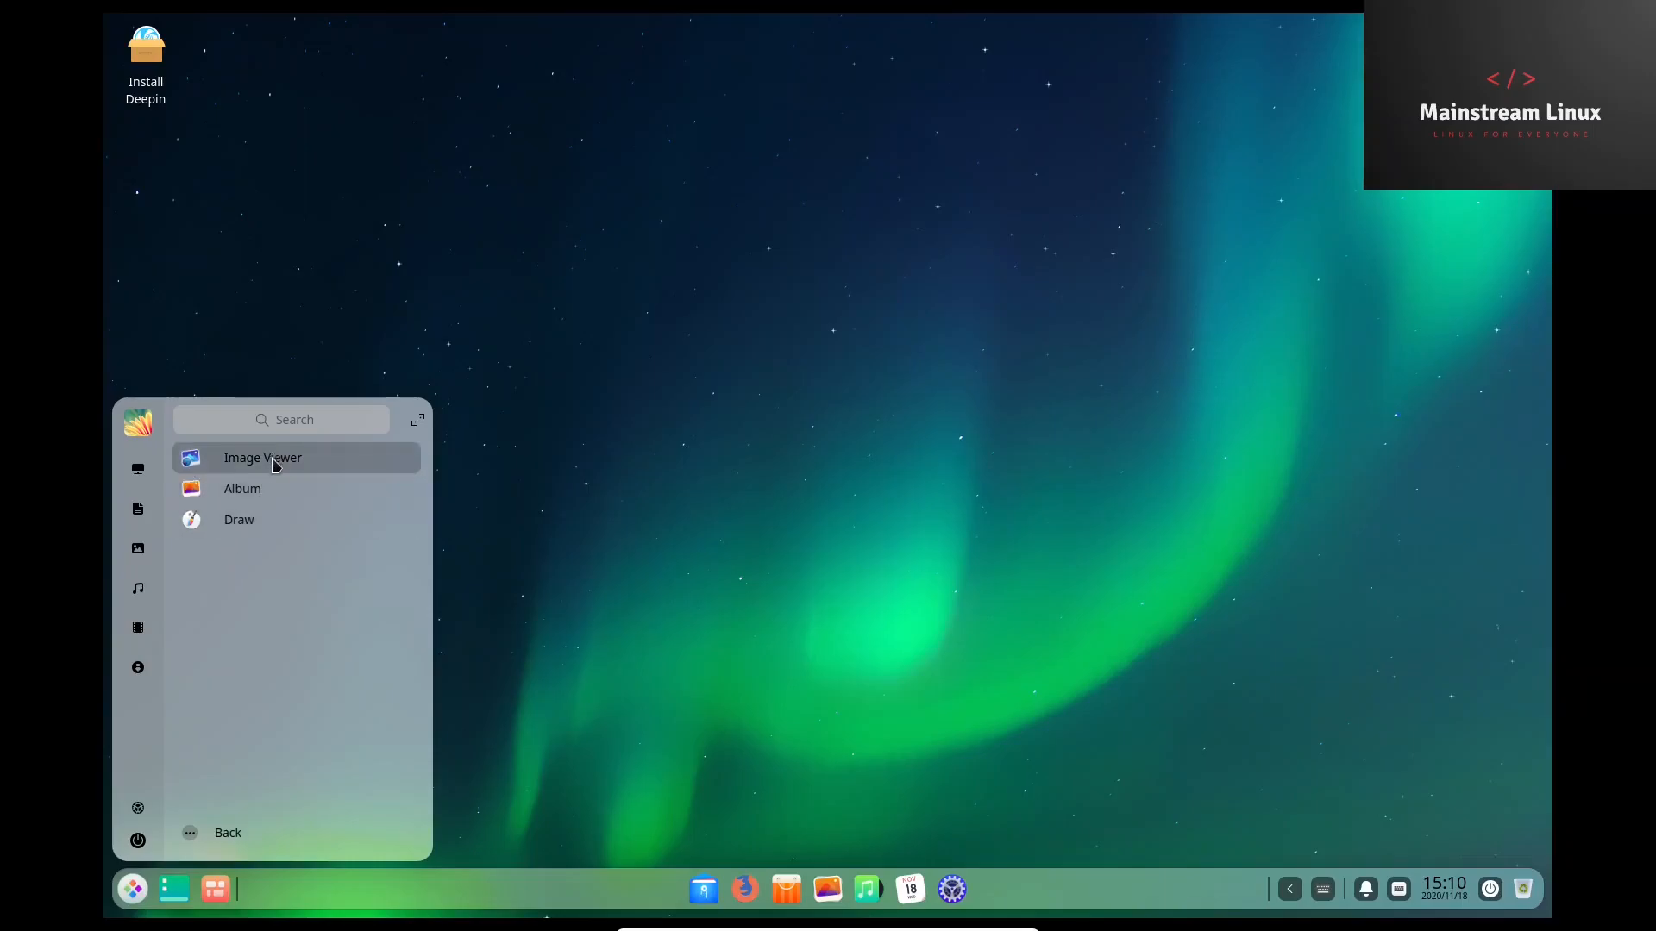
pyautogui.moveTo(223, 798)
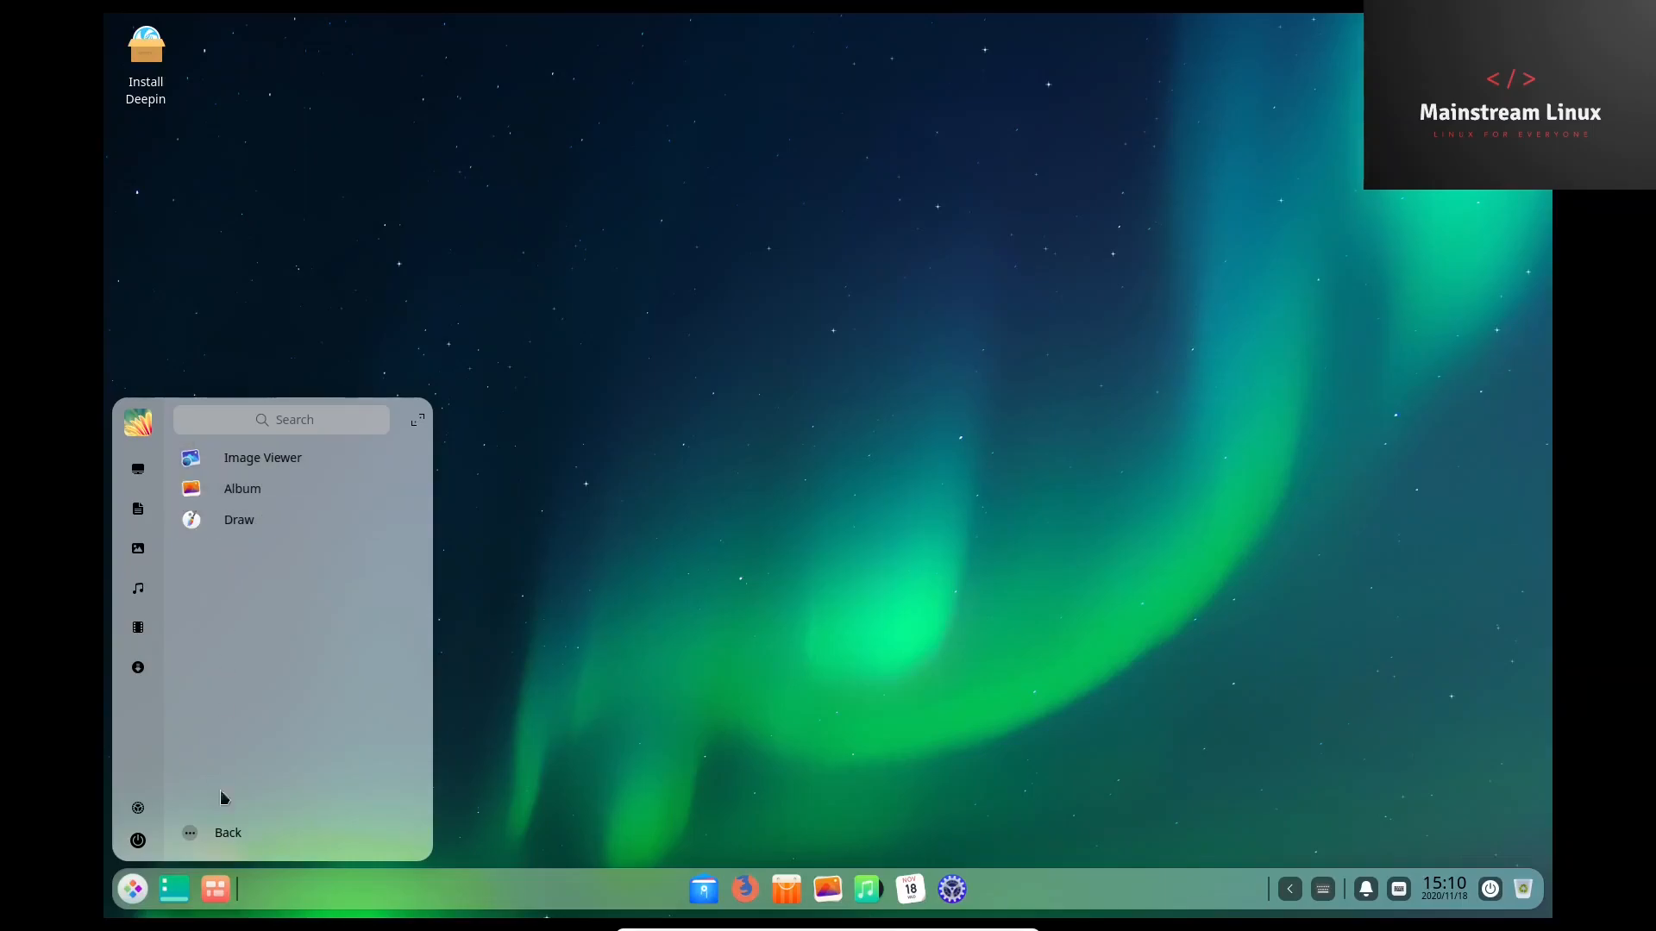
pyautogui.click(137, 508)
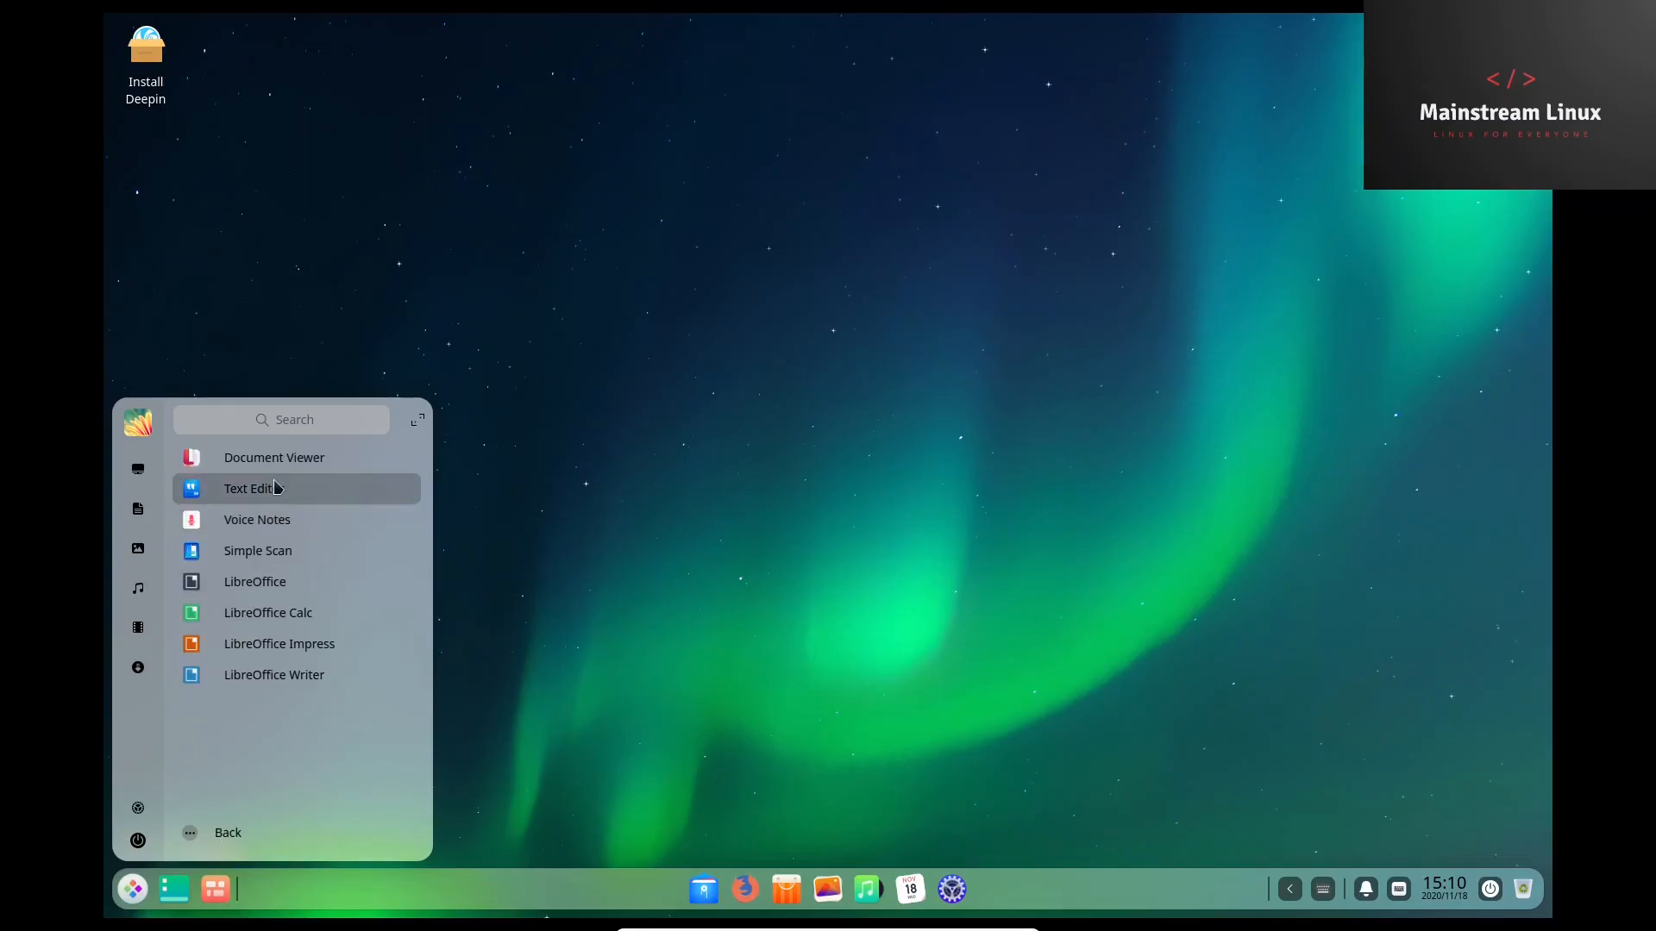
pyautogui.click(250, 488)
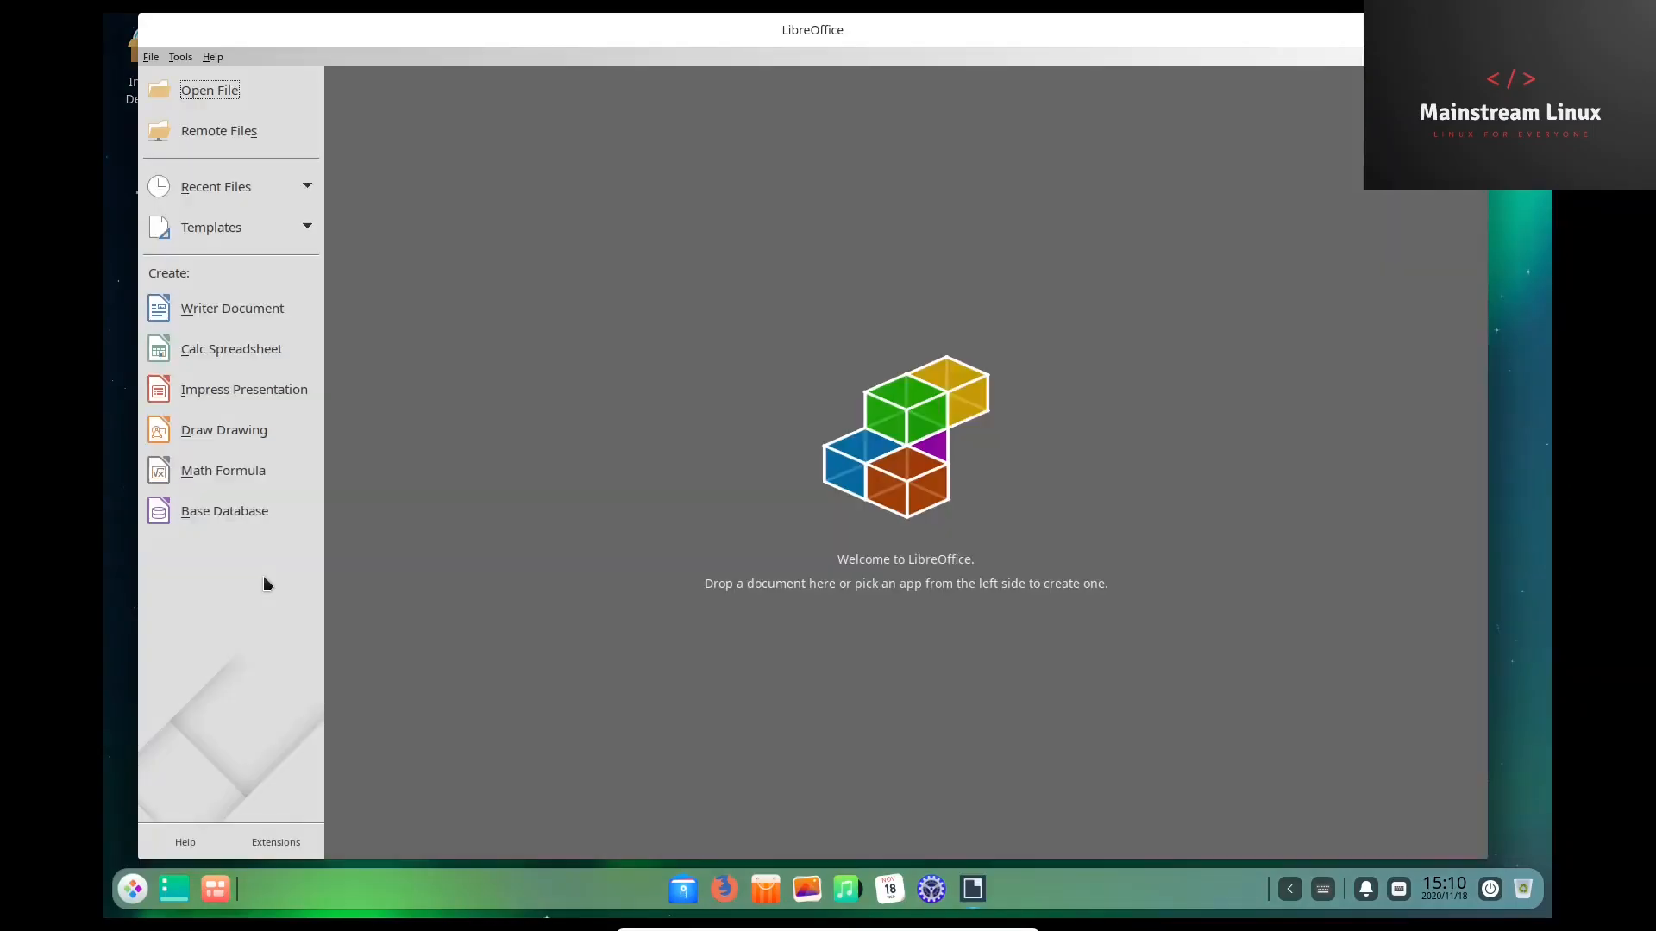
pyautogui.moveTo(231, 307)
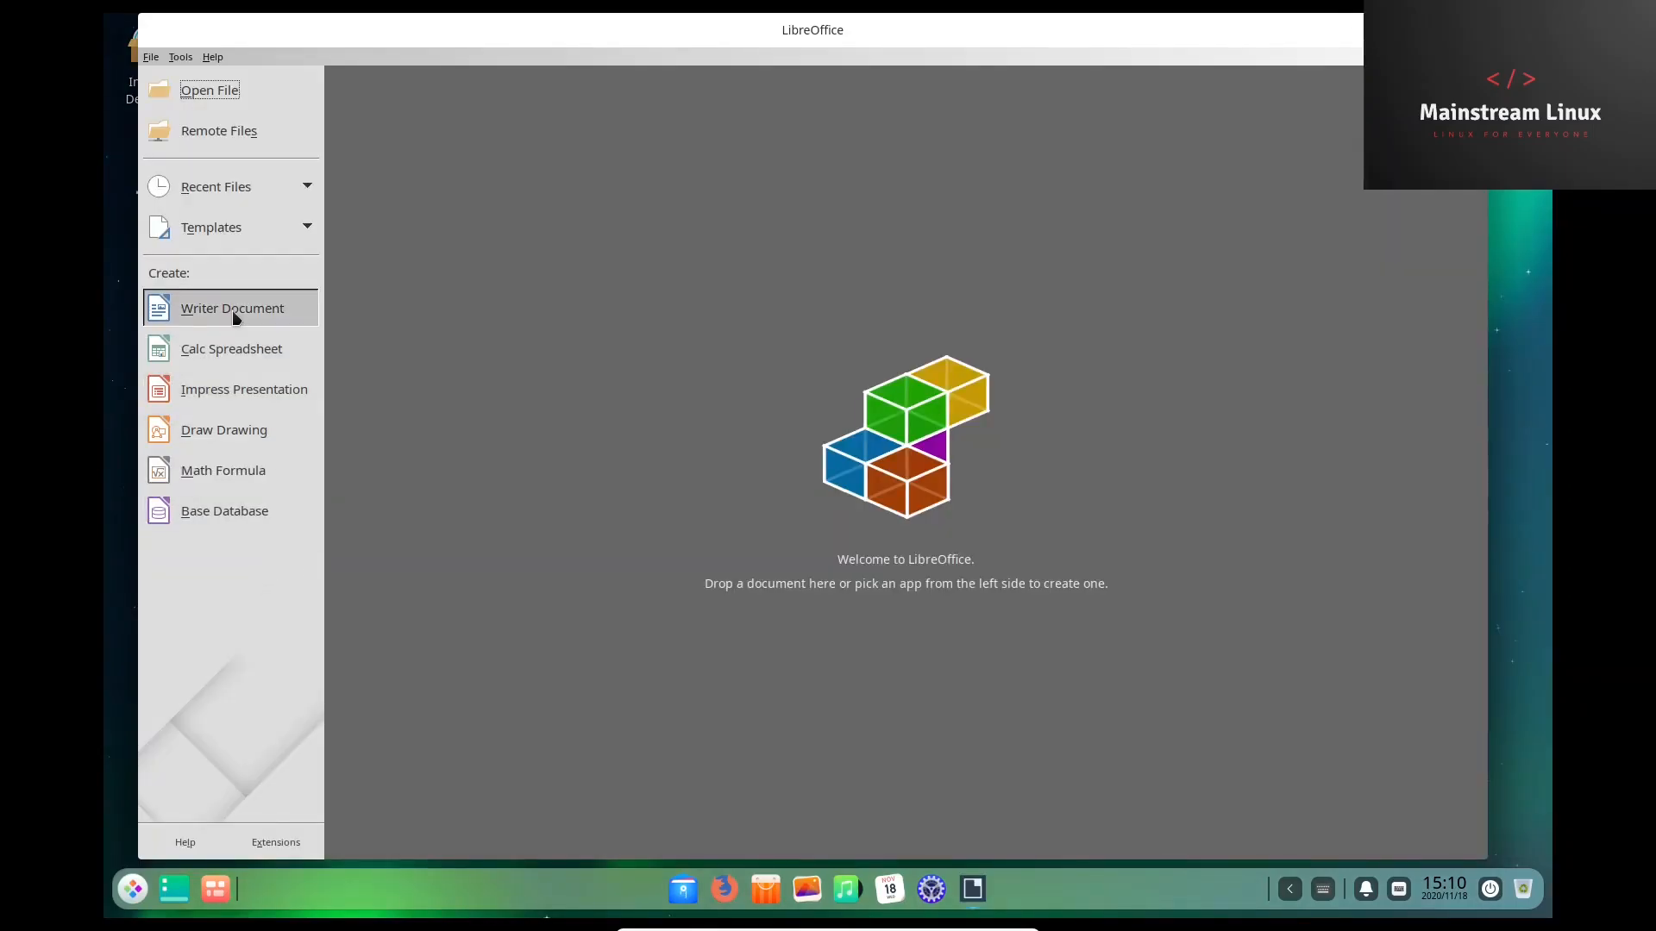
# Create a blank Writer document and view the About dialog showing version 6.1.5.2.
pyautogui.click(231, 307)
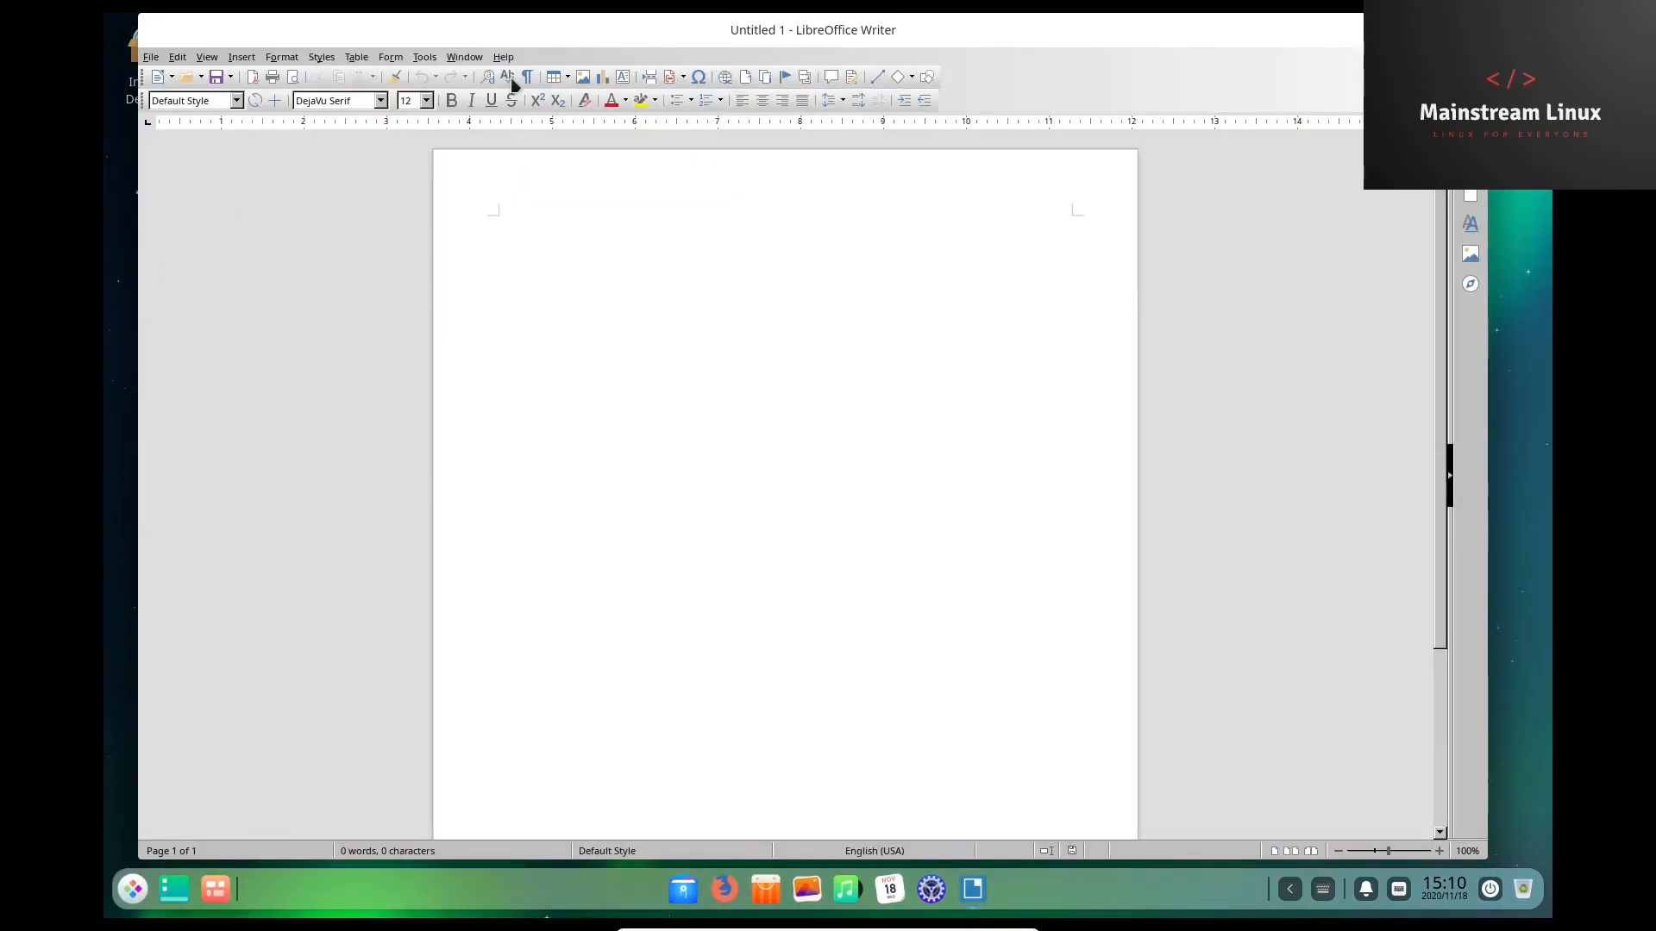
pyautogui.click(504, 57)
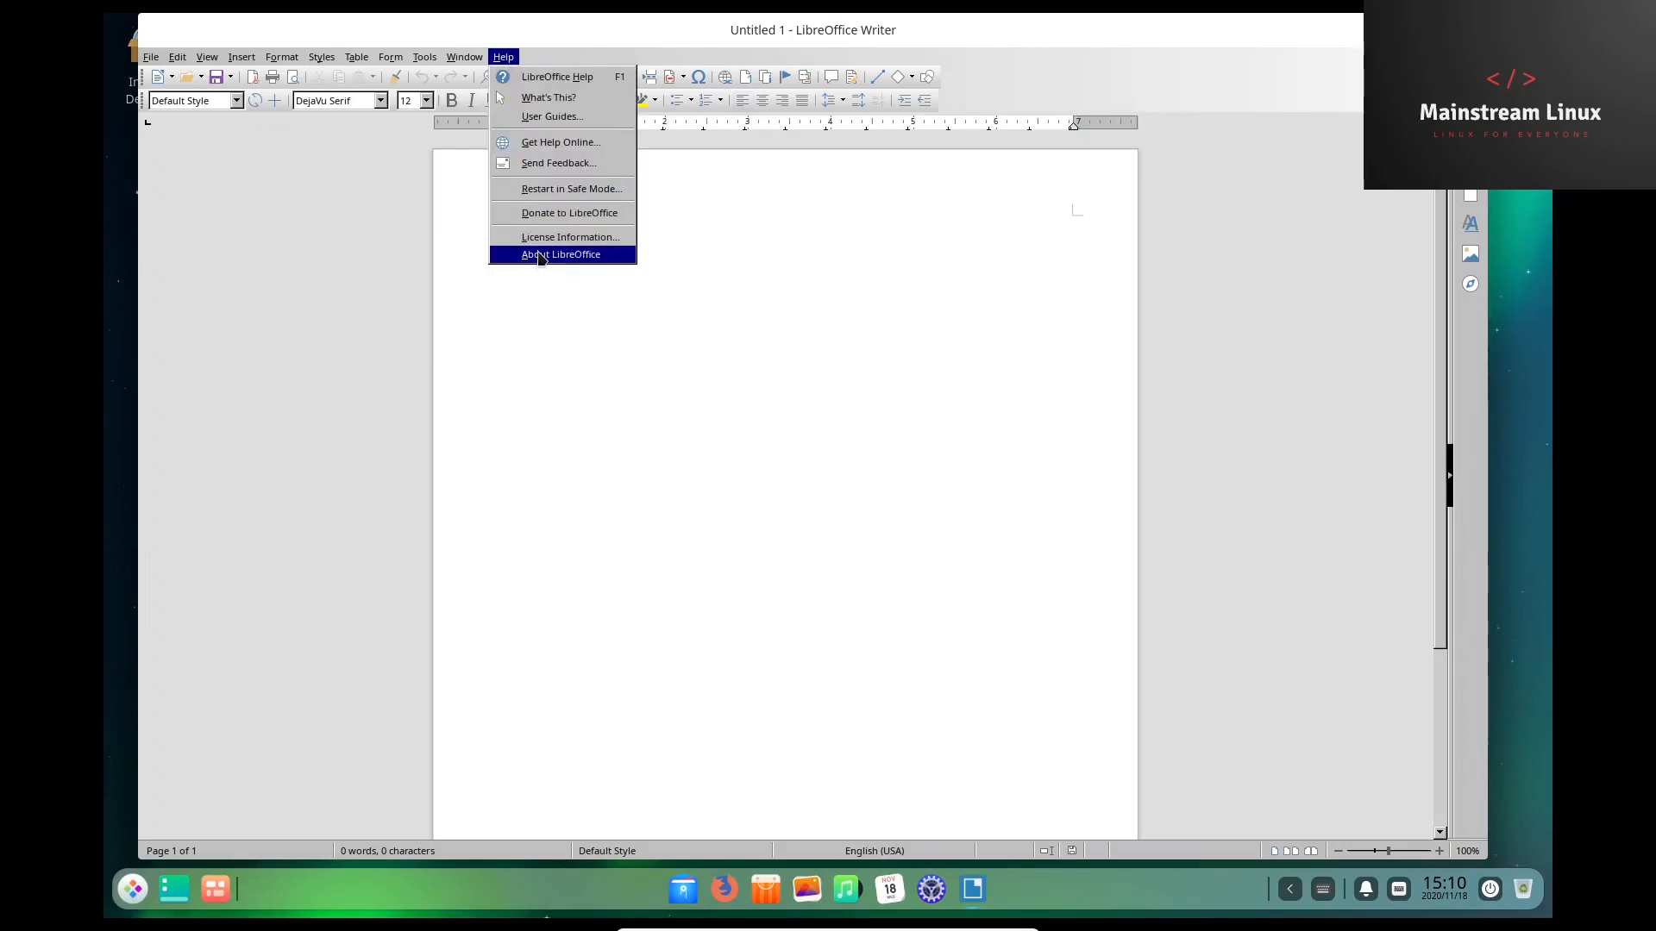
pyautogui.click(561, 254)
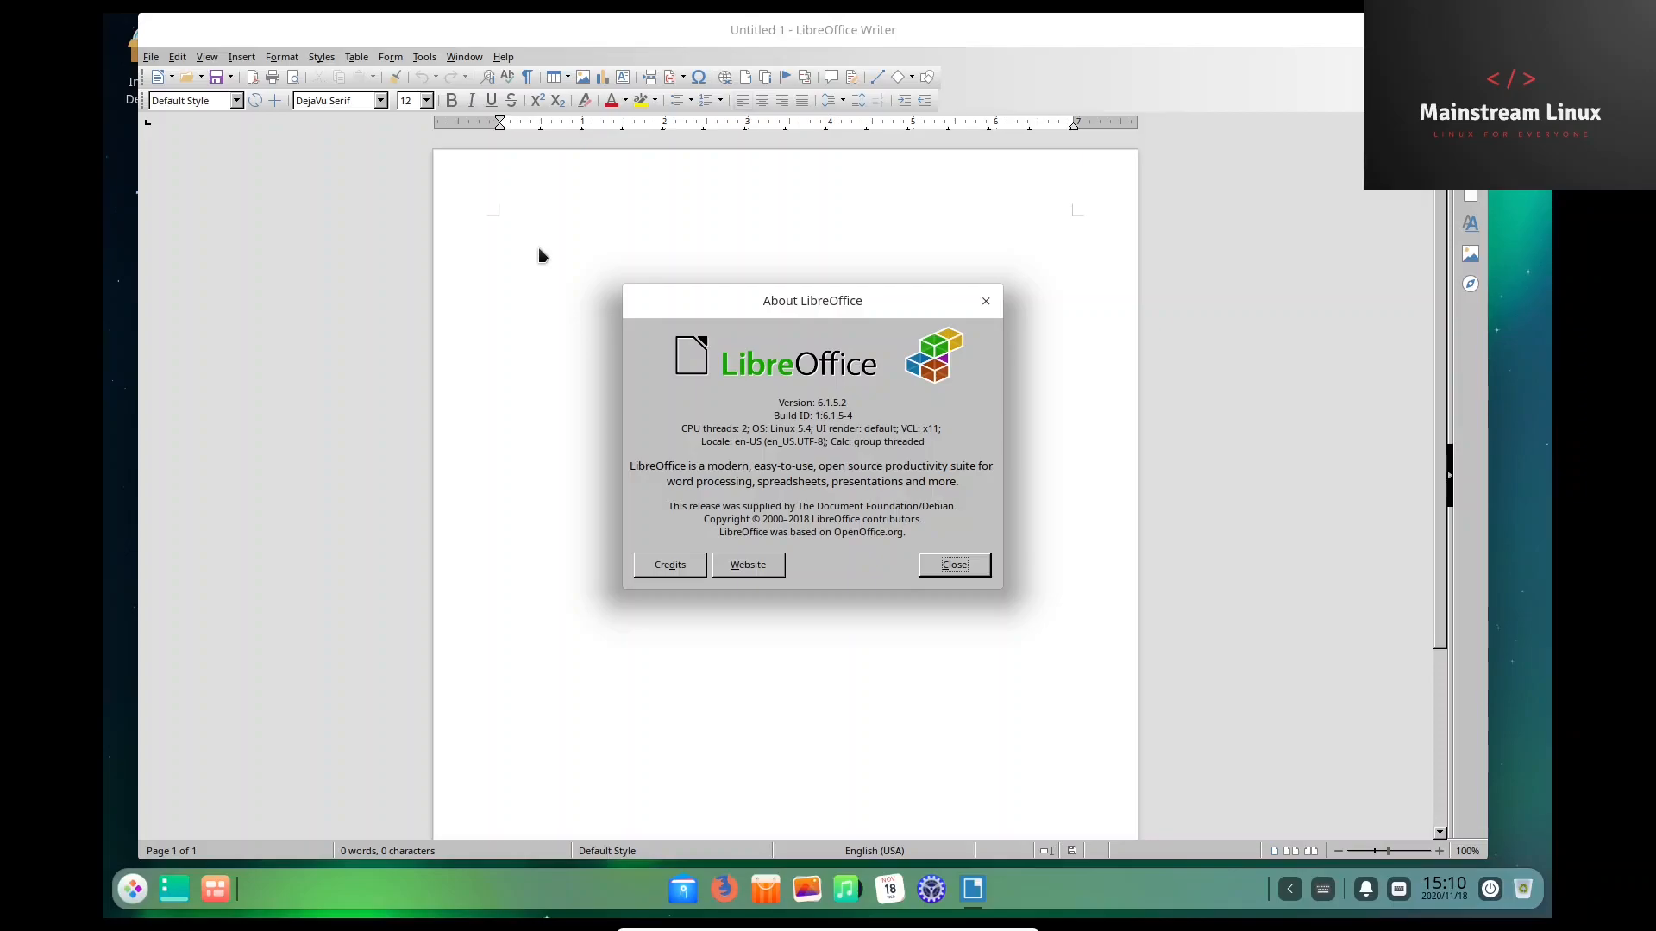
pyautogui.click(952, 564)
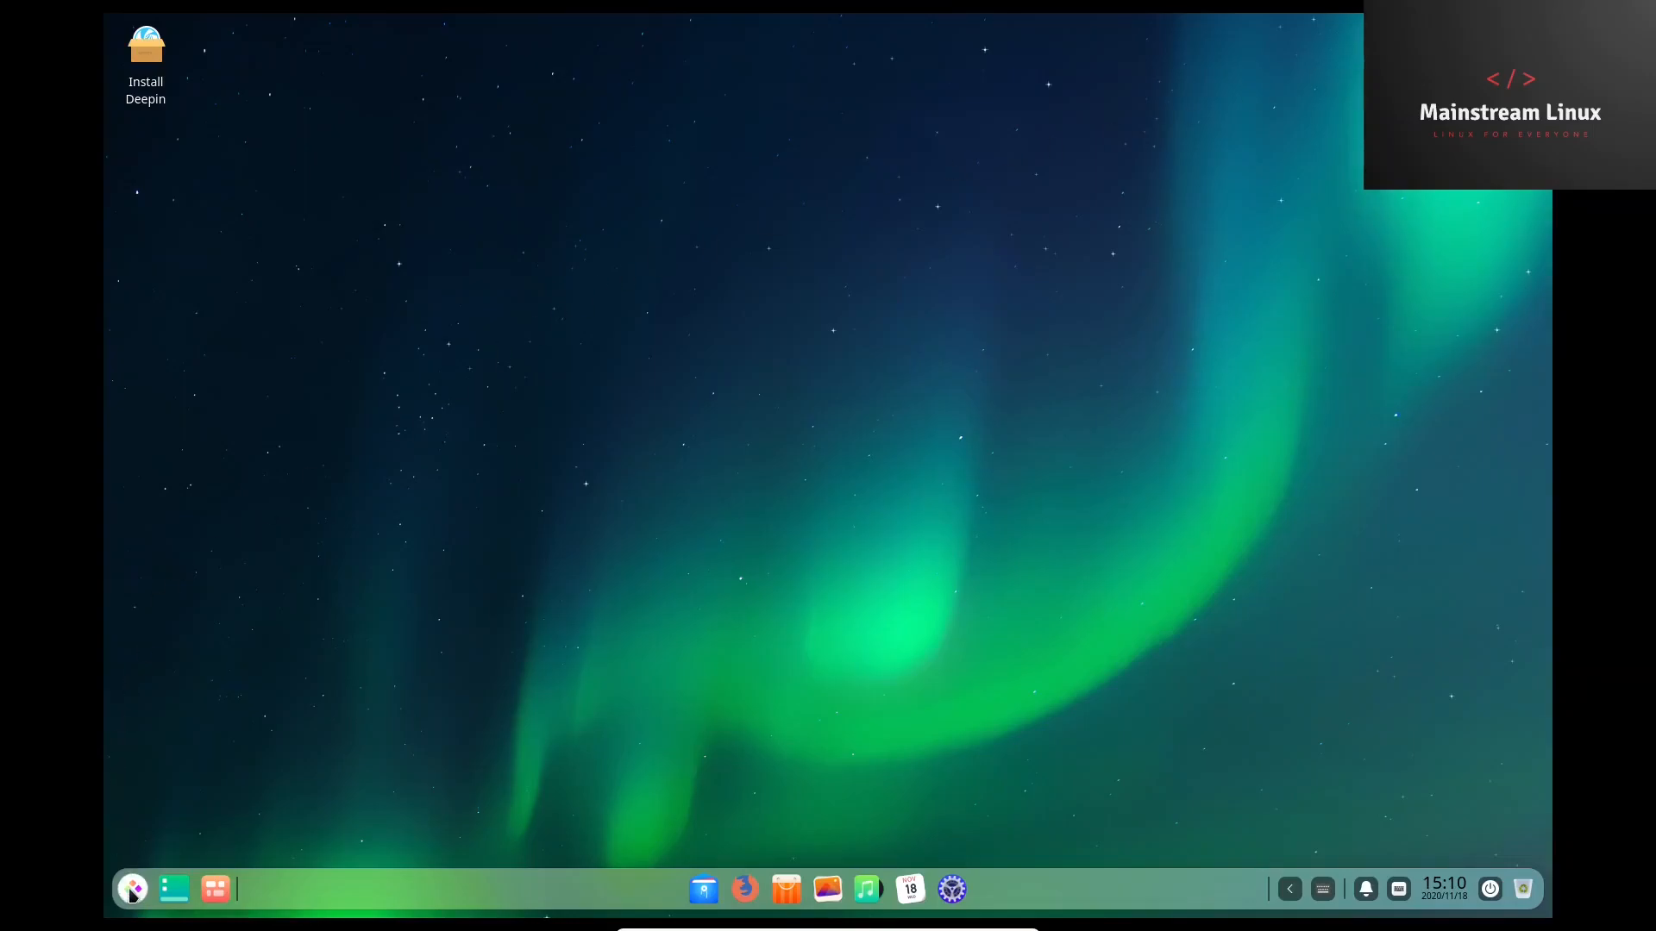
pyautogui.moveTo(132, 888)
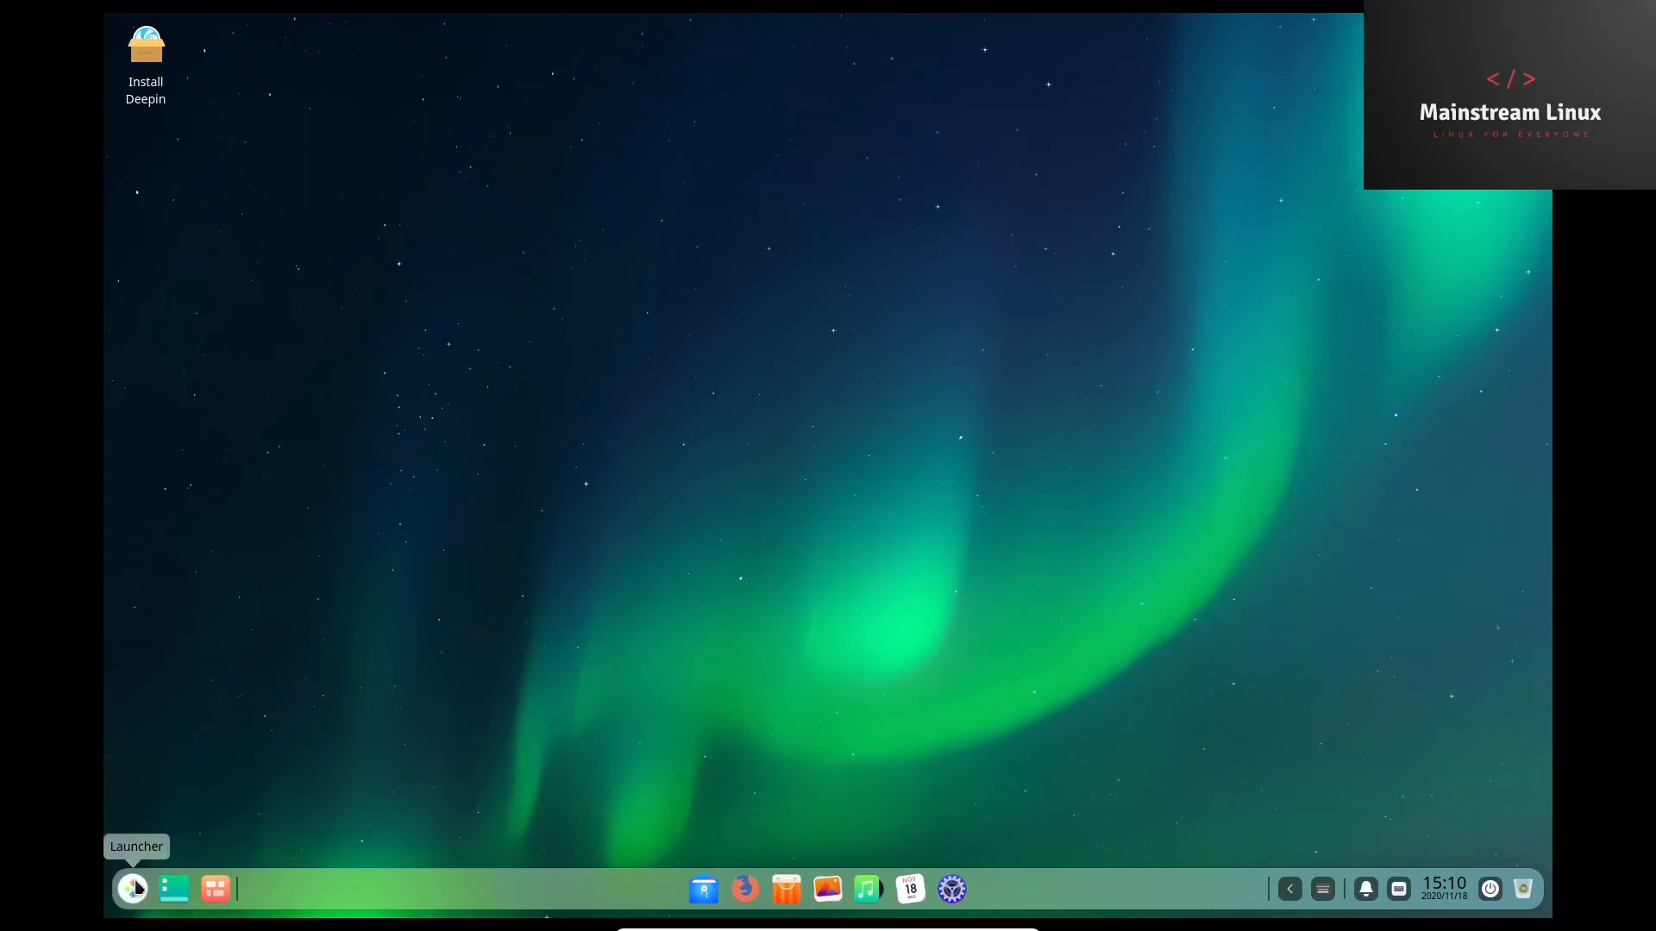
pyautogui.click(131, 888)
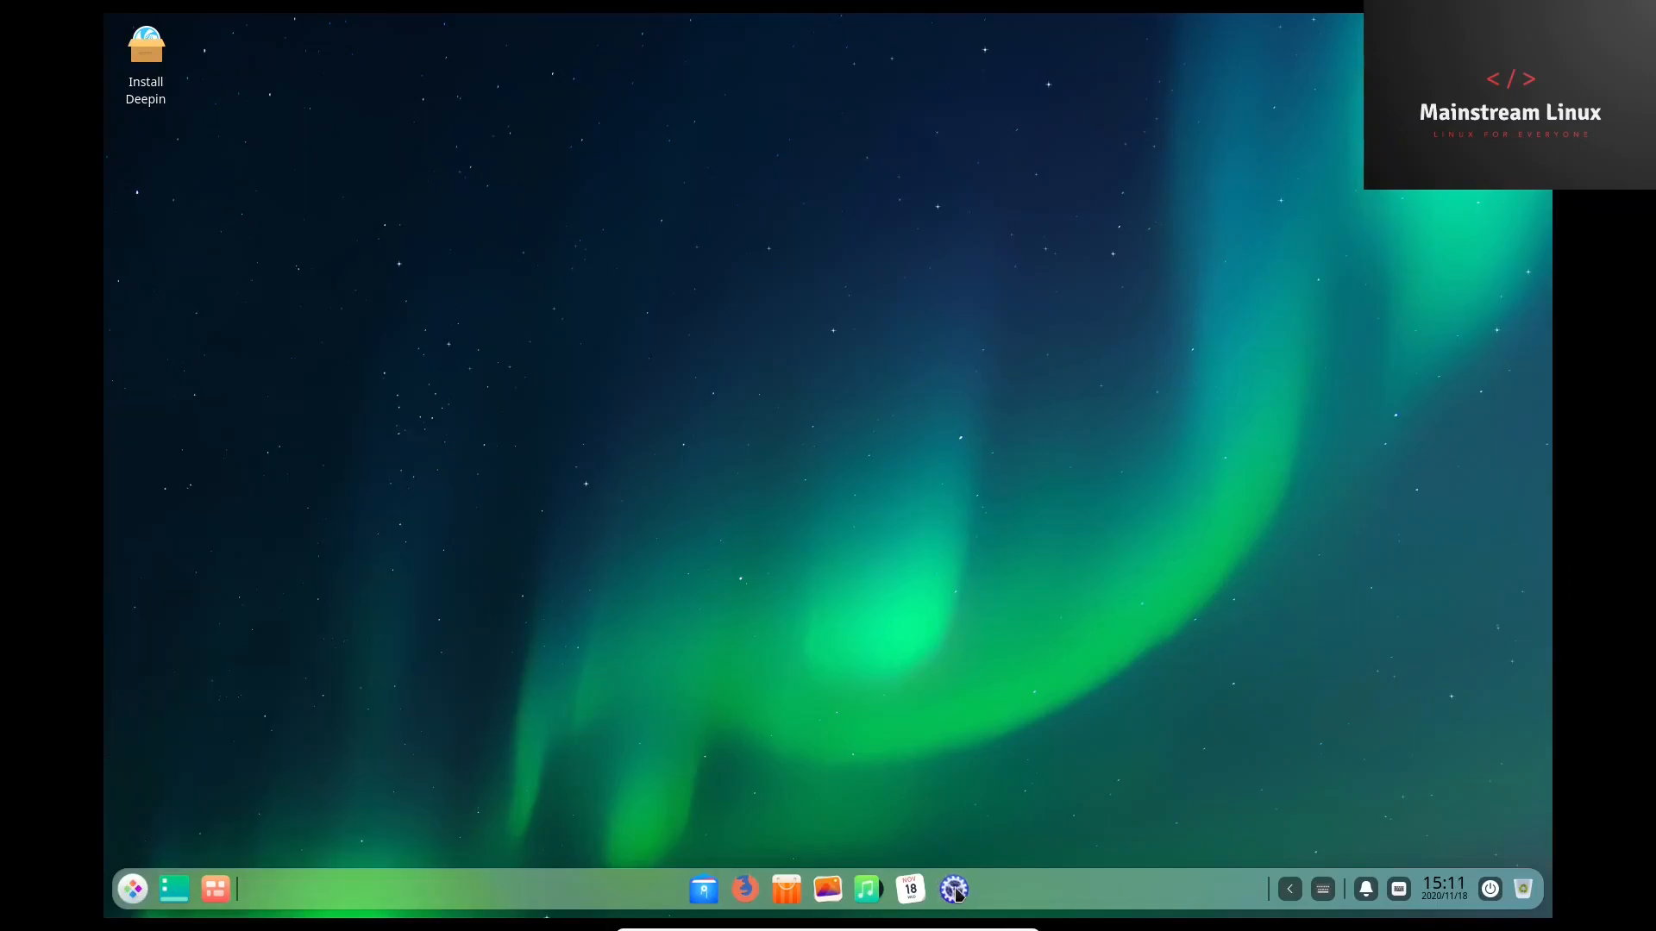
# Open Control Center, view Display resolutions with 1680x1050 current, then open Default Applications.
pyautogui.click(951, 888)
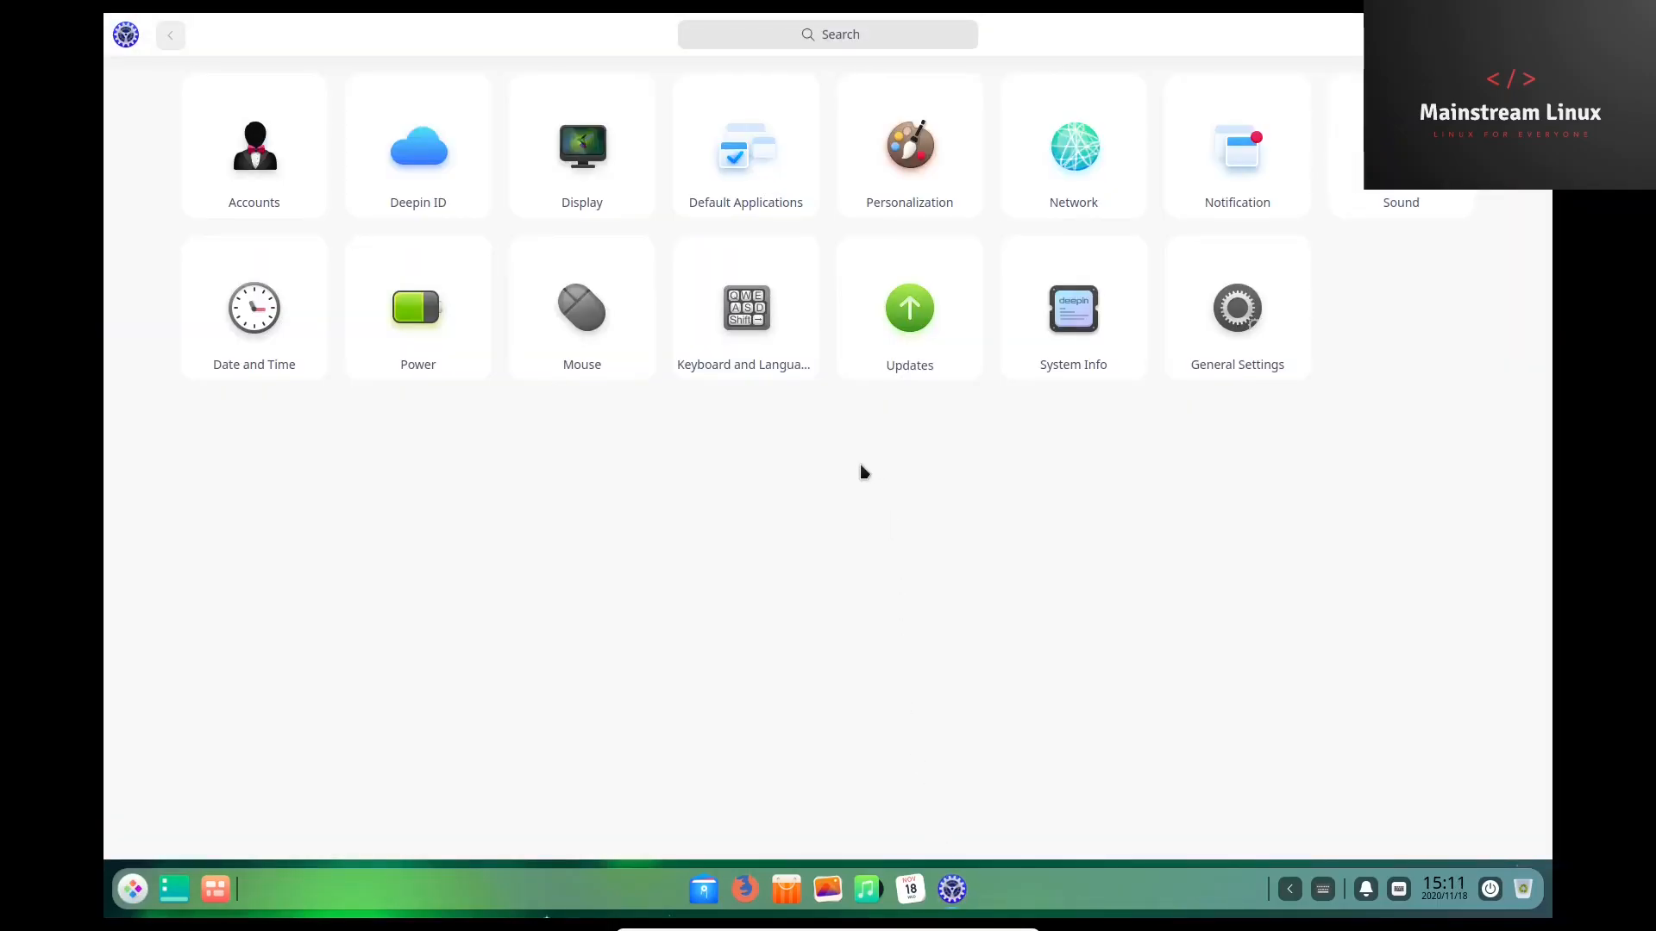
pyautogui.moveTo(355, 154)
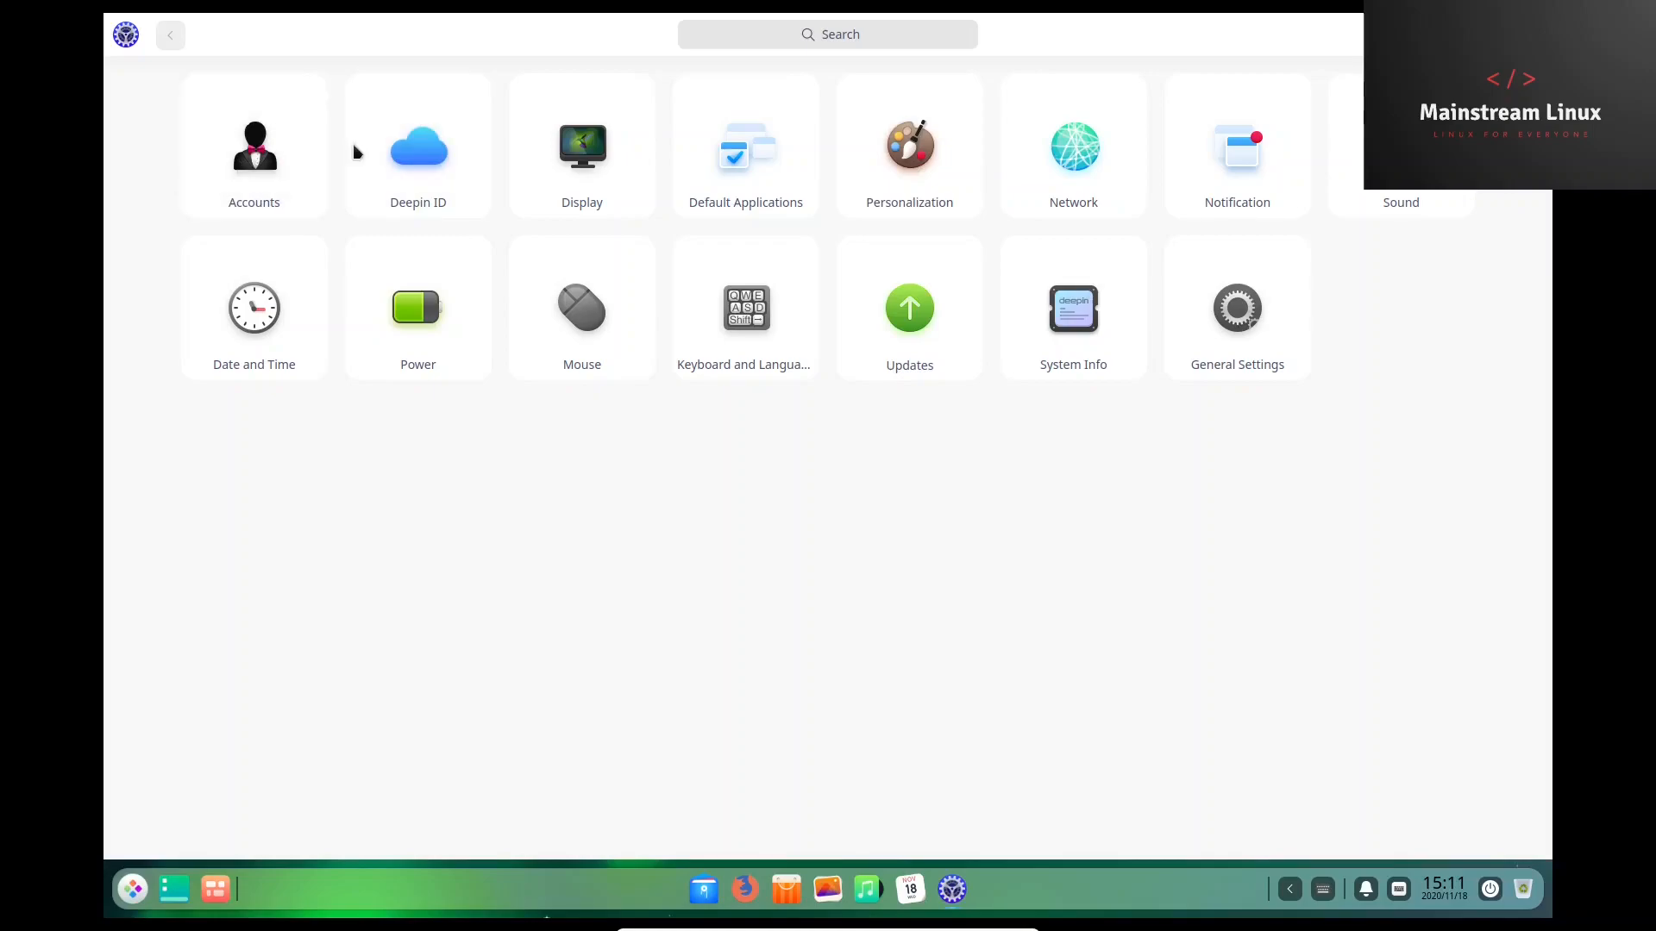
pyautogui.moveTo(581, 146)
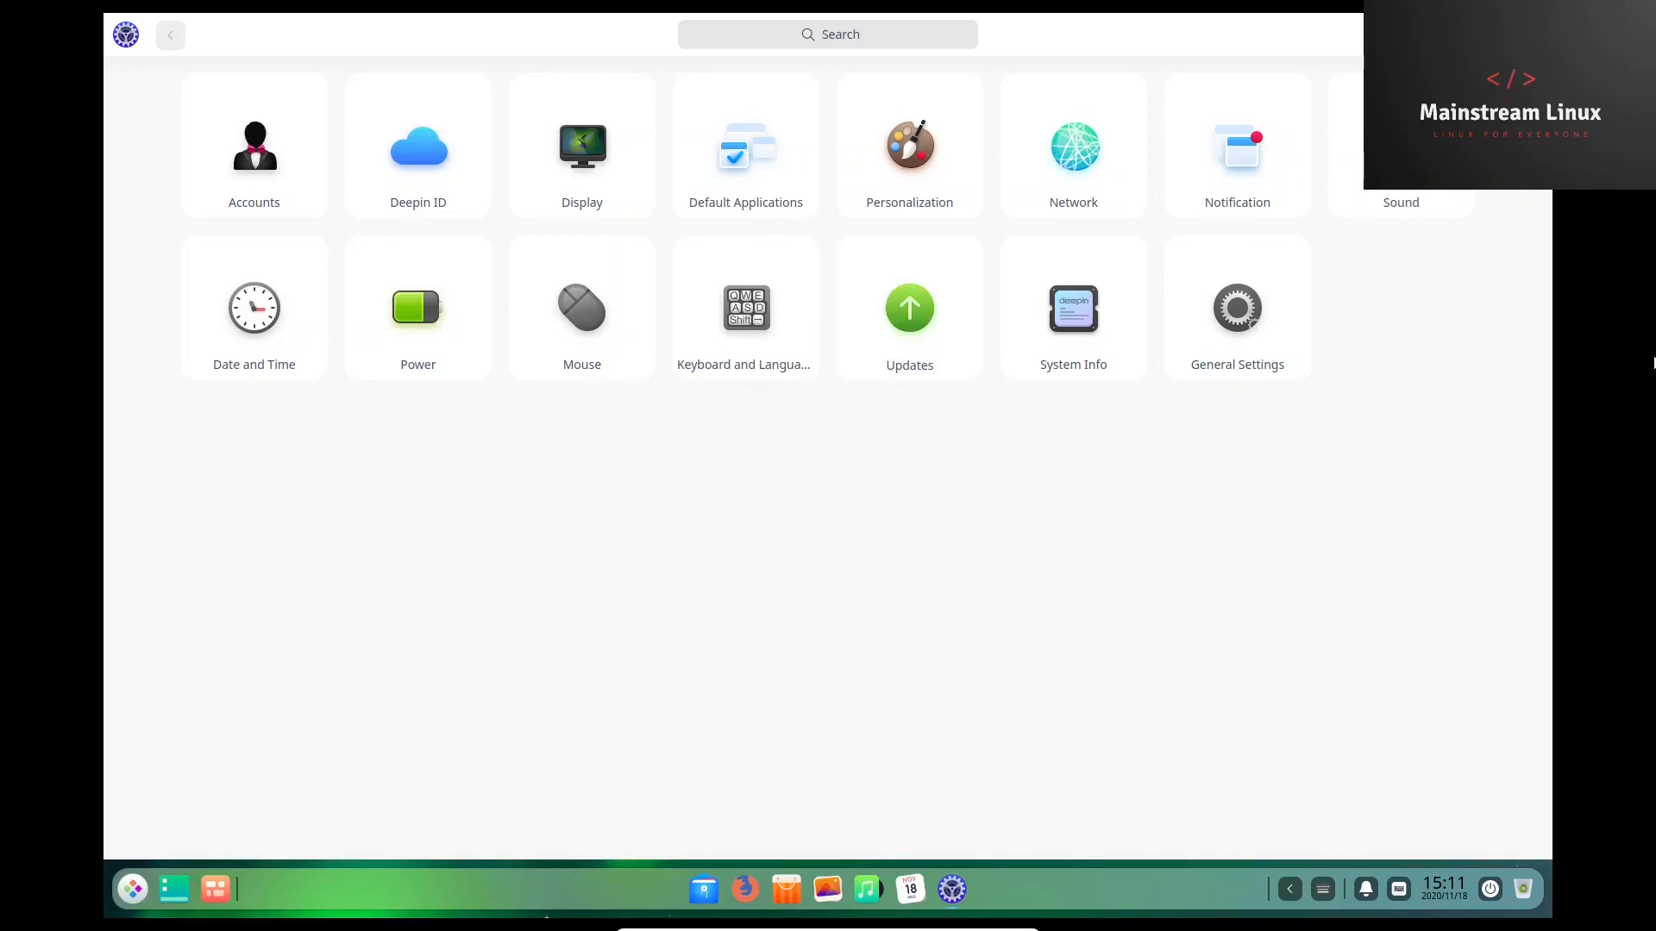
pyautogui.moveTo(1615, 399)
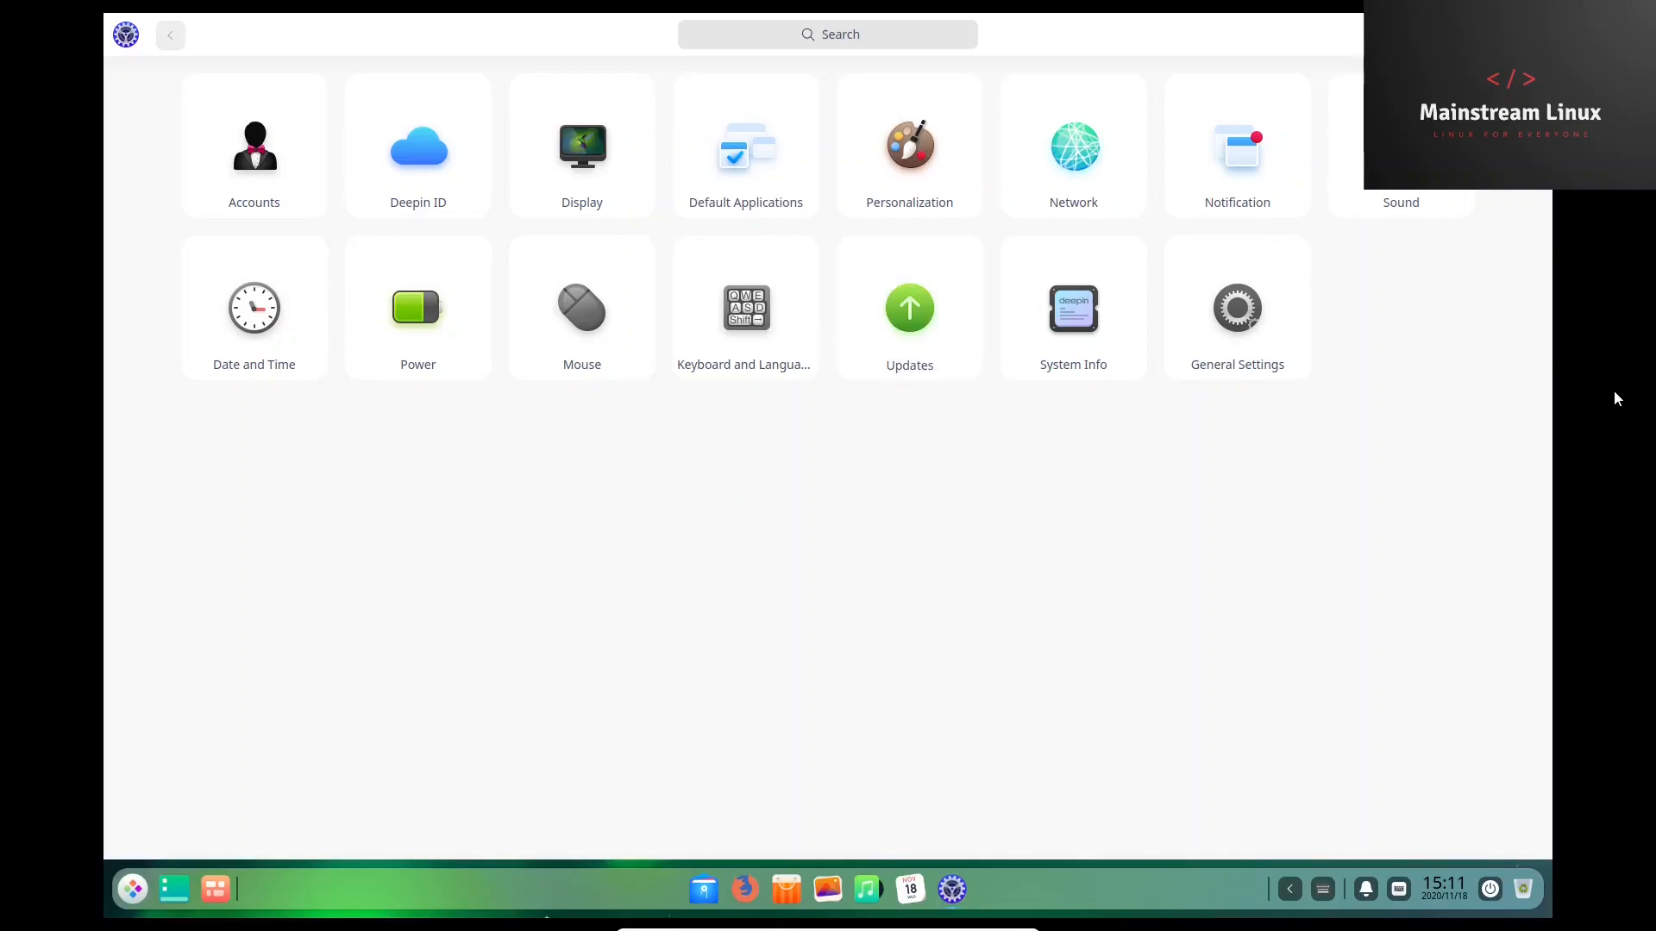
pyautogui.moveTo(1500, 419)
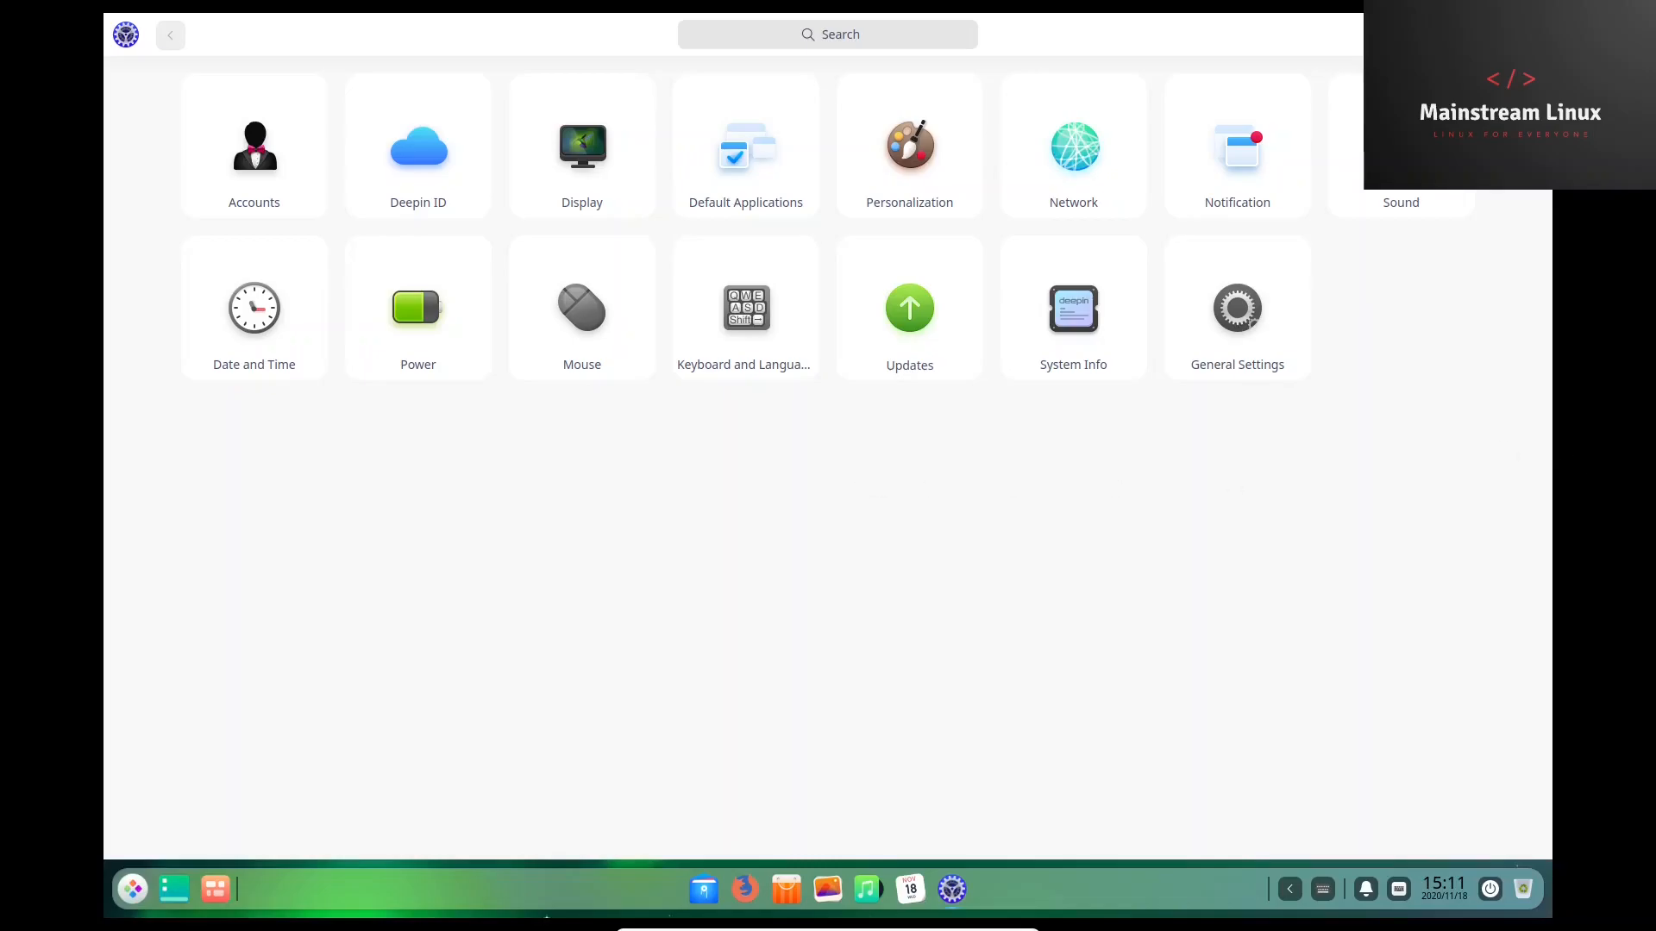
pyautogui.click(580, 146)
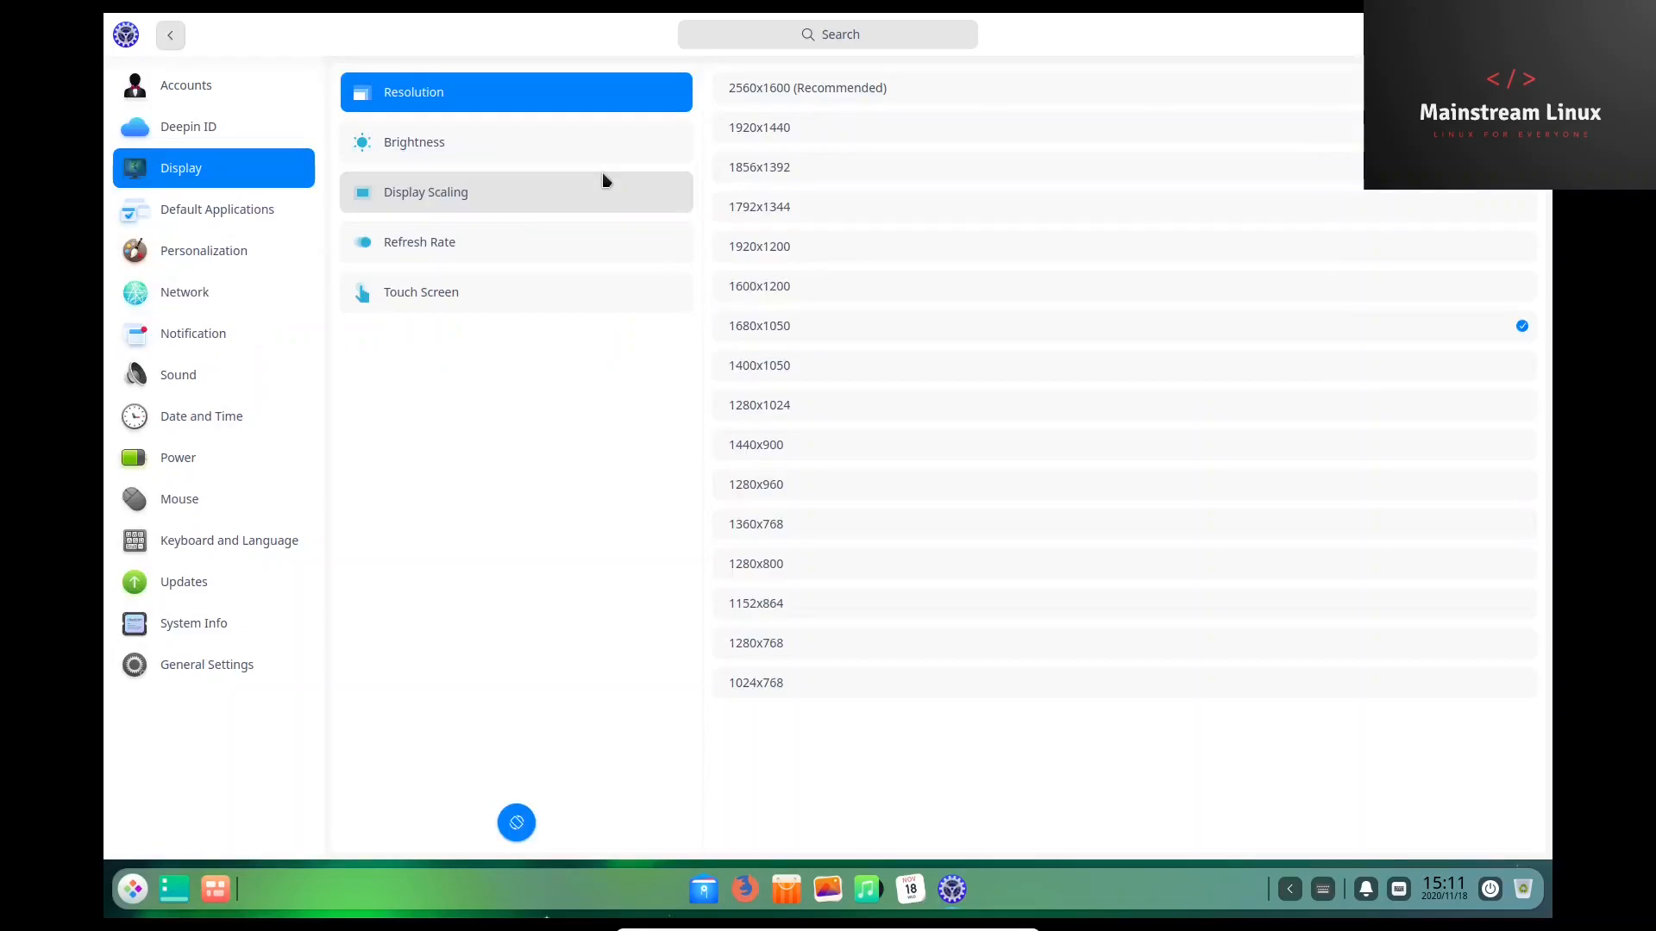
pyautogui.moveTo(822, 245)
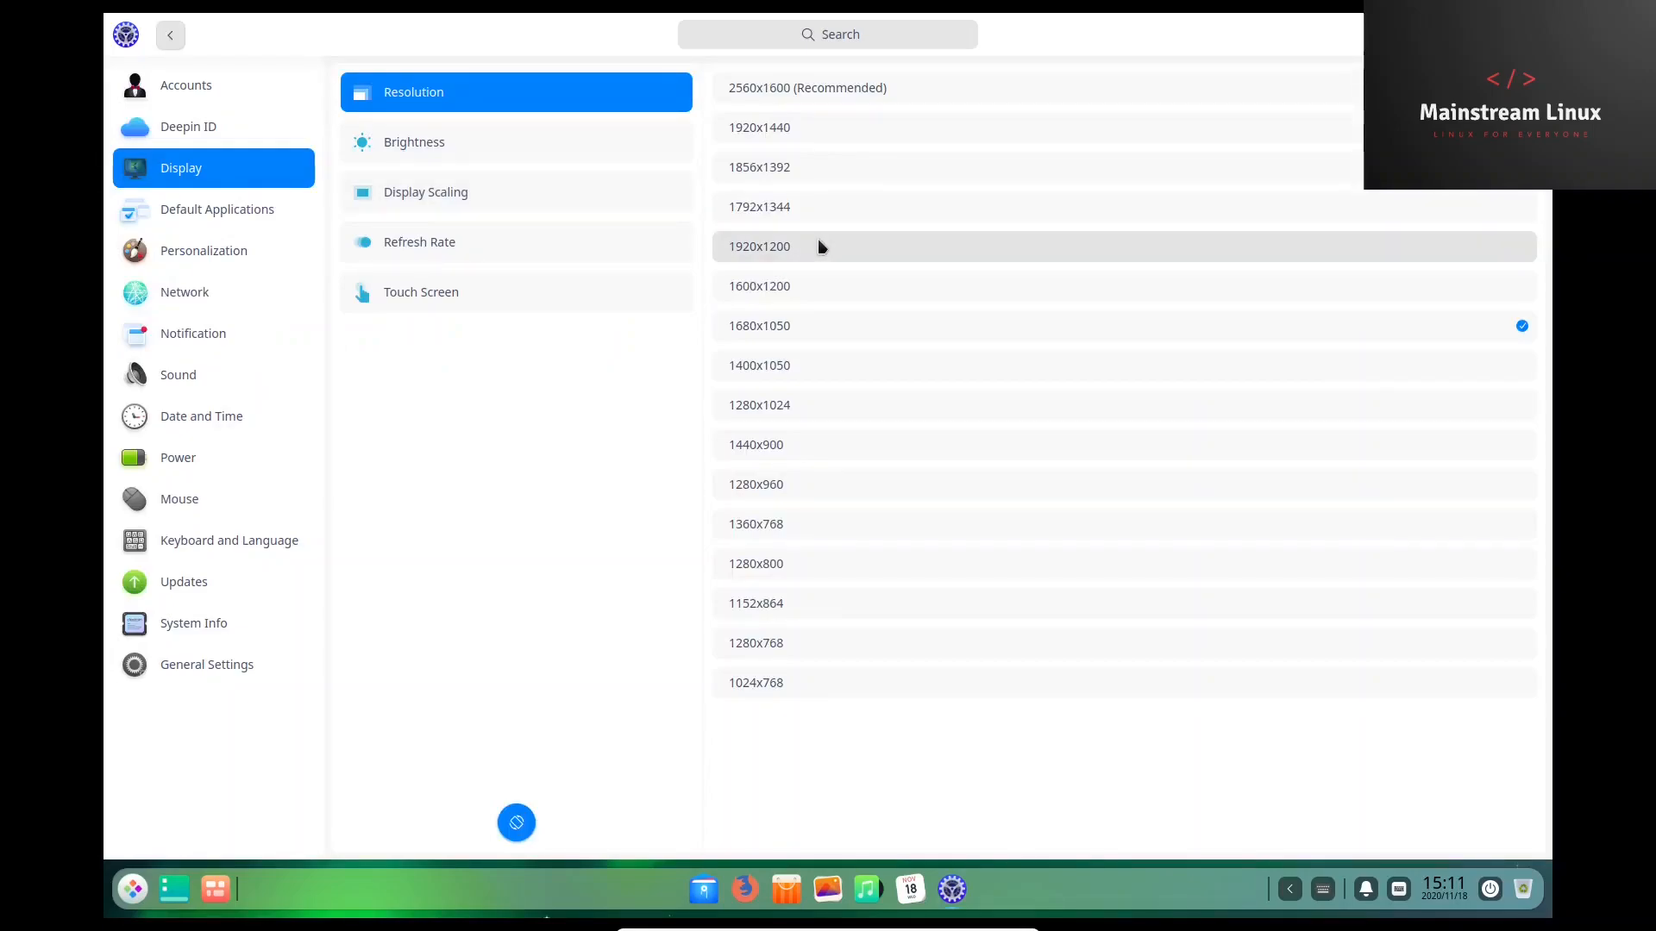
pyautogui.moveTo(802, 330)
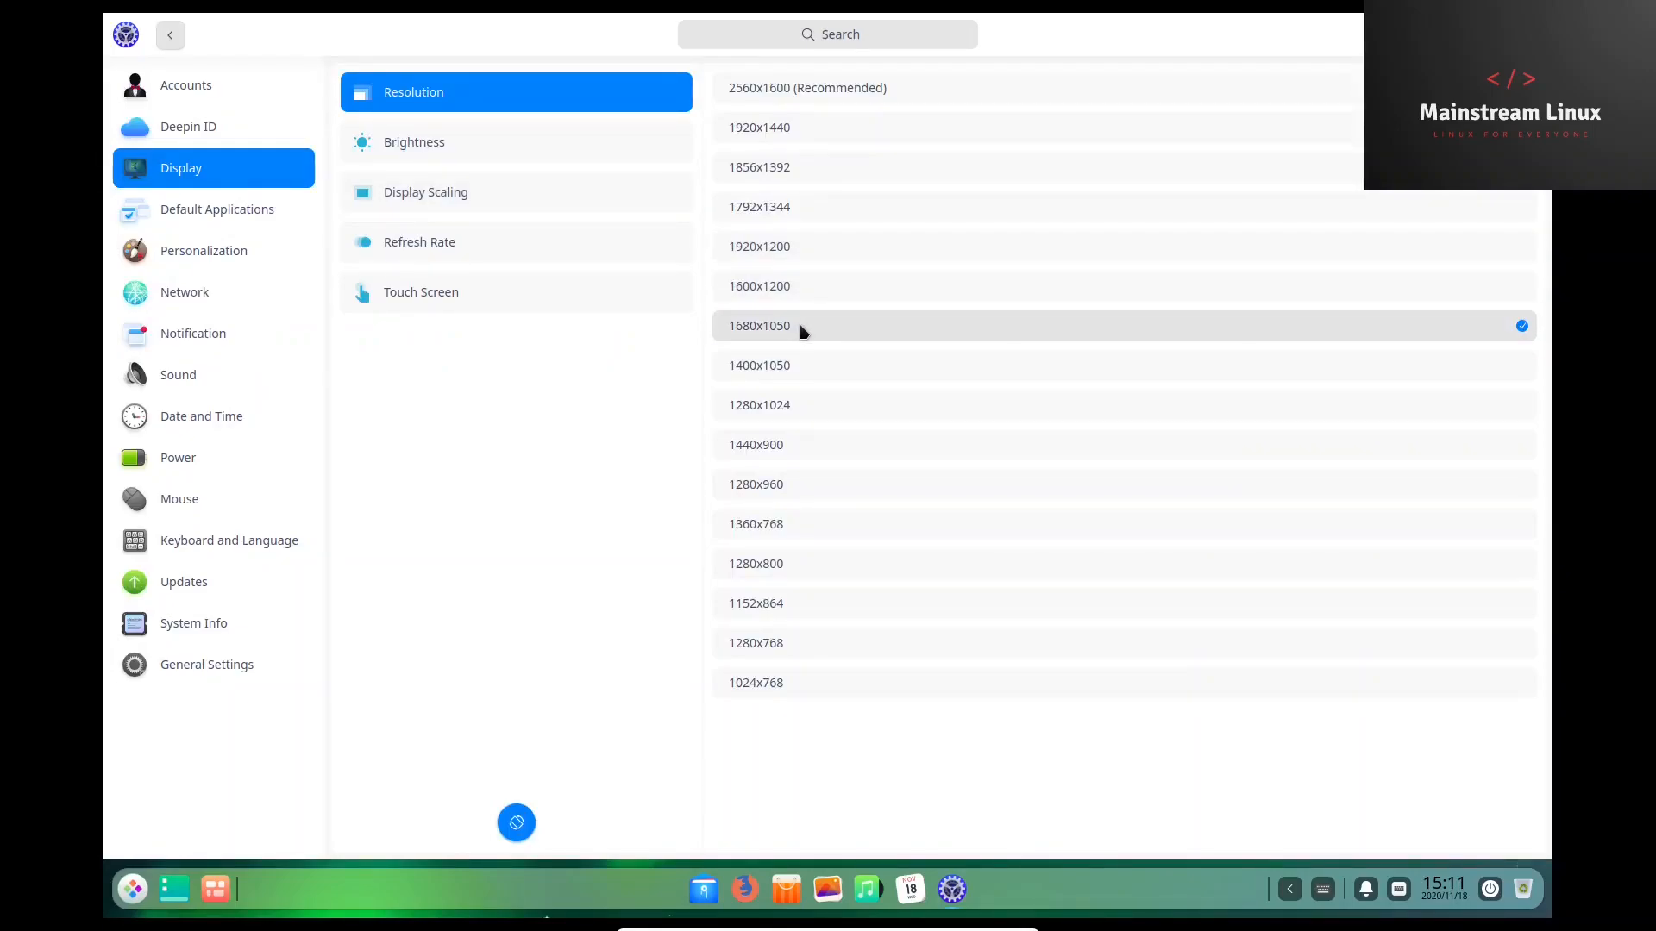
pyautogui.moveTo(5, 469)
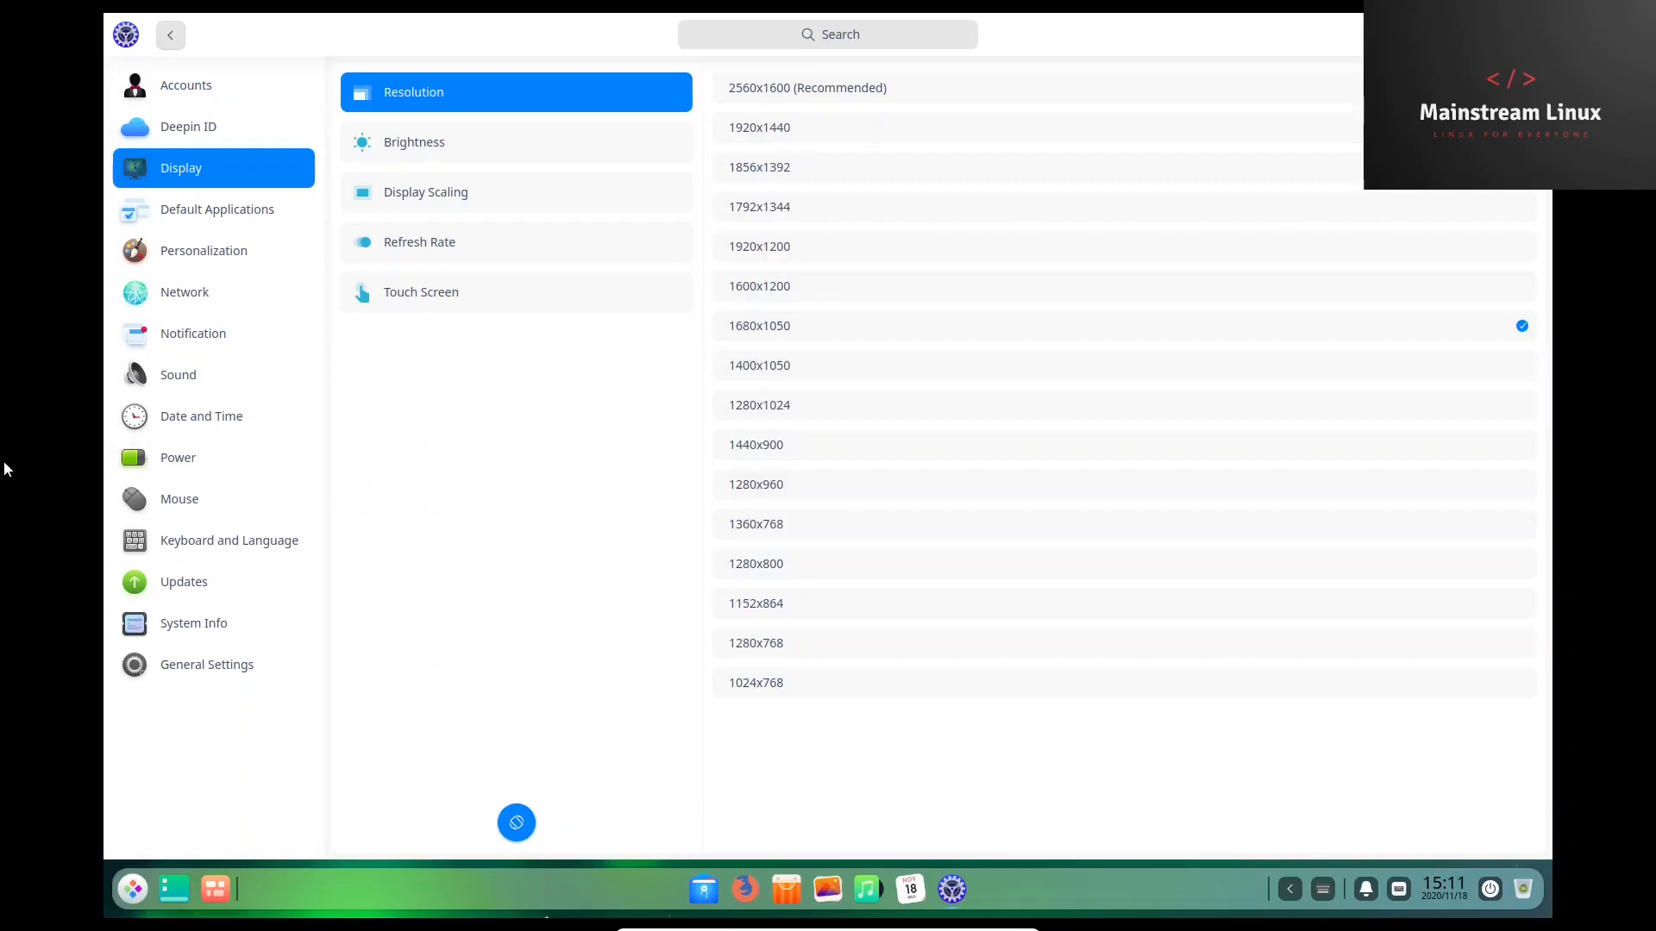
pyautogui.click(217, 208)
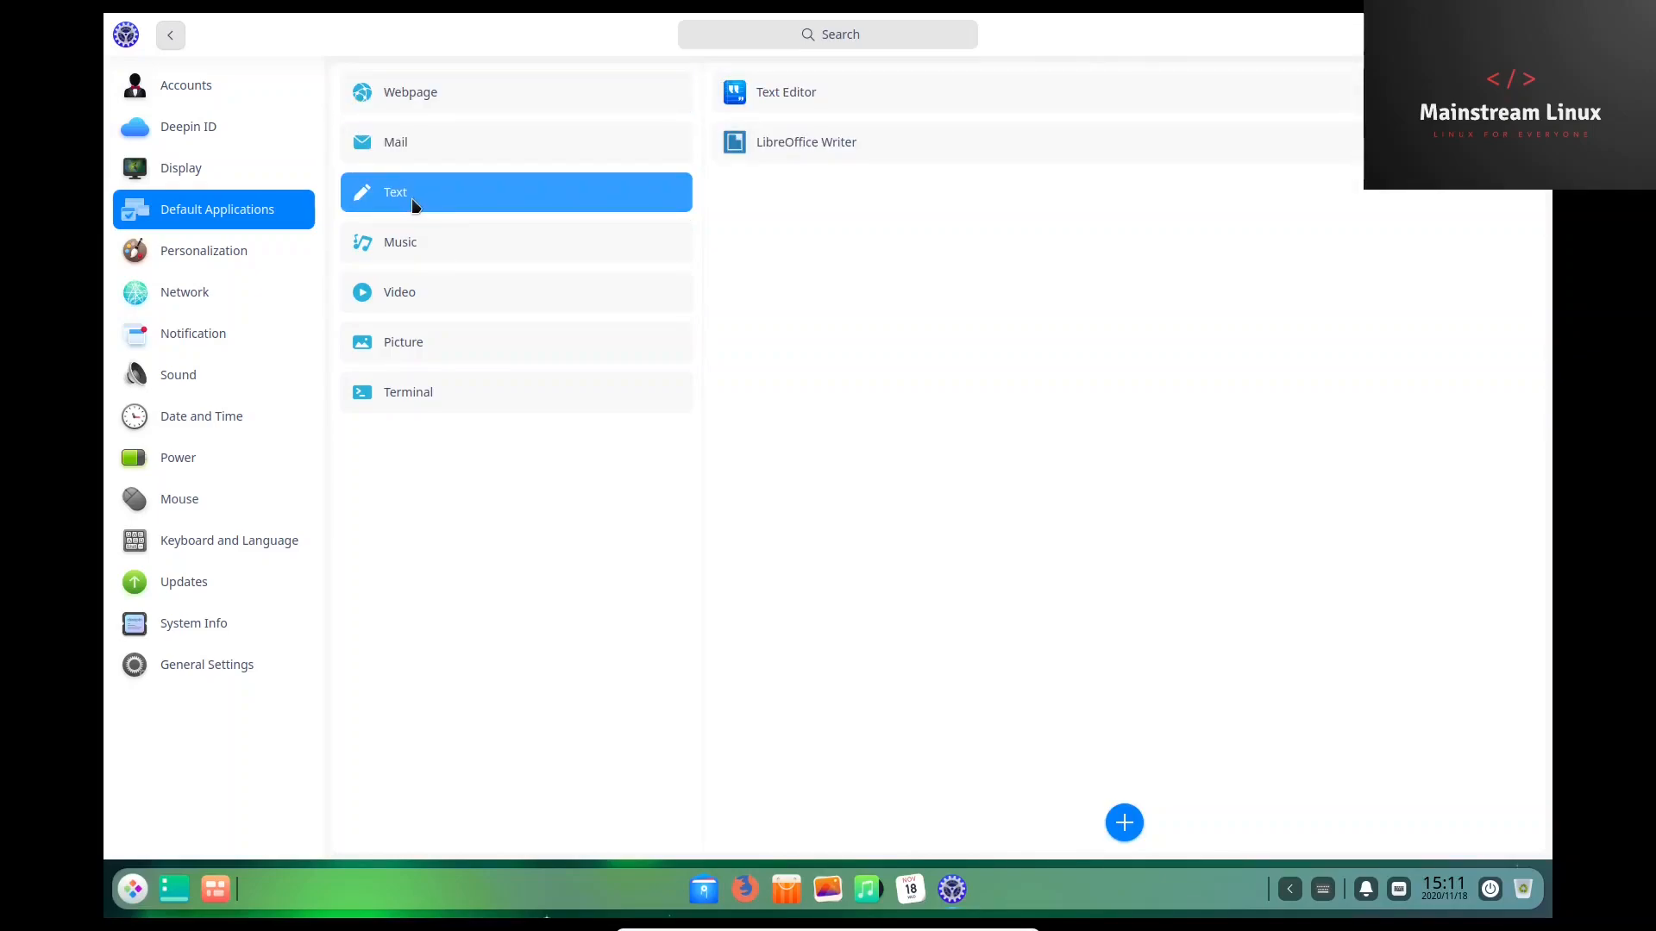
# Review default Video, Picture and Terminal applications, then open Personalization.
pyautogui.click(399, 291)
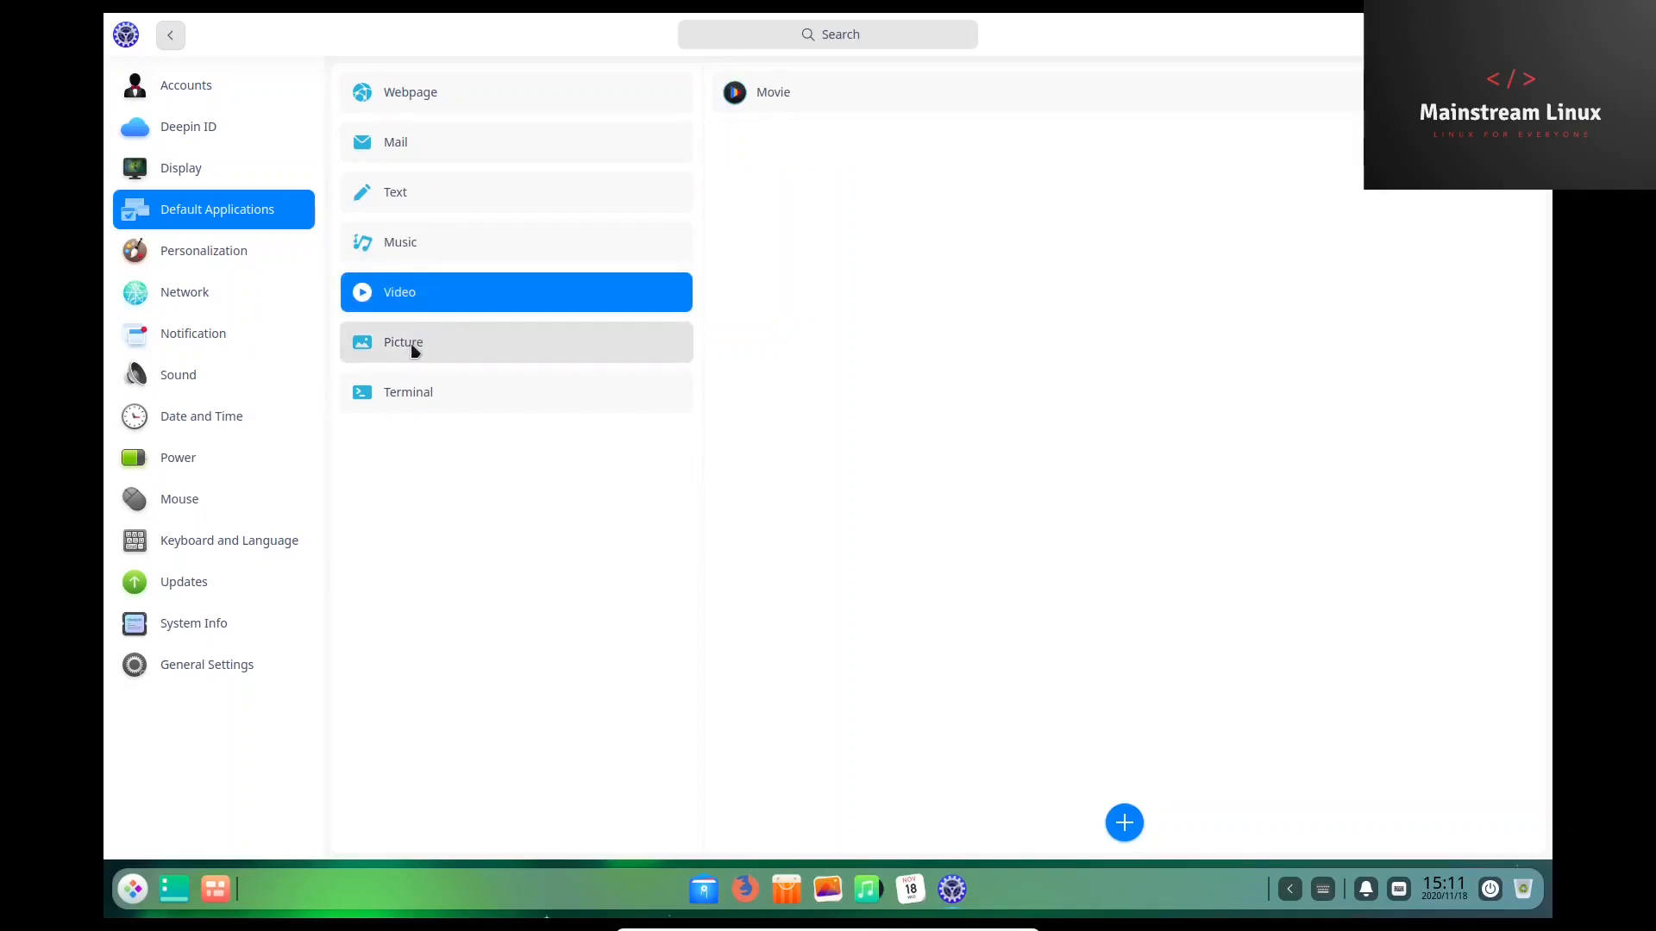
pyautogui.click(403, 341)
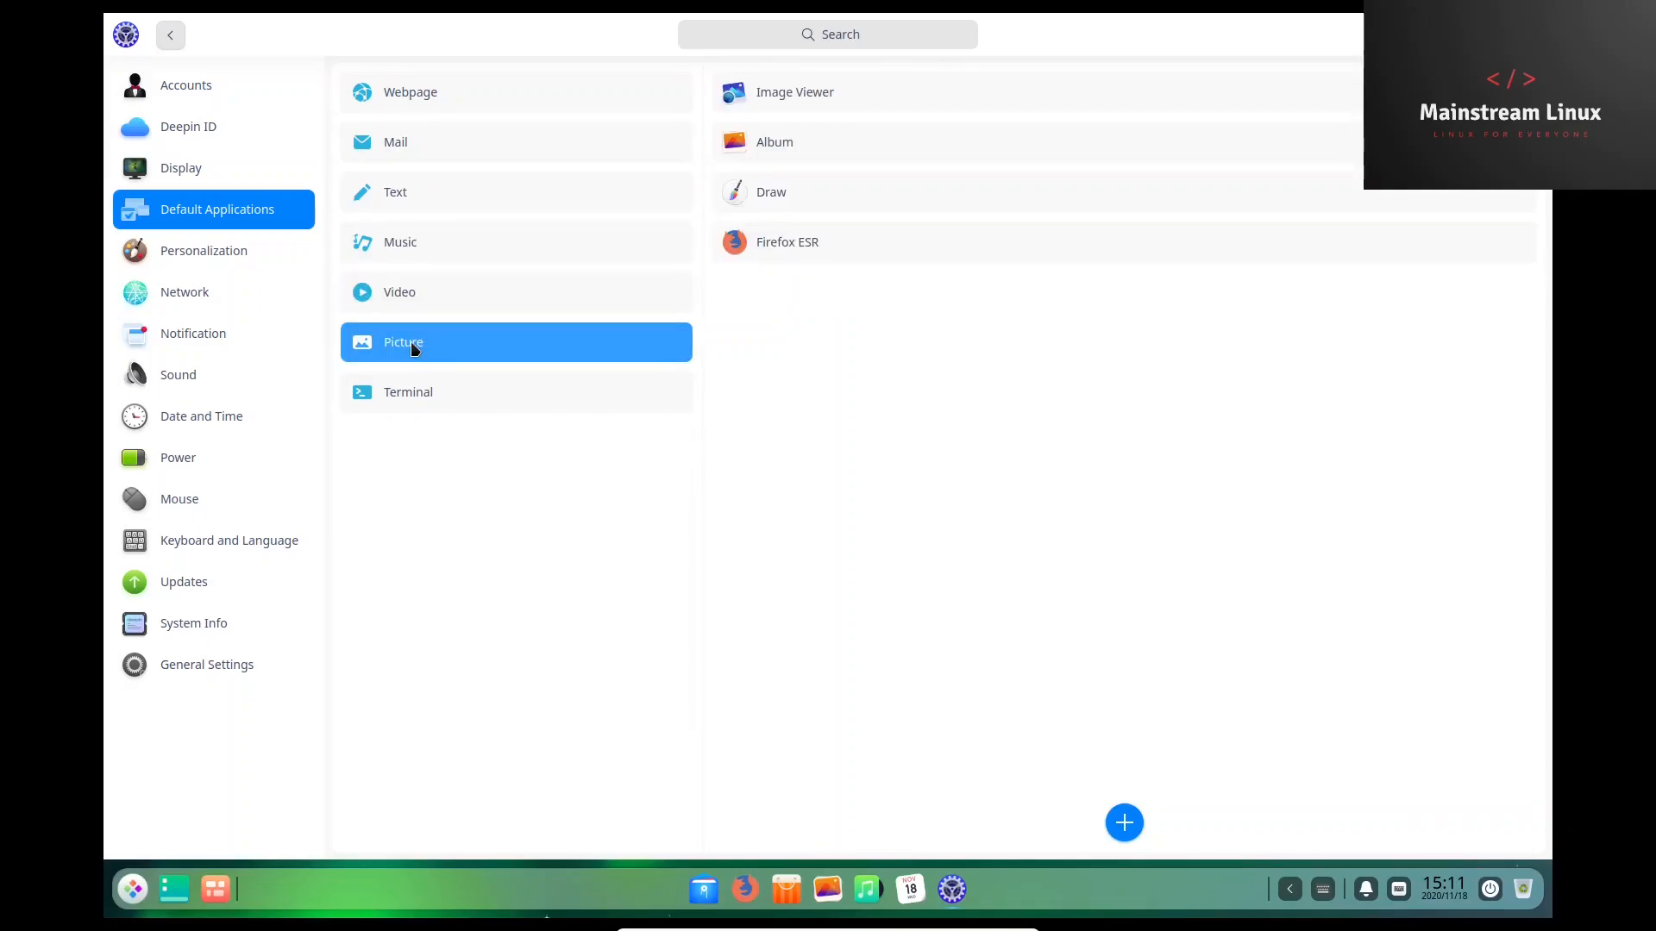
pyautogui.click(408, 392)
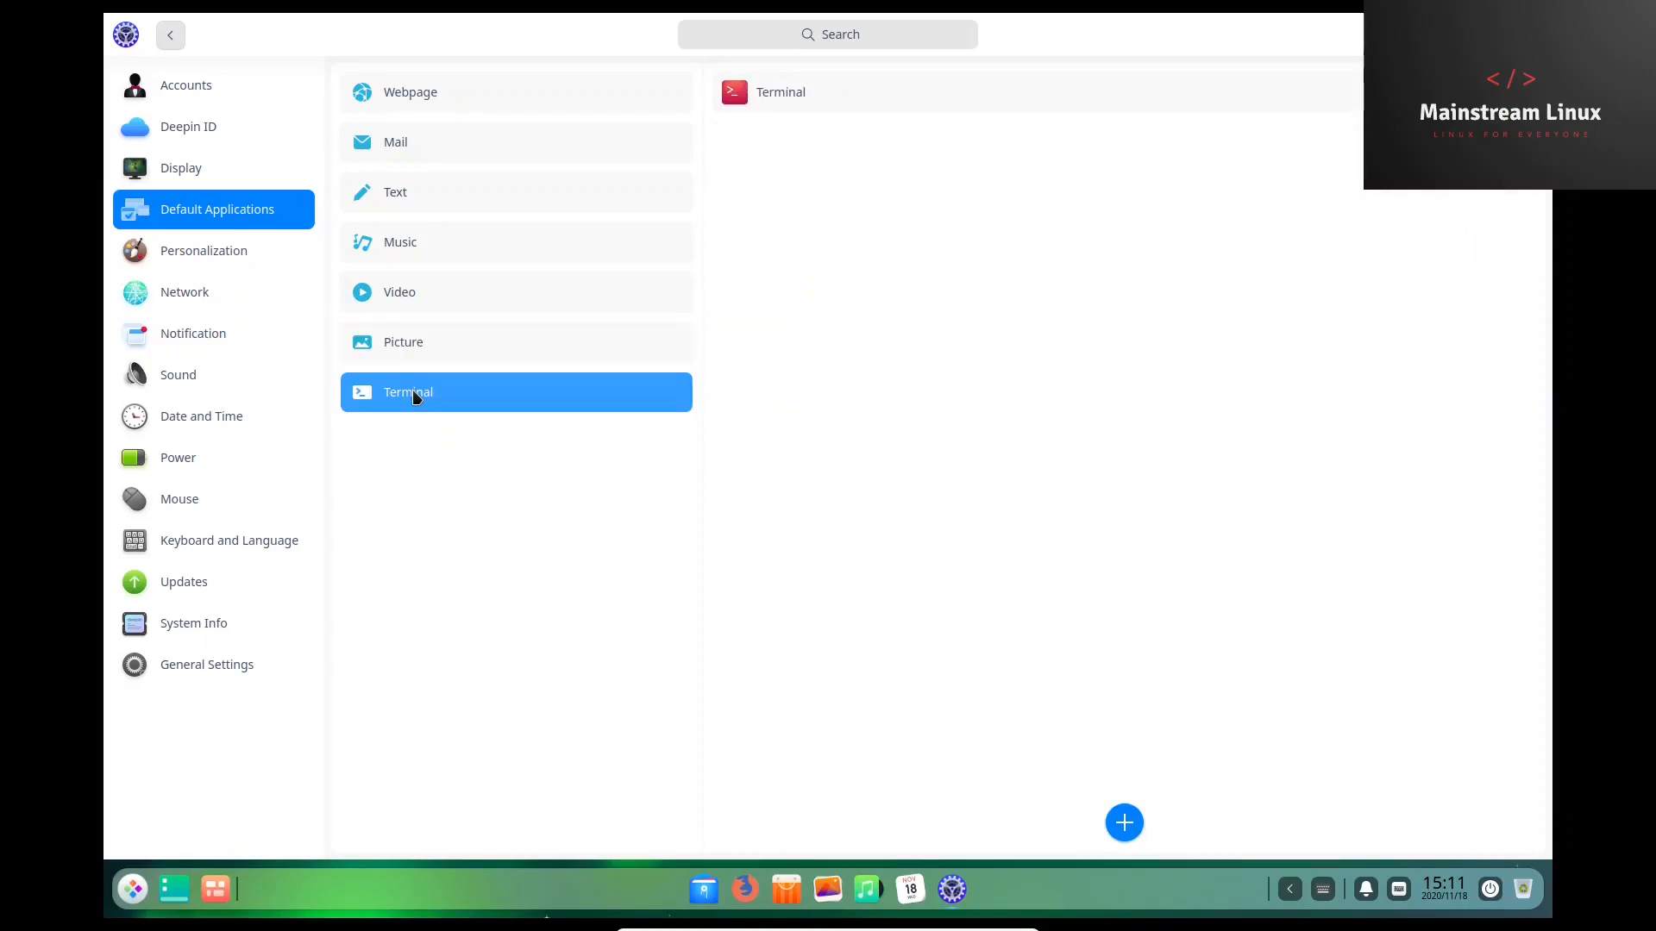
pyautogui.click(203, 250)
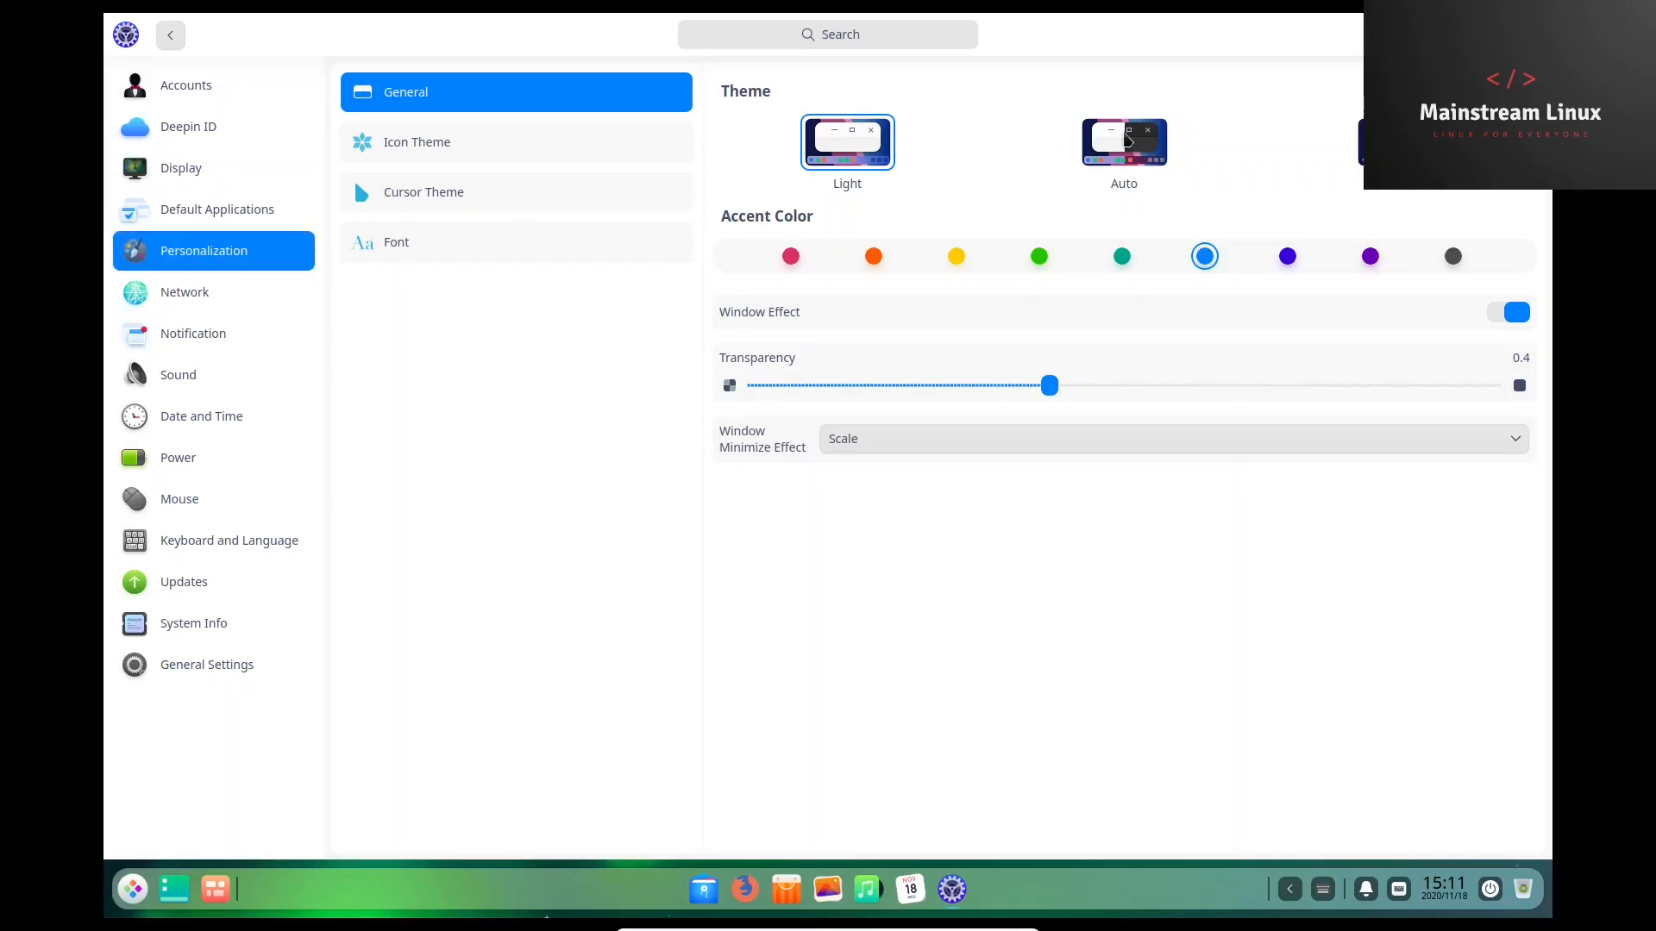
# Switch to the Dark theme and browse the Icon Theme list with Papirus and bloom.
pyautogui.click(1123, 142)
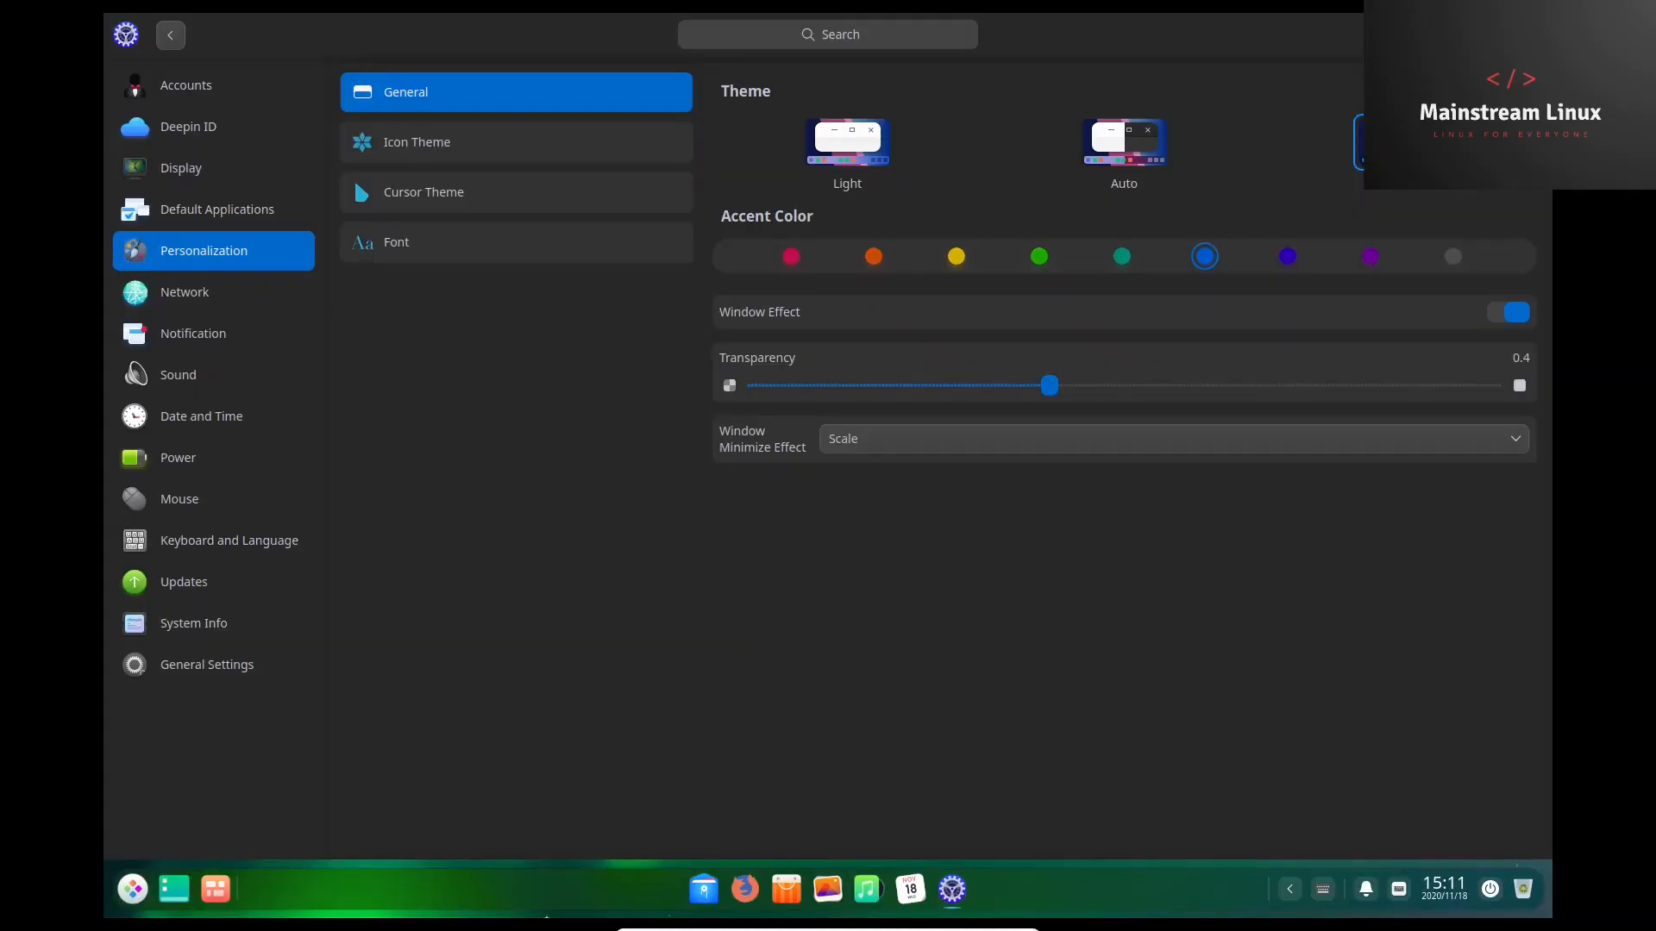
pyautogui.click(1123, 140)
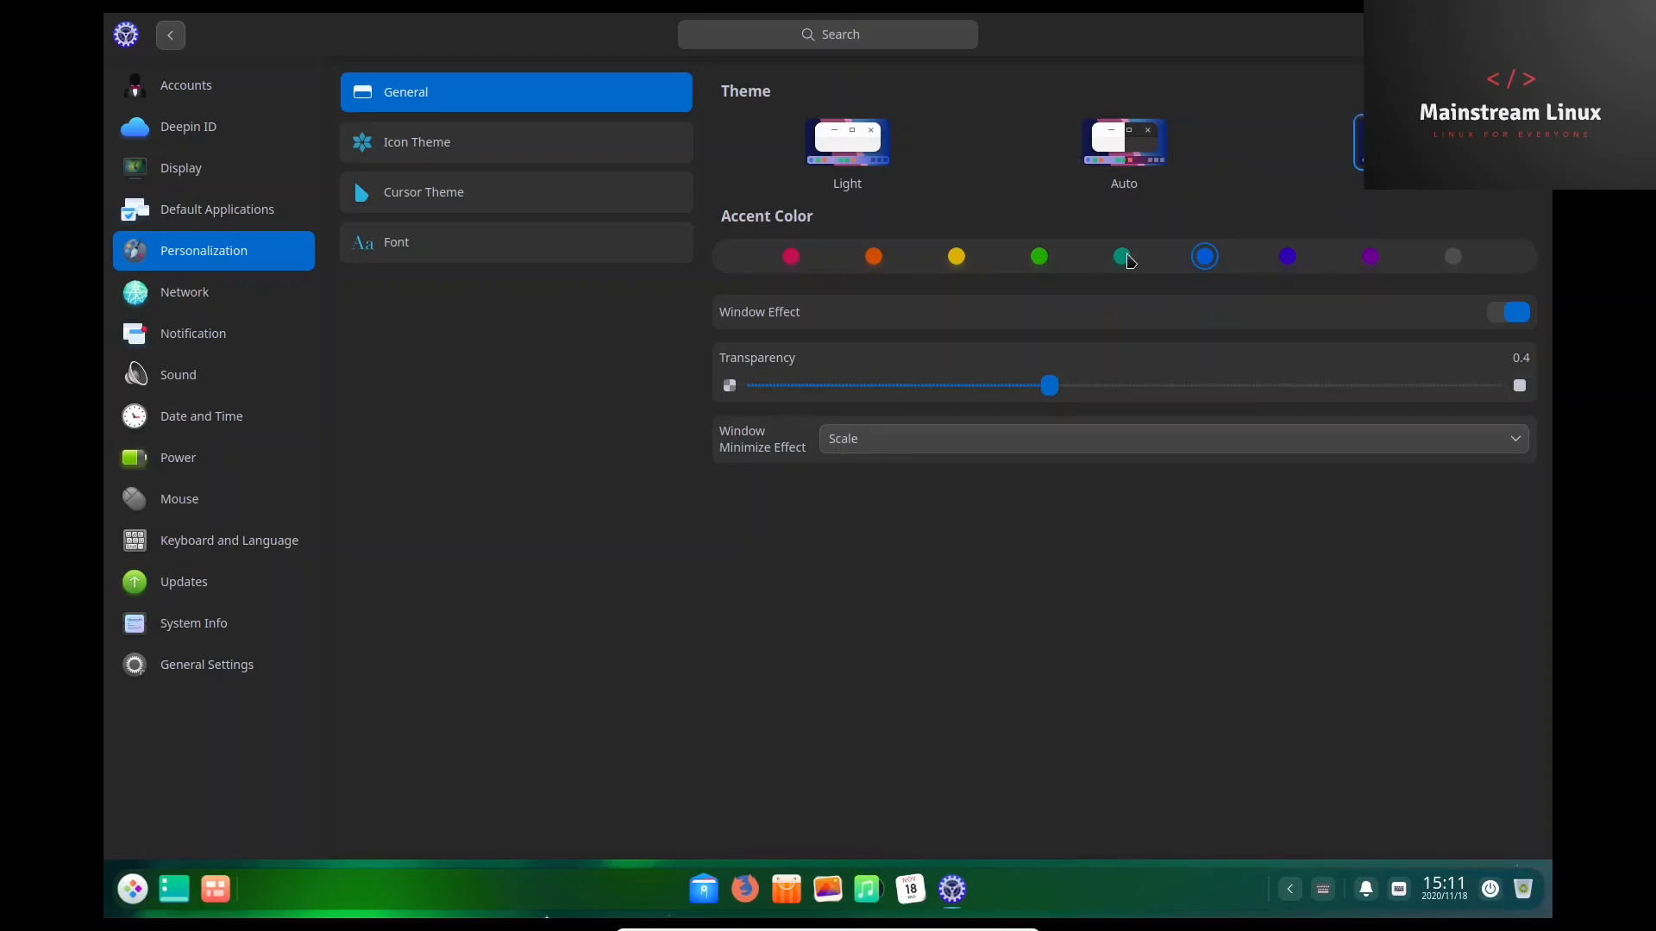
pyautogui.moveTo(415, 141)
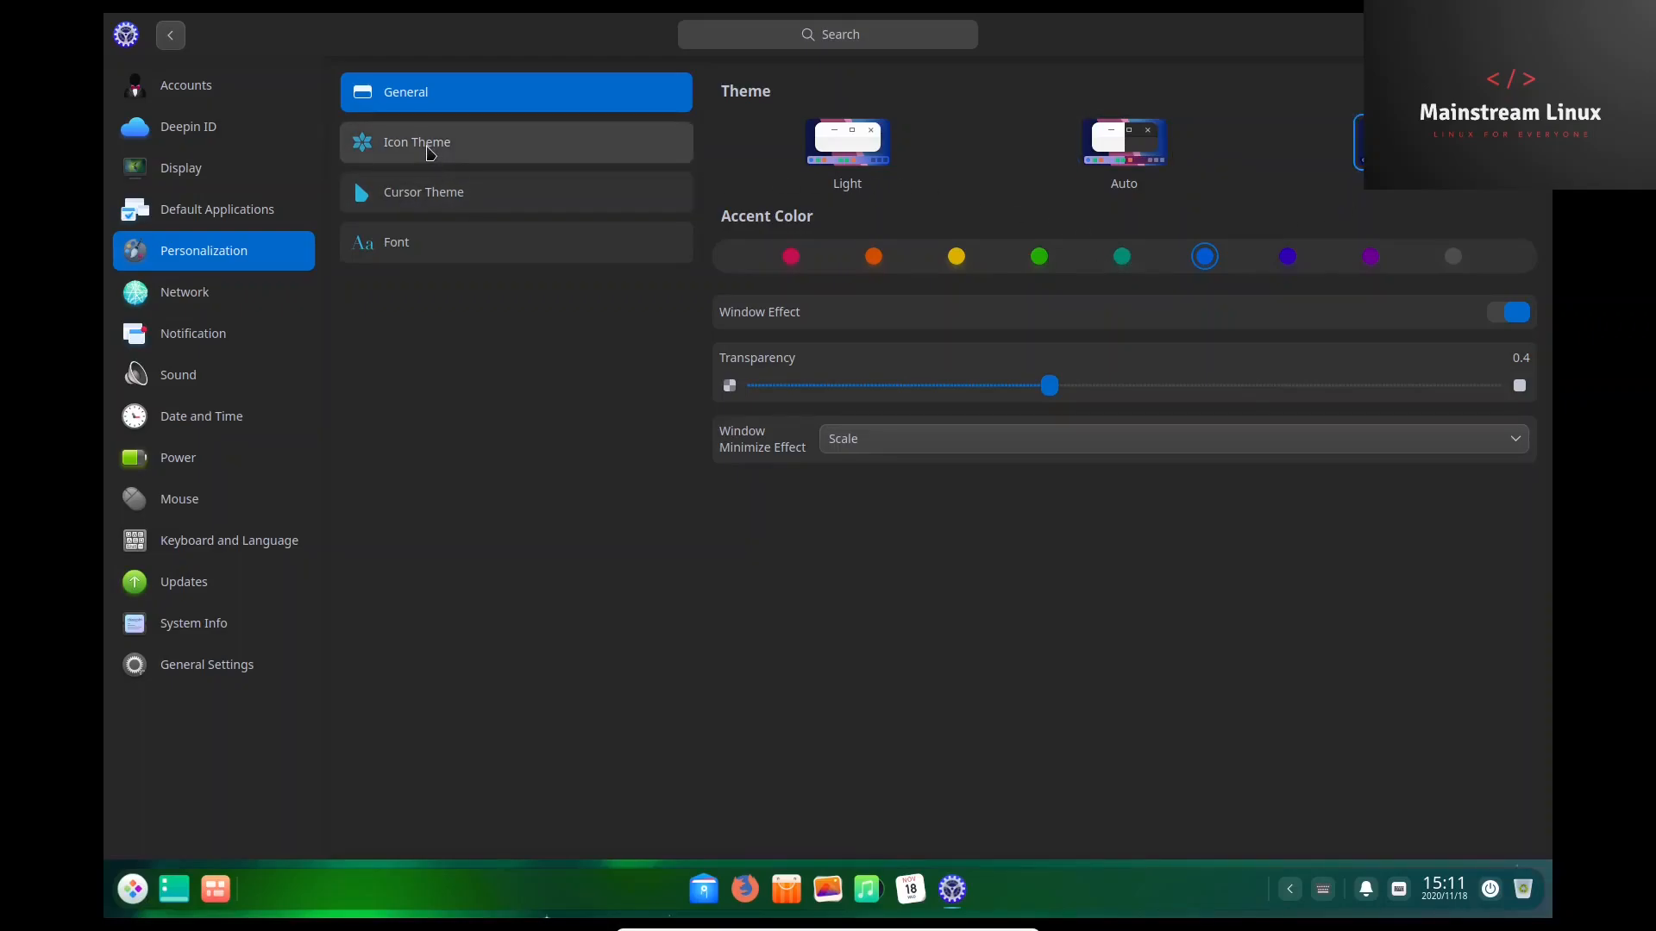
pyautogui.click(415, 141)
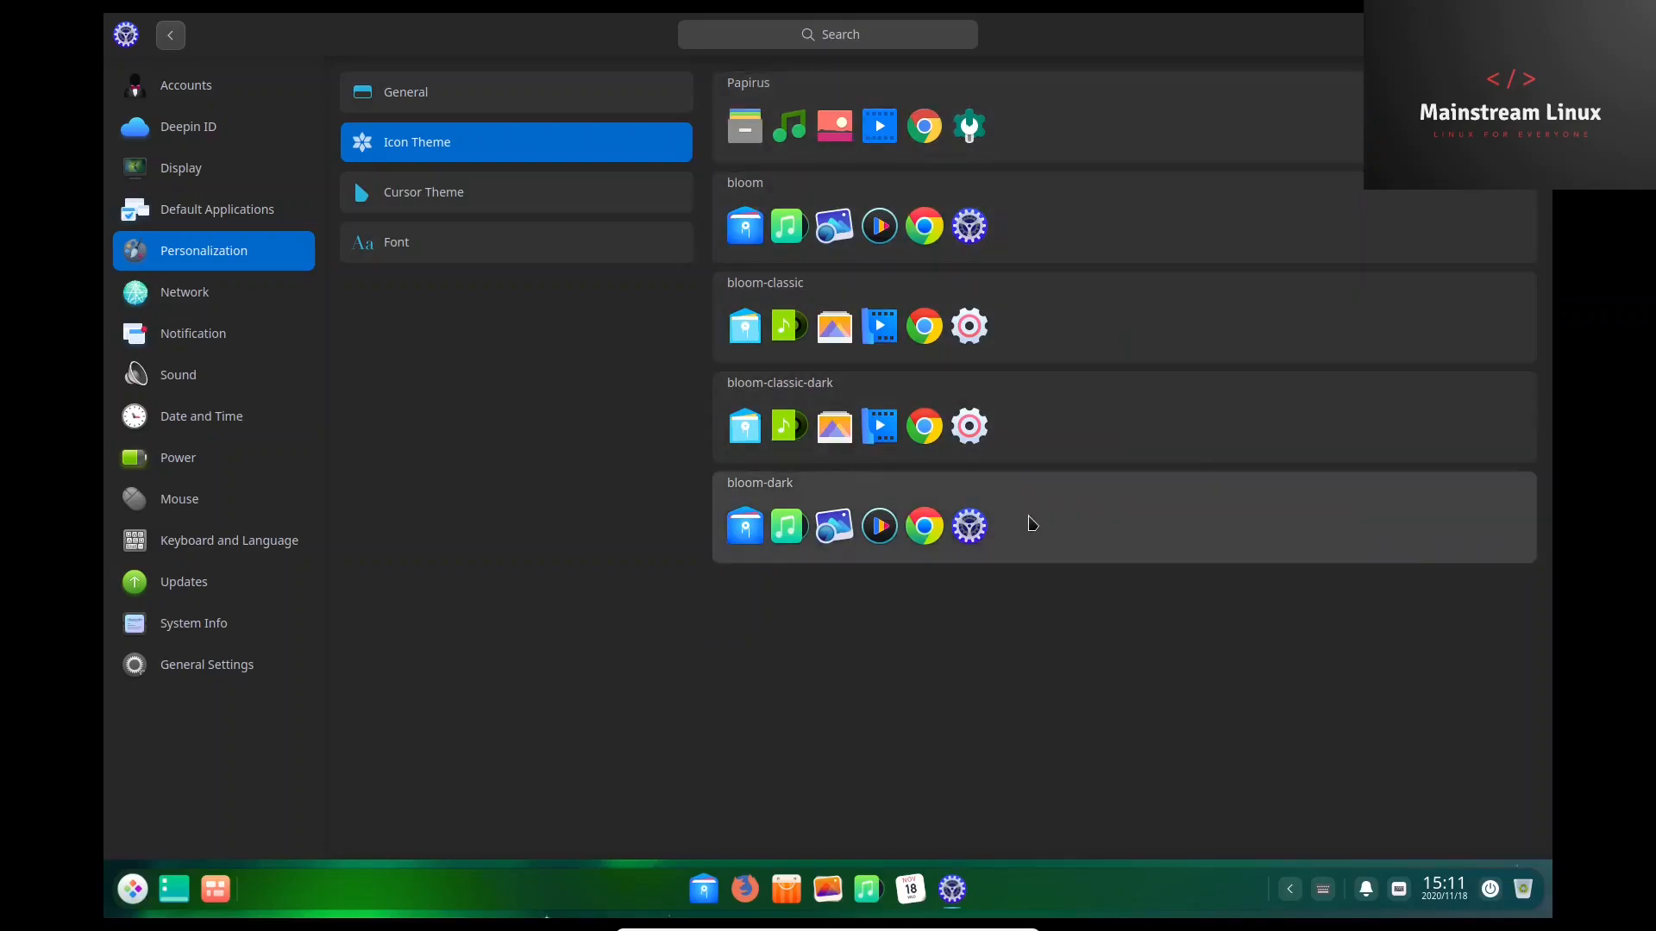
pyautogui.moveTo(889, 164)
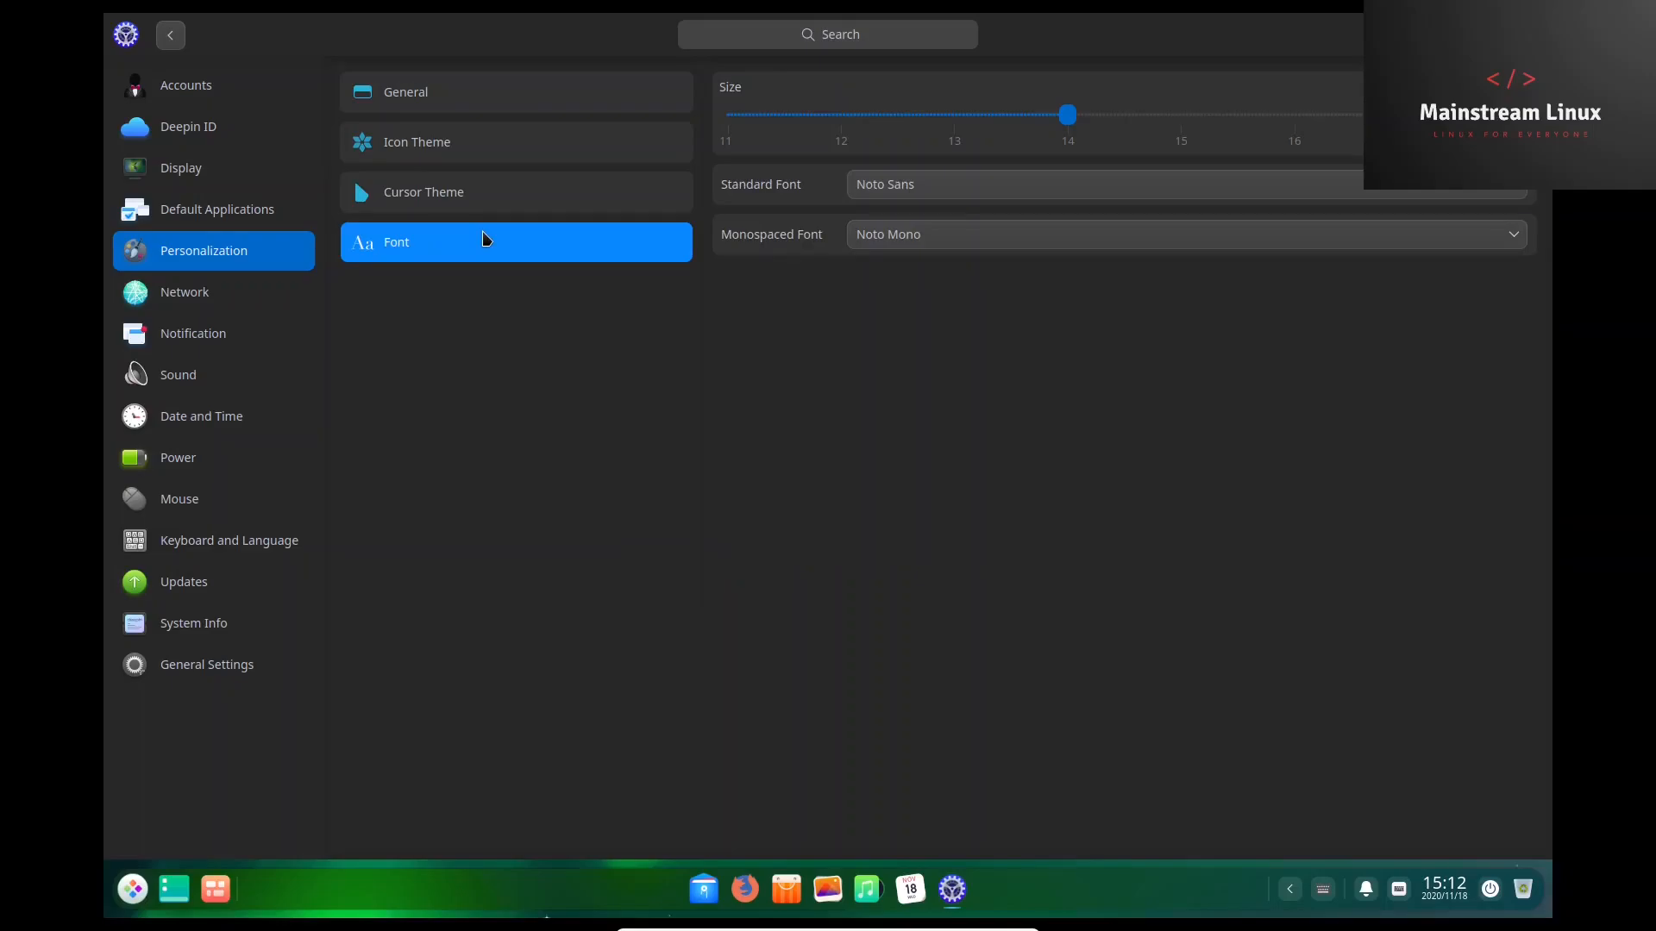
pyautogui.moveTo(184, 293)
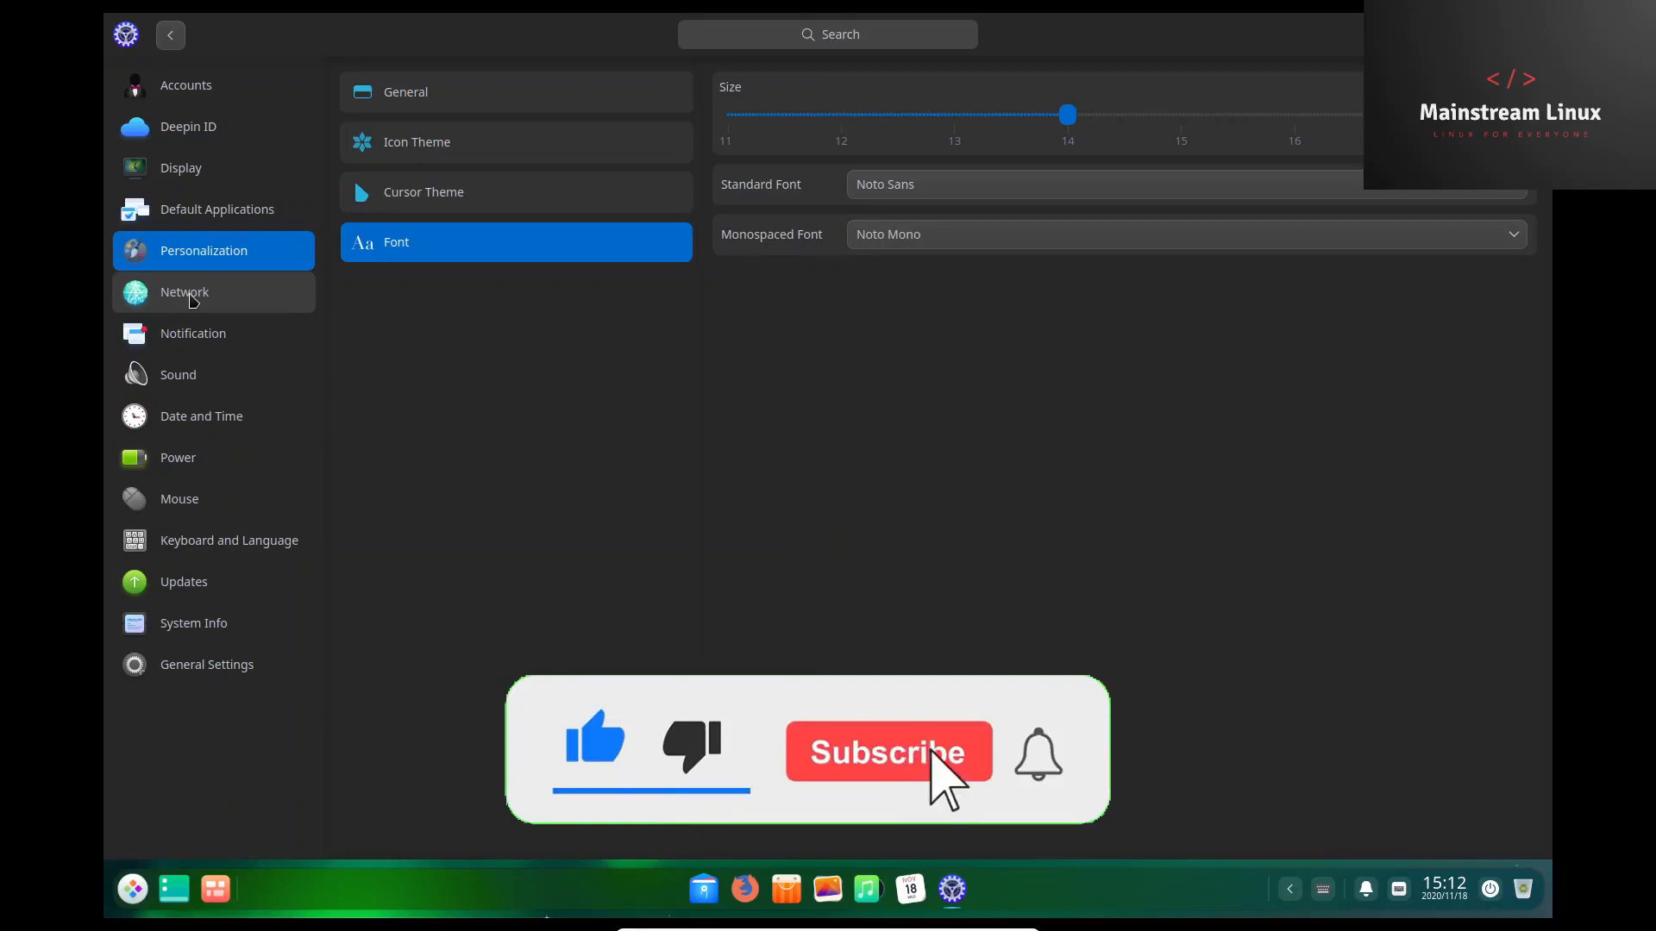
pyautogui.click(887, 752)
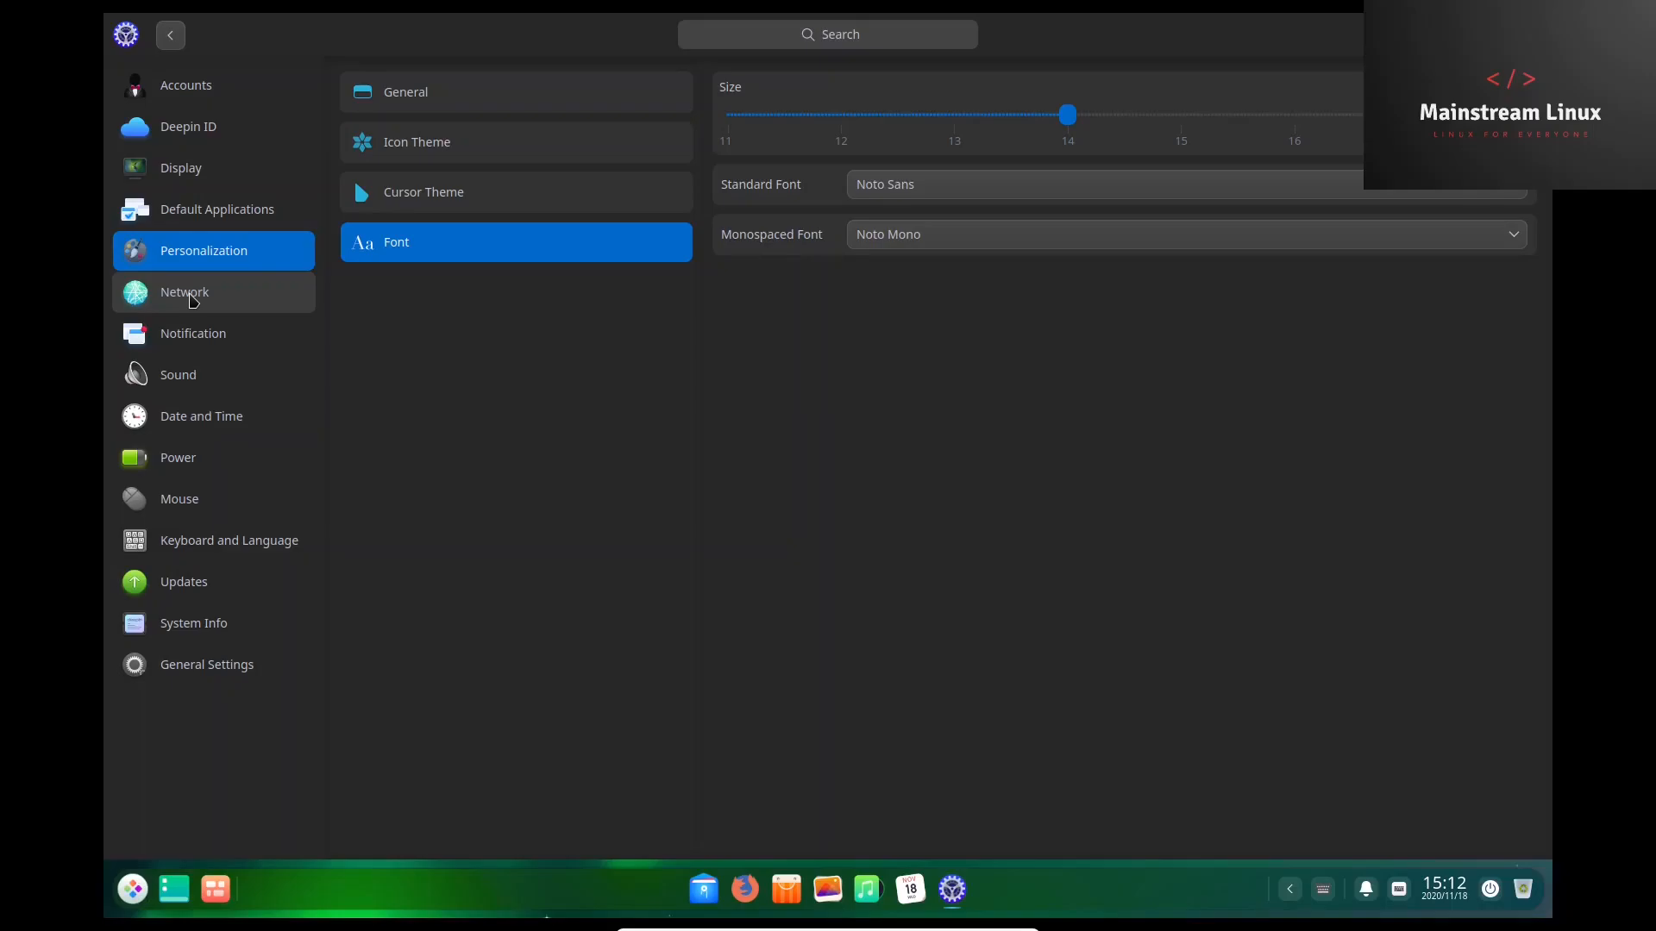
pyautogui.click(183, 291)
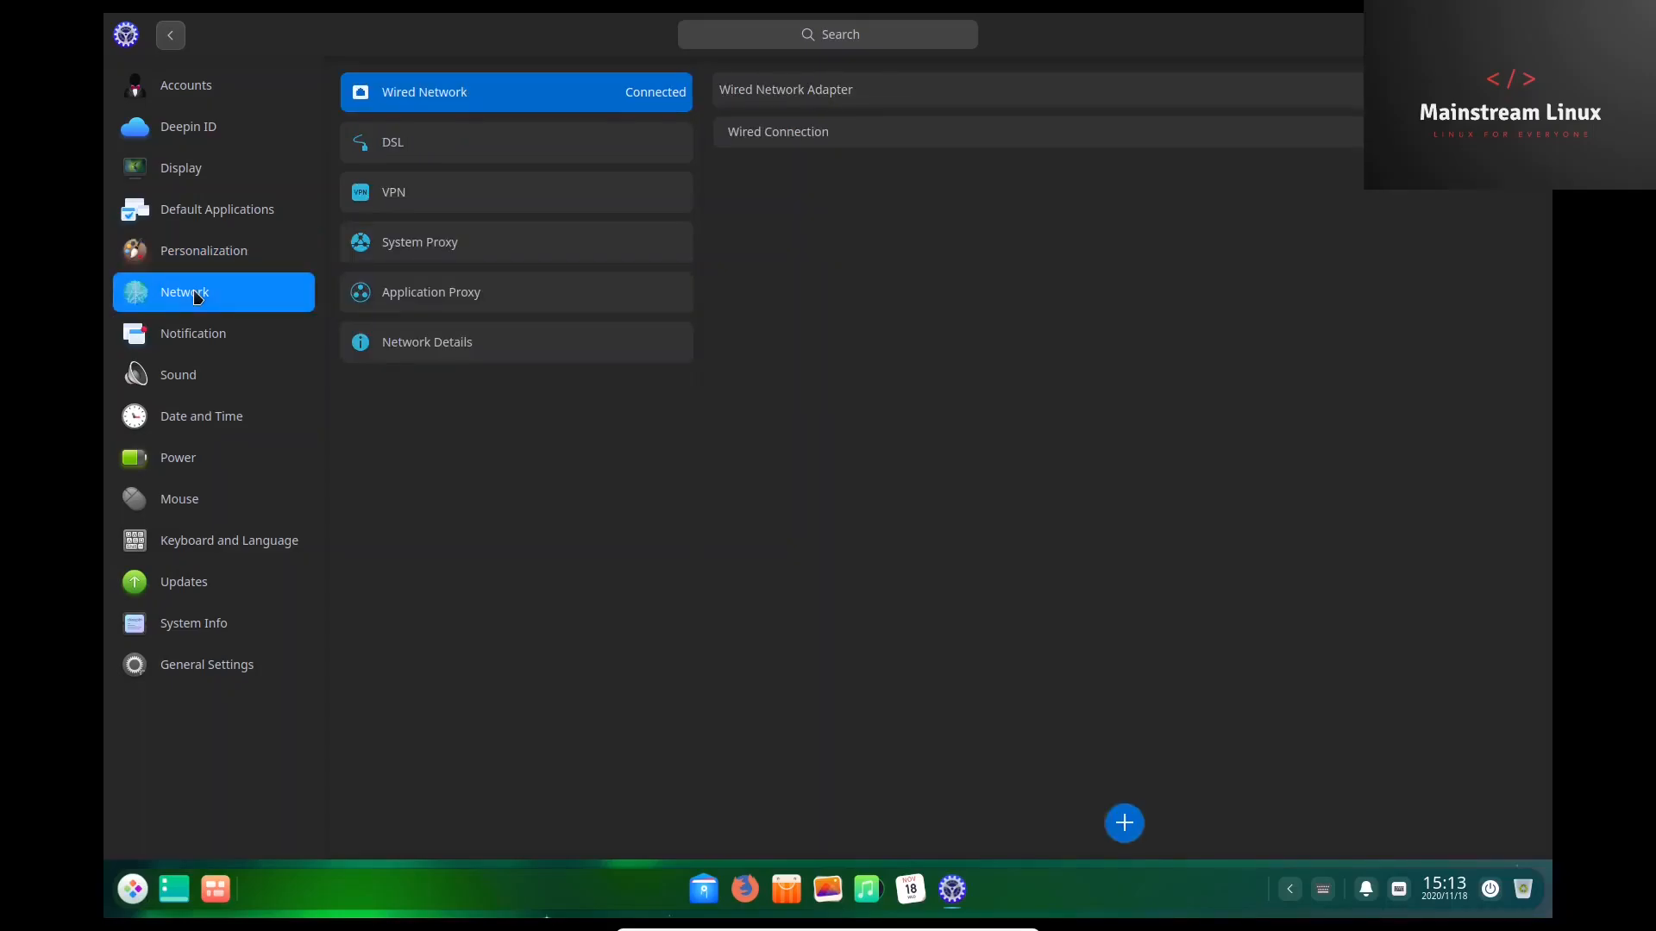
pyautogui.moveTo(925, 93)
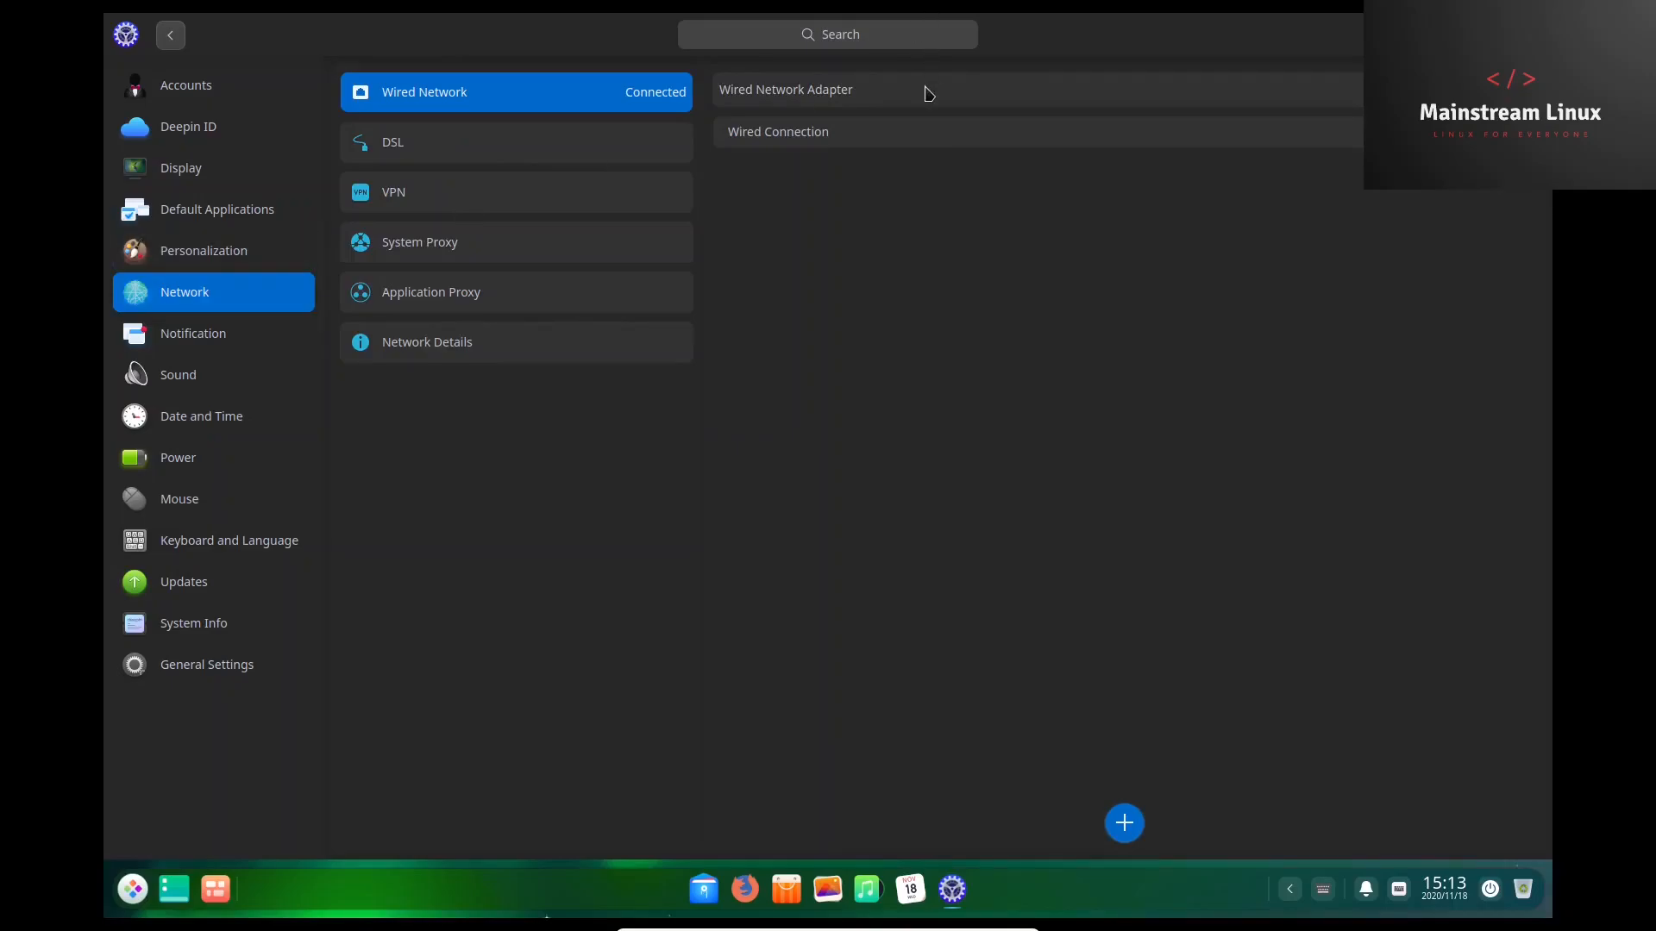
pyautogui.moveTo(192, 333)
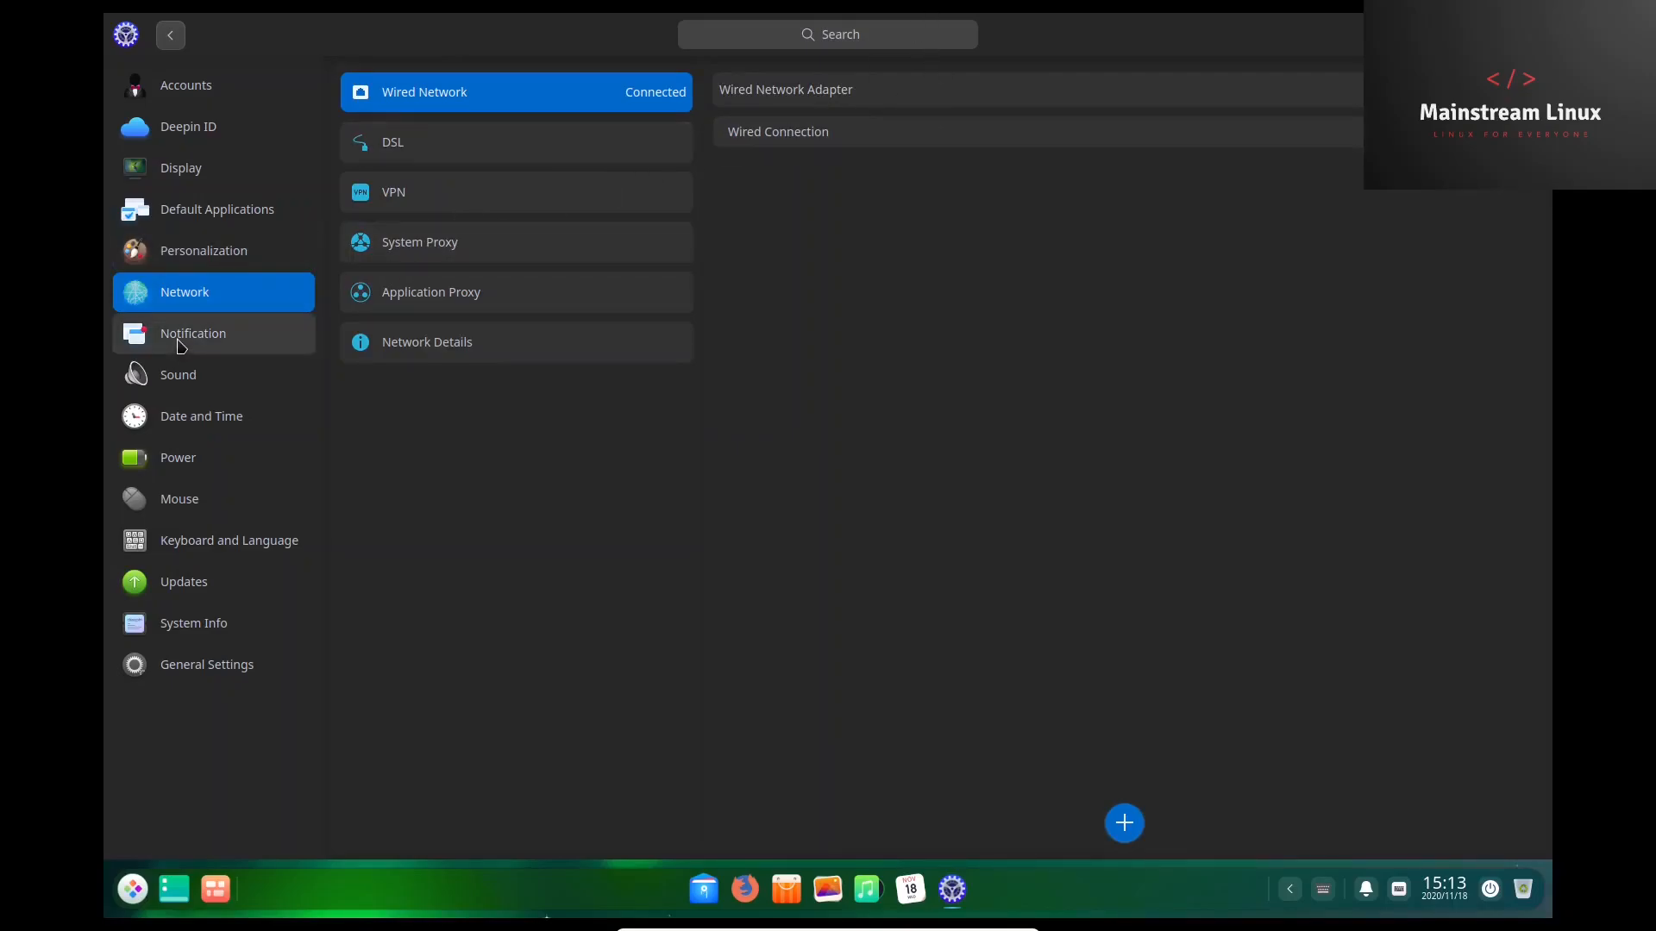
# Open Notification settings showing Calendar's sound, lockscreen and preview options.
pyautogui.click(192, 333)
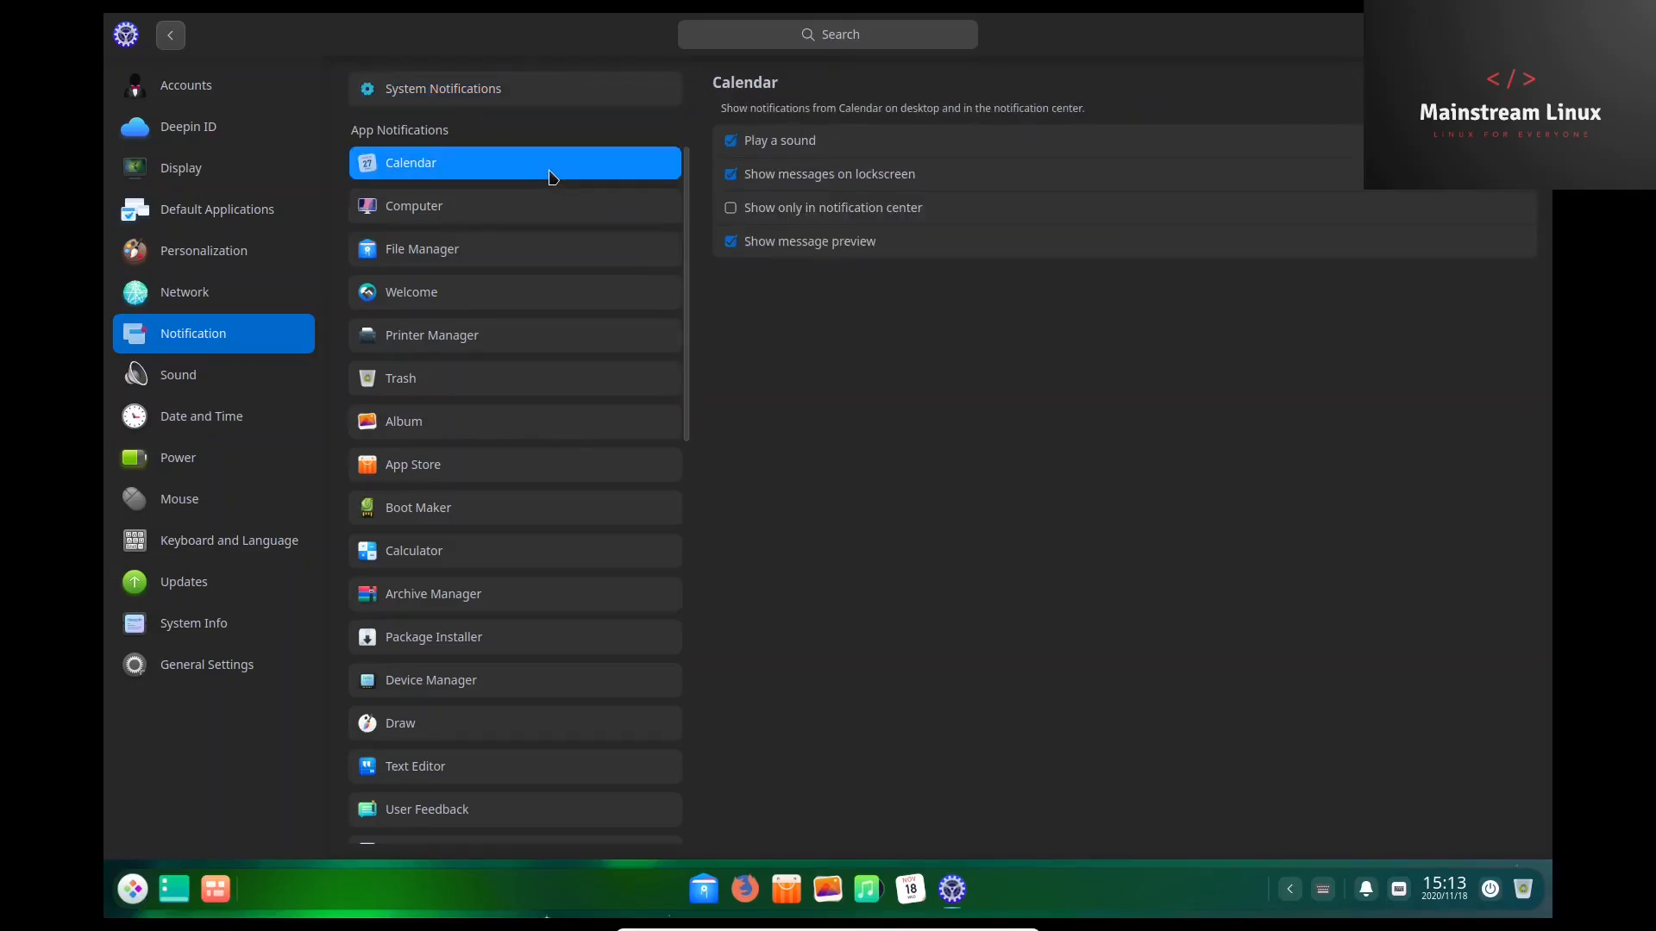
pyautogui.moveTo(606, 164)
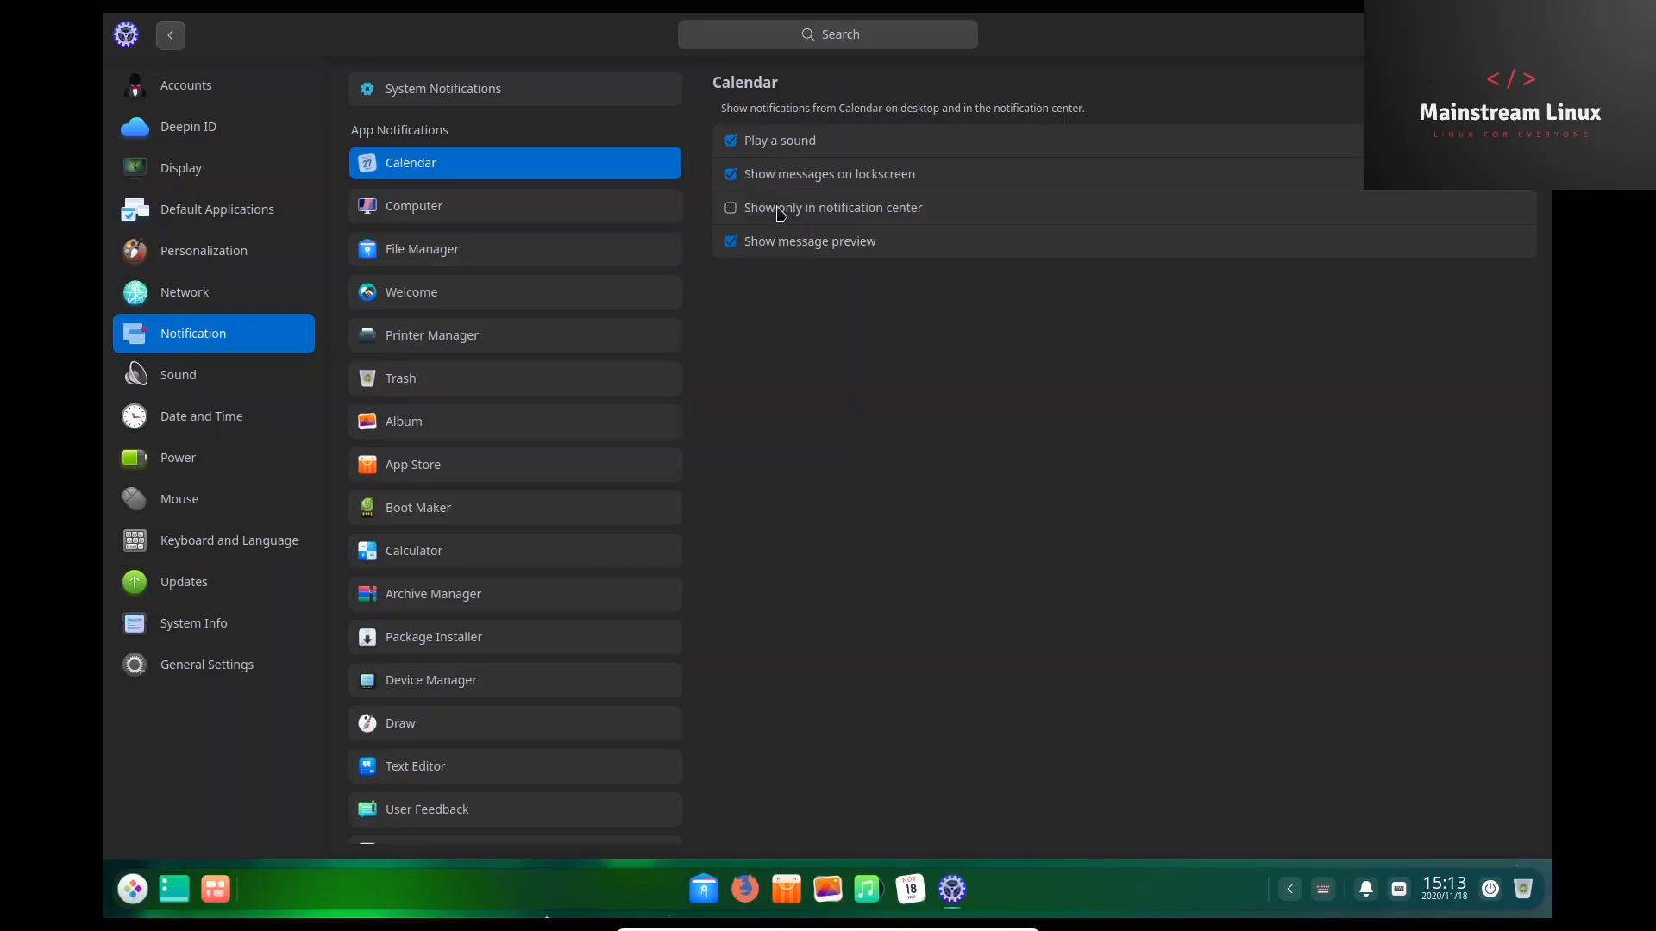
pyautogui.moveTo(780, 245)
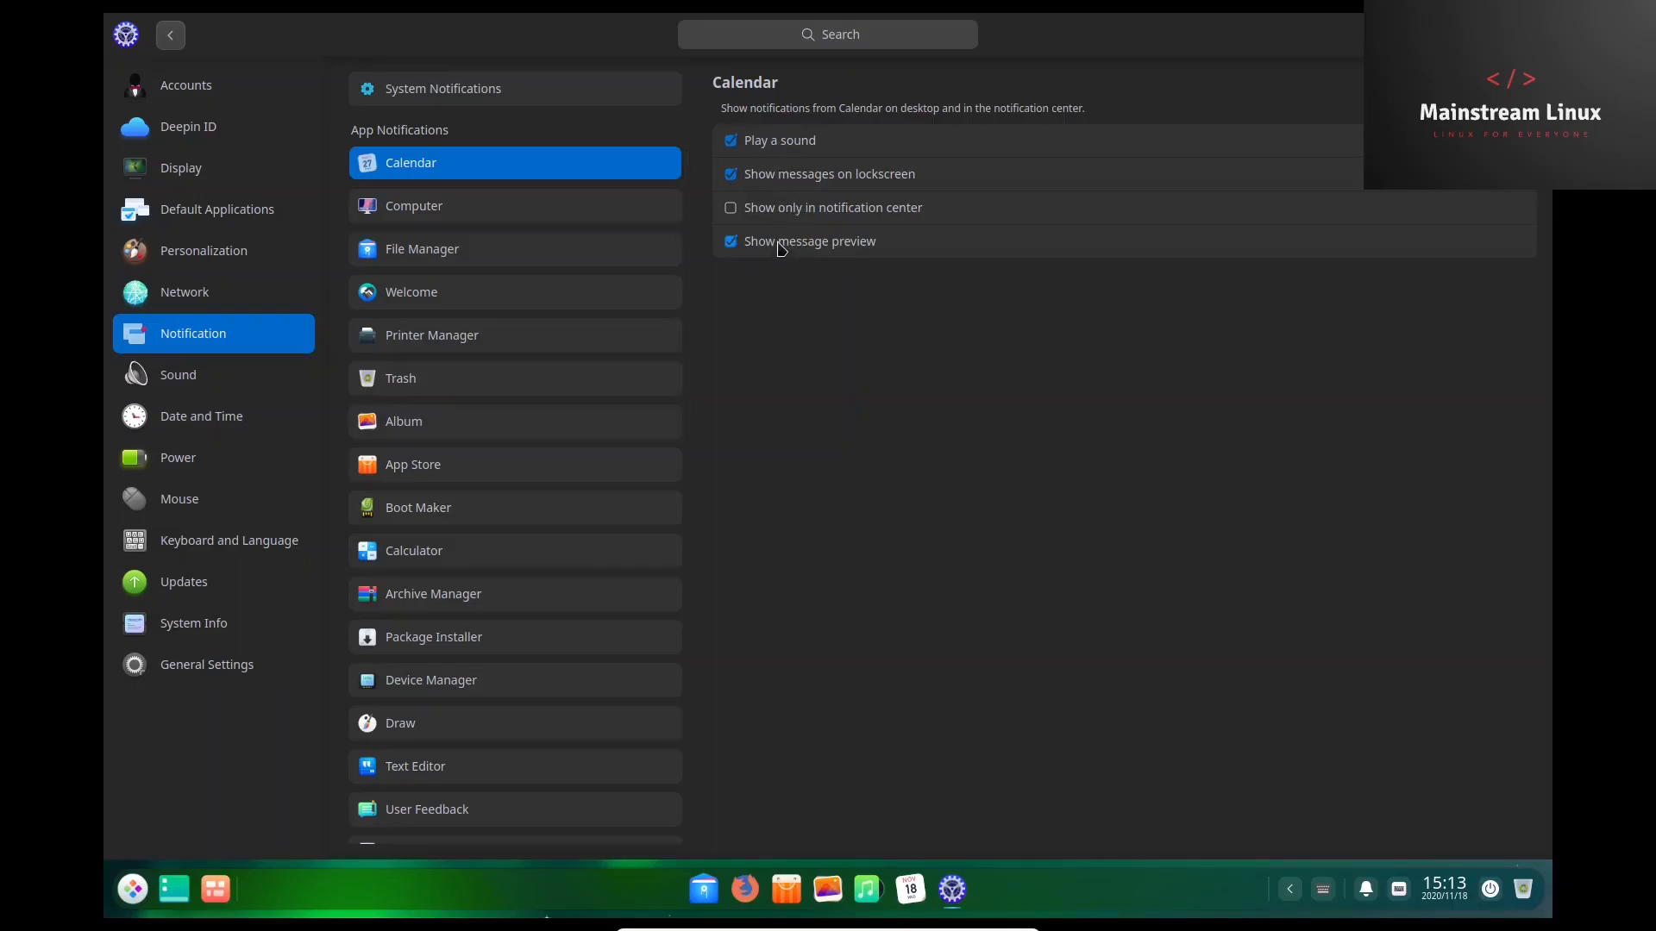
# View notification options for Computer, Welcome and Calendar, then open Sound settings.
pyautogui.click(515, 205)
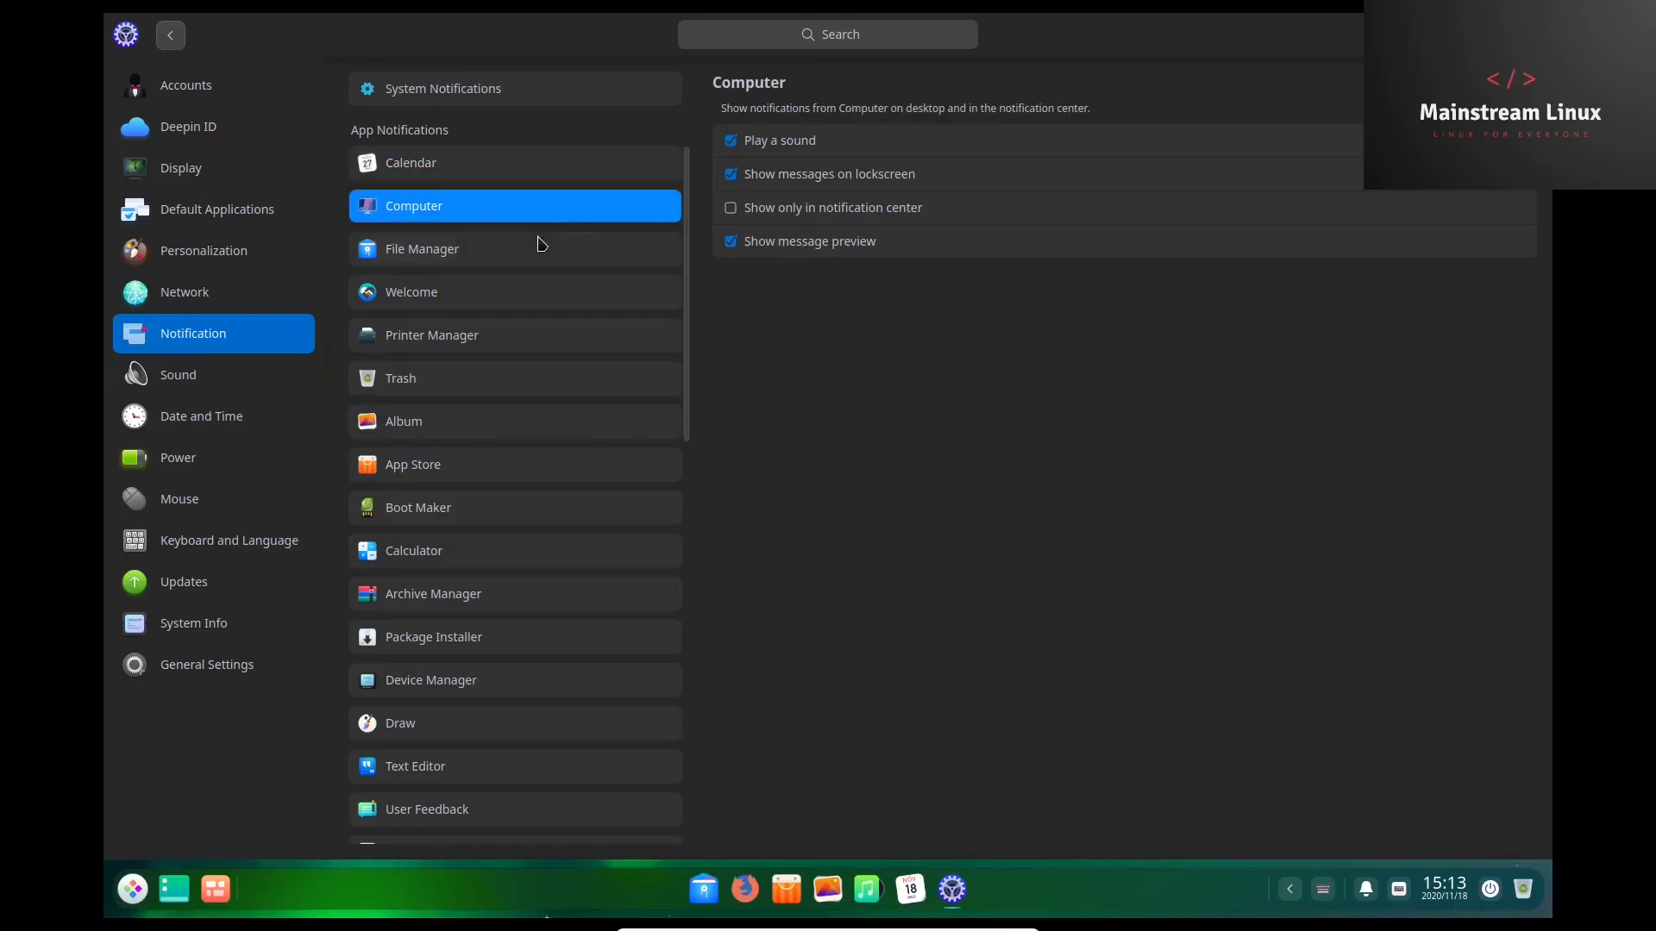
pyautogui.click(410, 291)
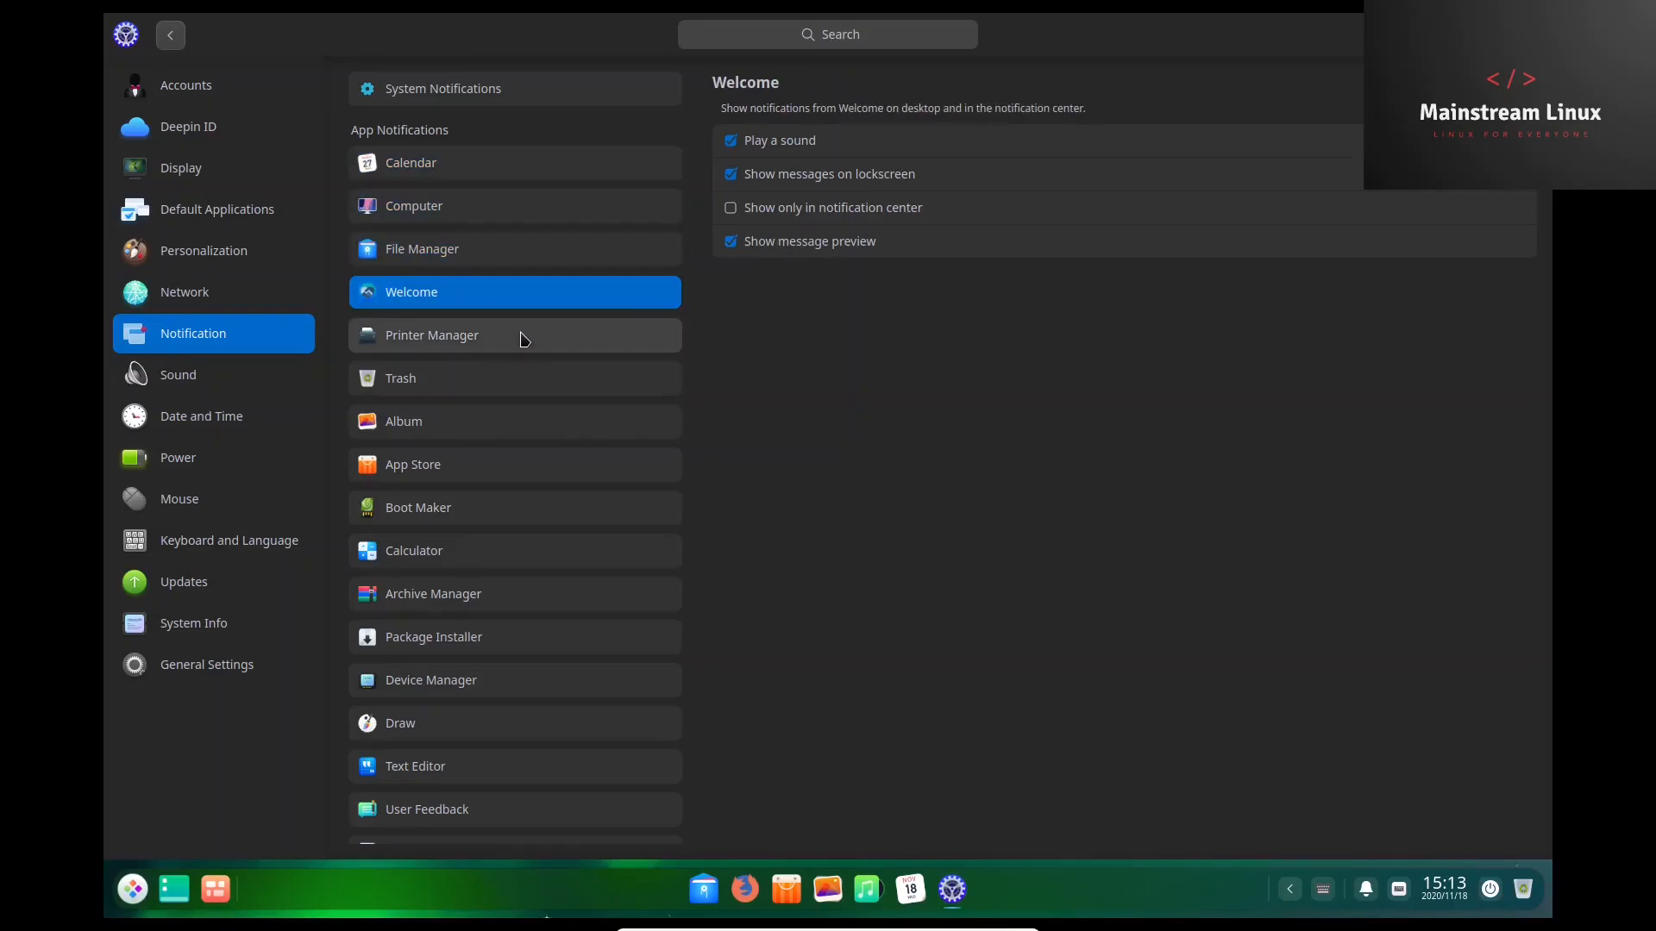
pyautogui.click(403, 421)
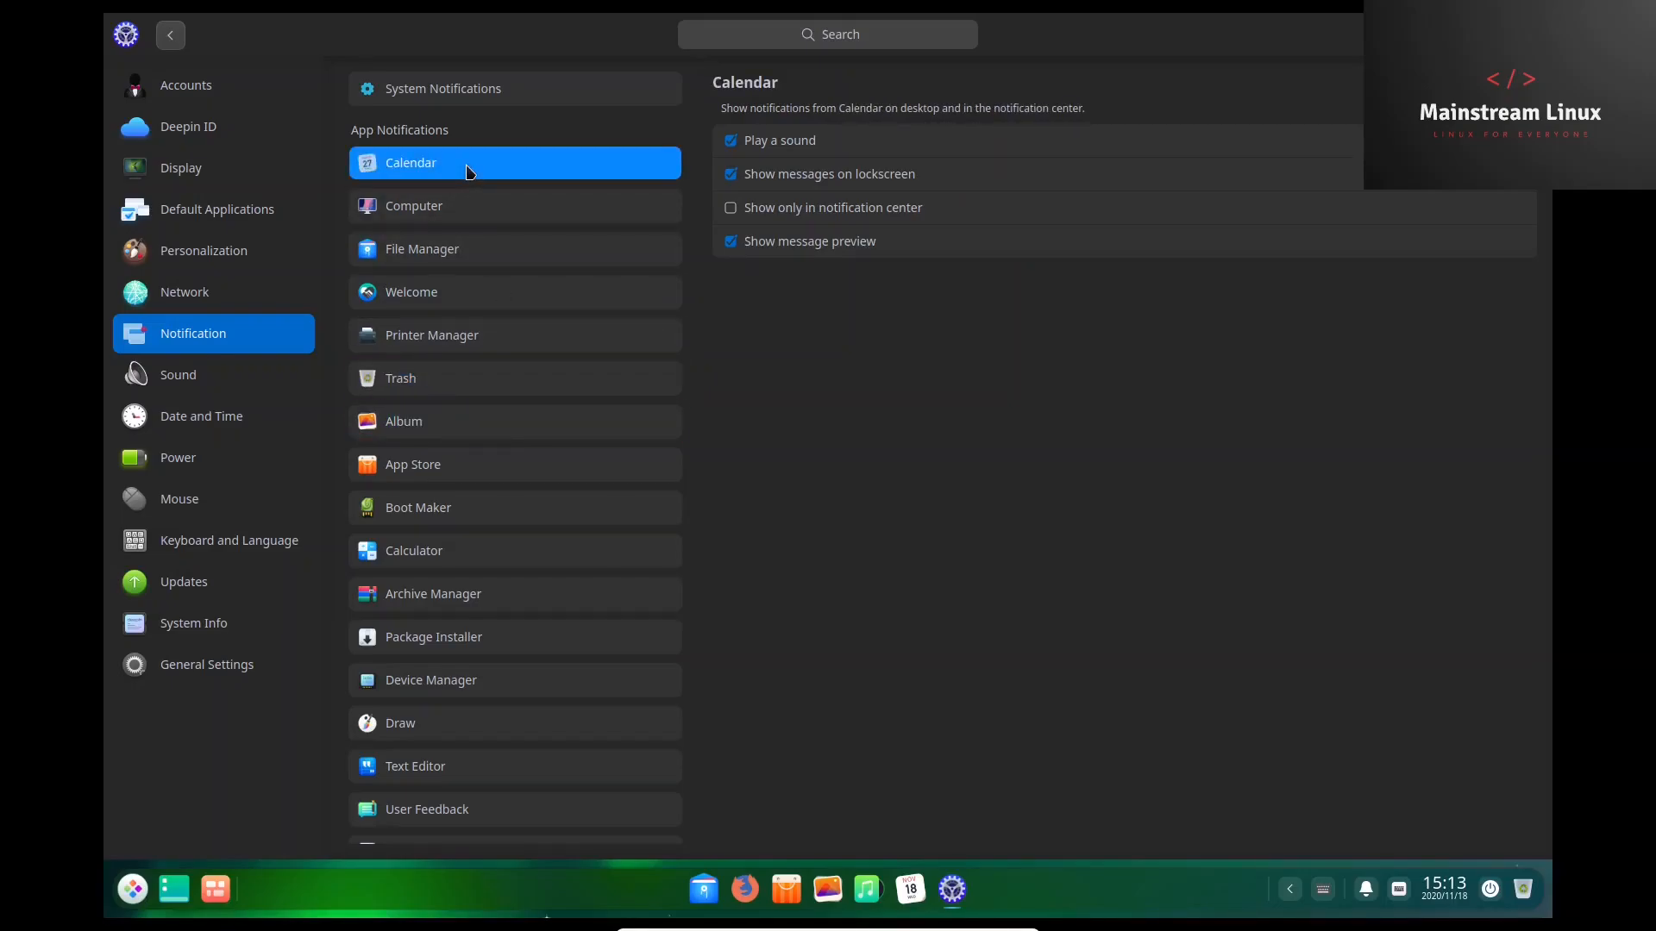
pyautogui.moveTo(250, 359)
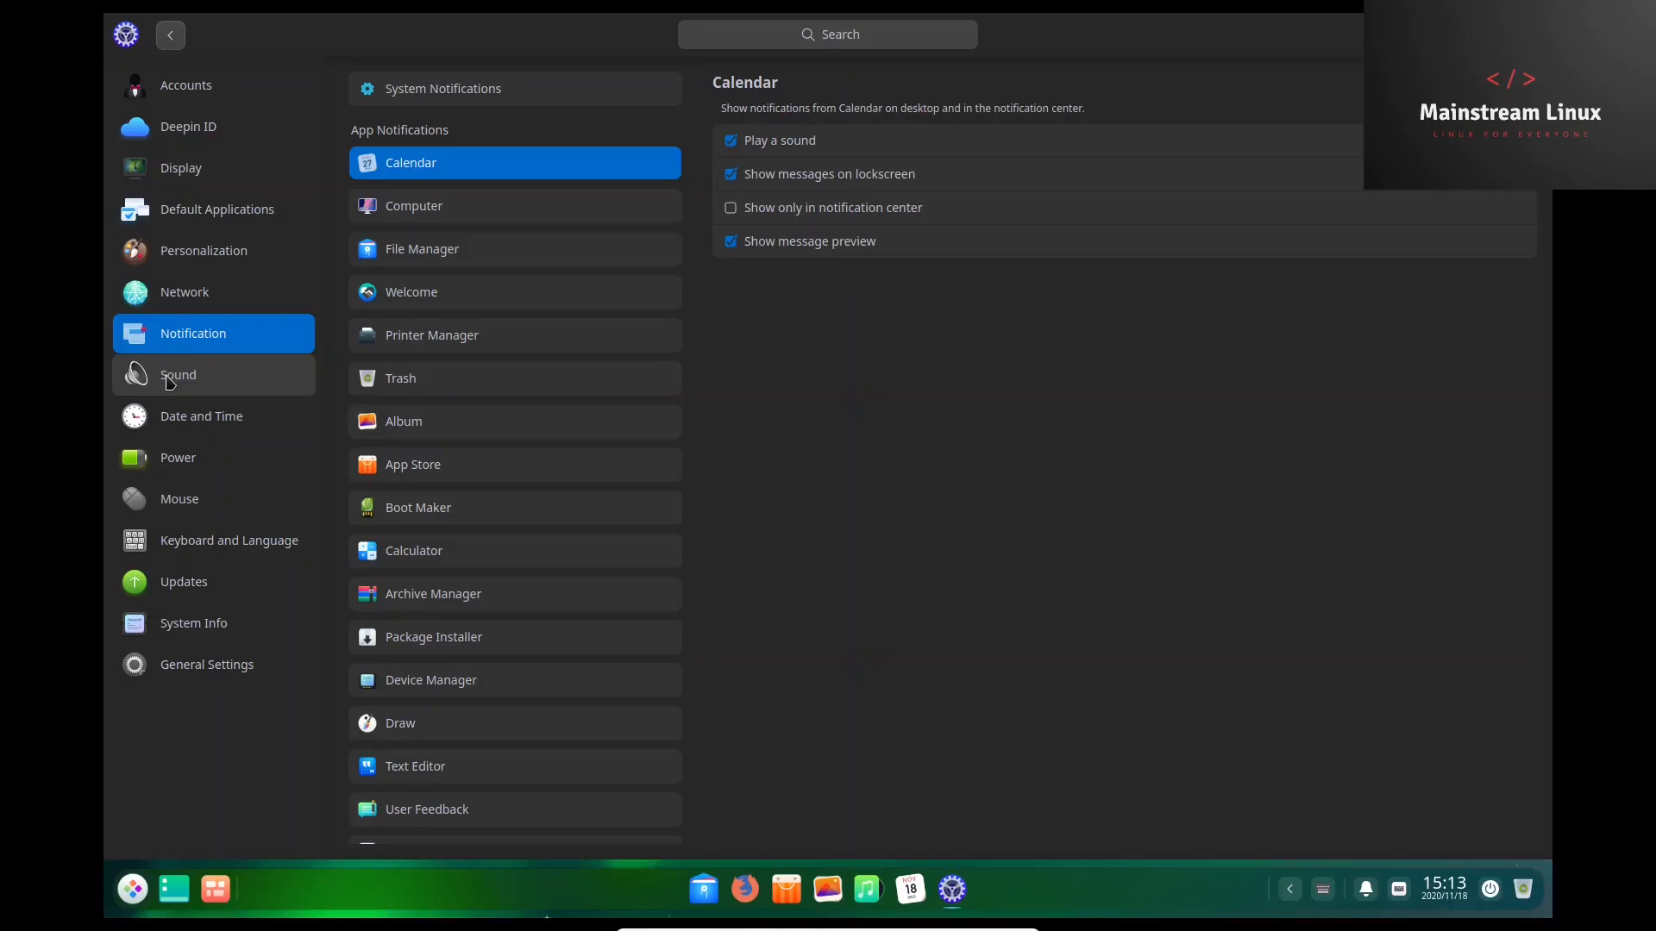
pyautogui.click(178, 376)
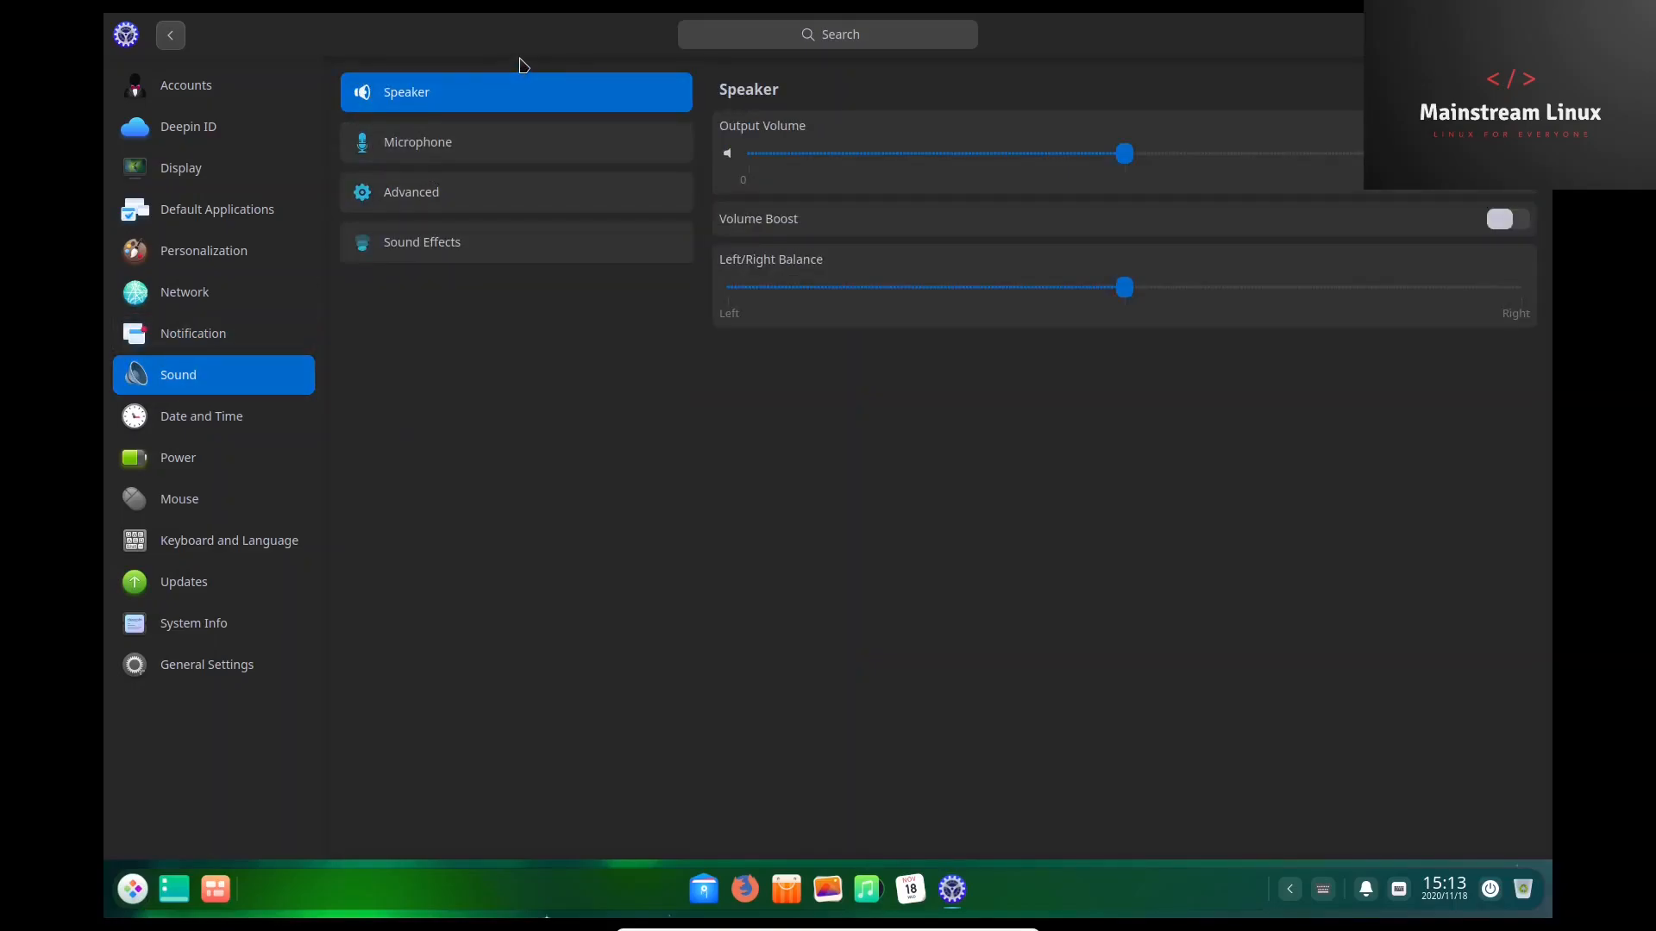
pyautogui.moveTo(477, 99)
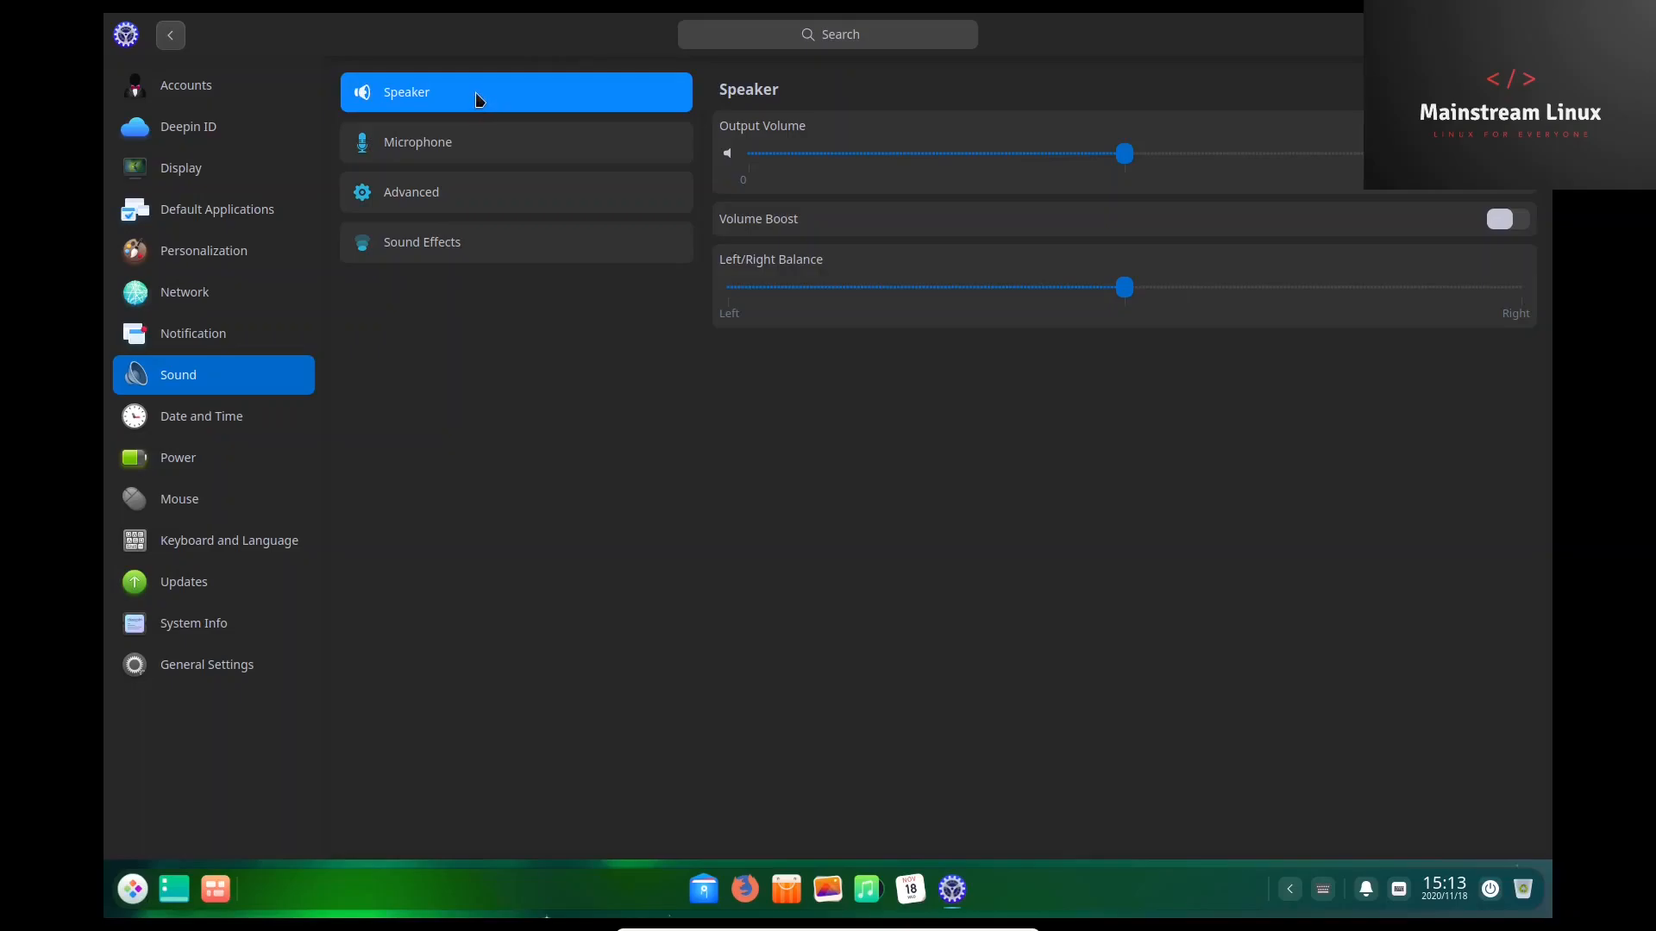
pyautogui.click(417, 141)
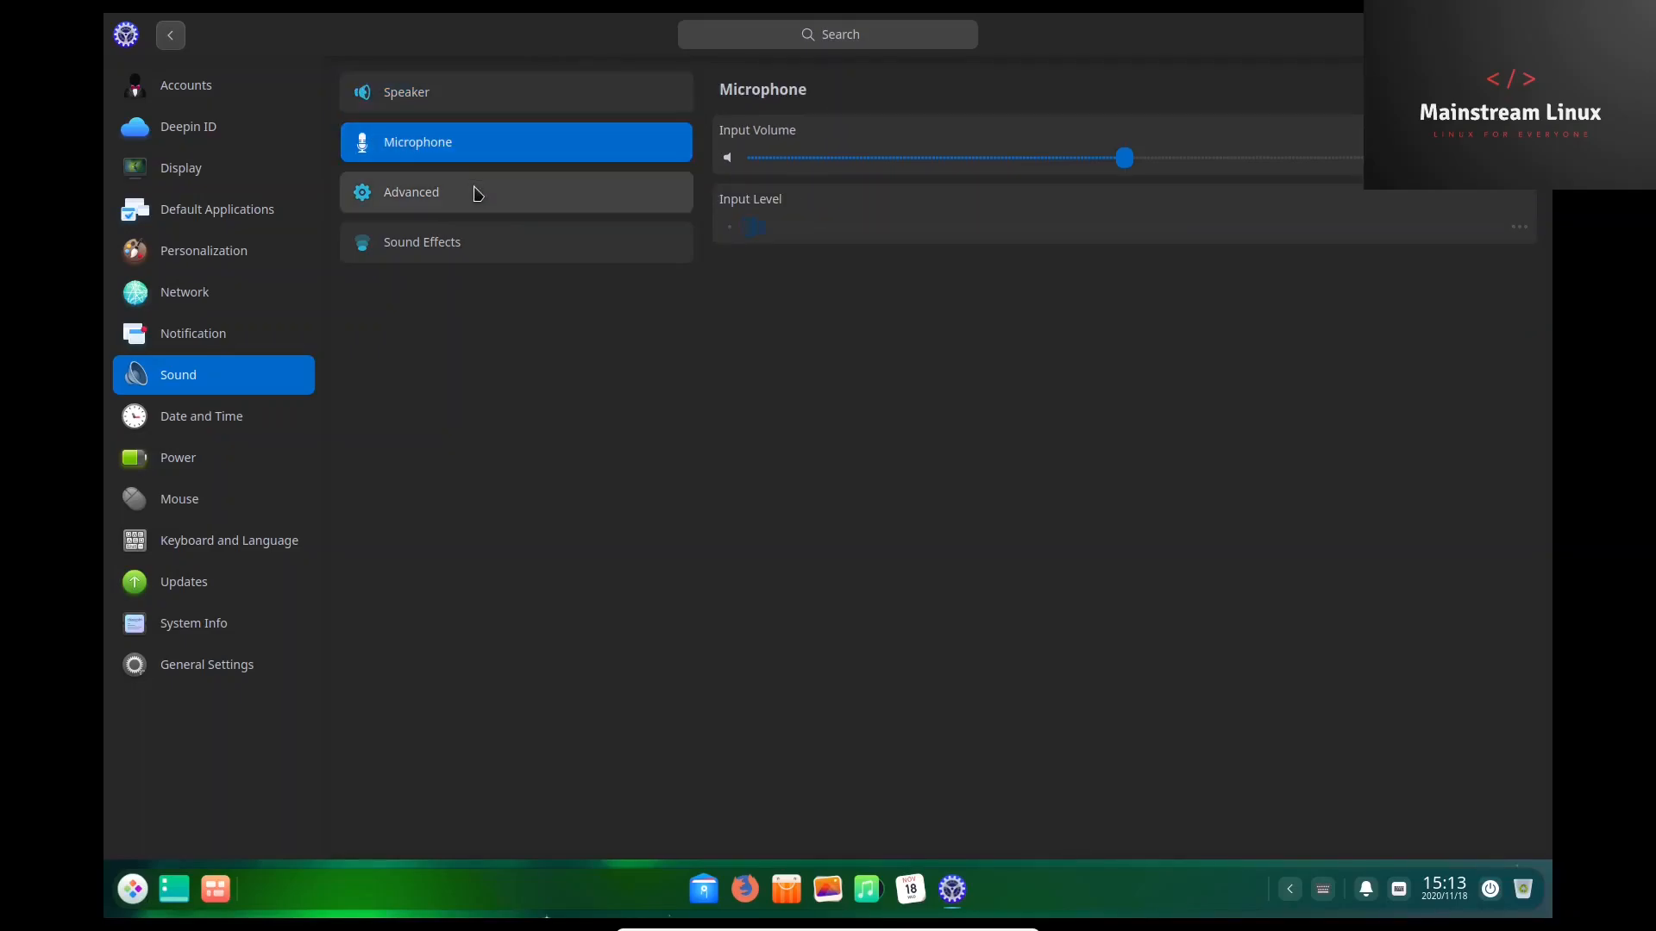
pyautogui.click(410, 191)
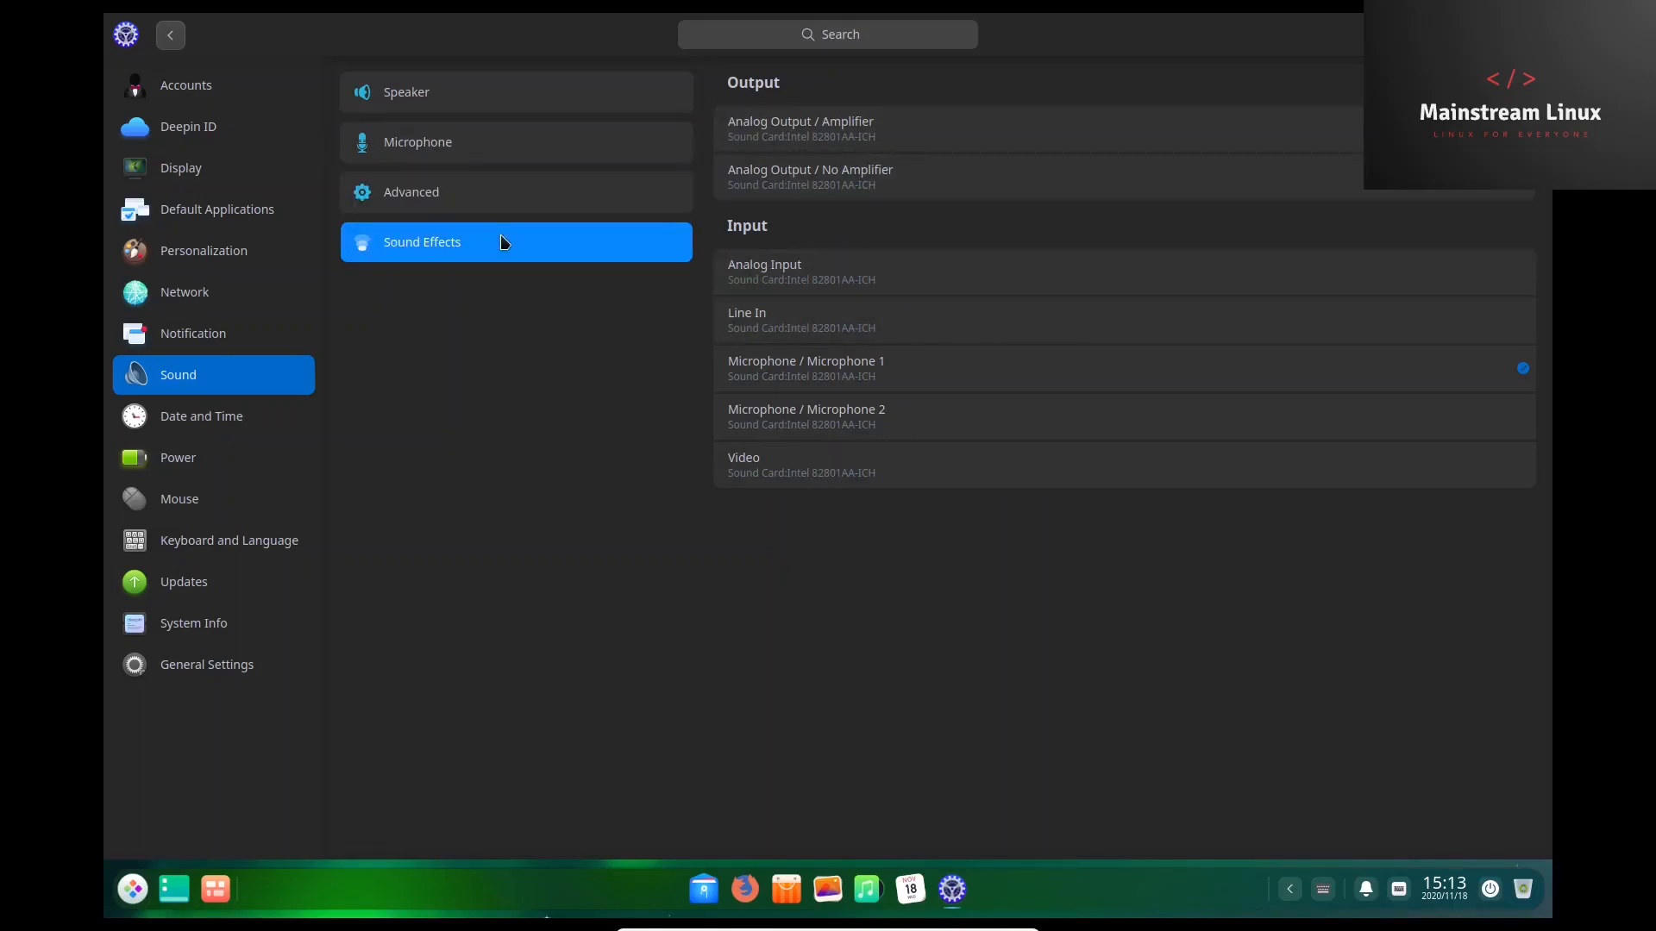
pyautogui.click(422, 242)
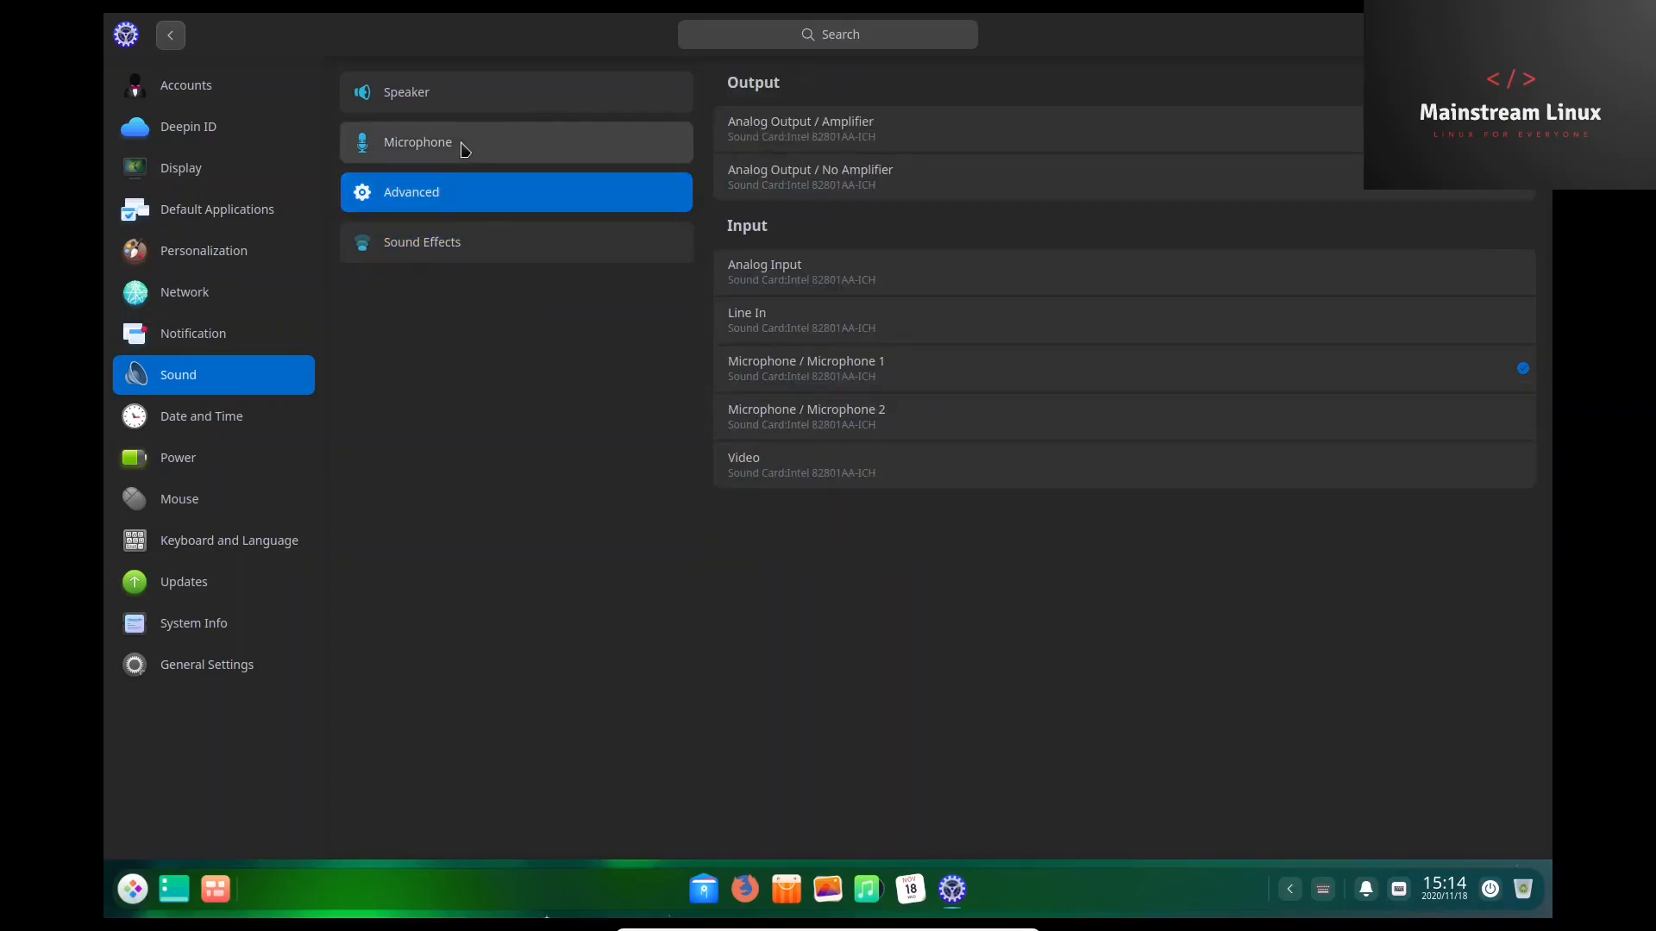
pyautogui.click(406, 92)
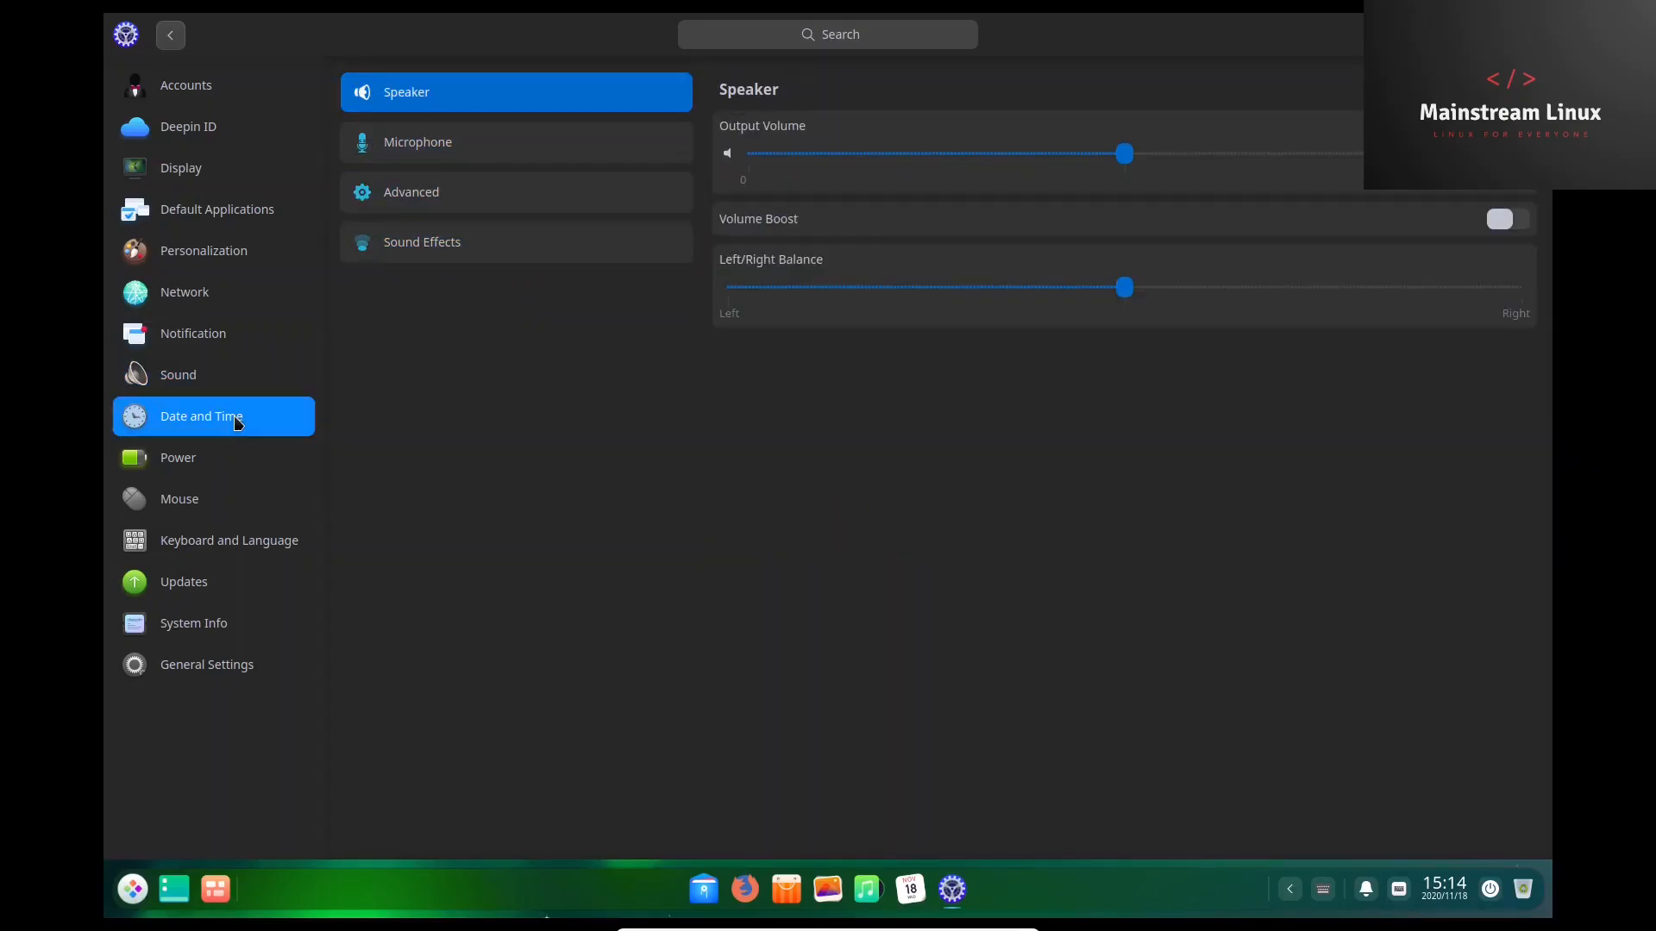
# View Date and Time, Power, Mouse, Keyboard and Language, Updates, then System Info pages.
pyautogui.click(201, 414)
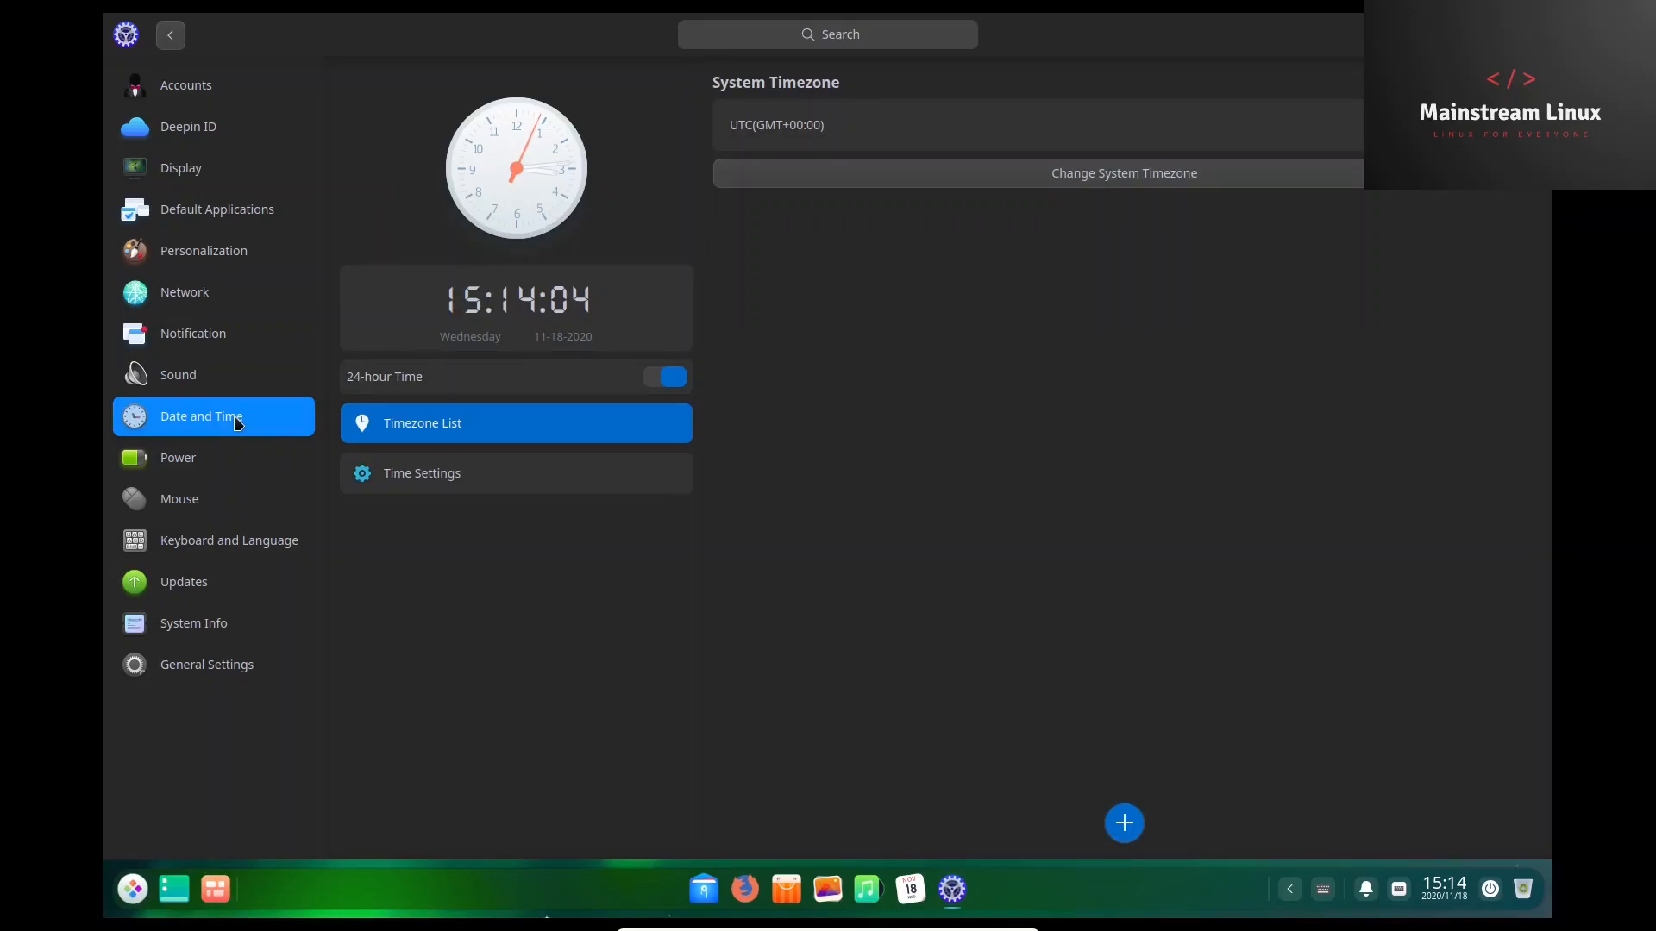
pyautogui.click(178, 457)
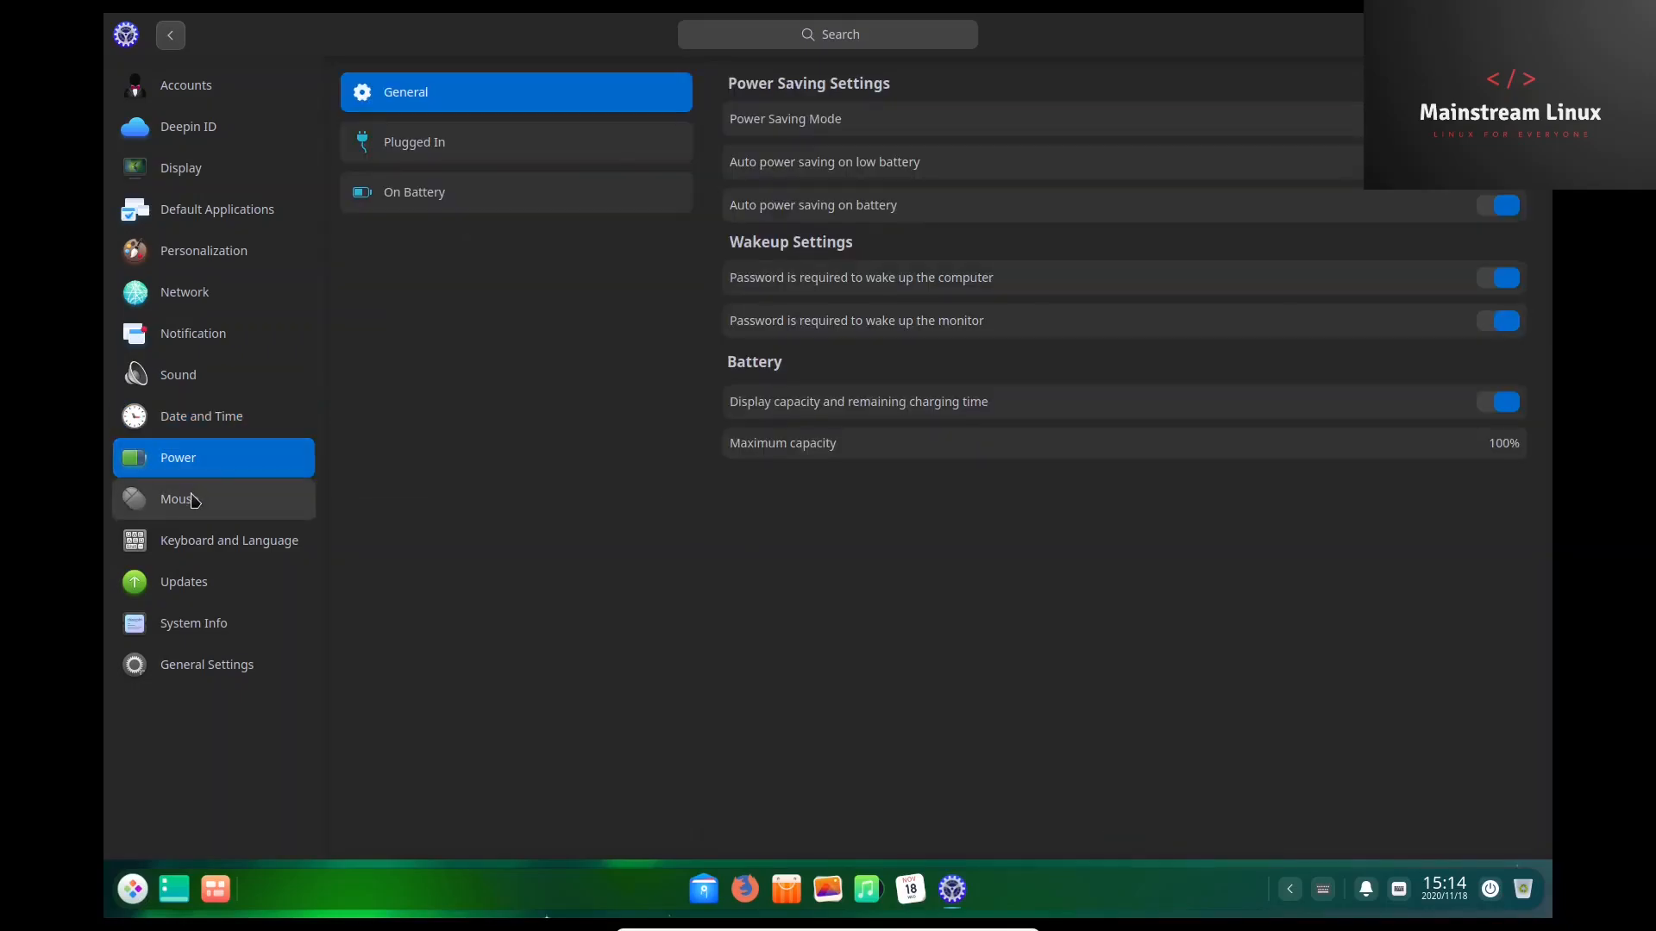
pyautogui.click(179, 499)
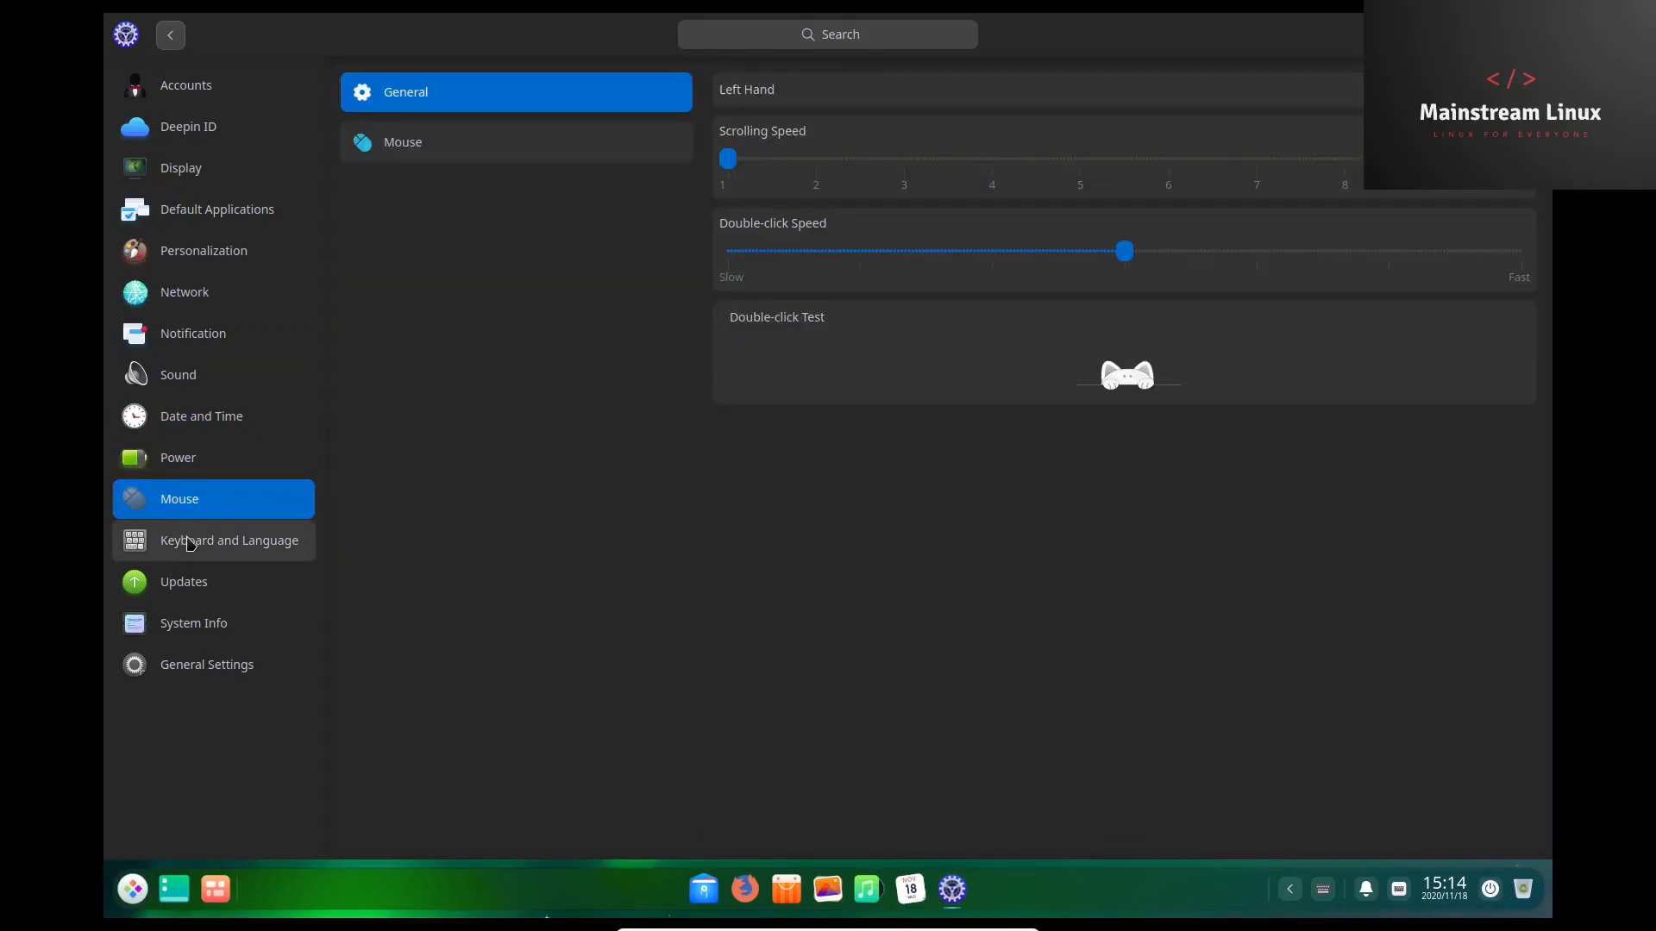
pyautogui.click(227, 540)
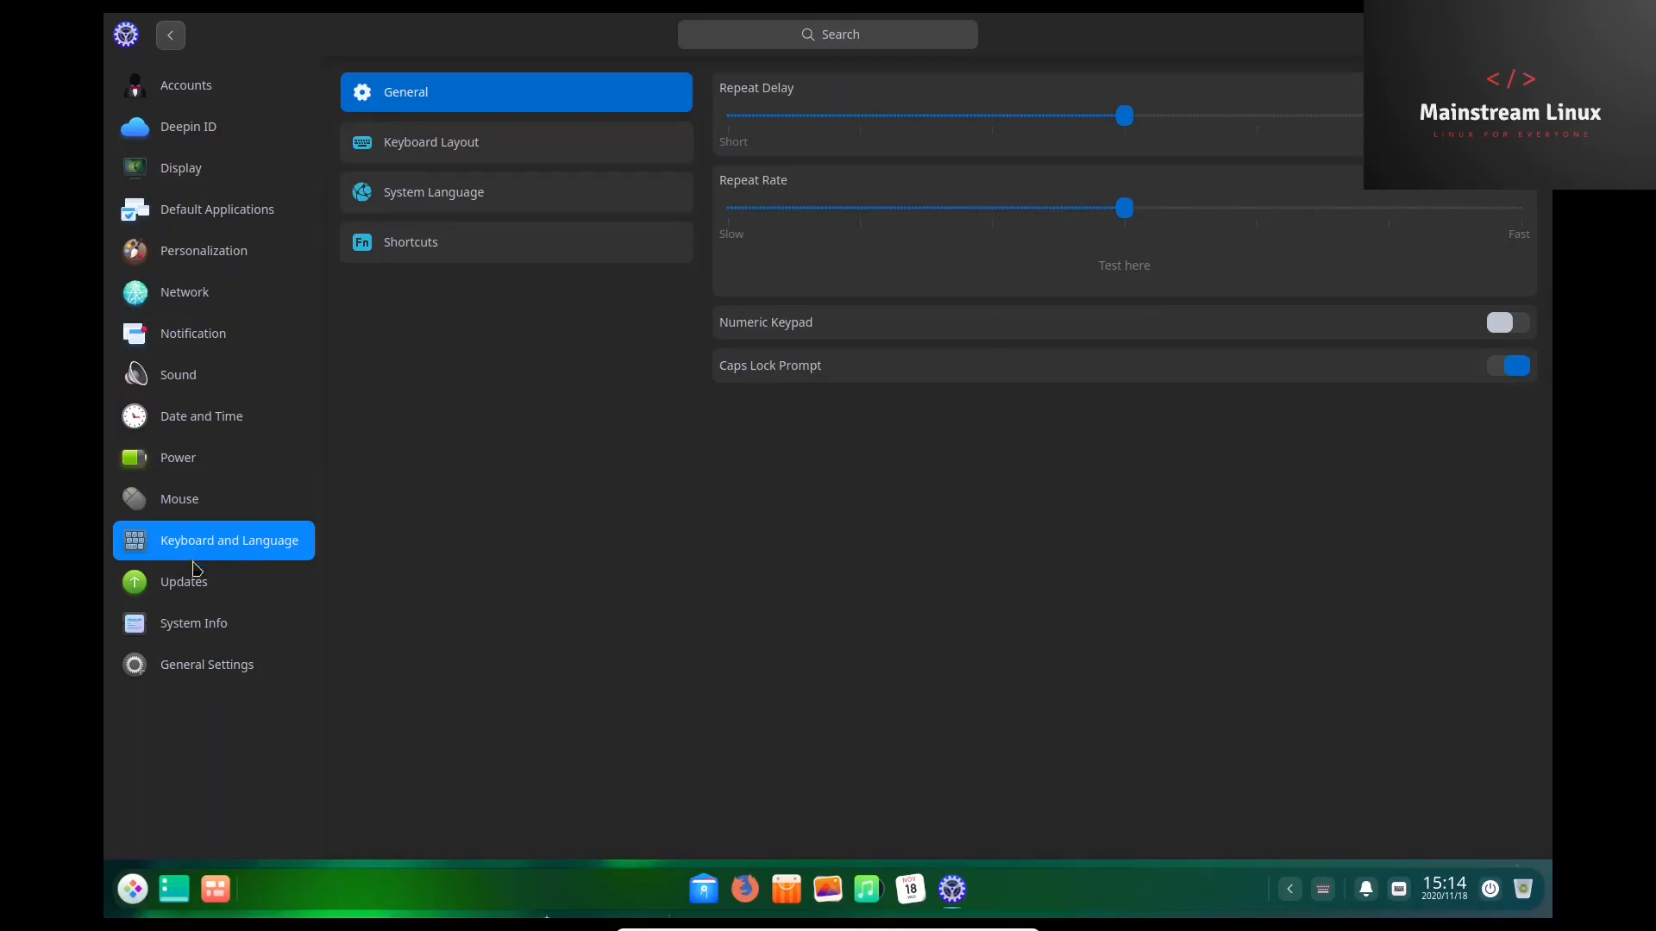
pyautogui.click(184, 581)
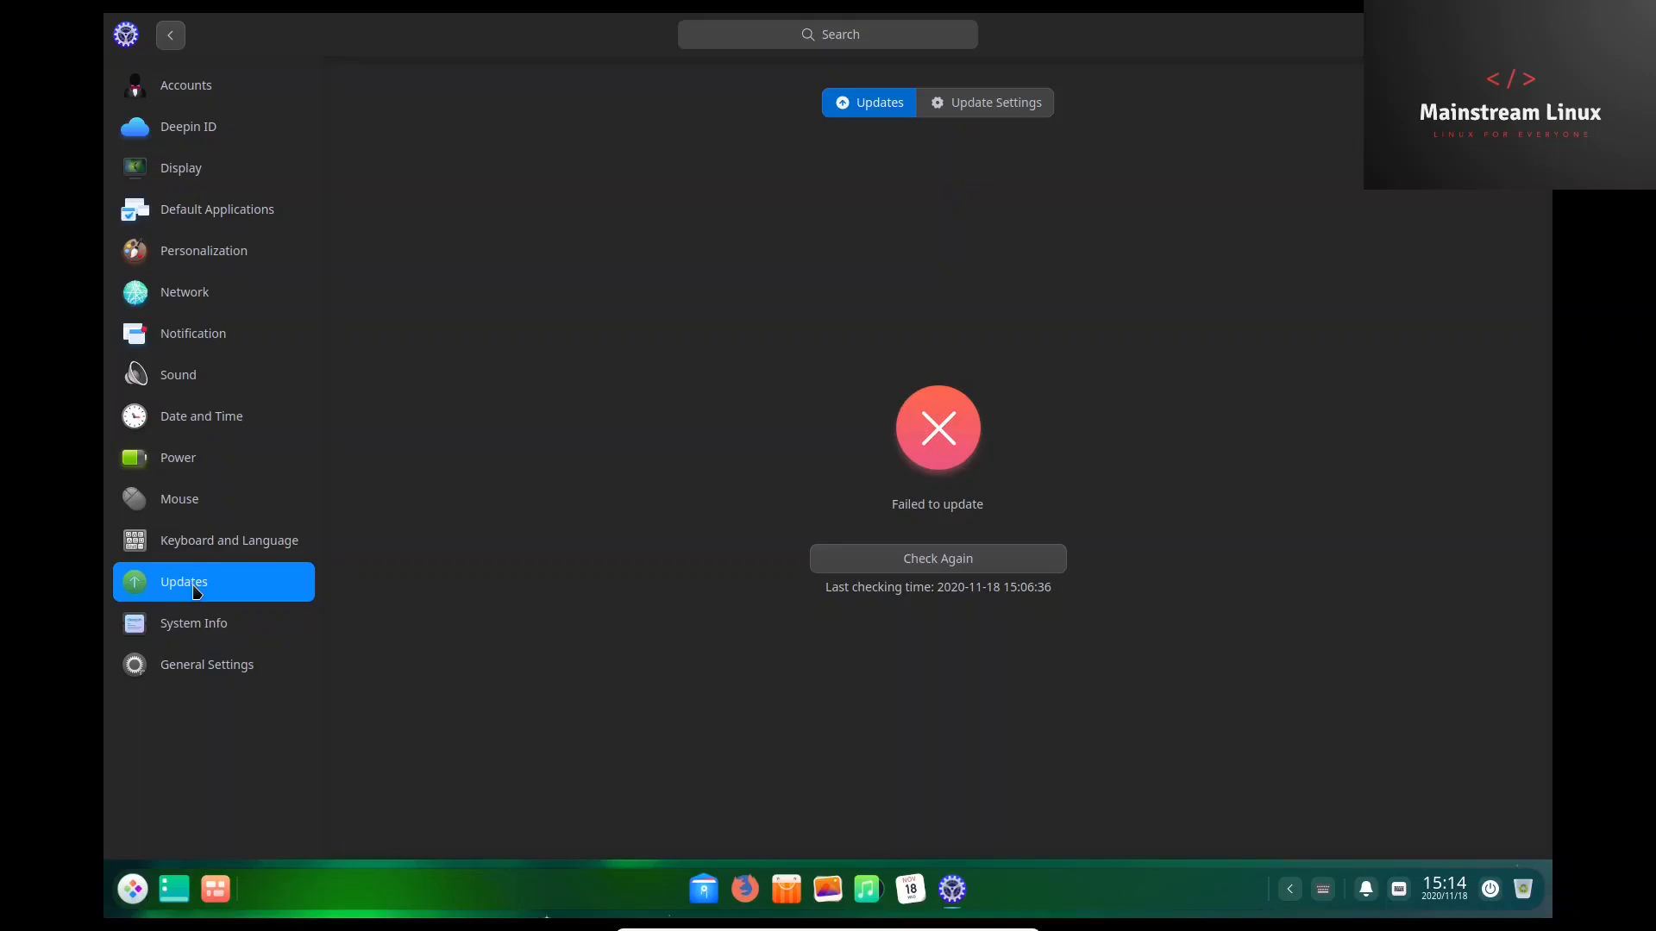
pyautogui.click(193, 622)
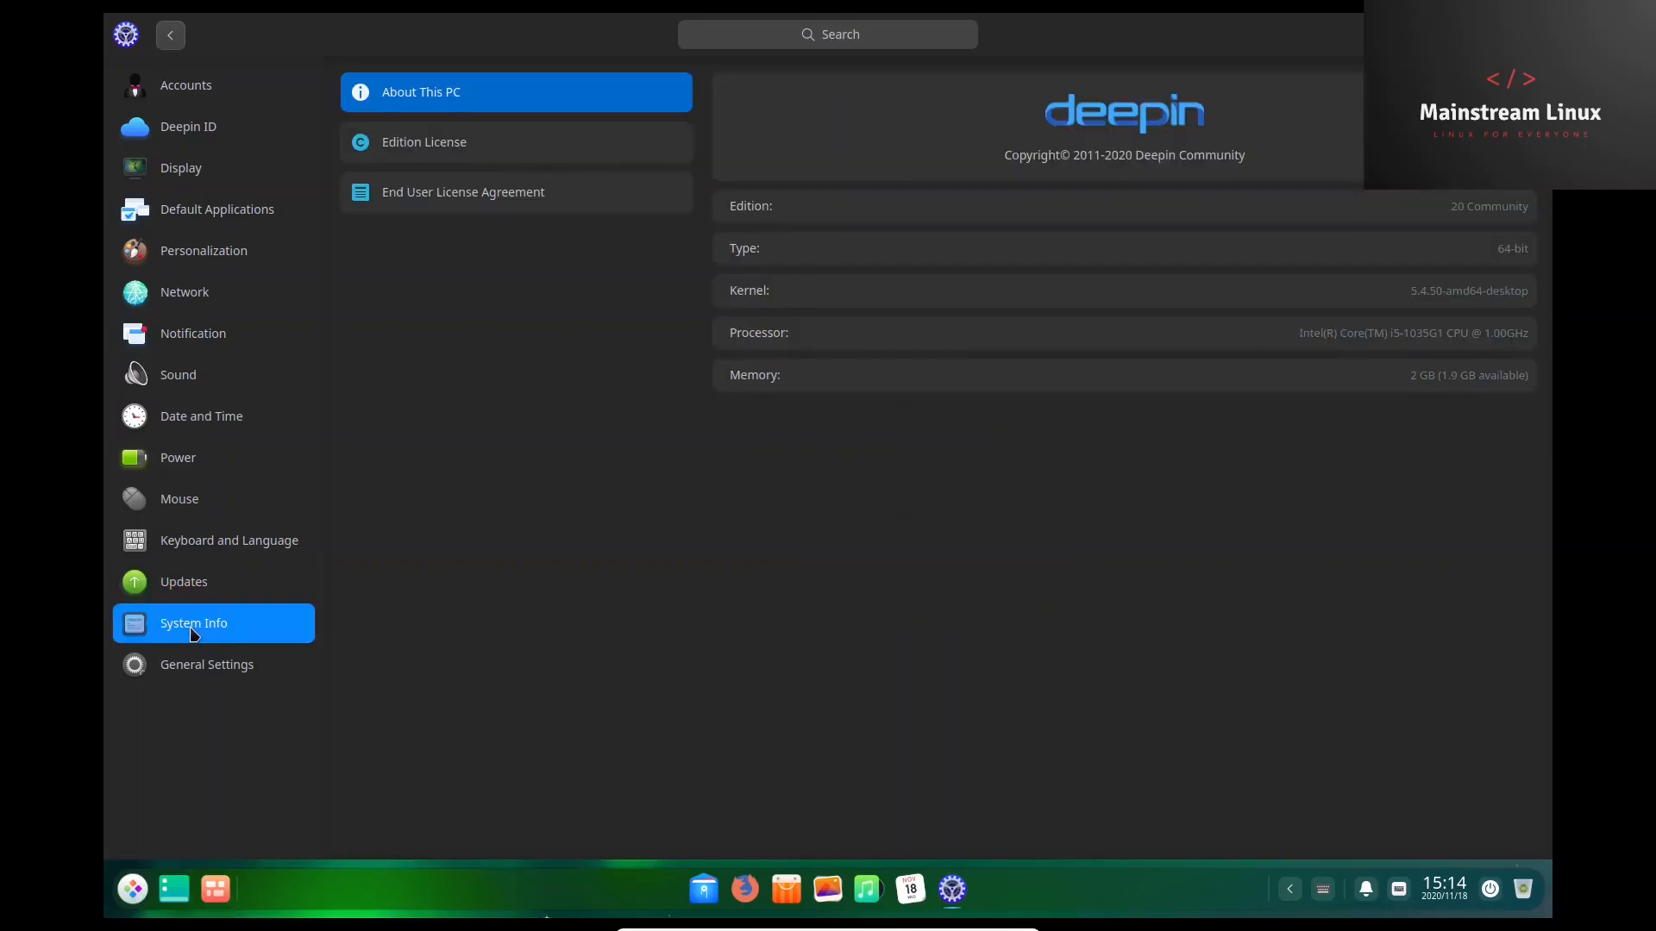
pyautogui.moveTo(819, 477)
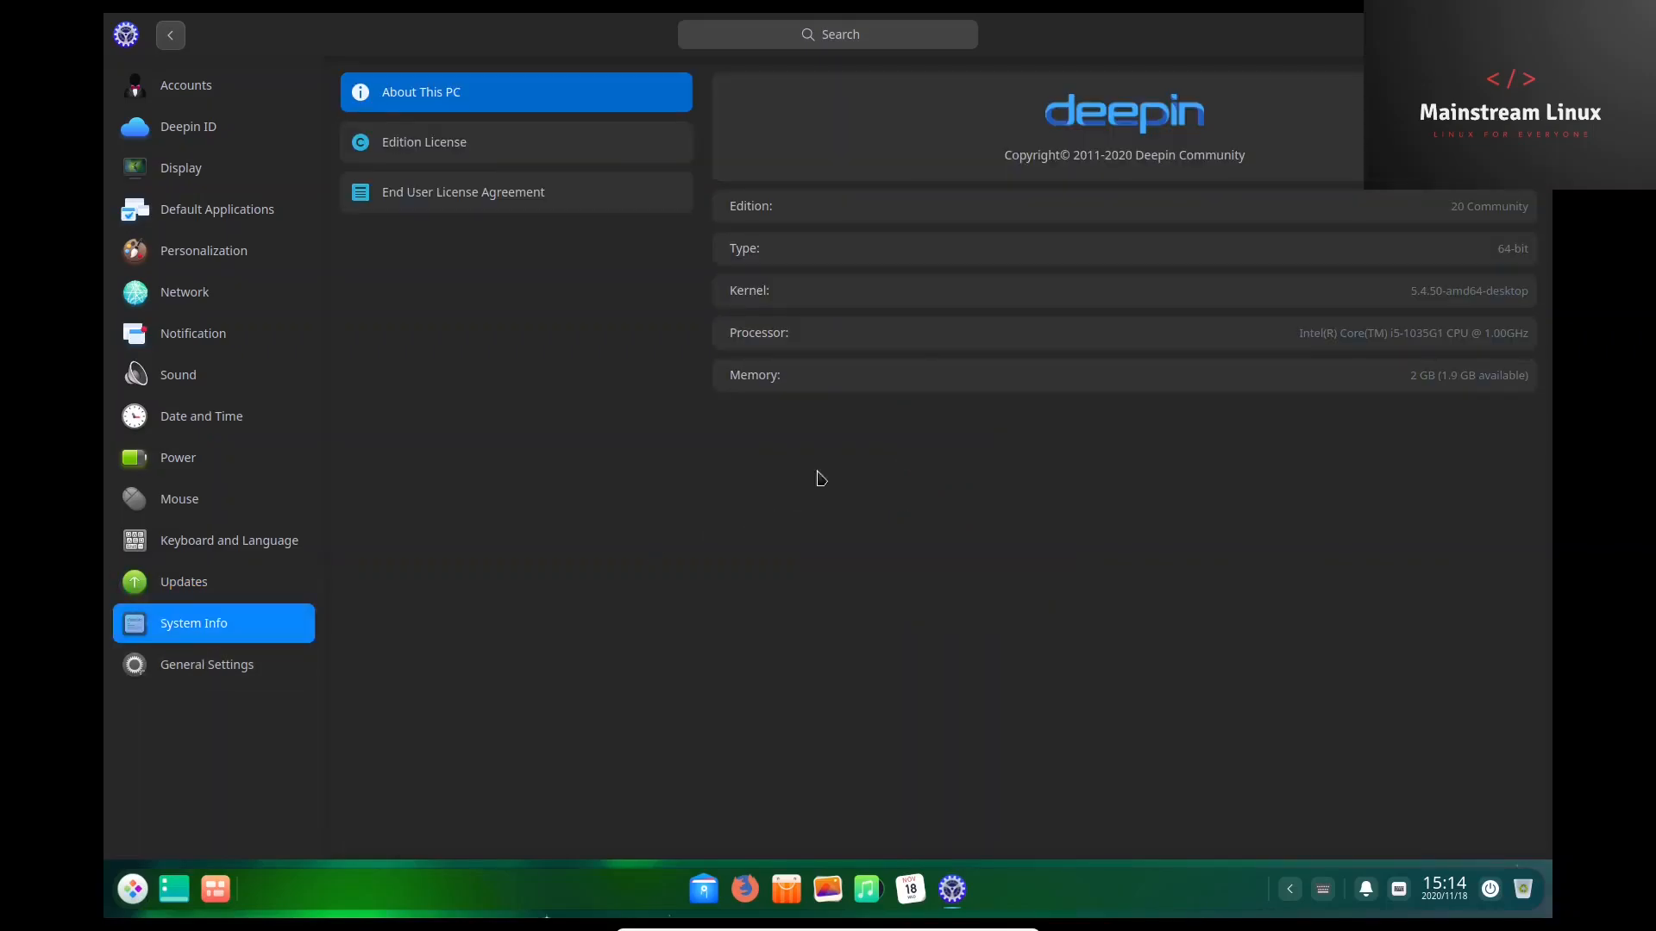
pyautogui.moveTo(1043, 175)
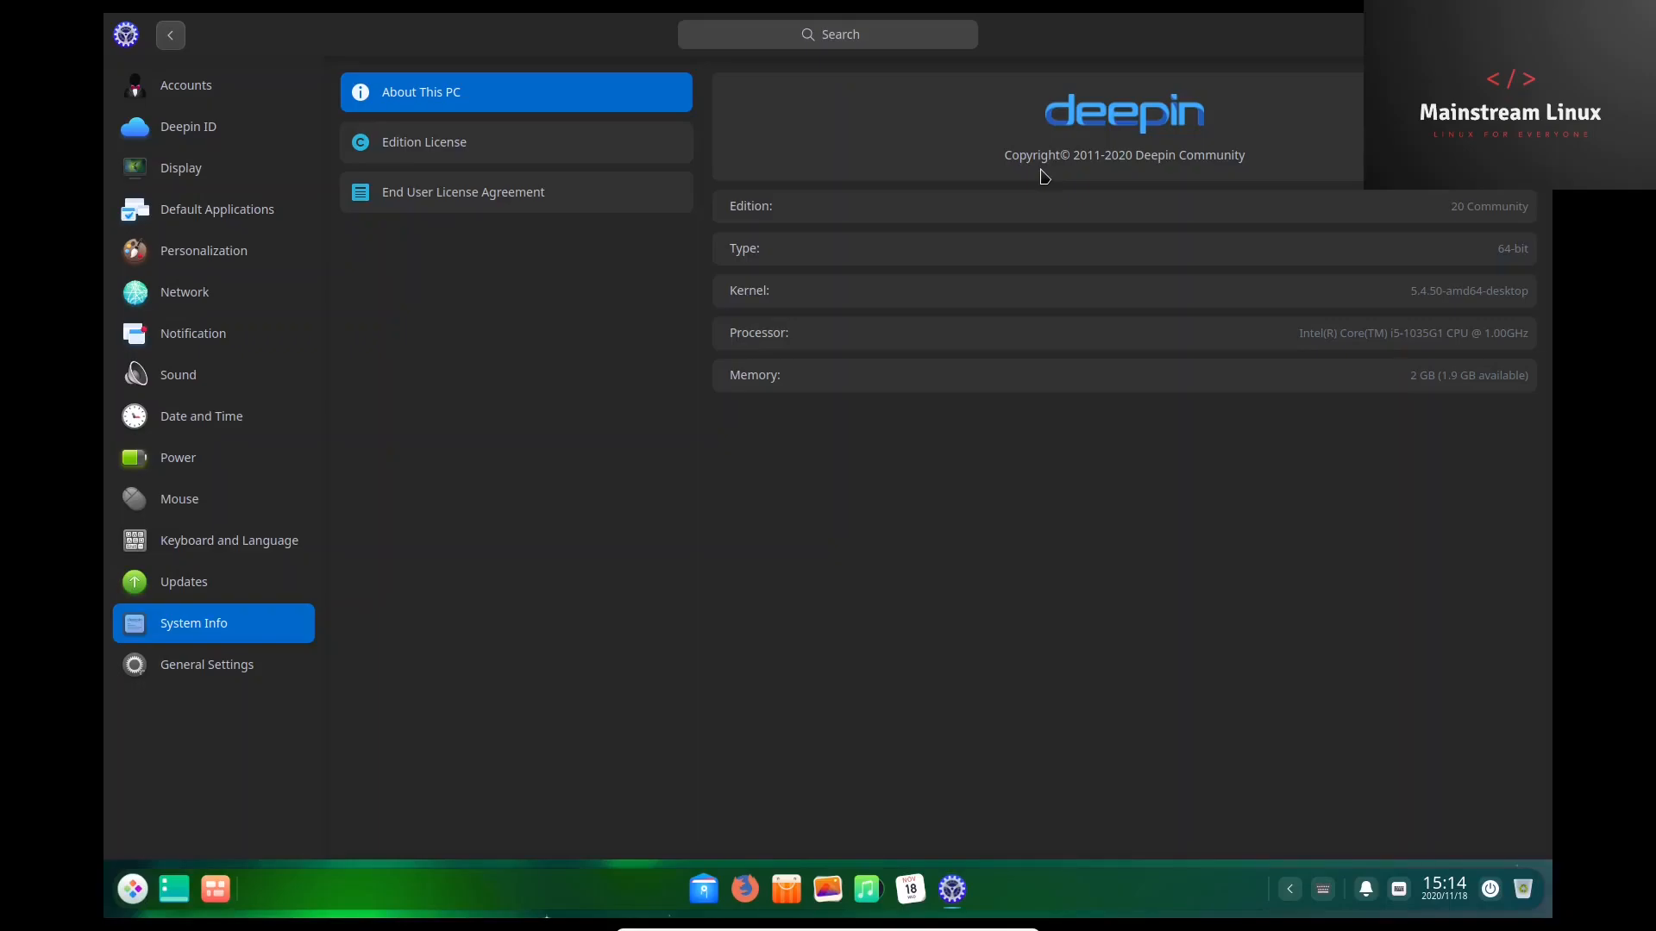
pyautogui.moveTo(214, 678)
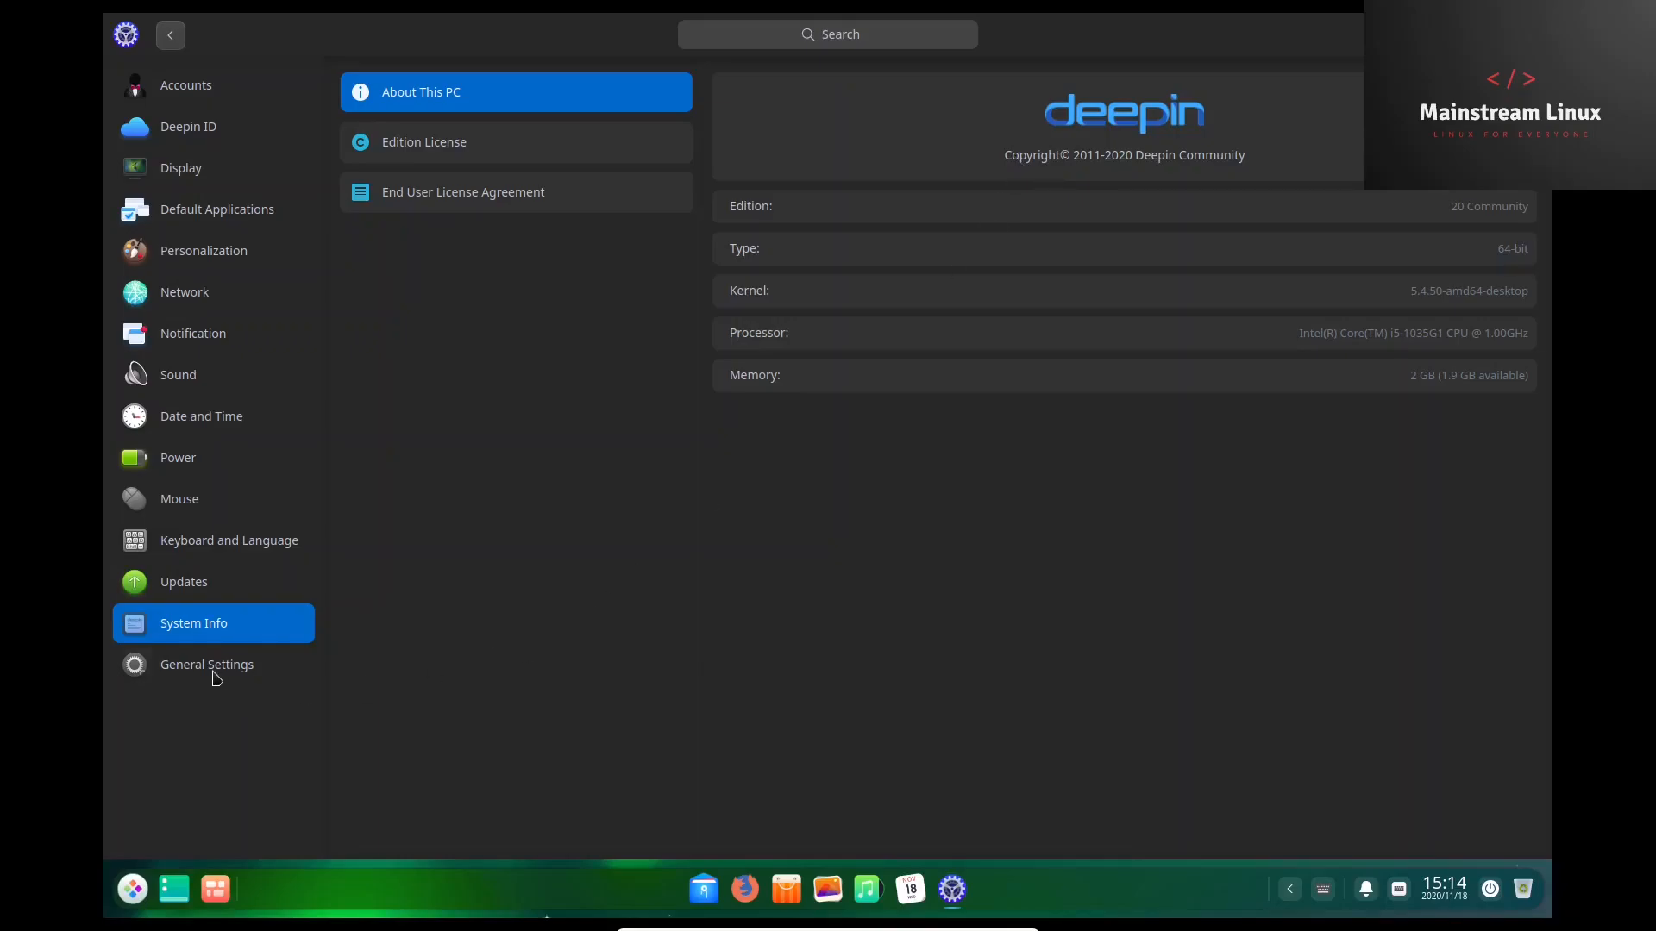
# Read the User Experience Program agreement under General Settings and cancel without joining.
pyautogui.click(207, 664)
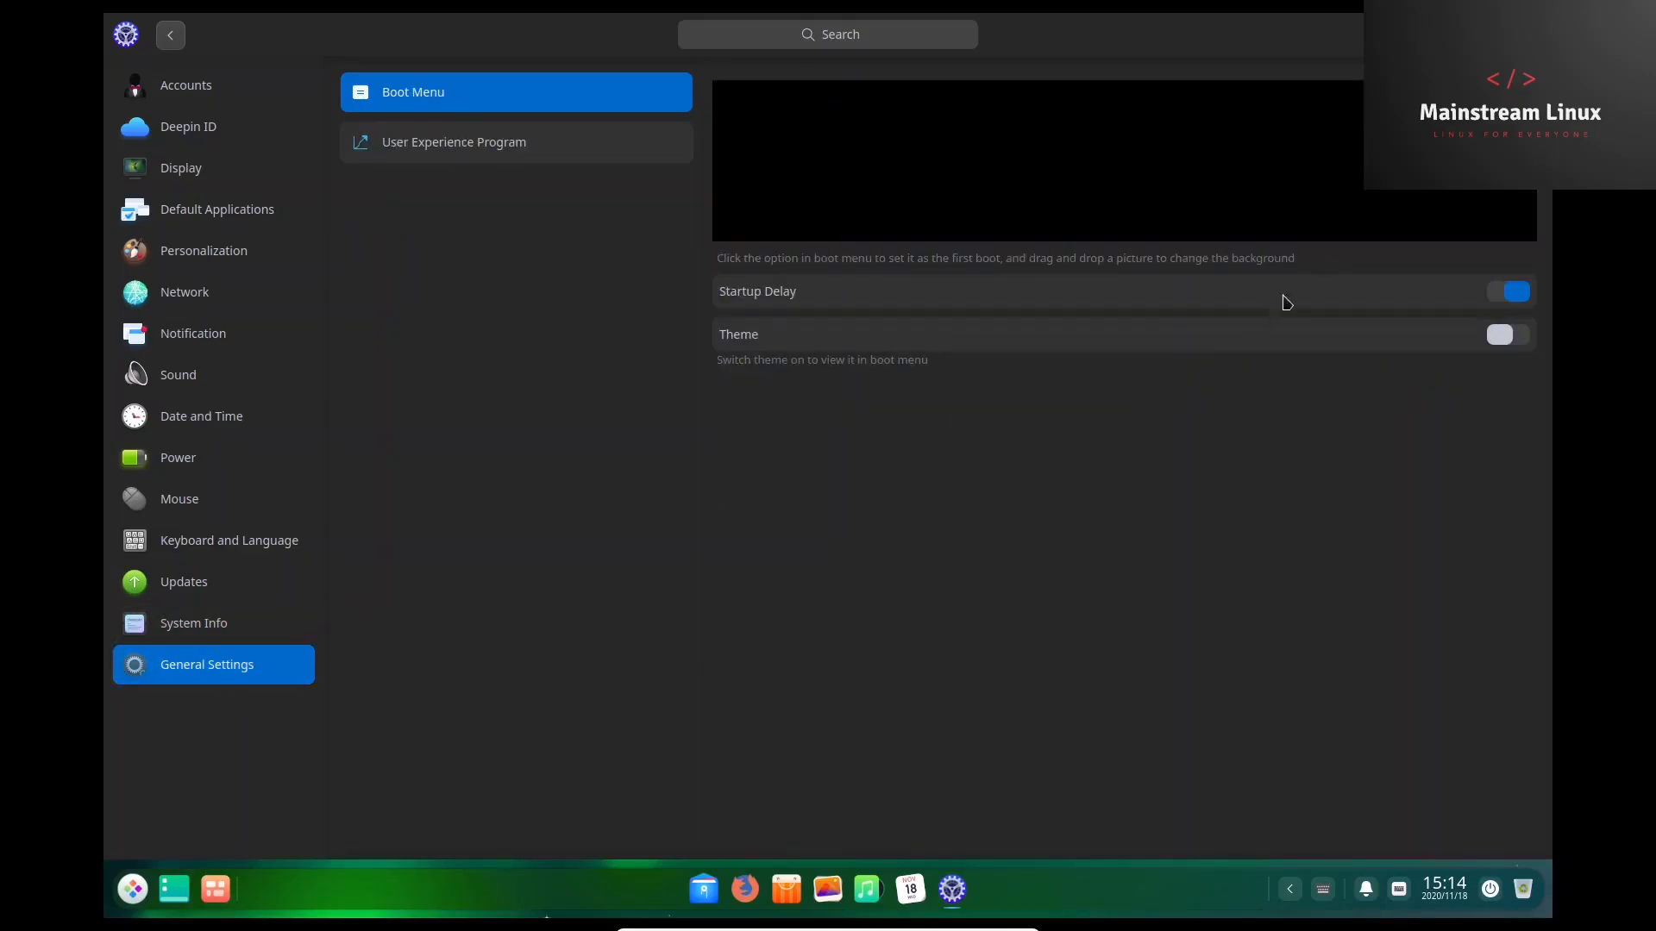
pyautogui.moveTo(823, 292)
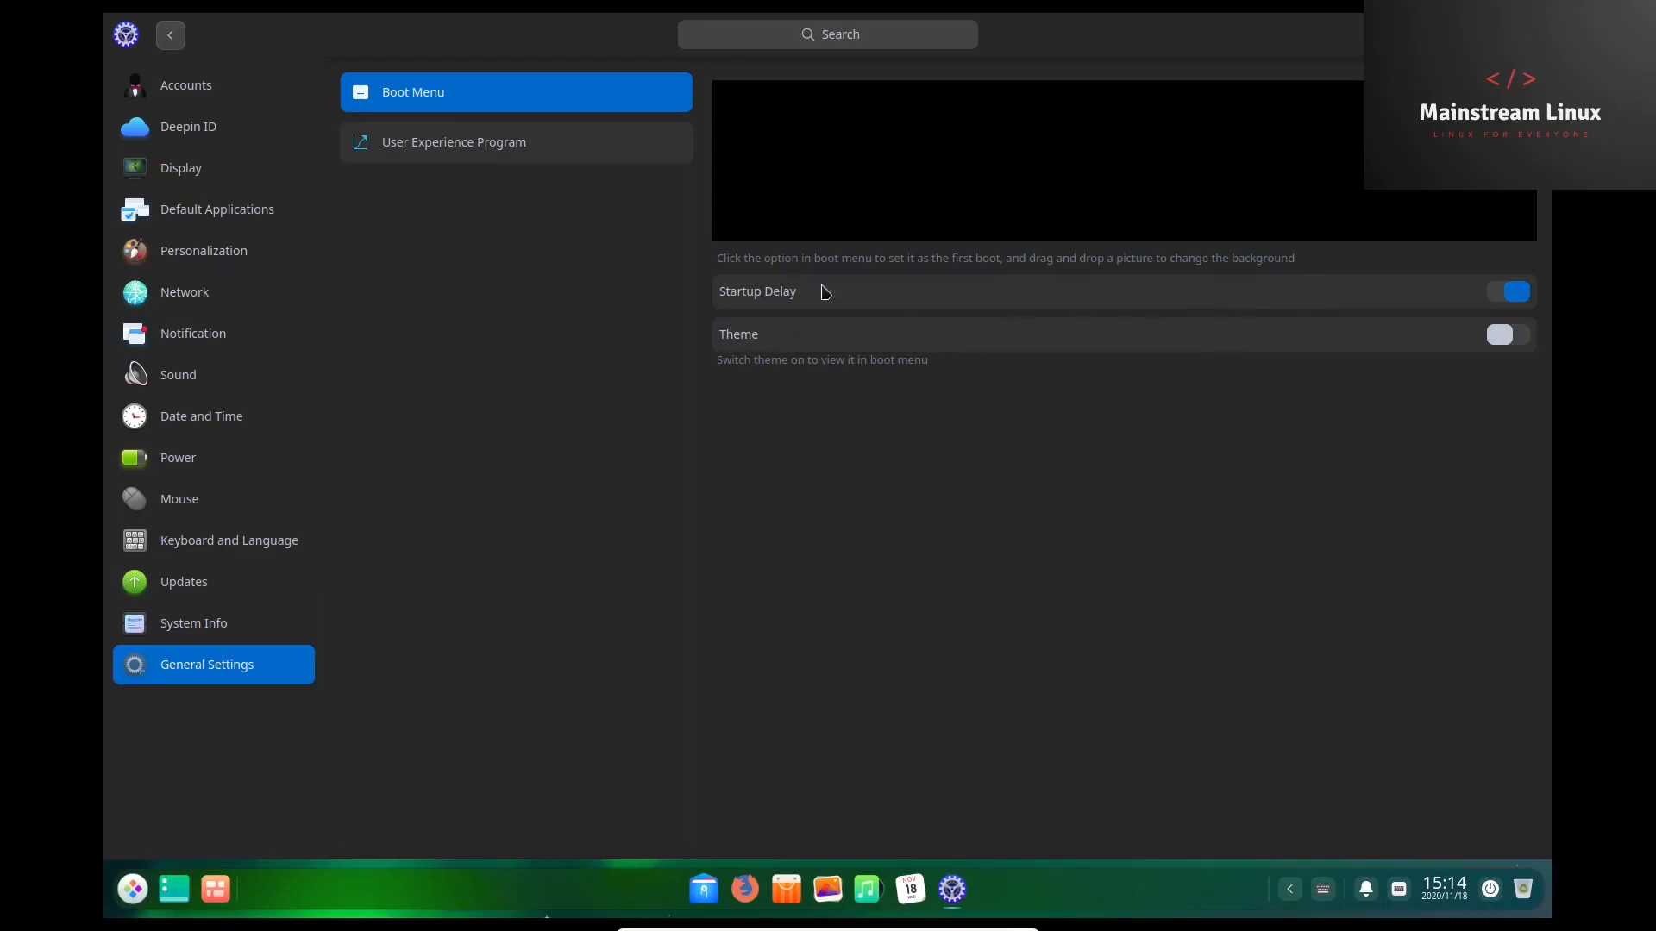
pyautogui.click(453, 141)
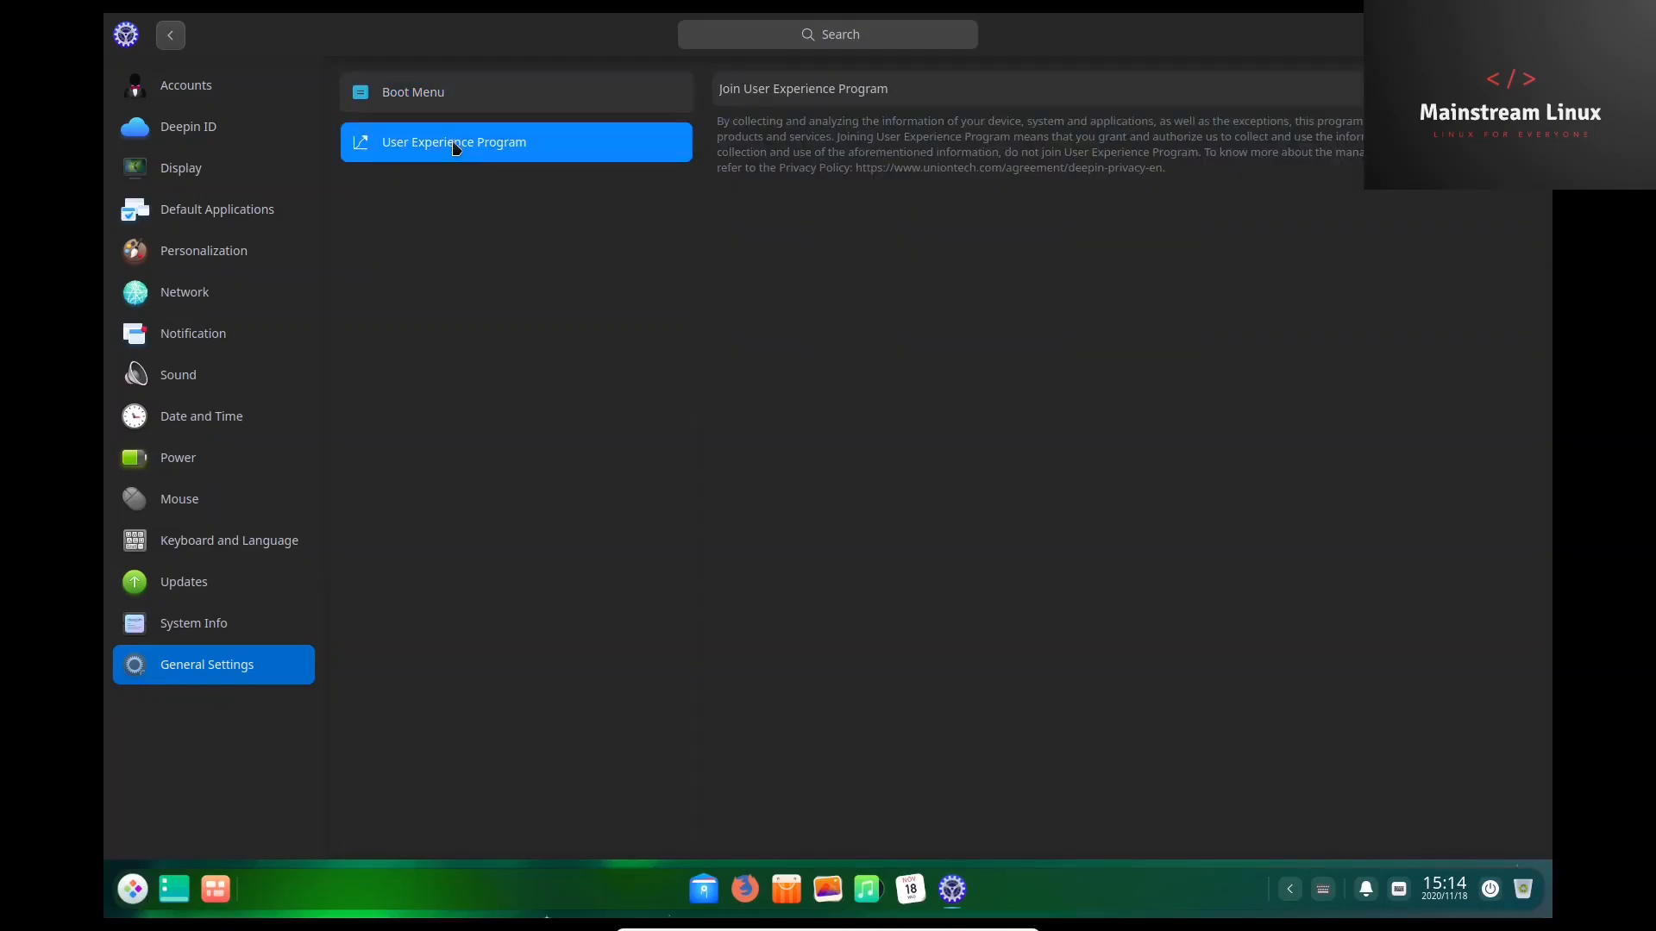
pyautogui.moveTo(731, 134)
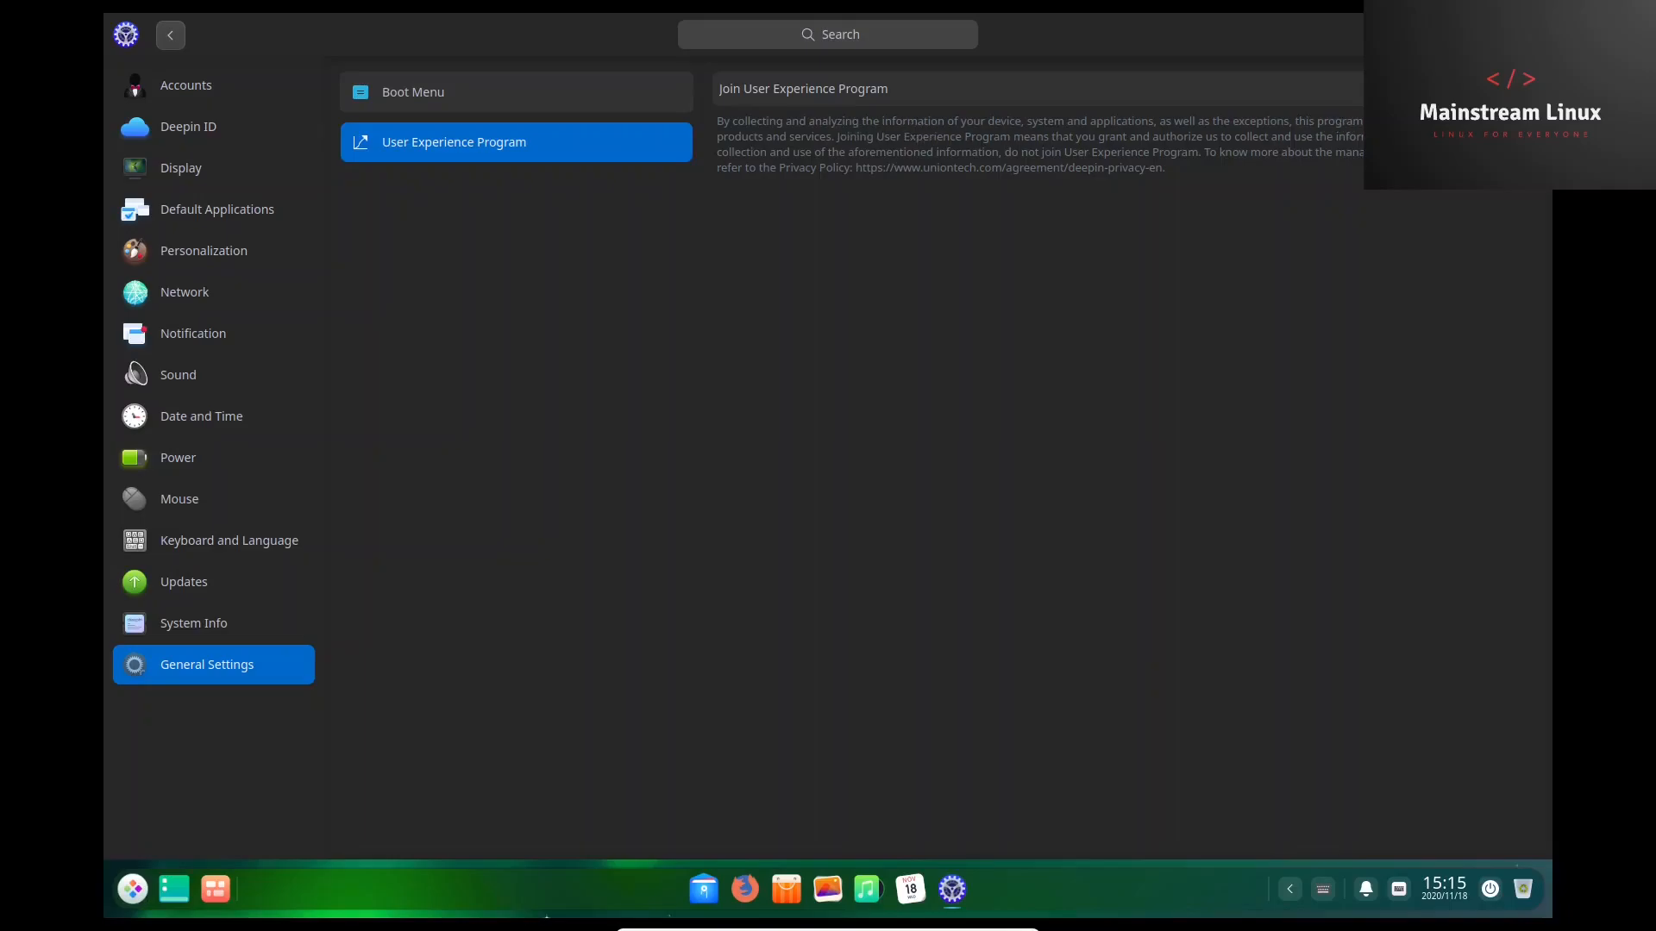
pyautogui.moveTo(1115, 124)
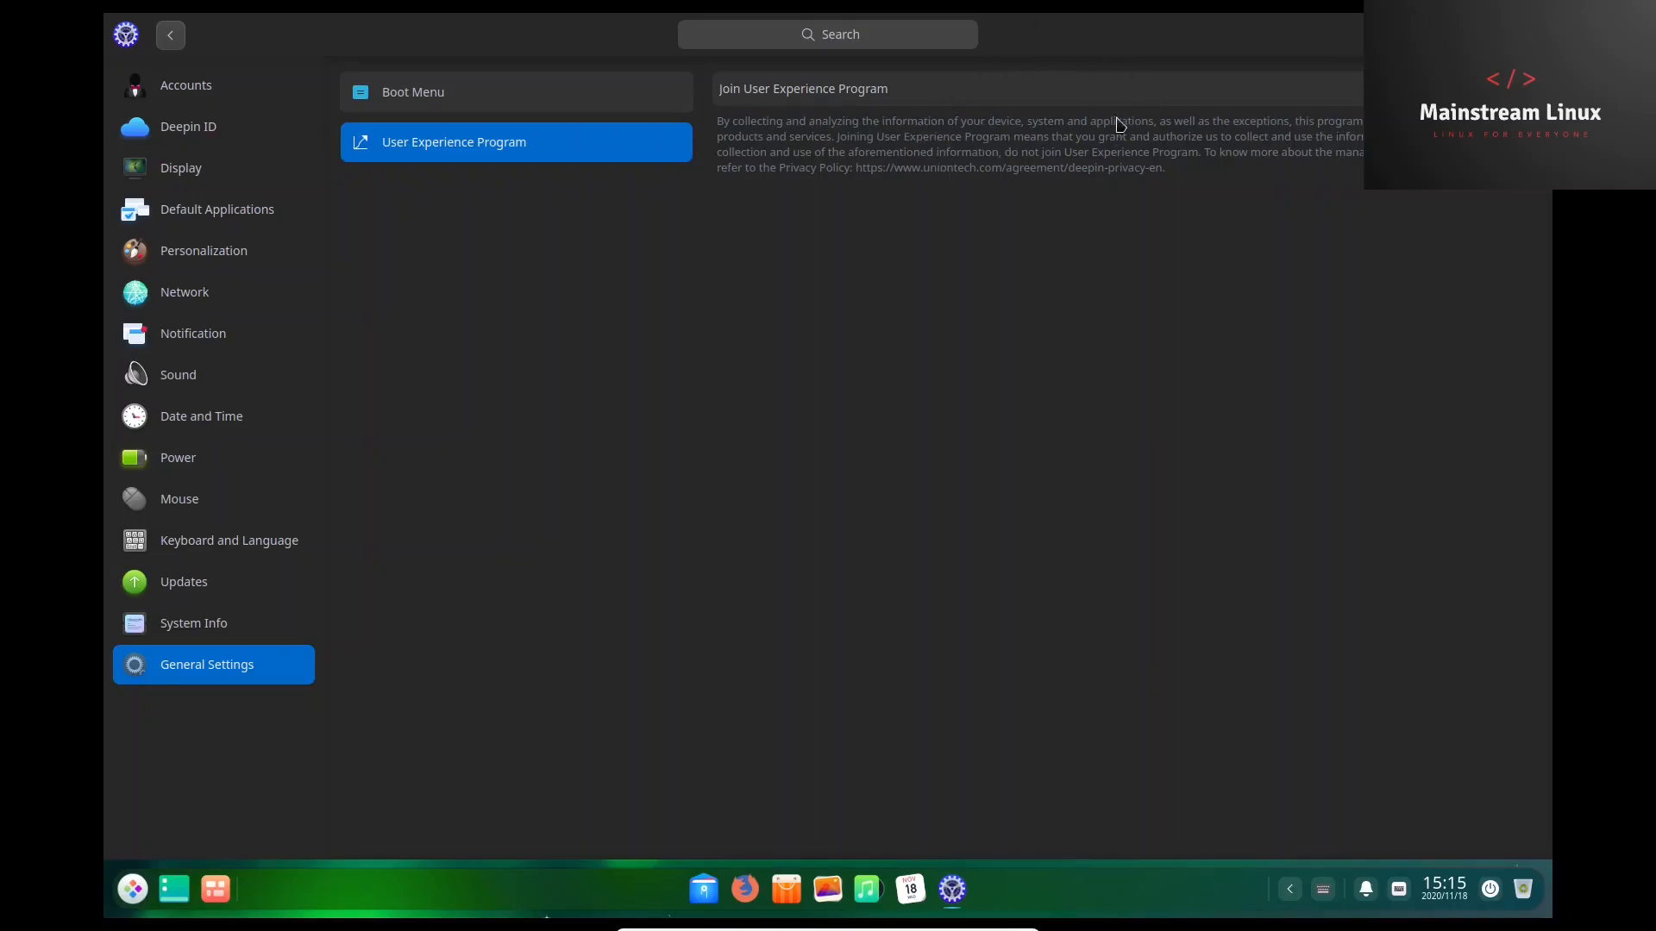
pyautogui.moveTo(938, 166)
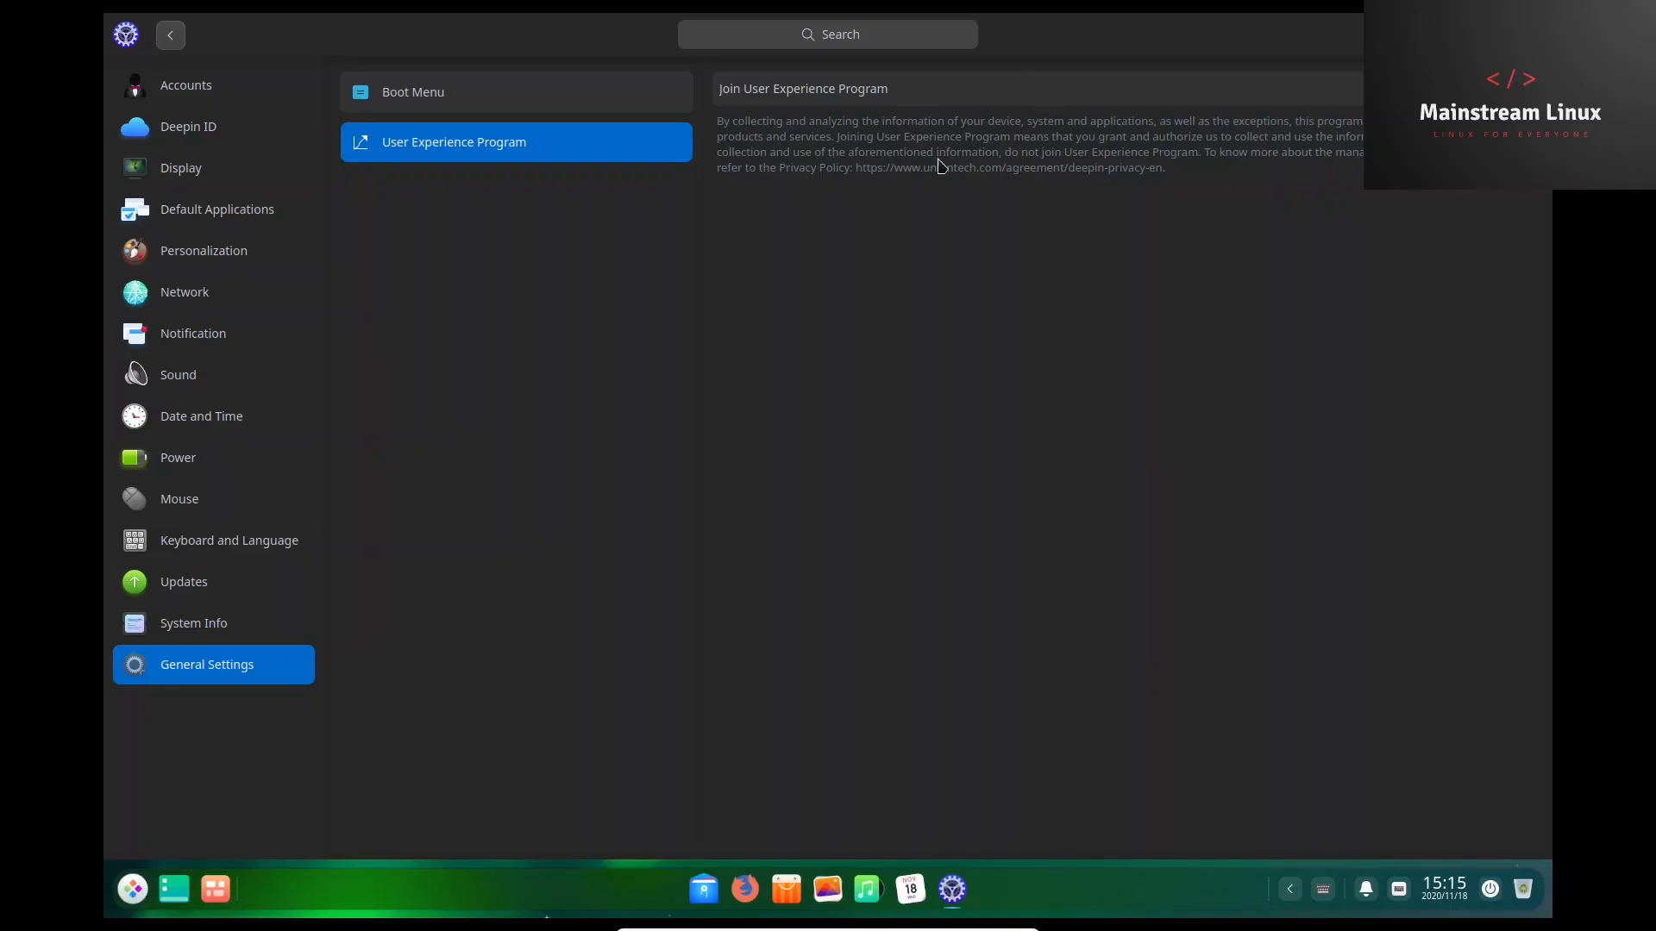
pyautogui.moveTo(1012, 111)
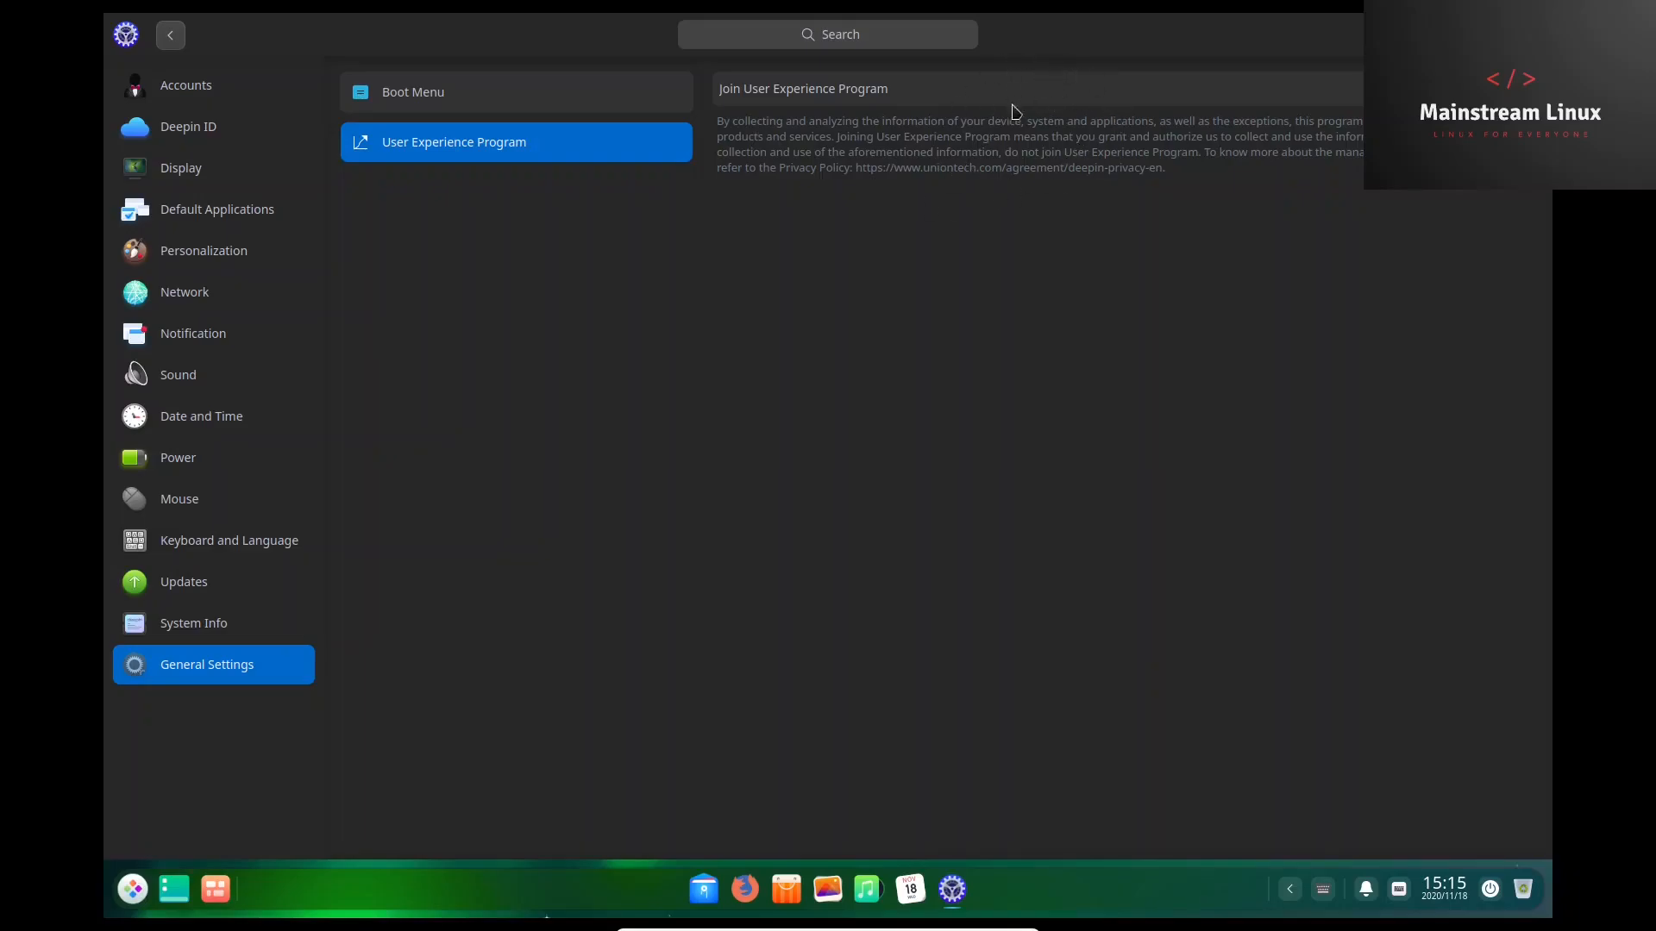
pyautogui.moveTo(1010, 207)
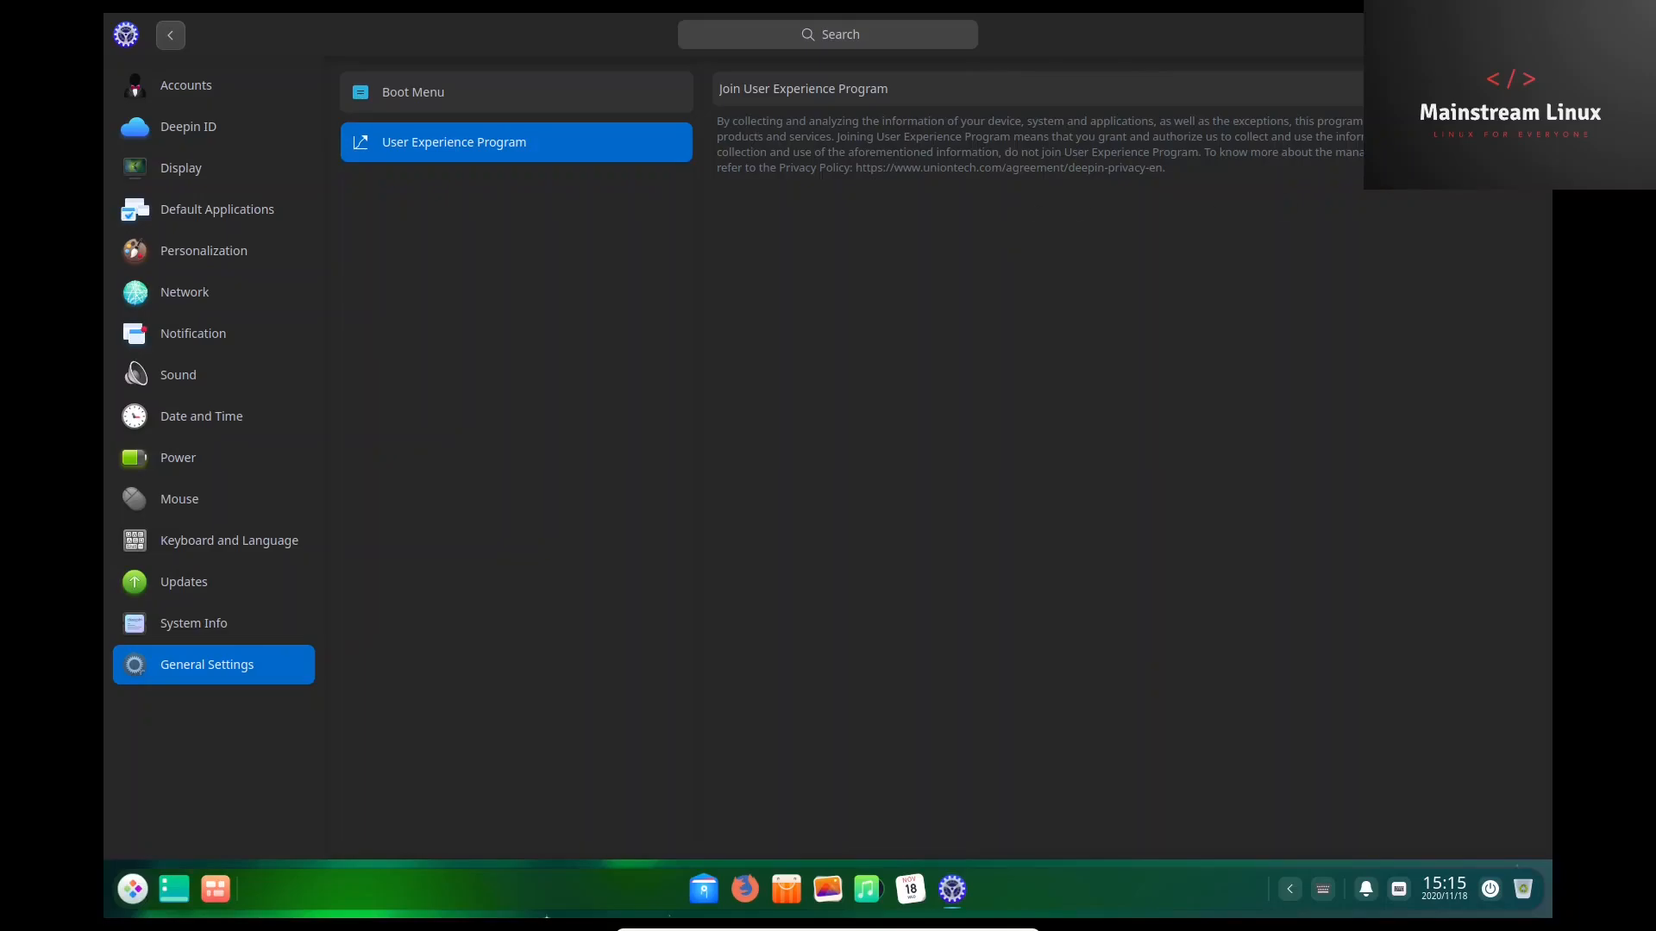
pyautogui.moveTo(815, 163)
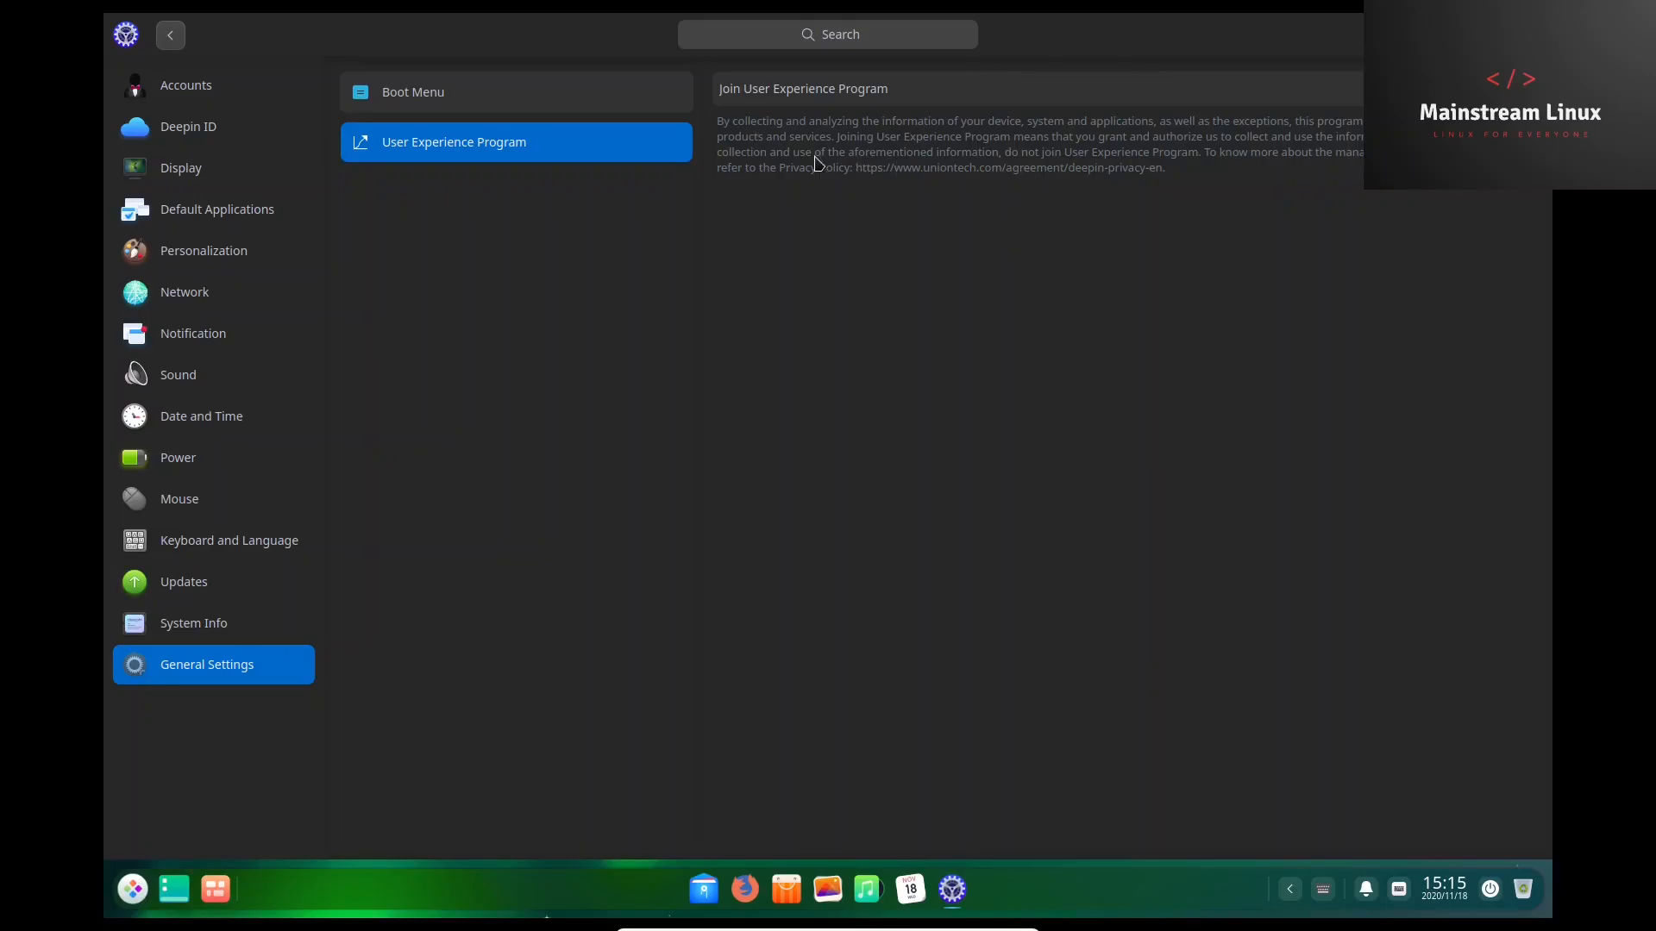
pyautogui.moveTo(960, 159)
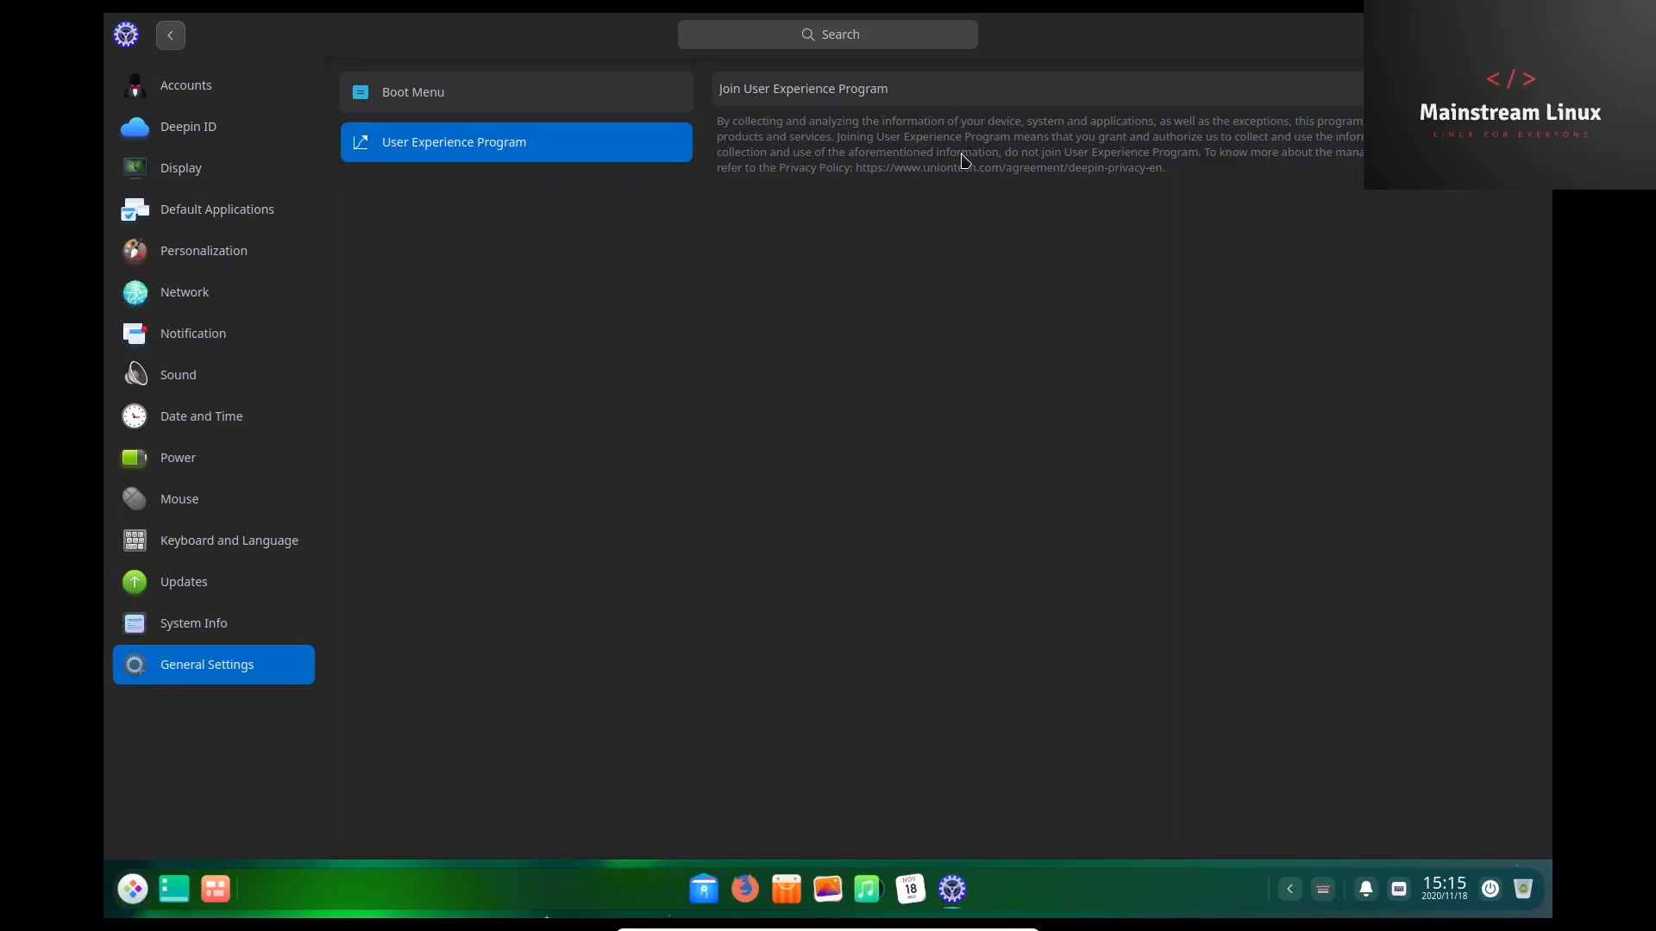
pyautogui.moveTo(960, 160)
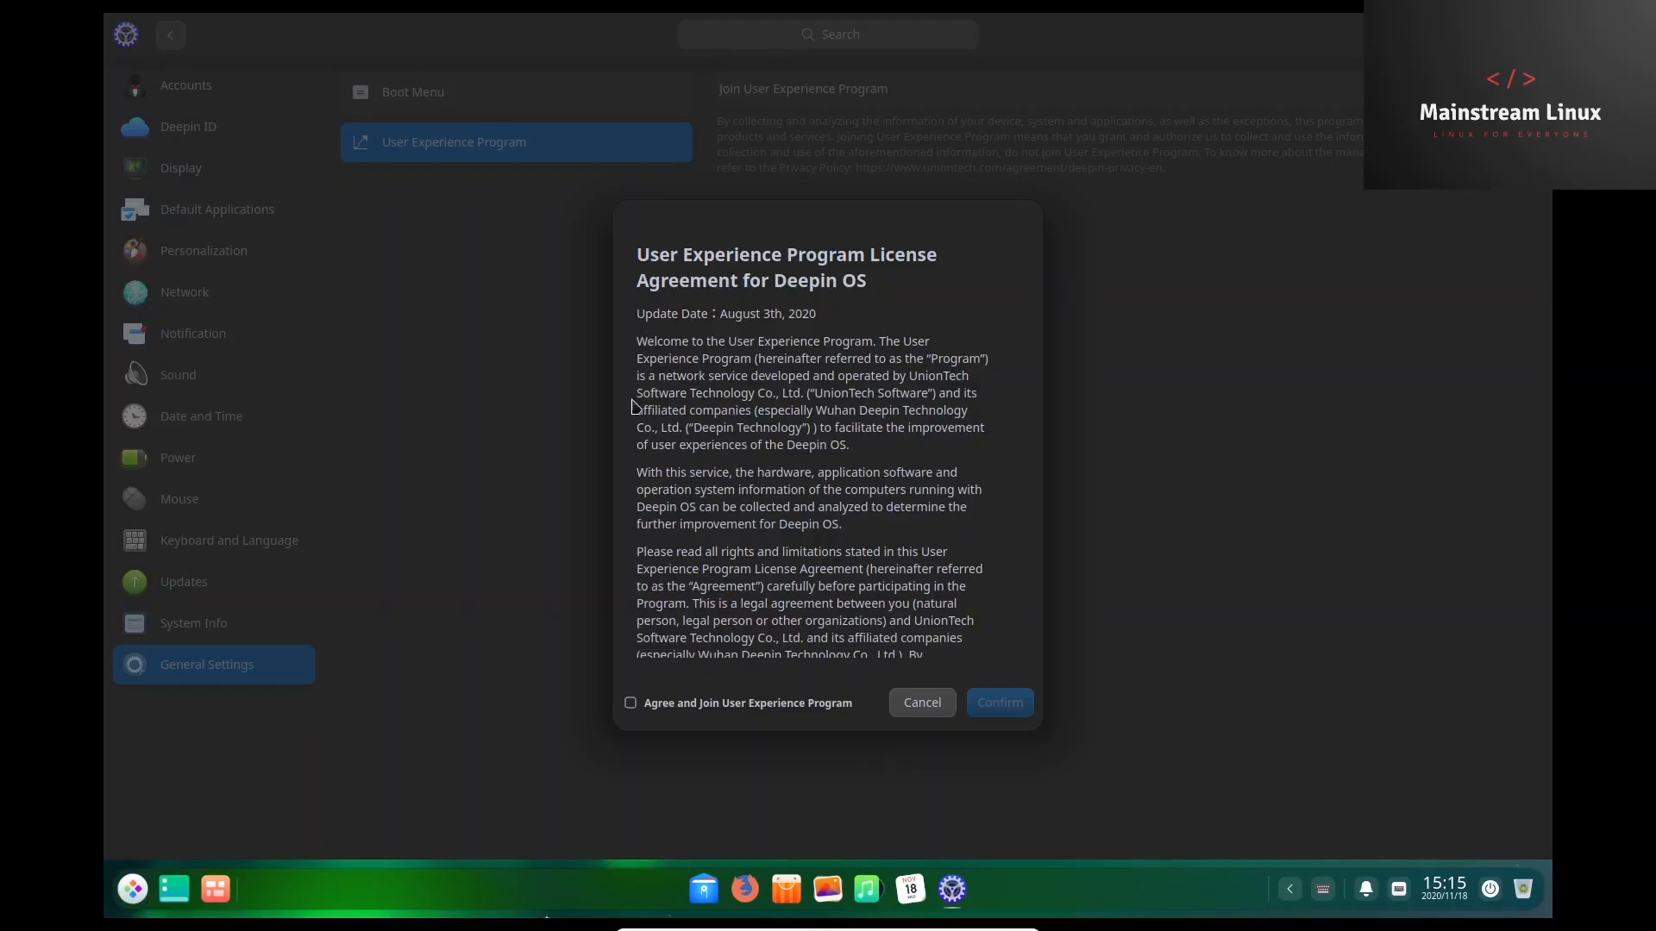
pyautogui.scroll(-3)
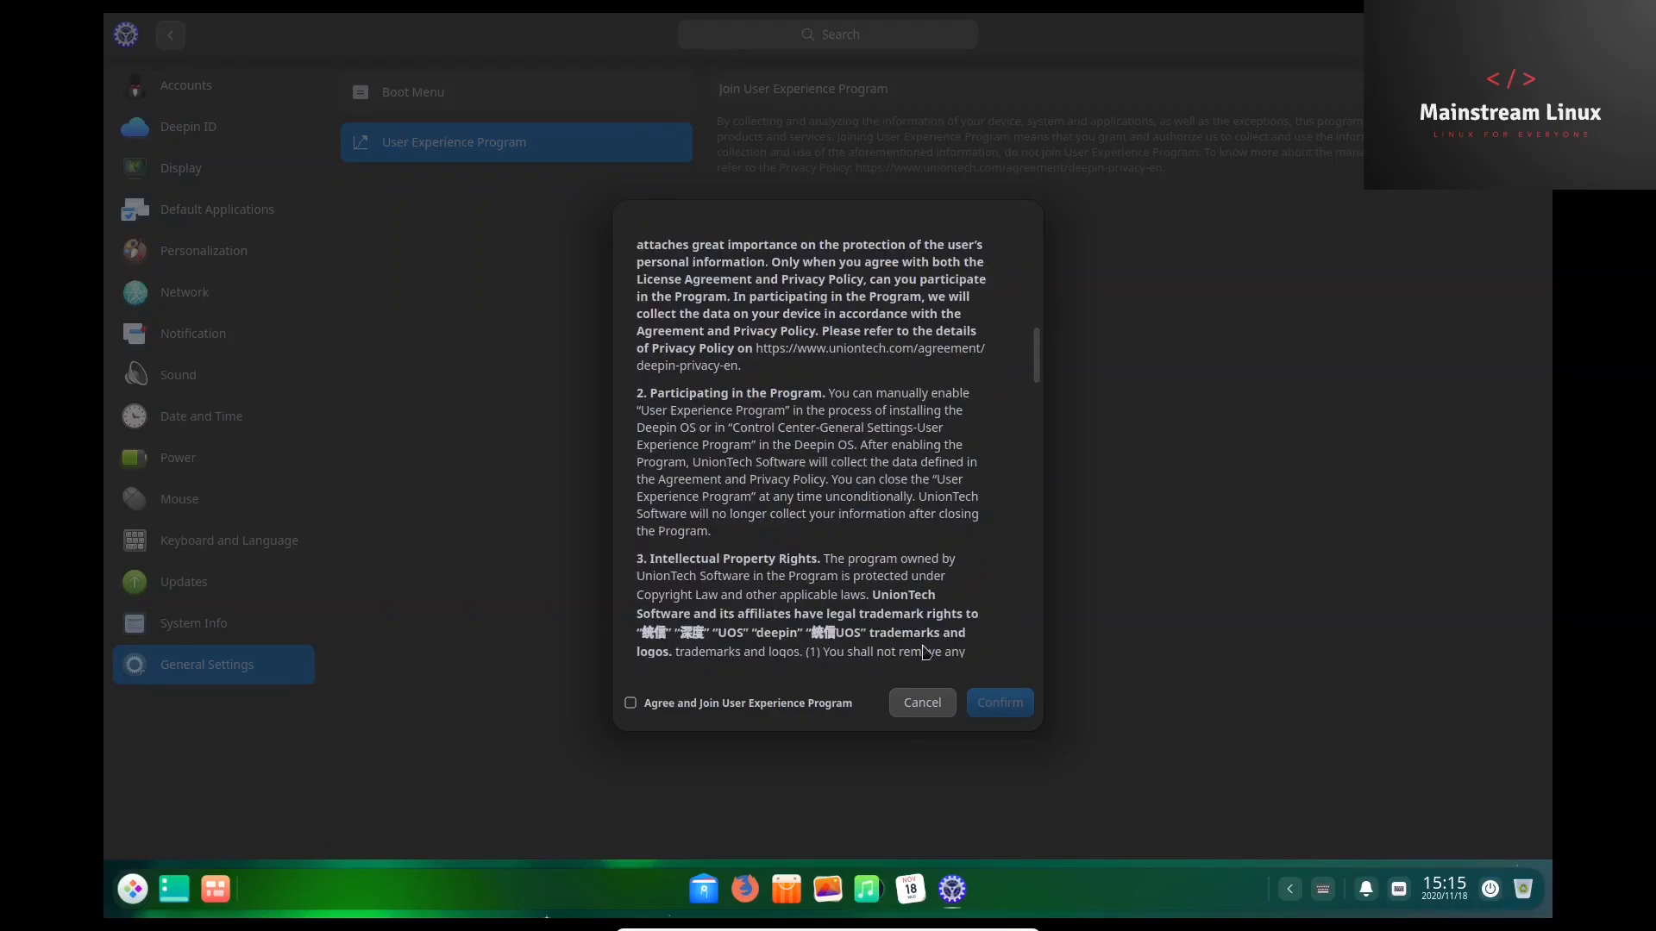
pyautogui.click(920, 702)
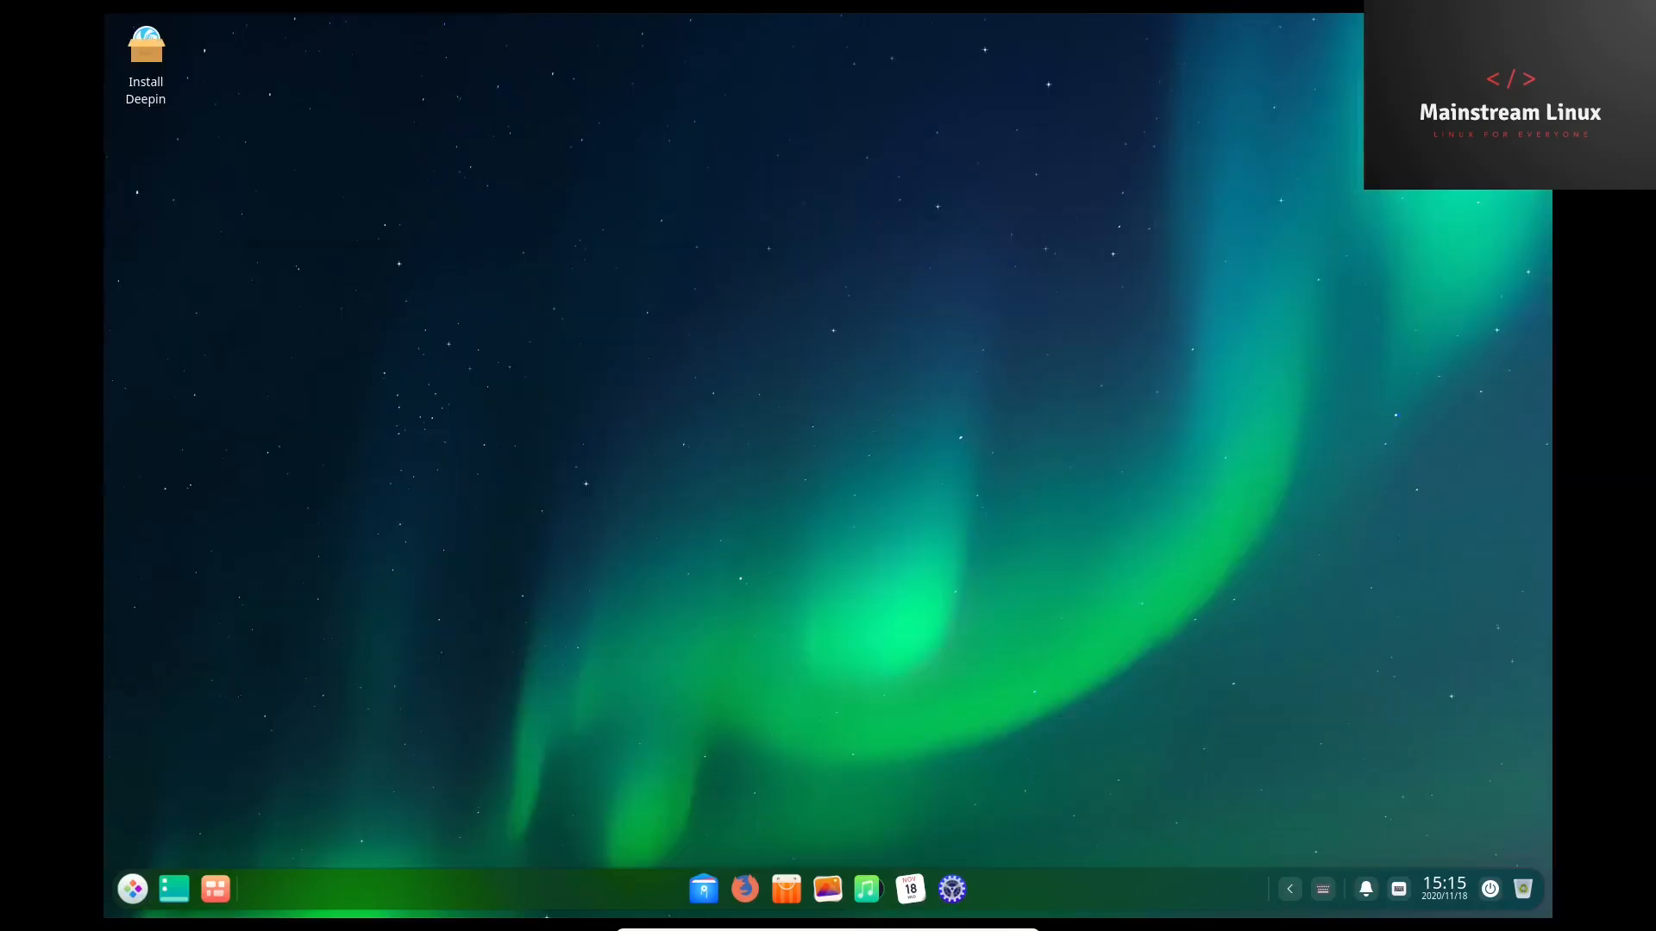
# Open the deepin 20 release notes in Firefox and read the kernel and installer sections.
pyautogui.click(744, 888)
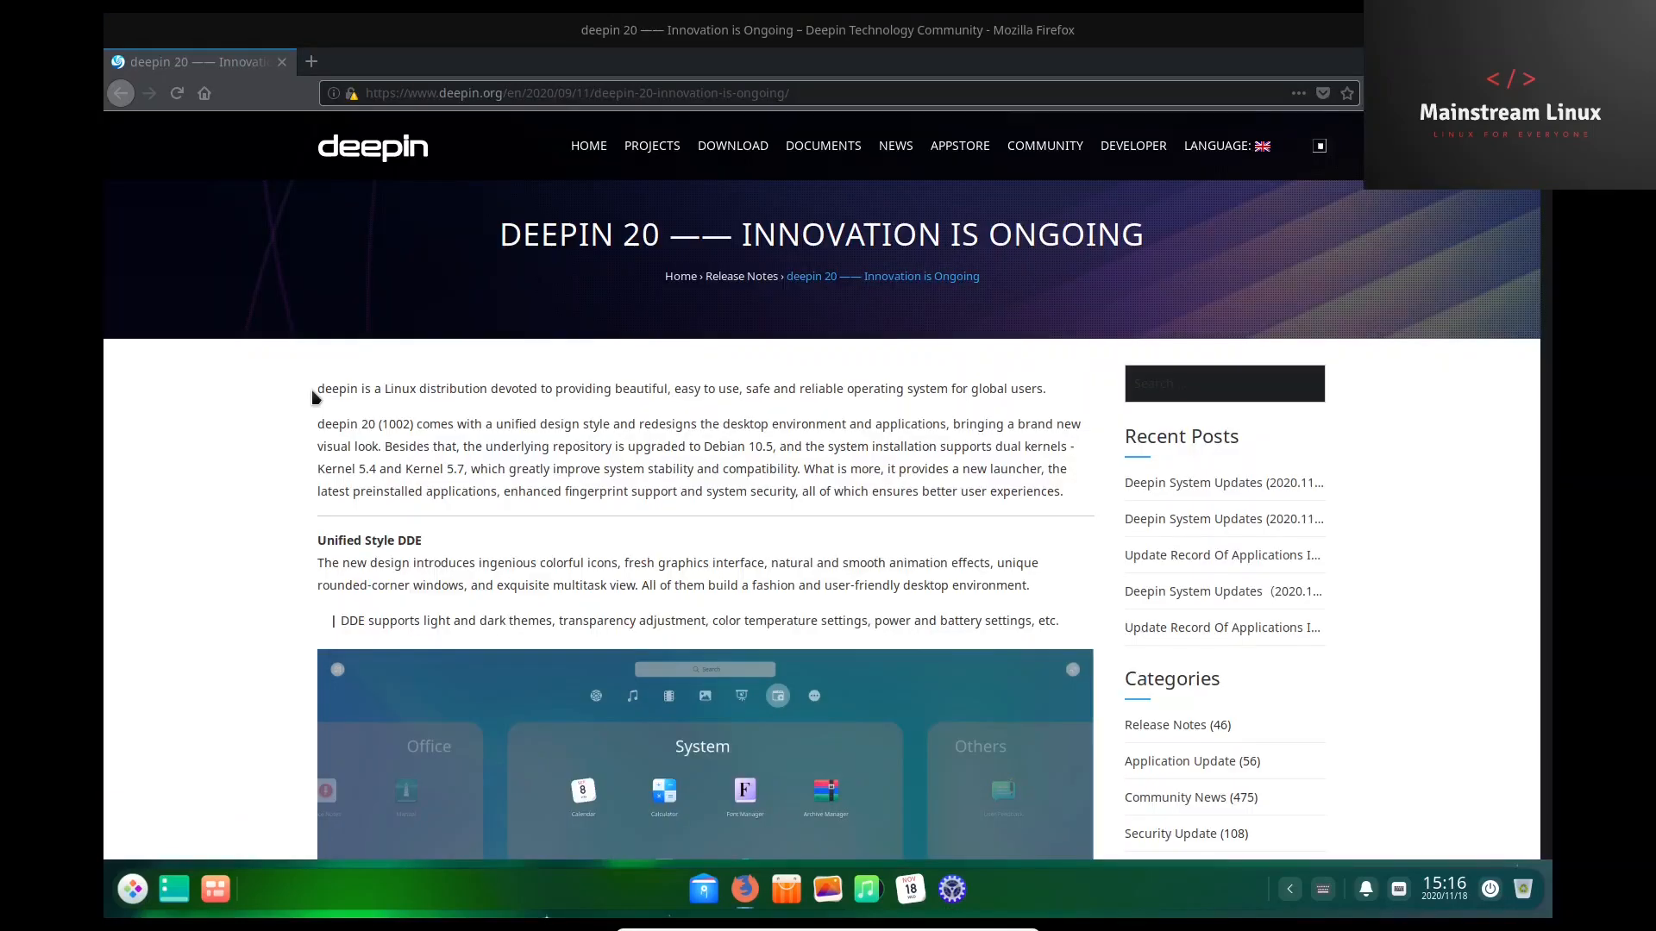
pyautogui.moveTo(353, 410)
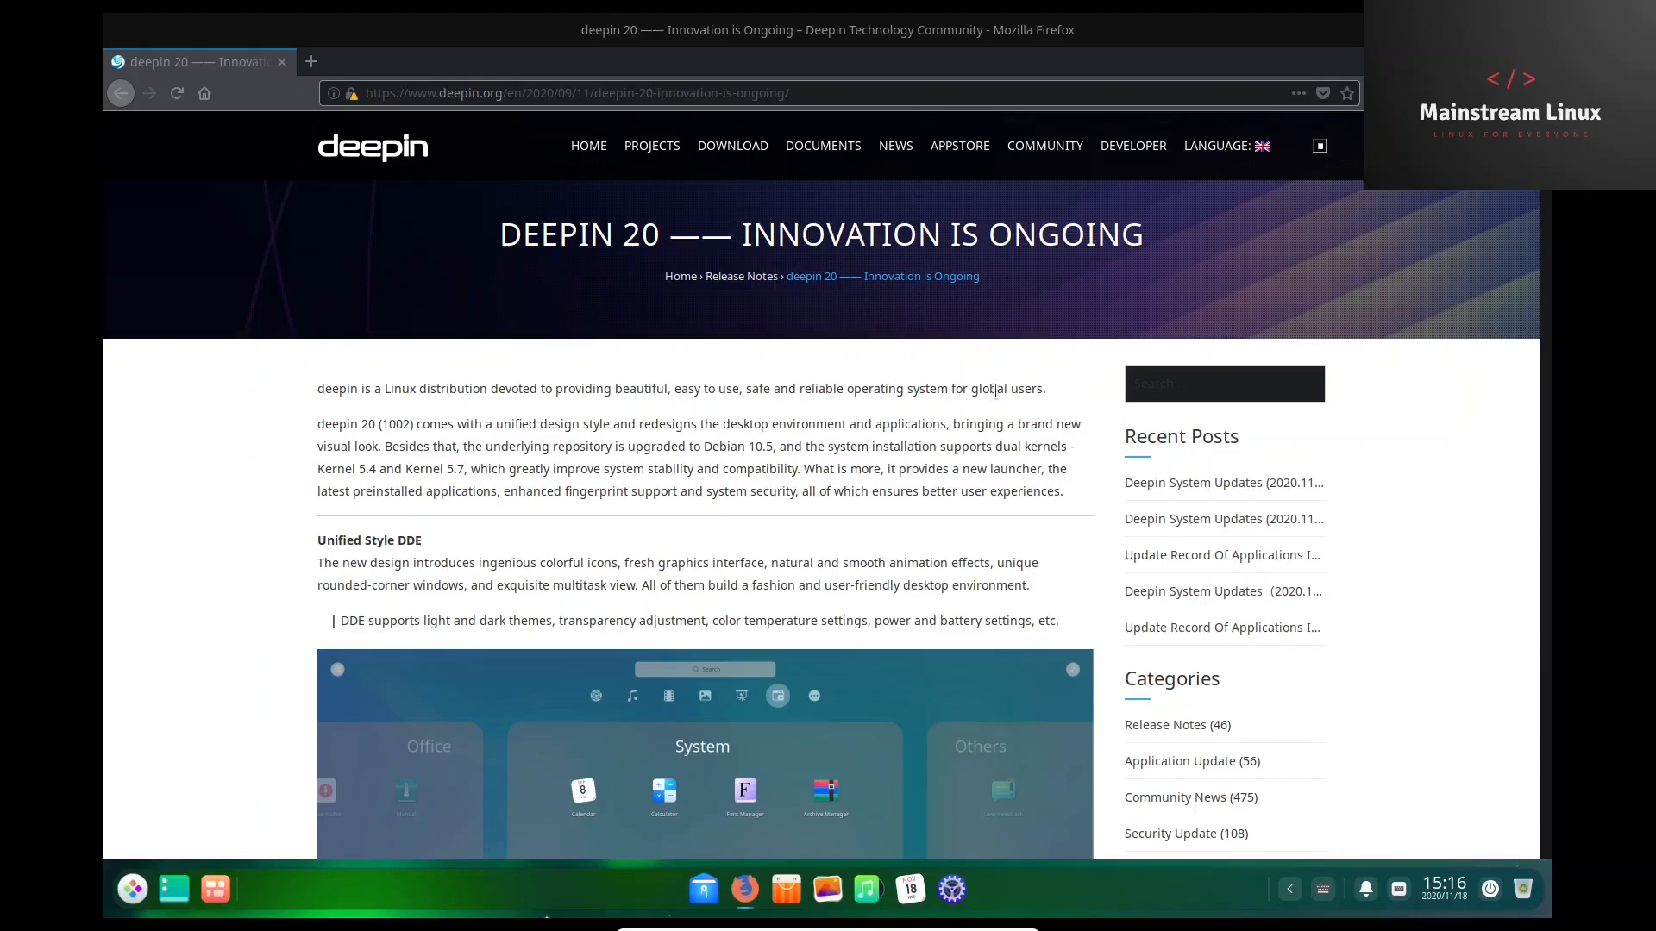
pyautogui.scroll(-3)
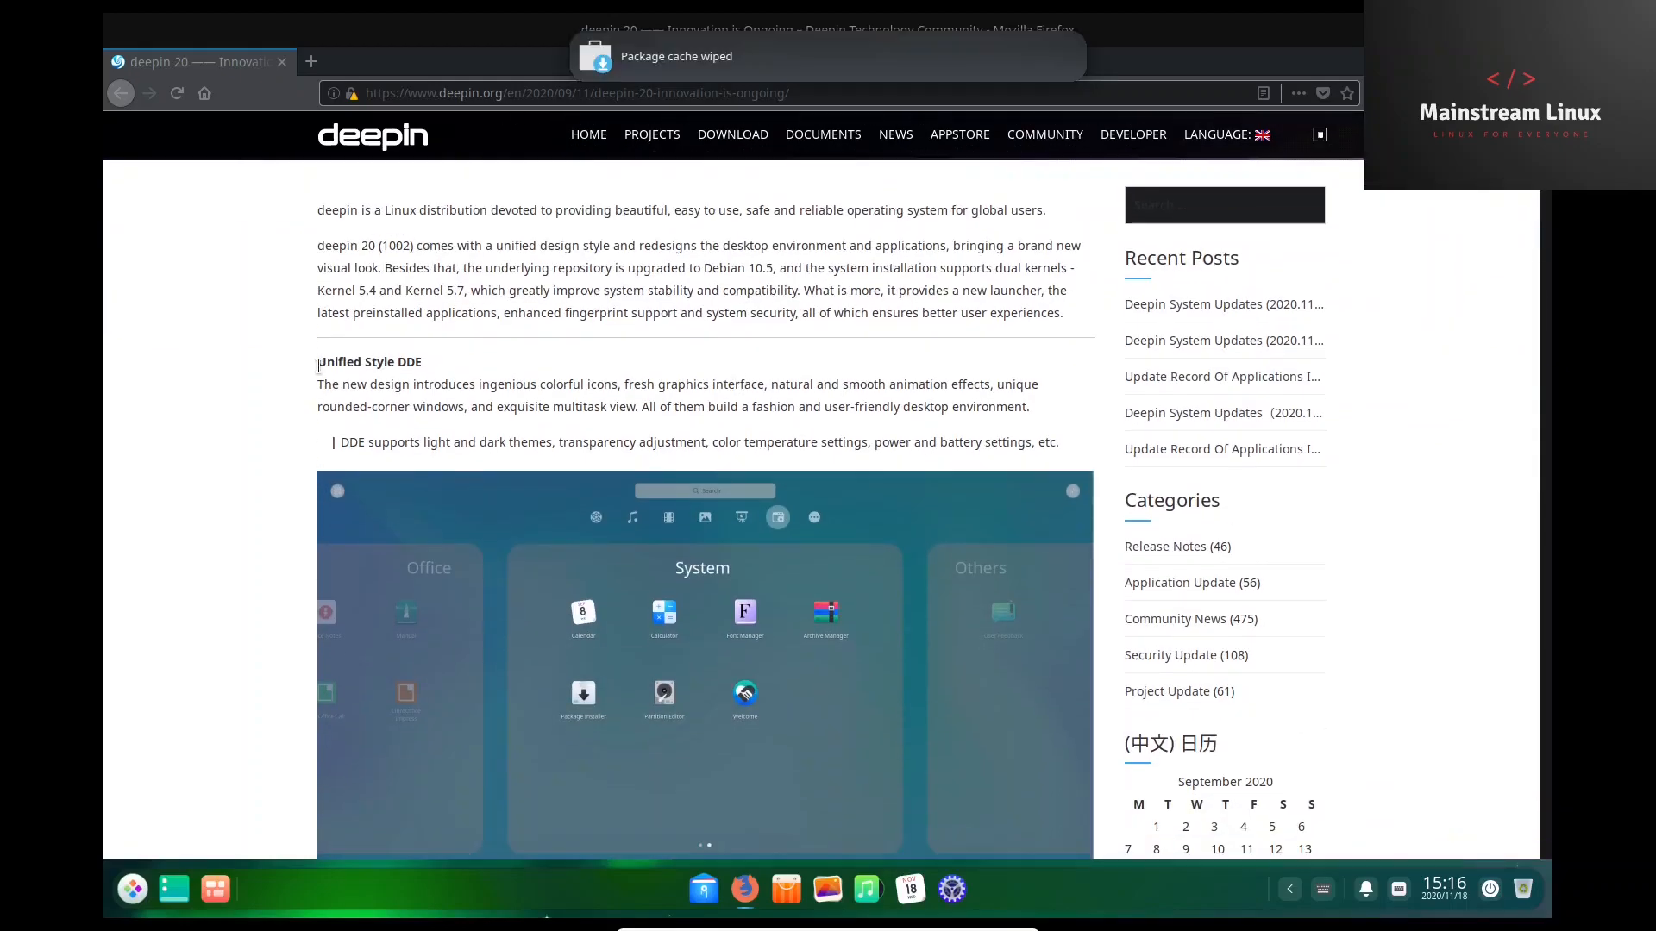
pyautogui.scroll(-3)
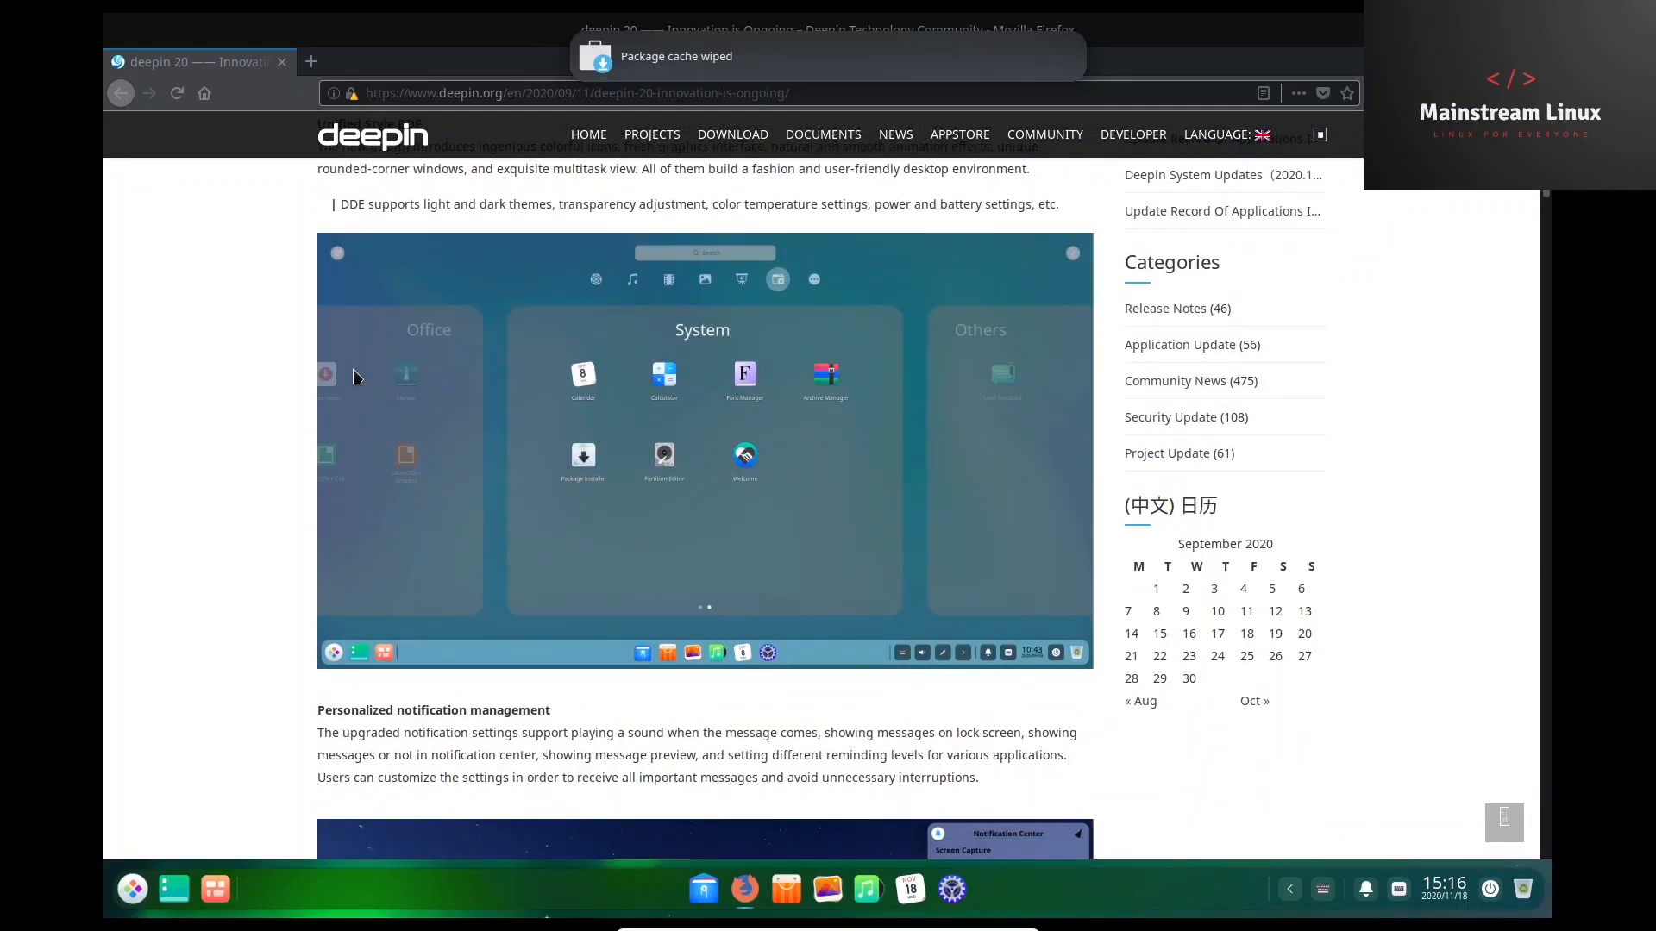
pyautogui.scroll(-3)
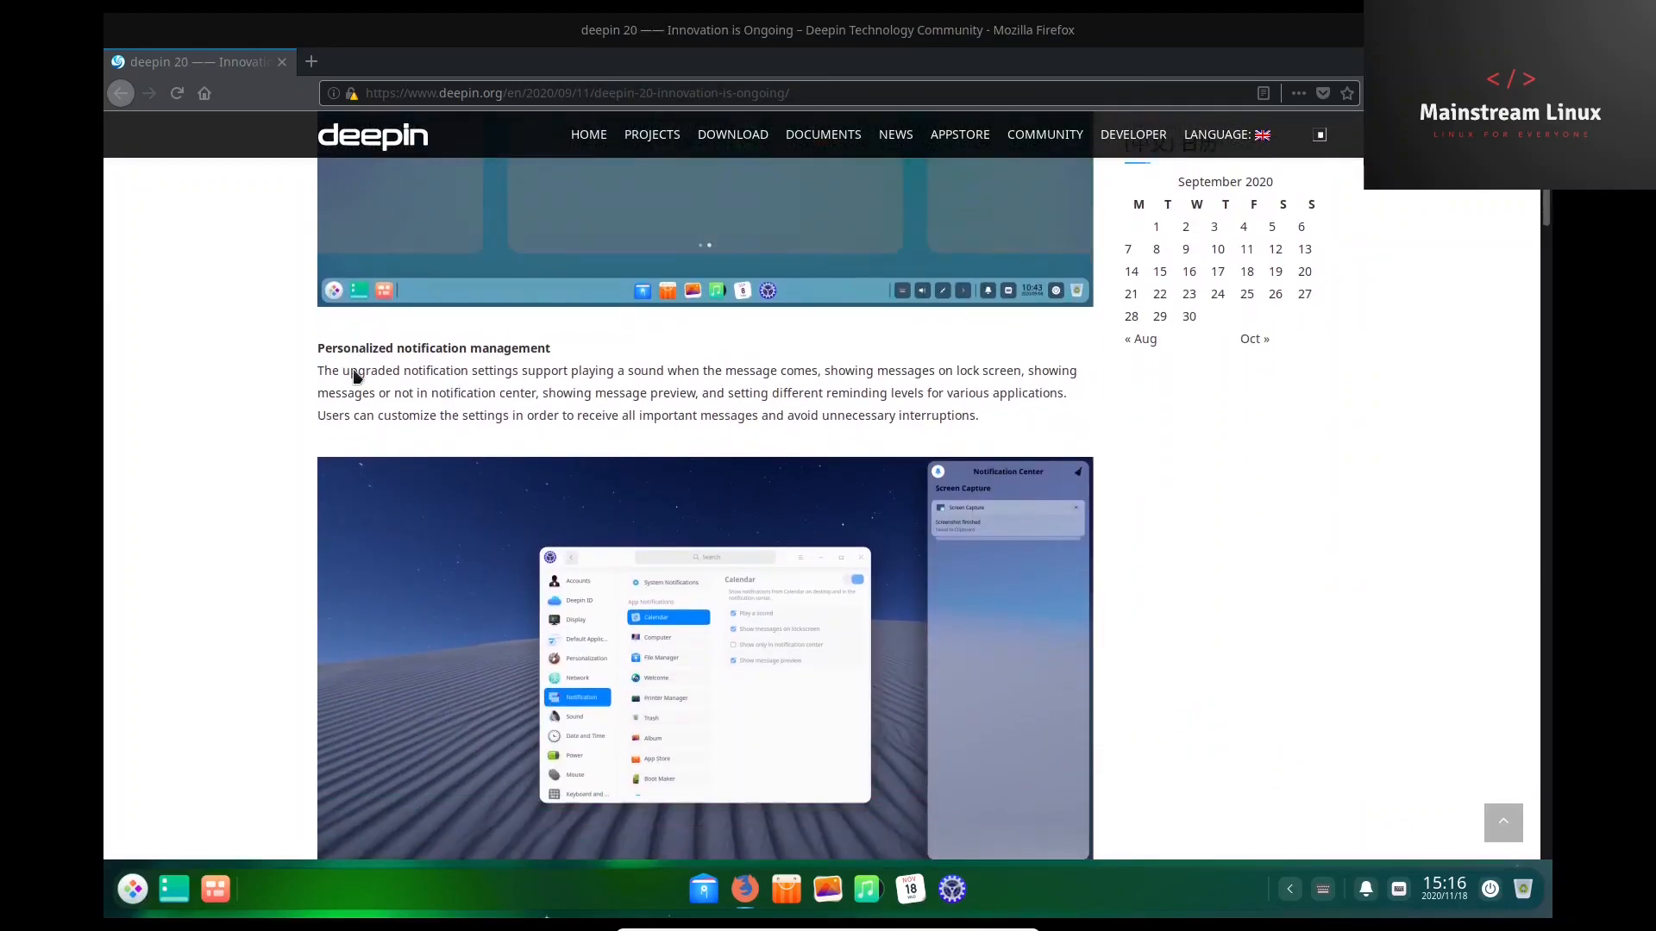
pyautogui.scroll(-3)
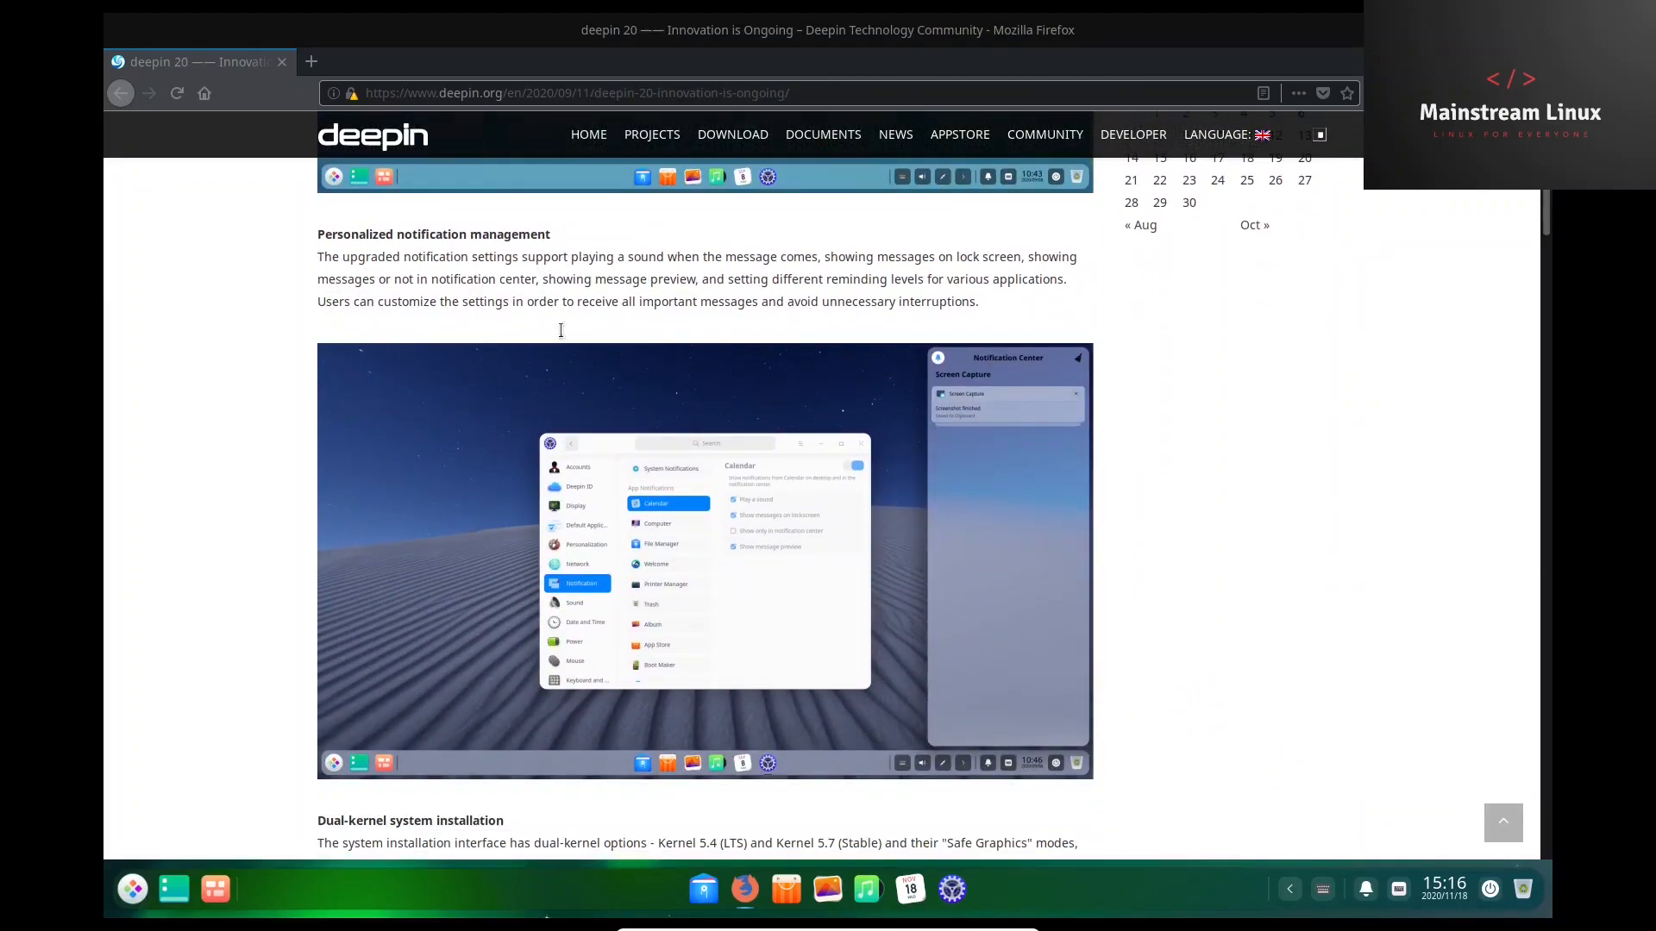
pyautogui.scroll(-3)
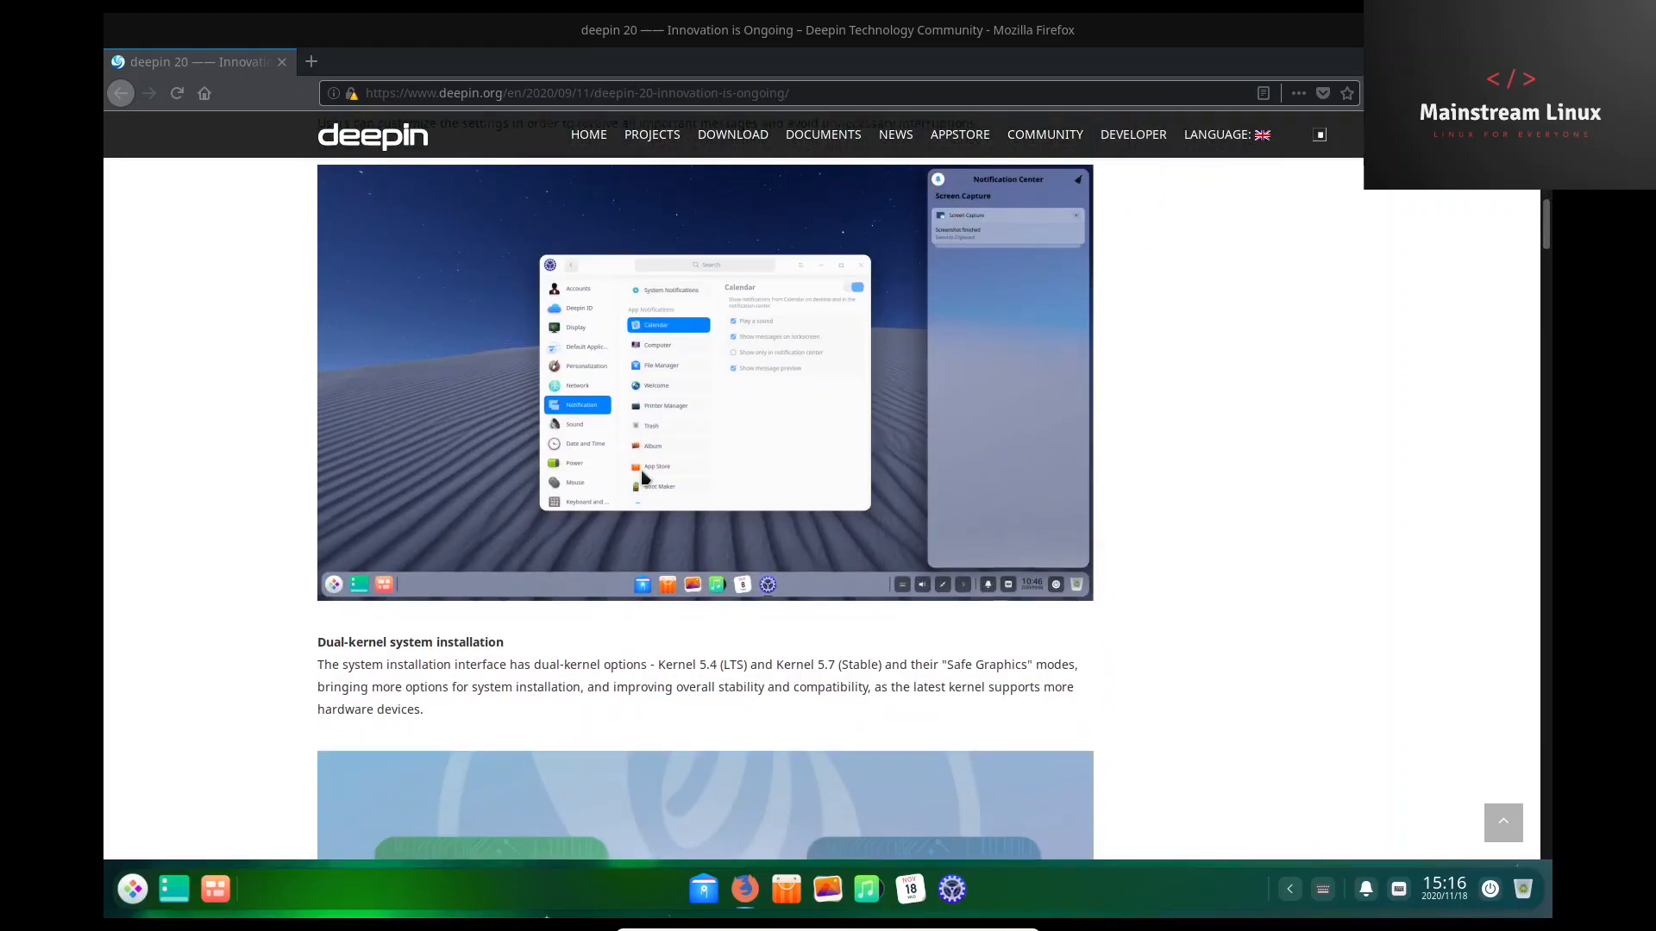
pyautogui.scroll(-3)
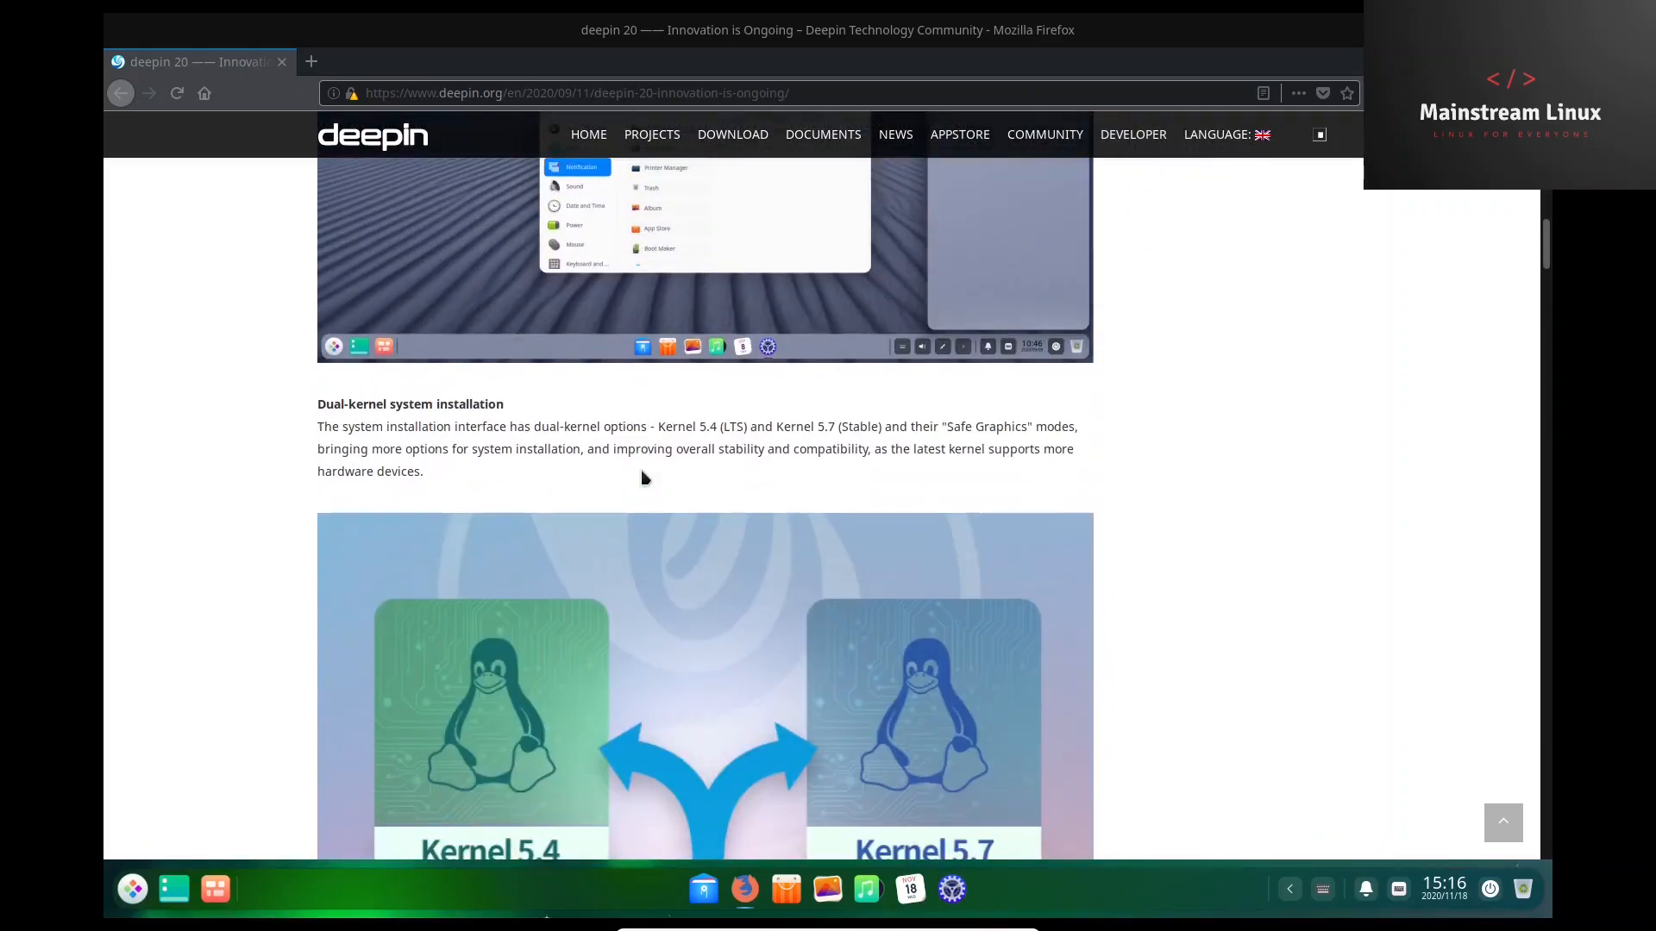
pyautogui.scroll(-3)
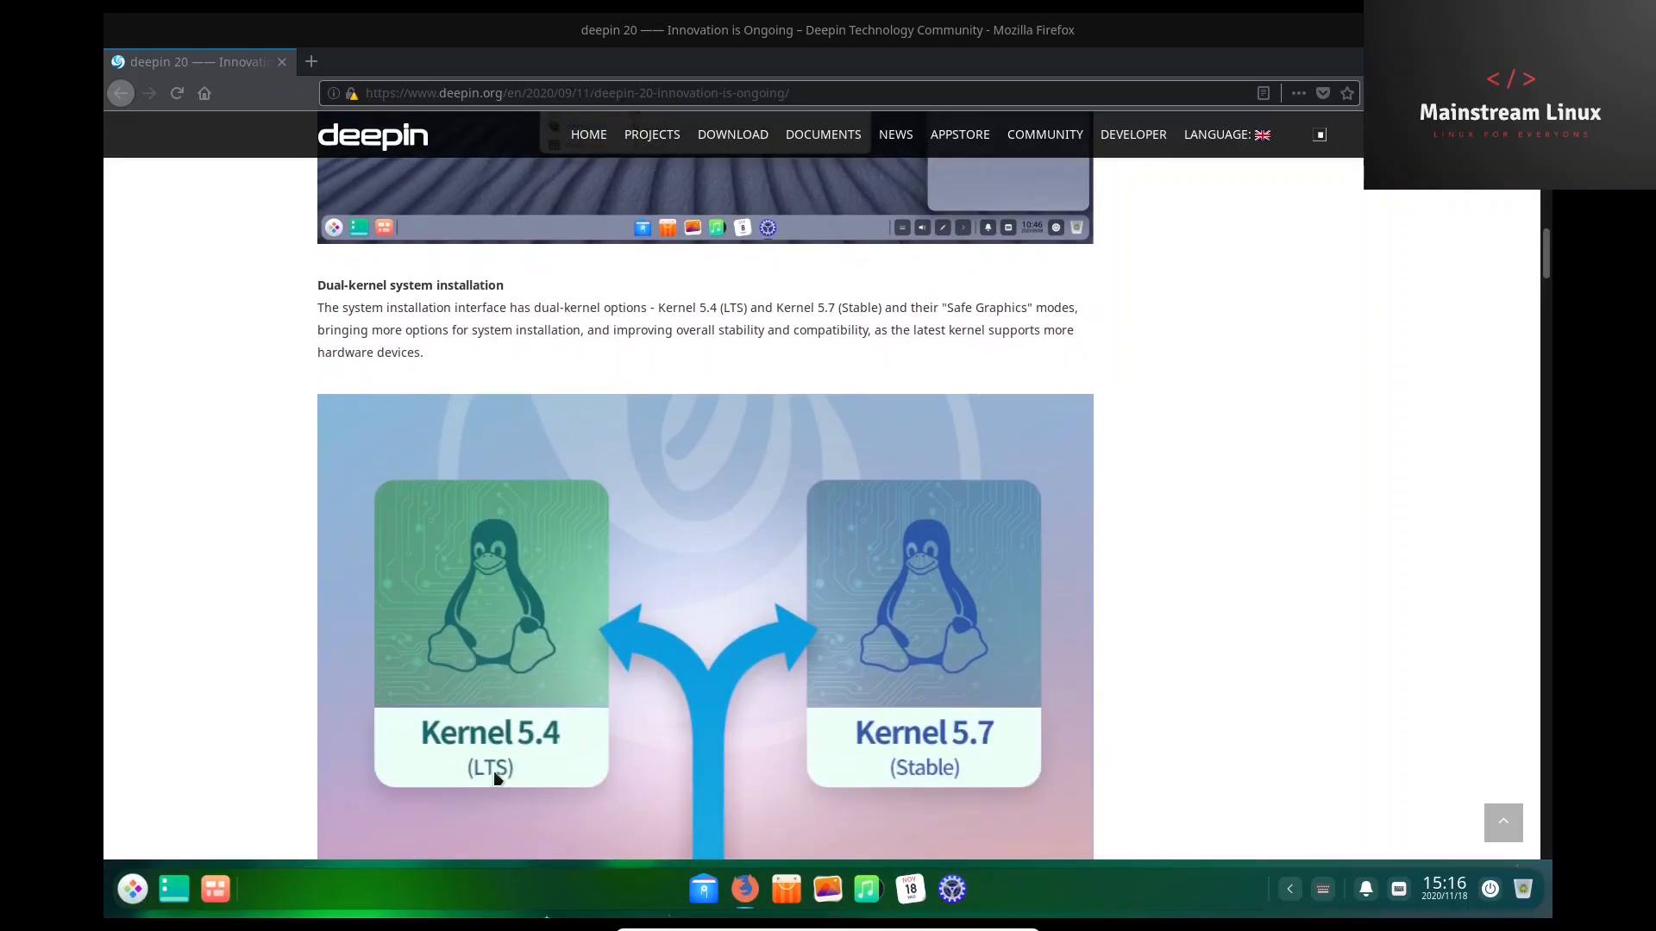
pyautogui.moveTo(537, 740)
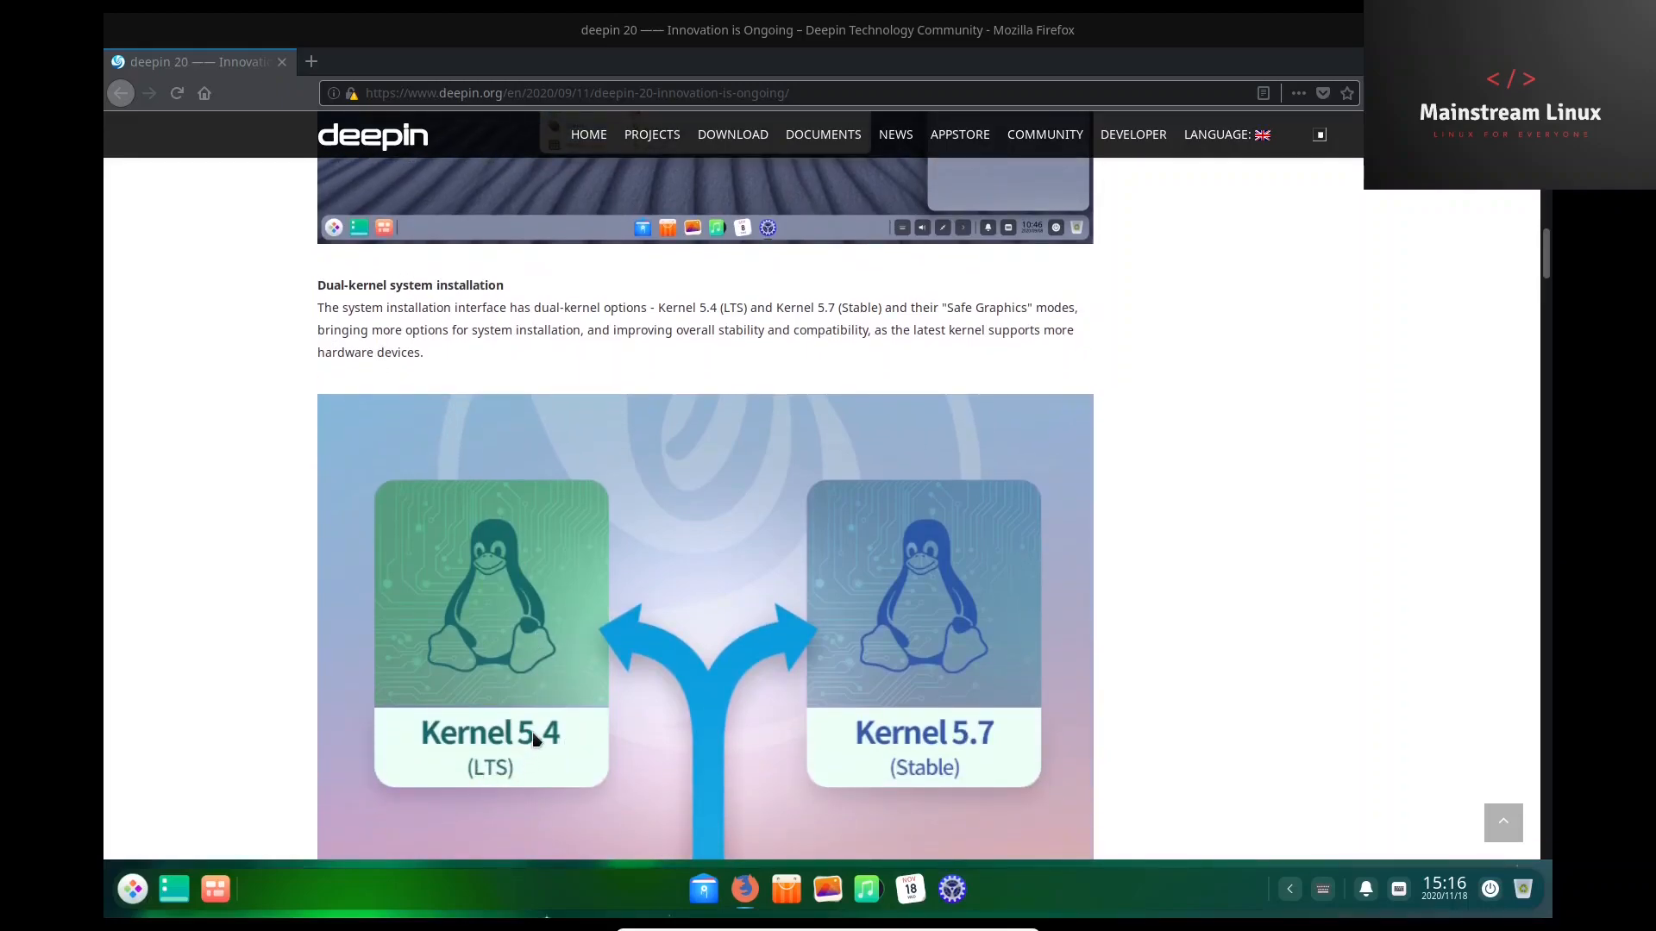
# Keep reading through the app management and fingerprint sections.
pyautogui.scroll(-3)
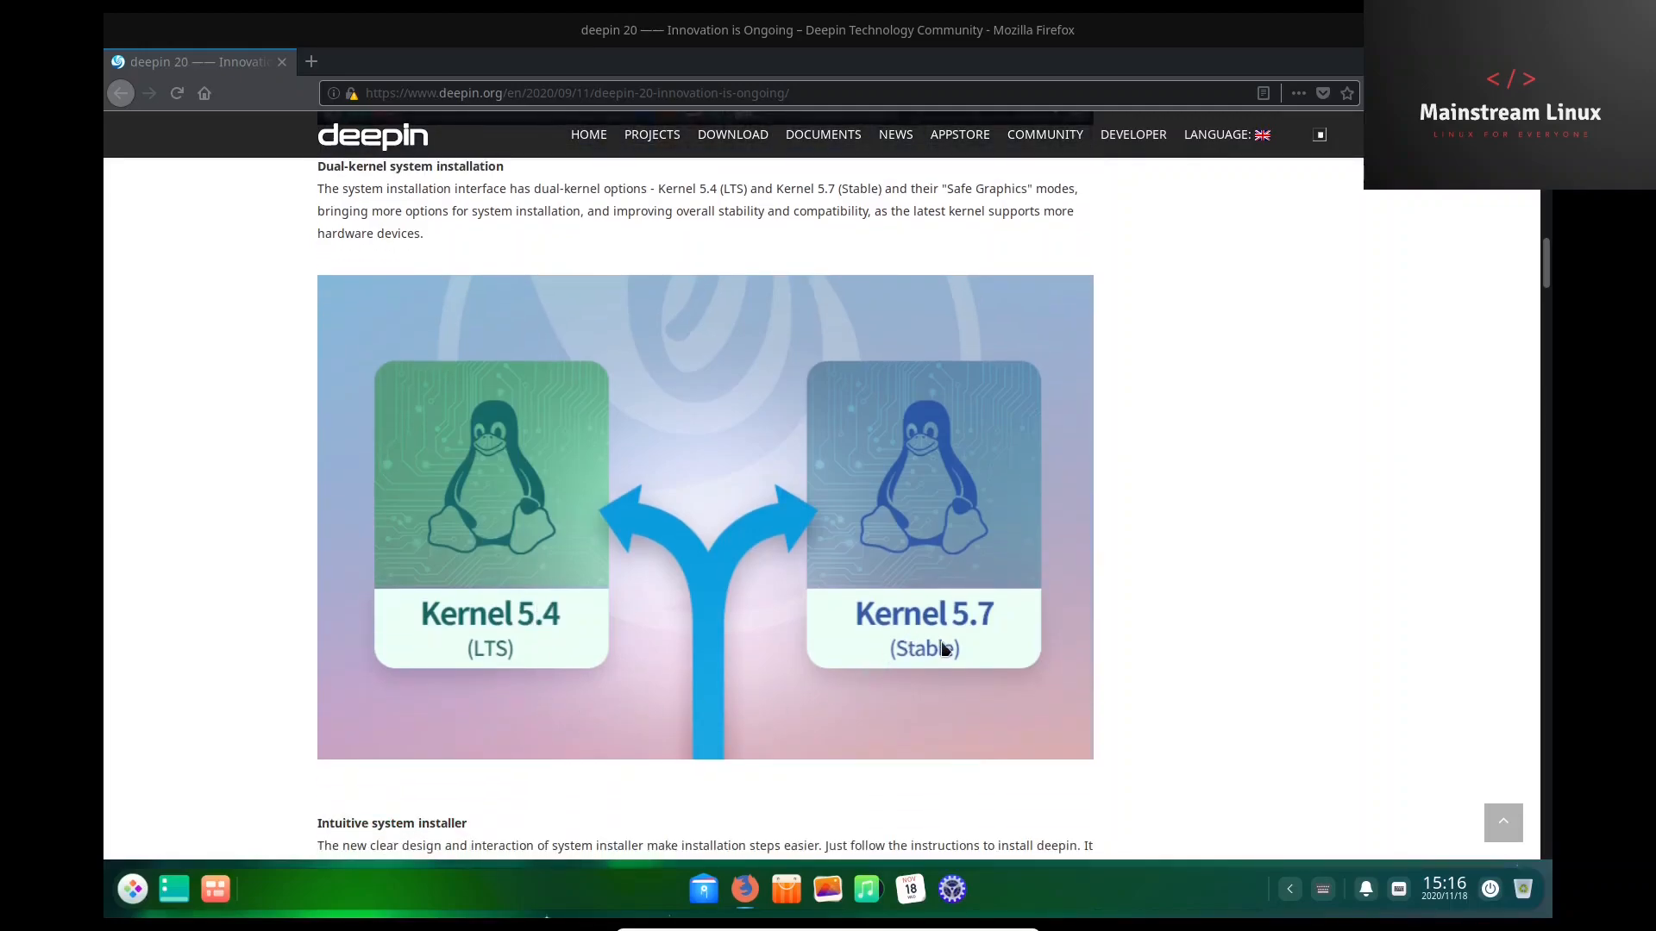
pyautogui.moveTo(894, 663)
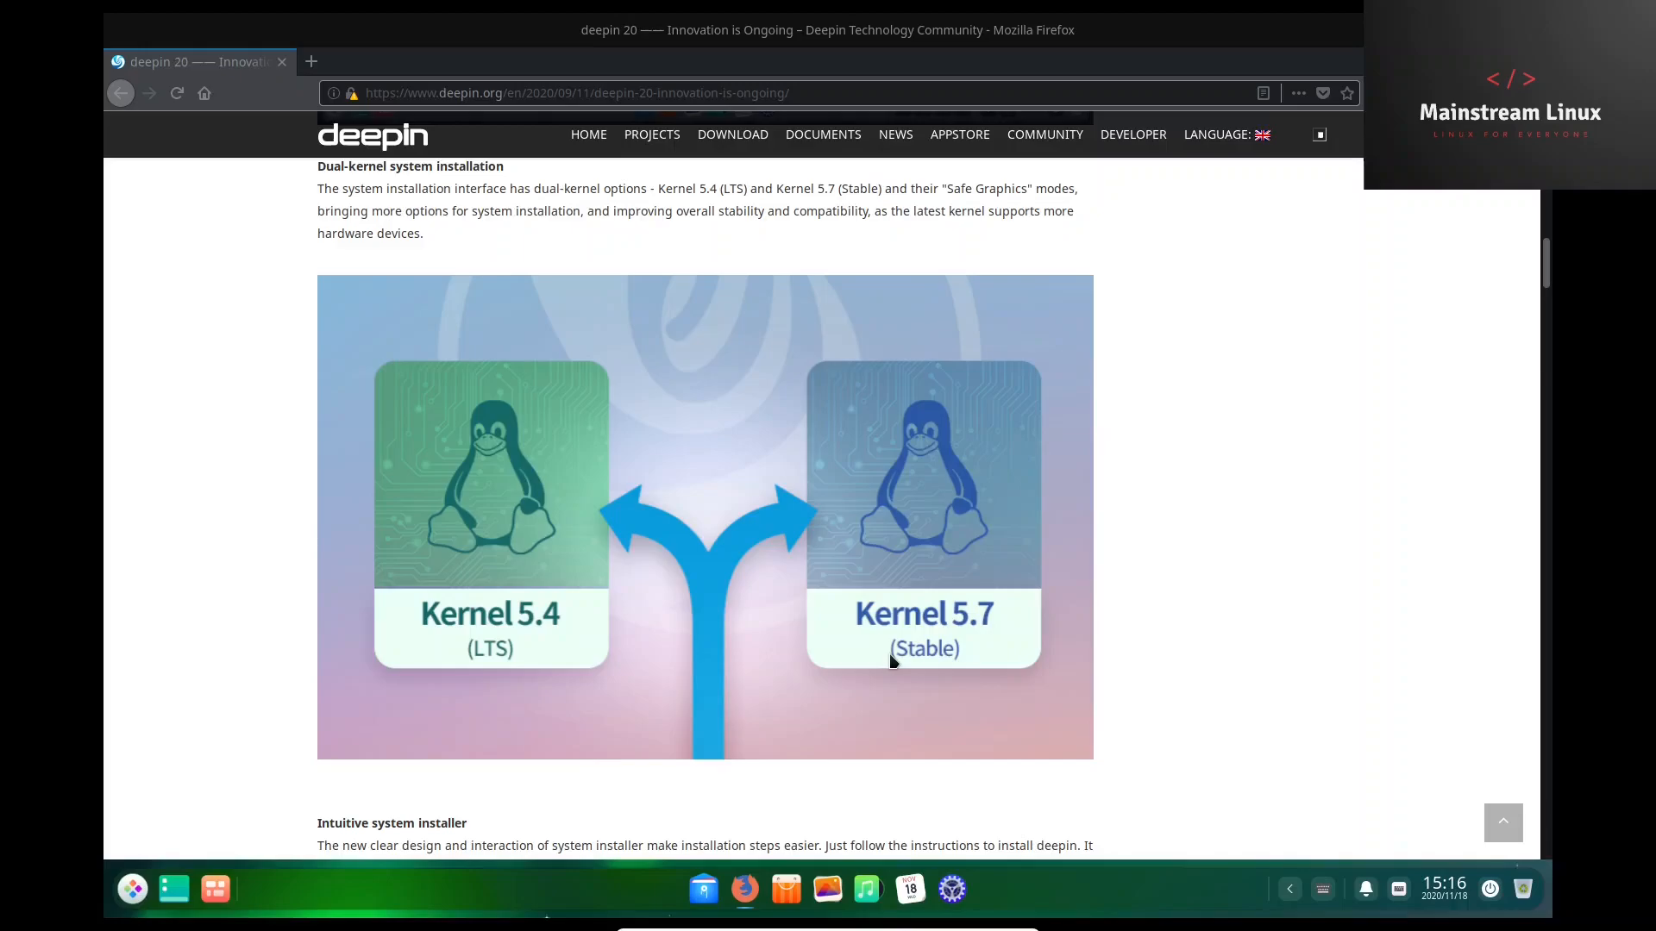
pyautogui.scroll(-3)
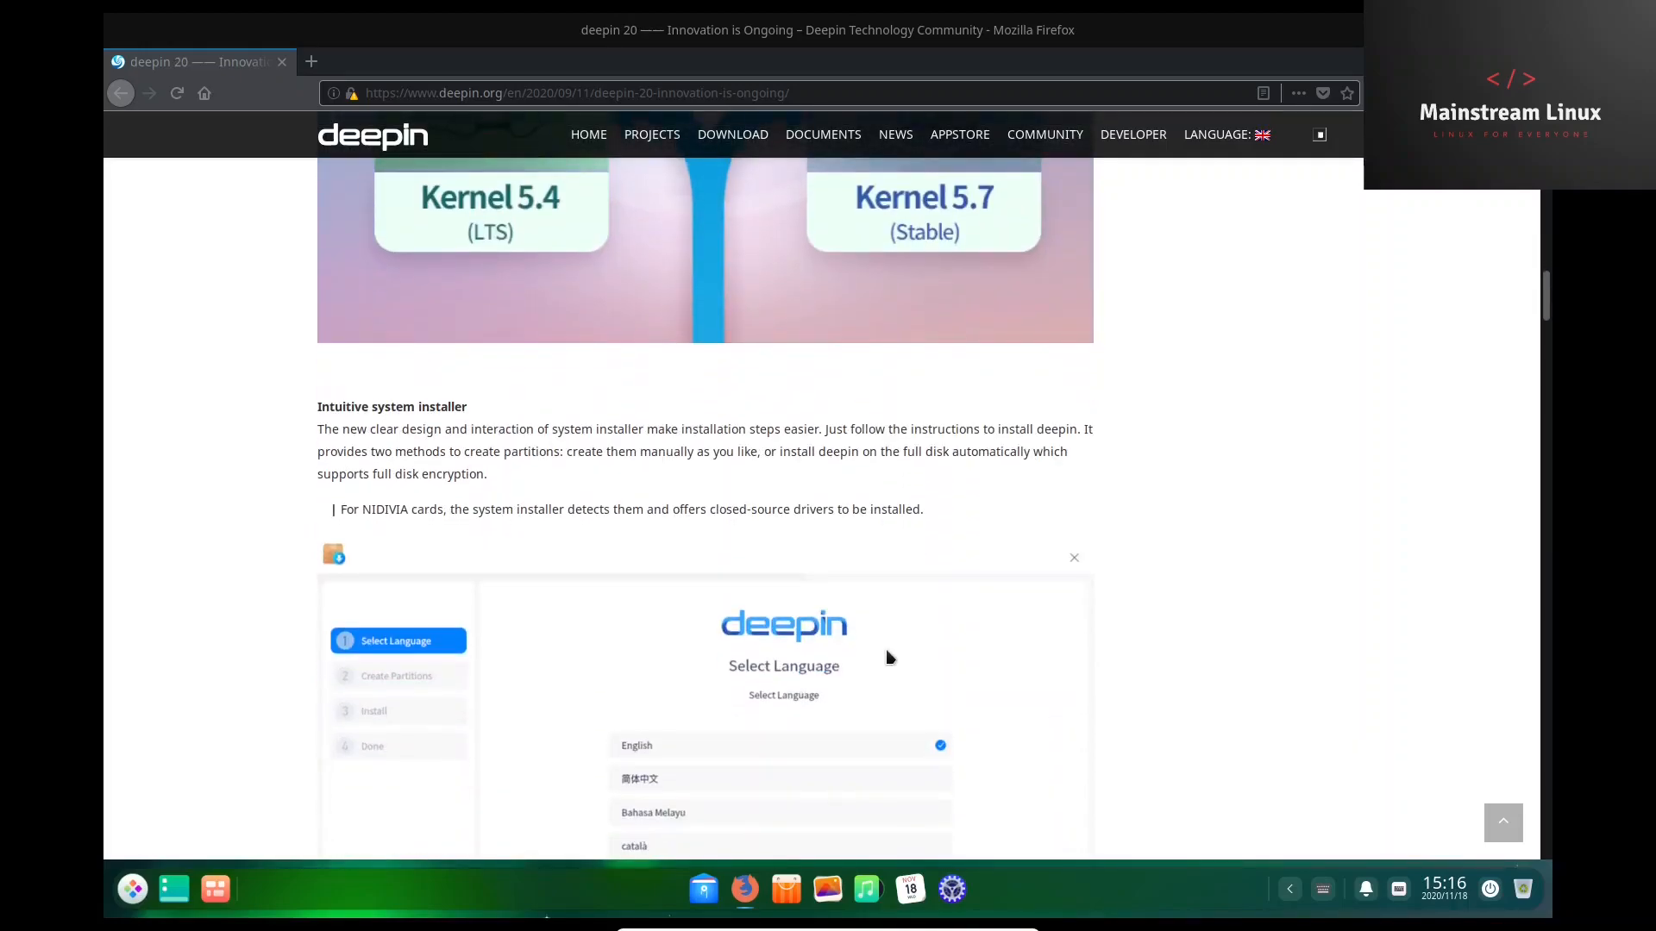
pyautogui.scroll(-3)
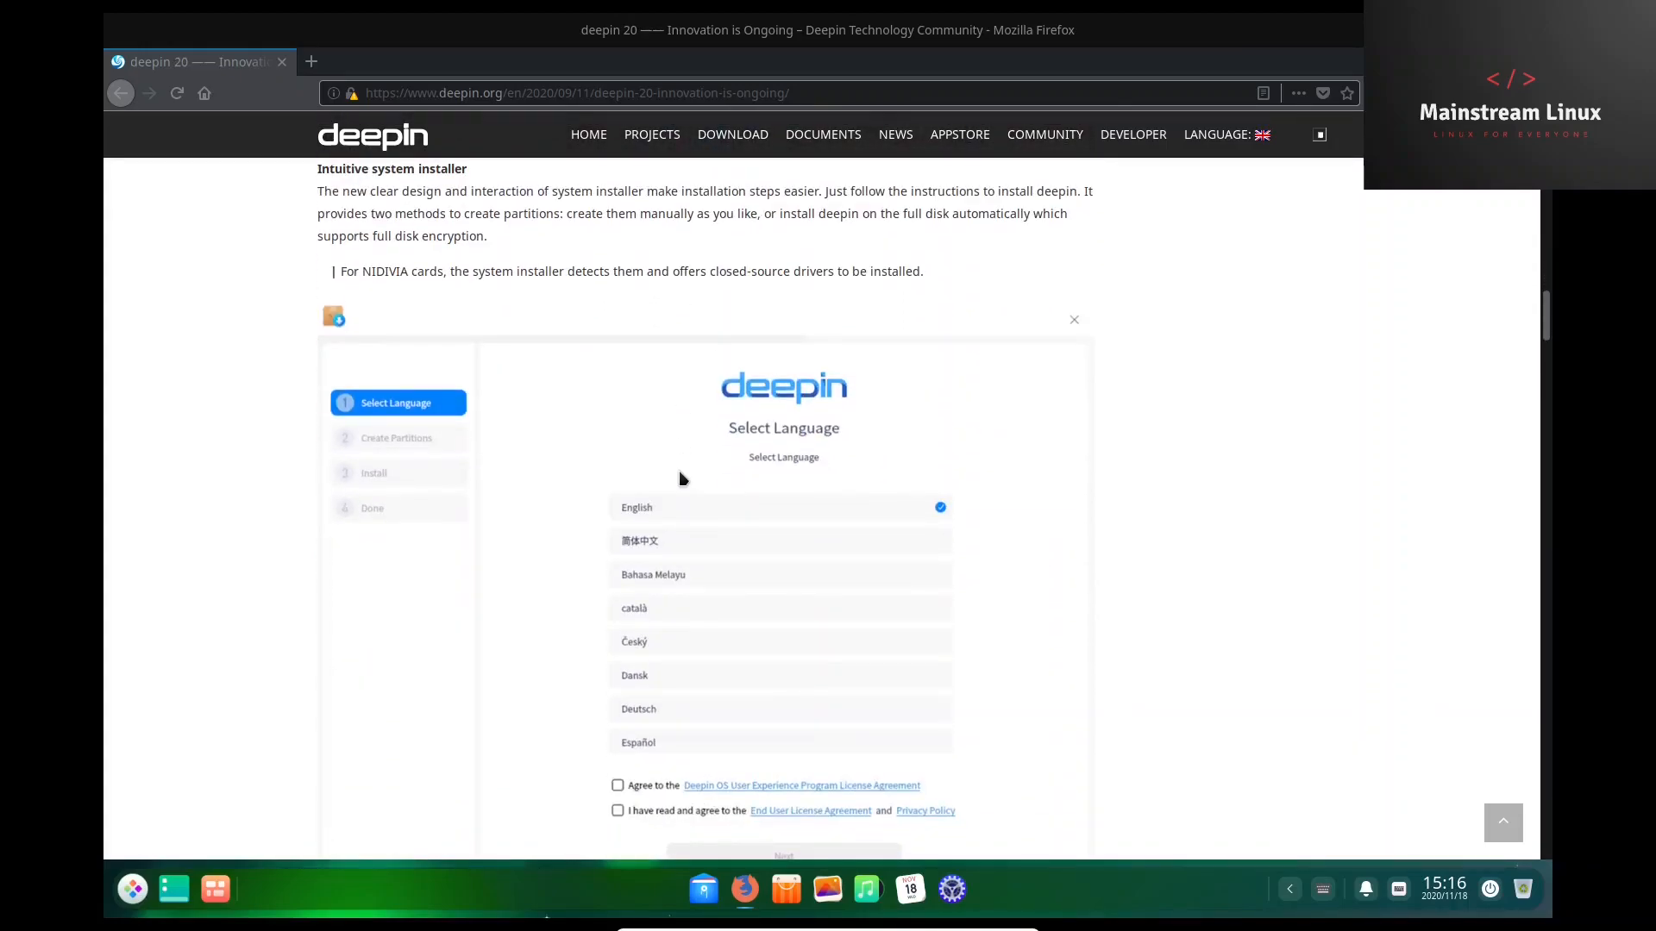
pyautogui.scroll(-3)
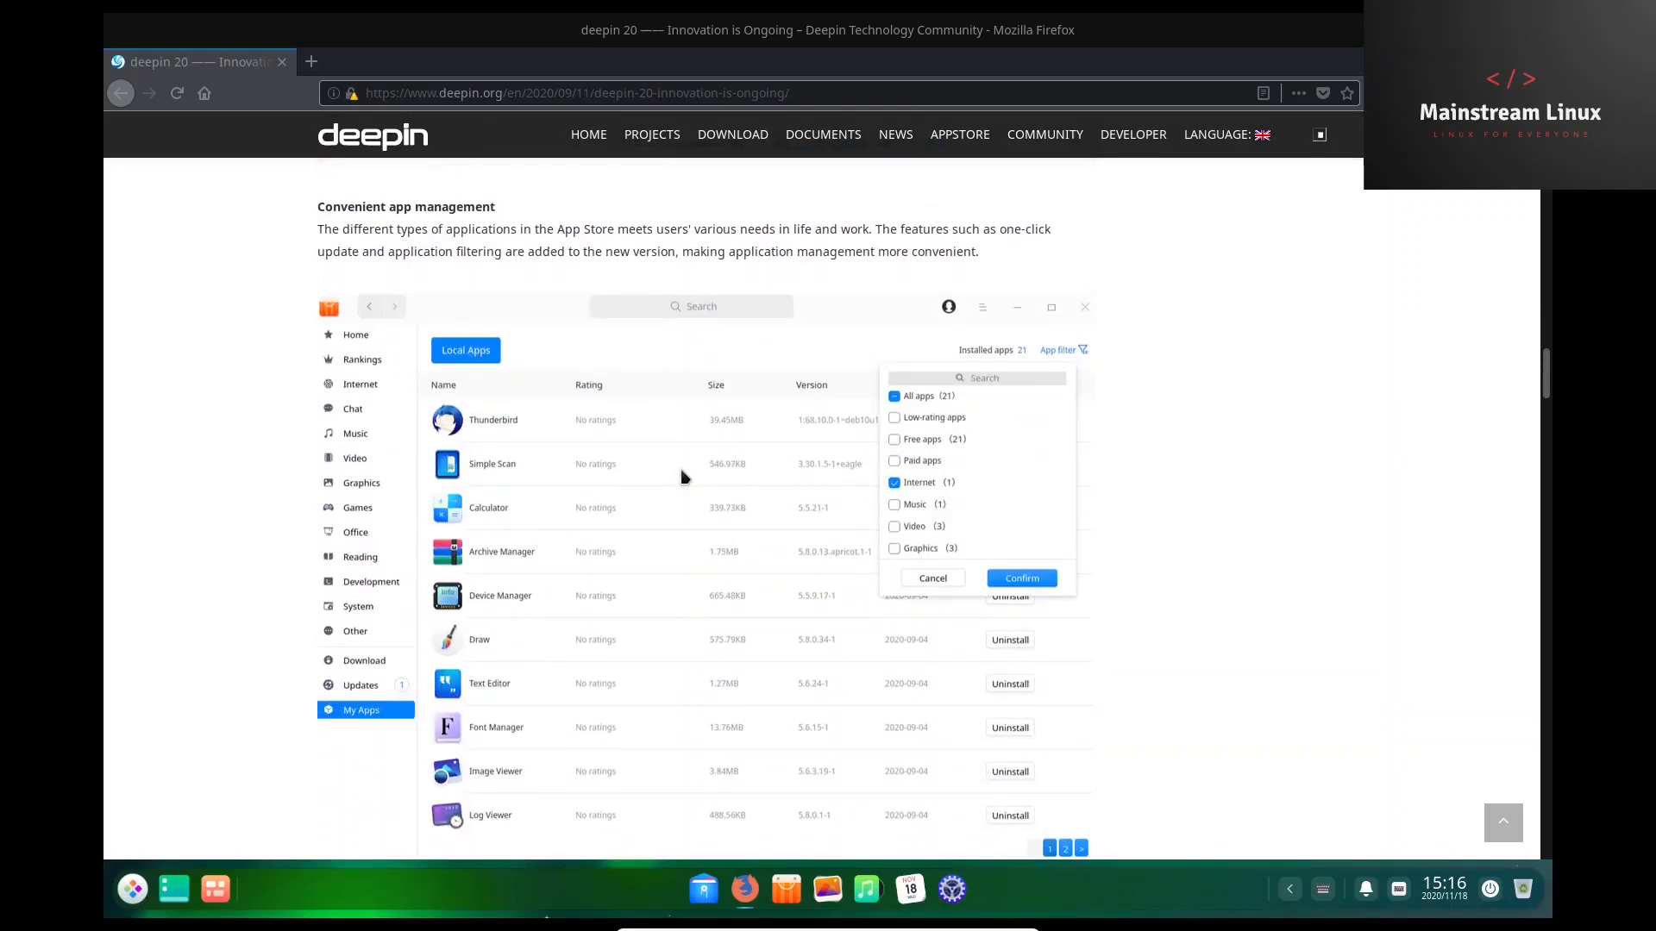
pyautogui.scroll(-3)
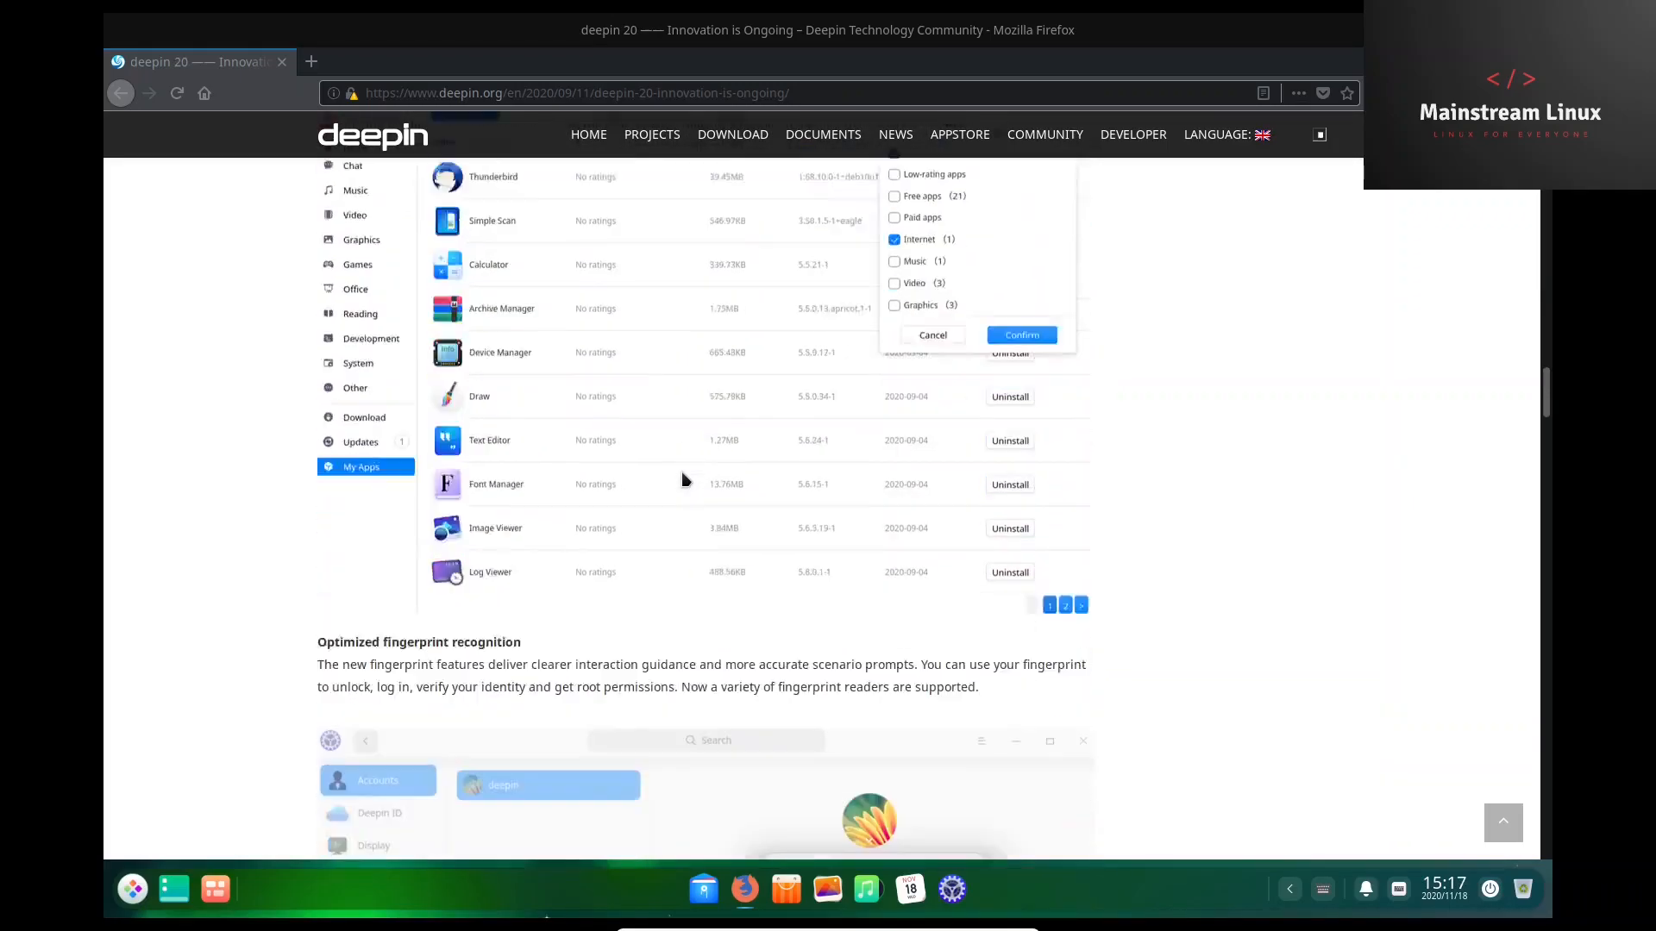
pyautogui.scroll(-3)
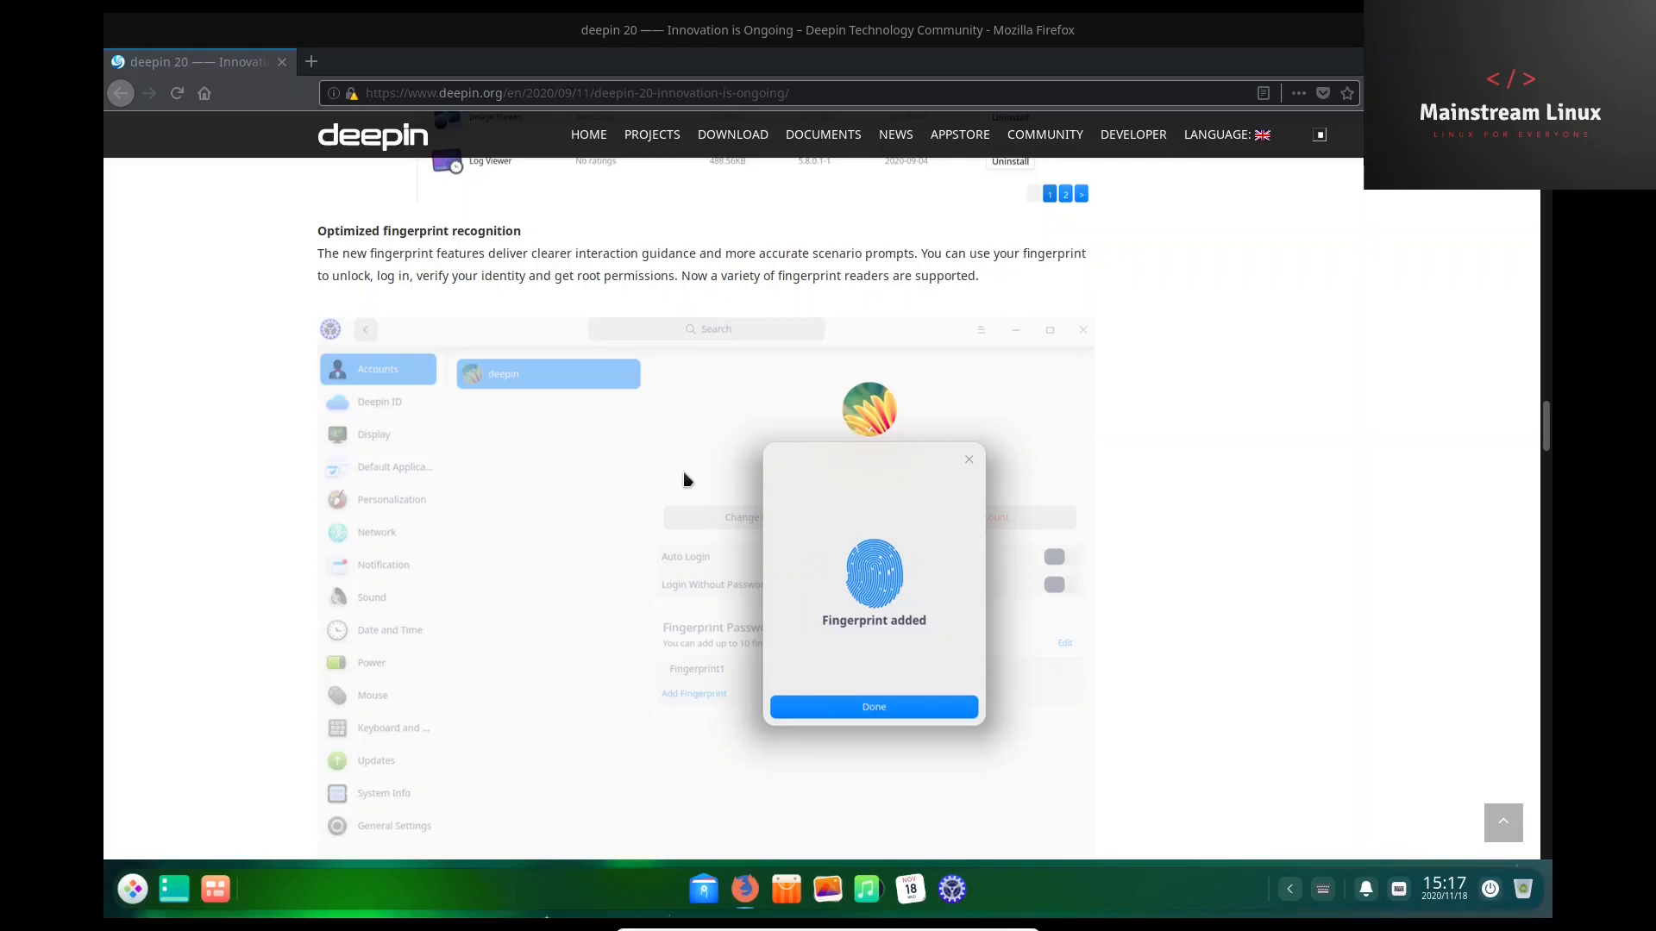
pyautogui.scroll(-3)
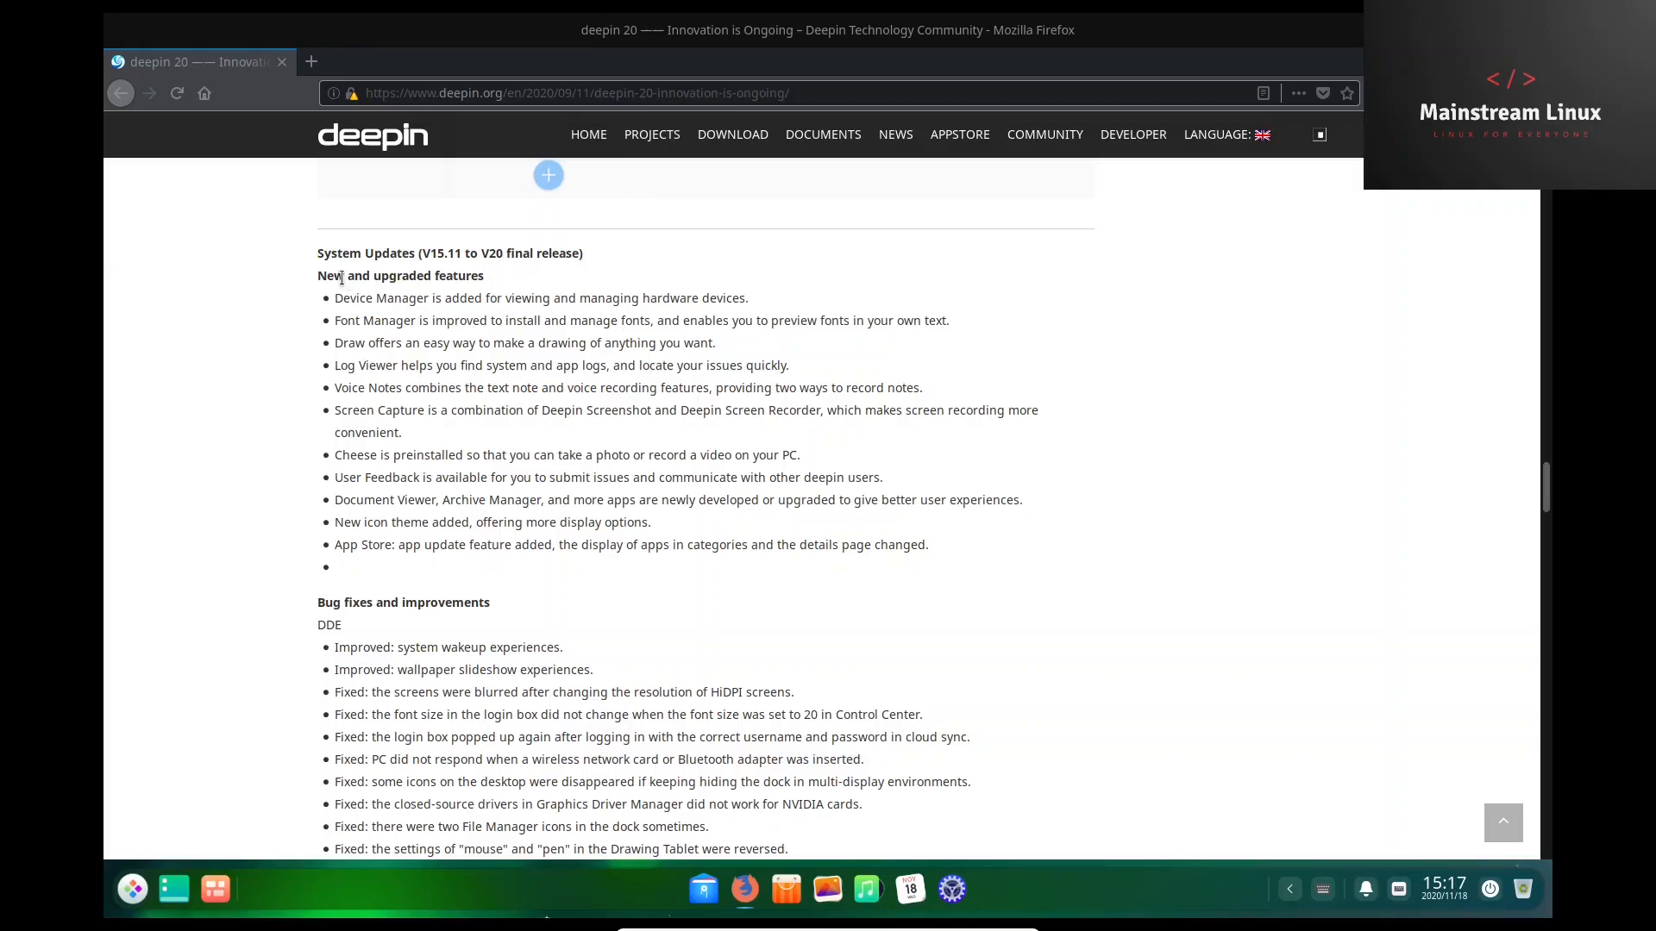
# Scroll down to the System Updates feature list, then back up the article.
pyautogui.scroll(-3)
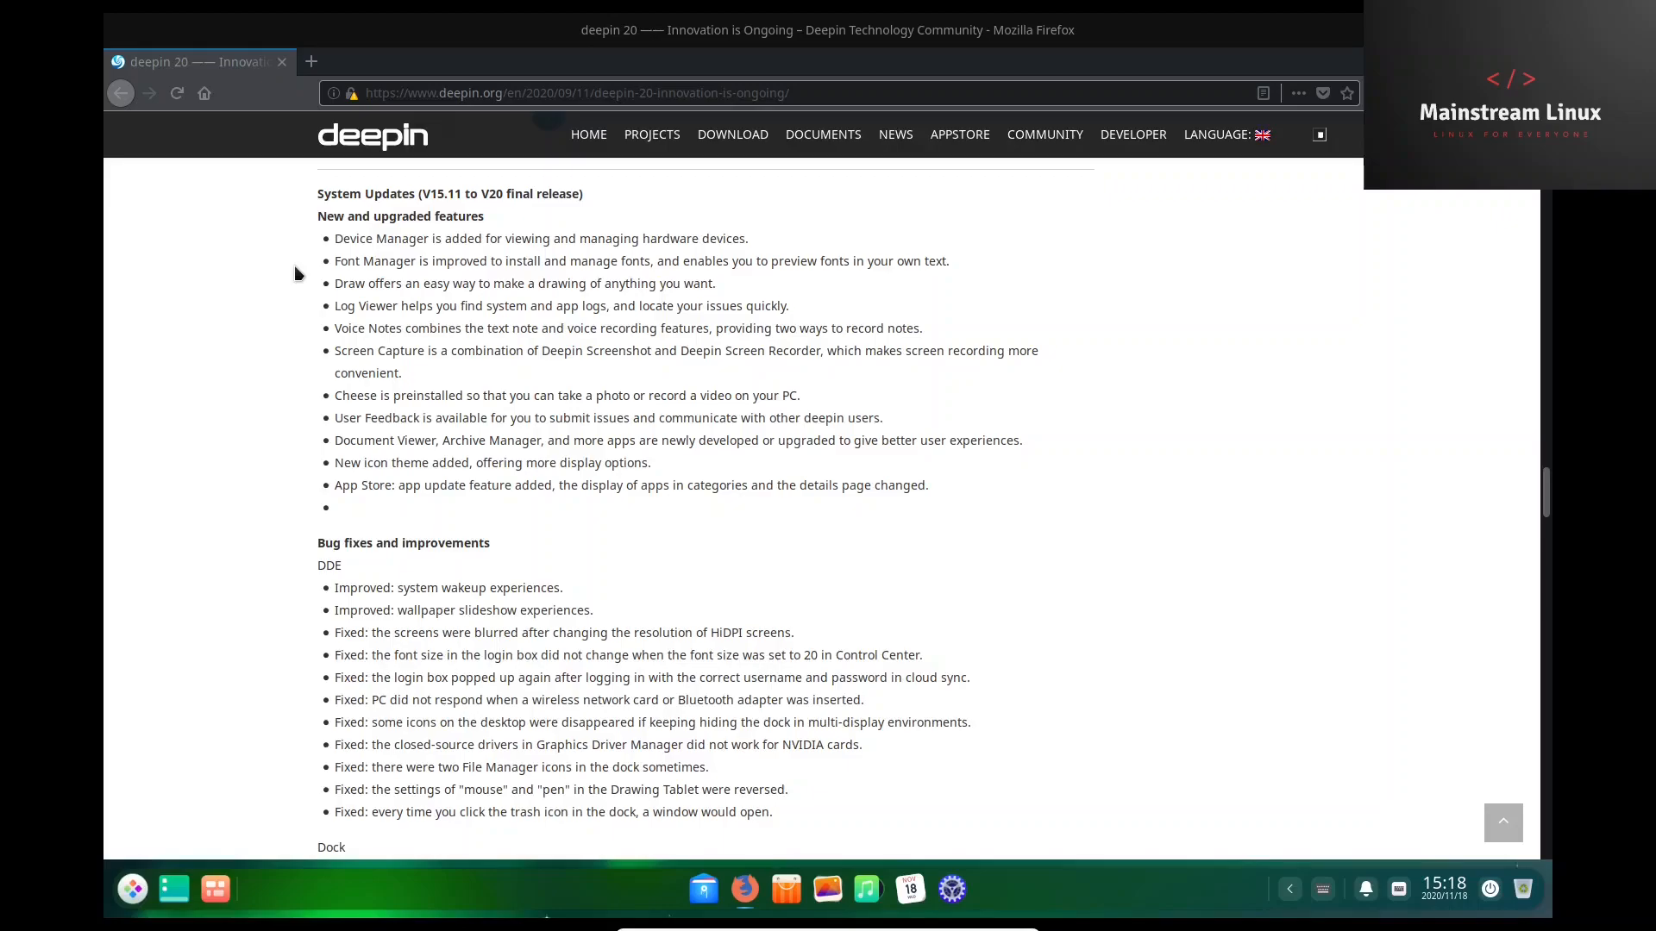
pyautogui.moveTo(523, 332)
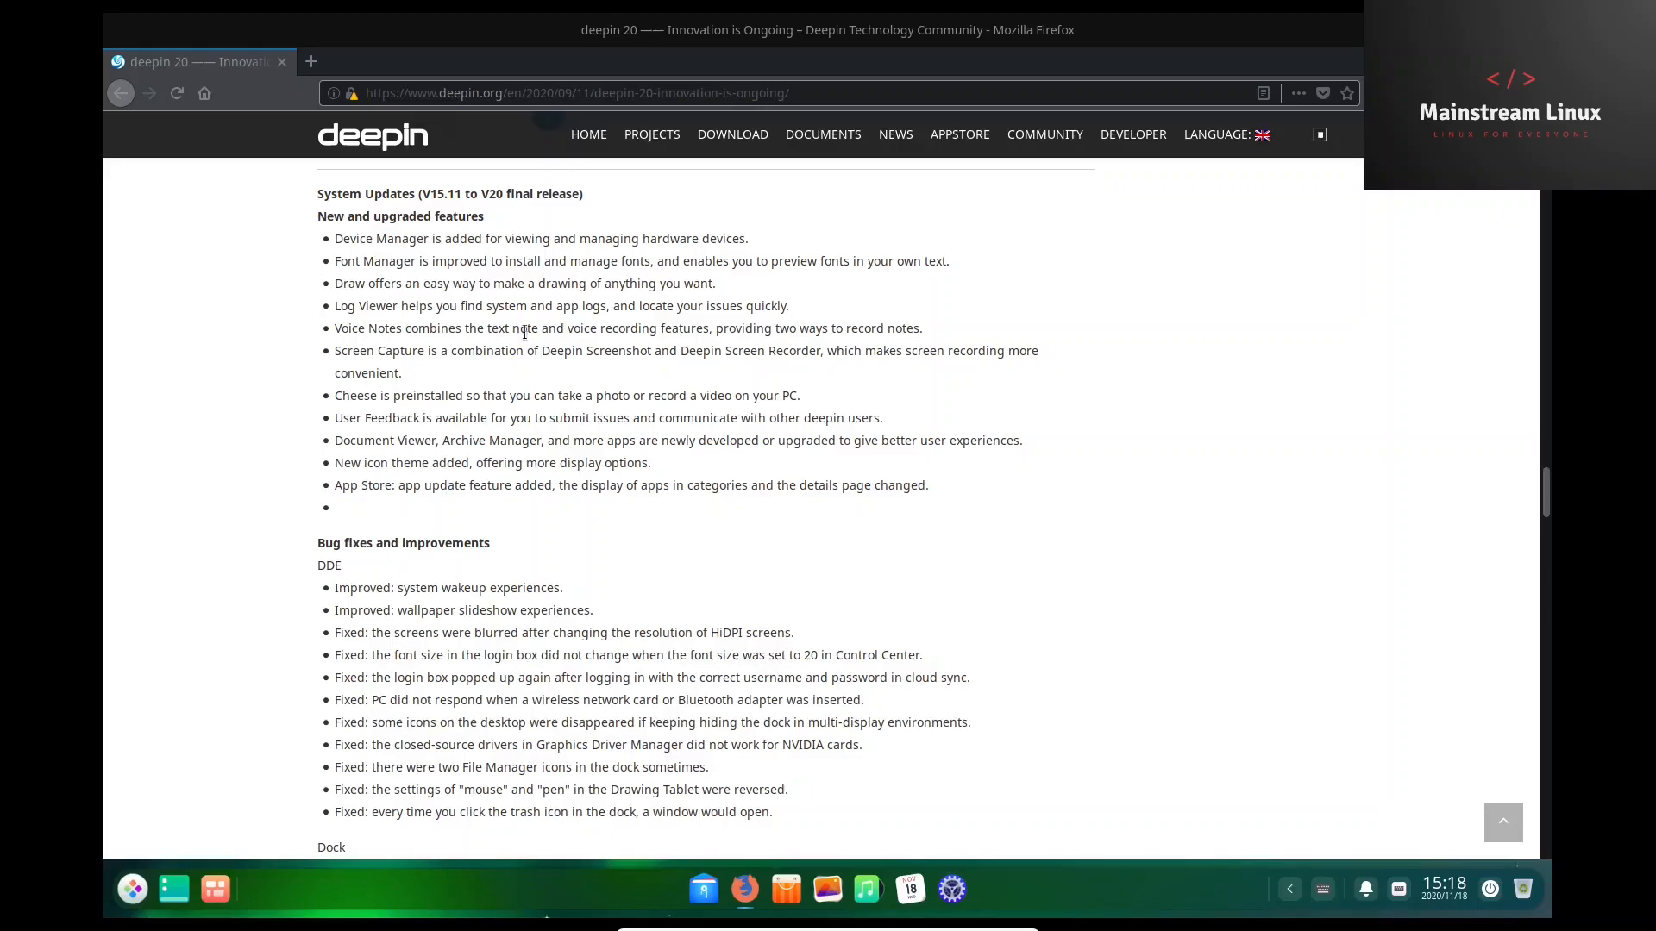
pyautogui.scroll(3)
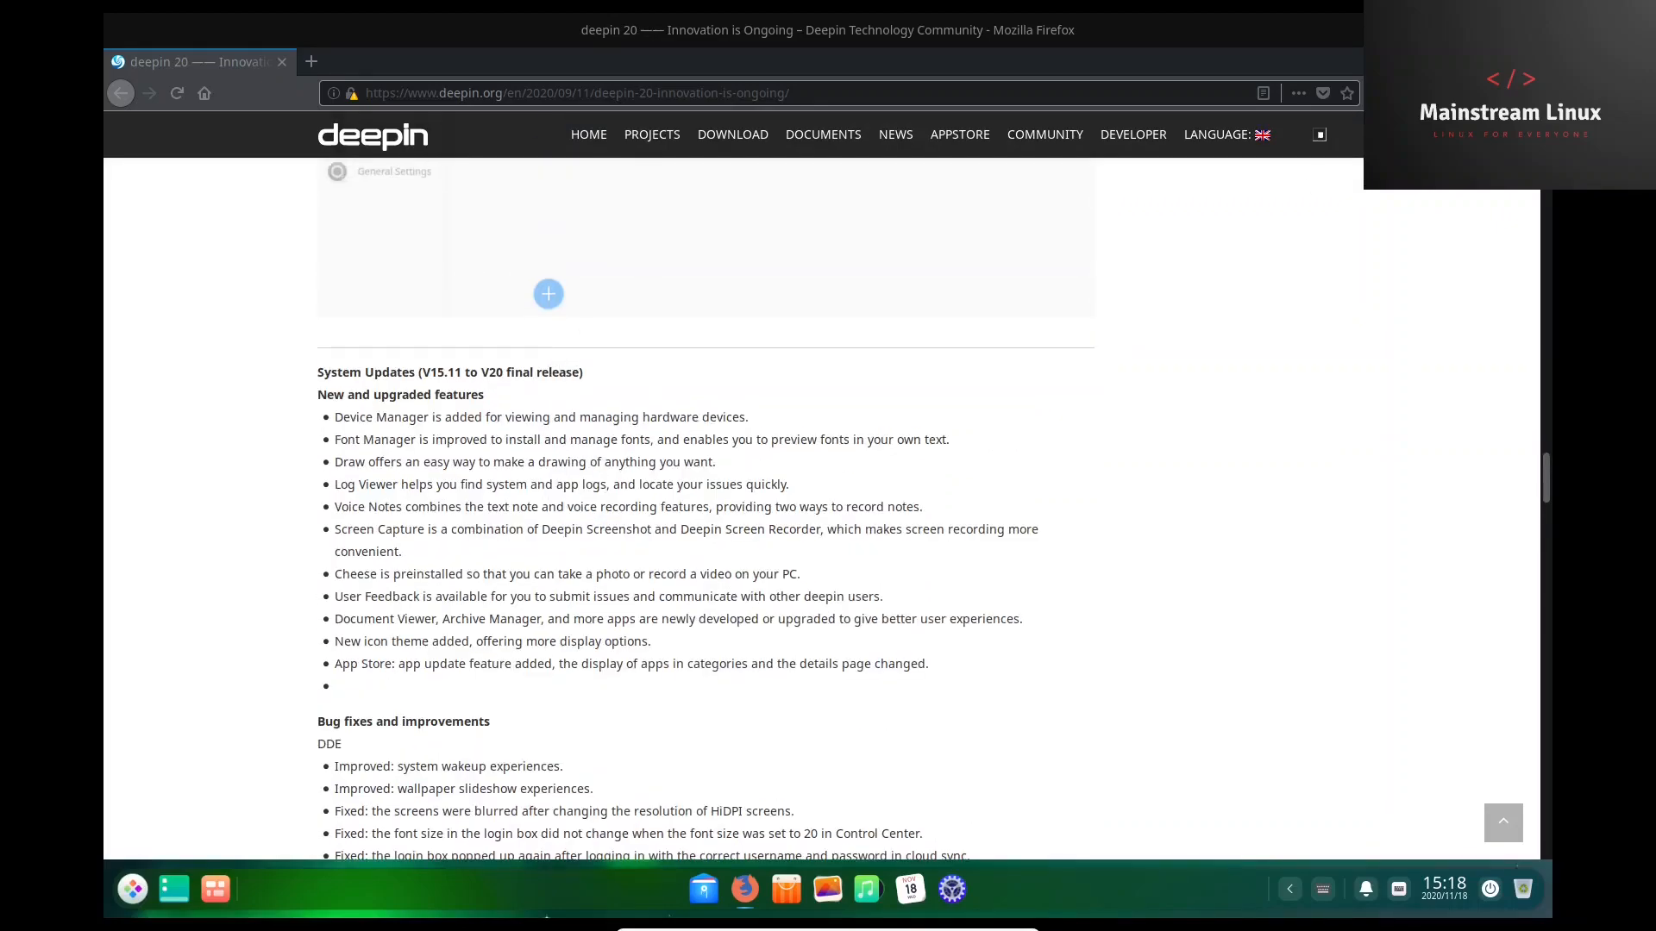
pyautogui.scroll(3)
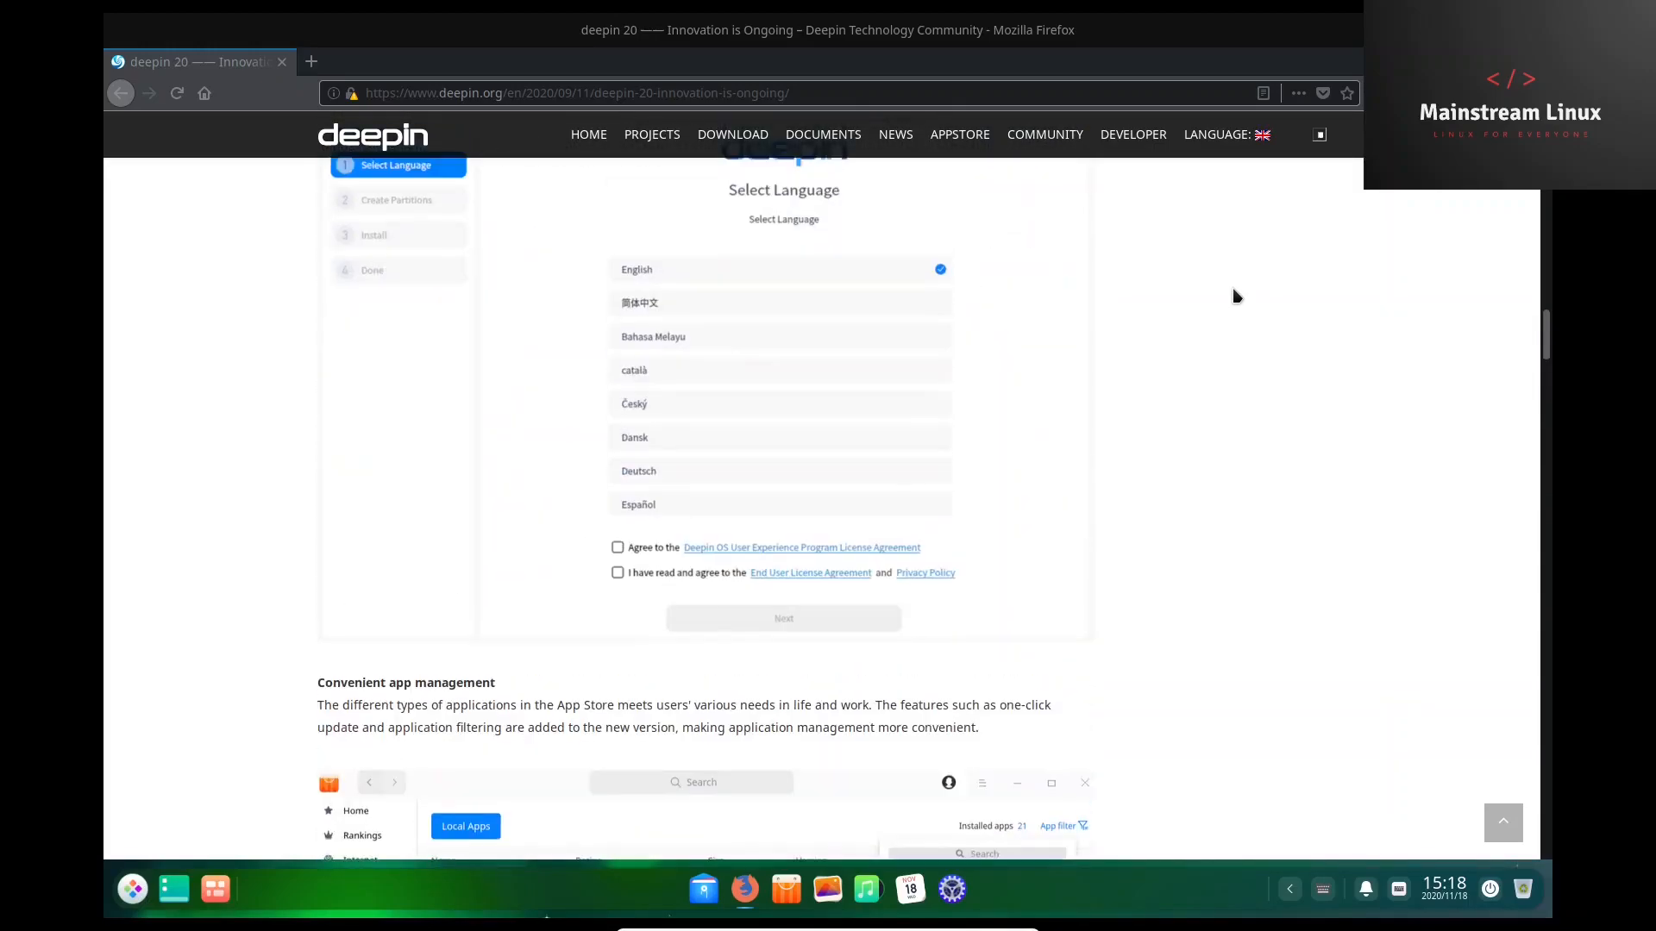
pyautogui.scroll(3)
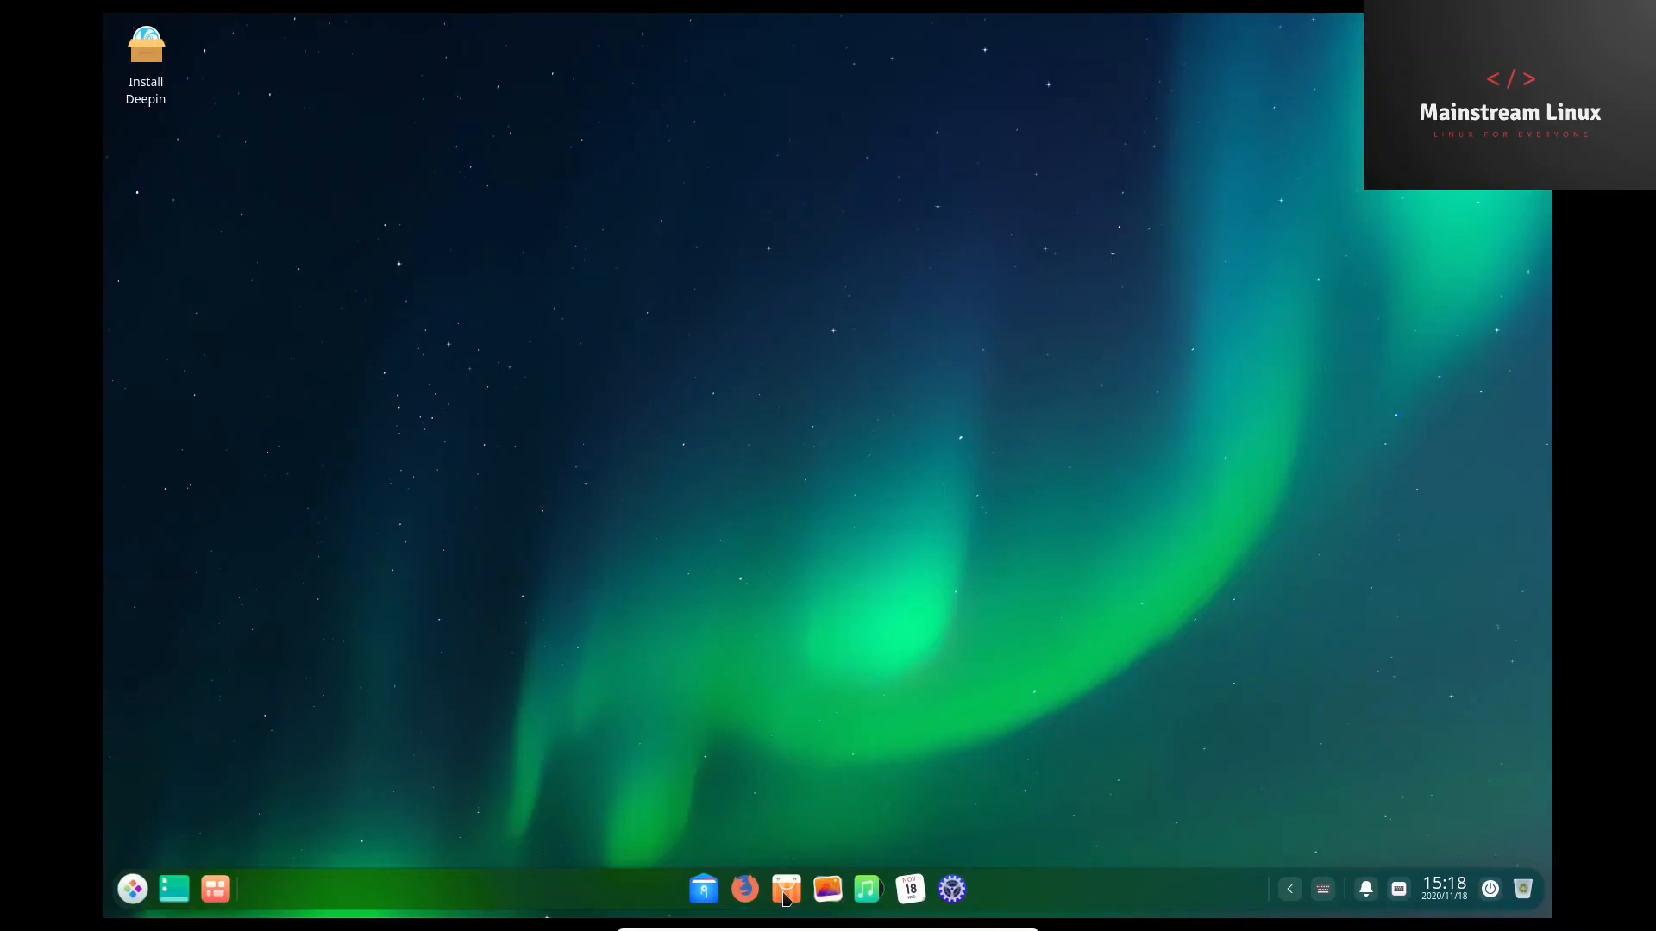
# Launch the App Store and show the Top 40 Rankings list.
pyautogui.click(785, 888)
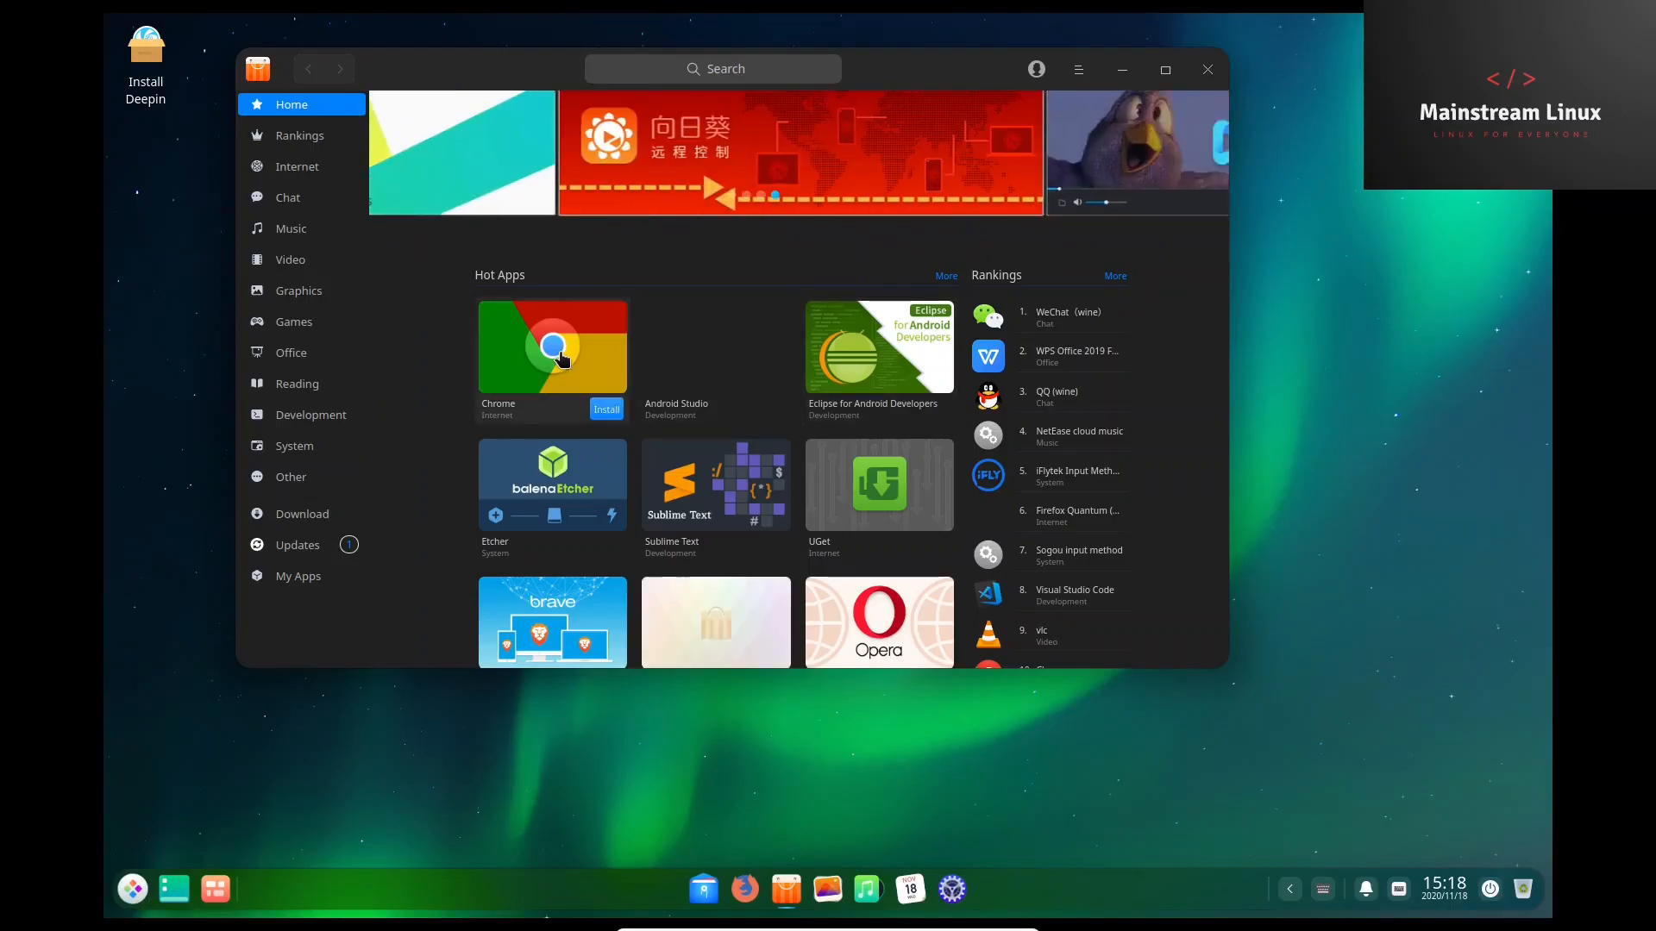
pyautogui.moveTo(895, 486)
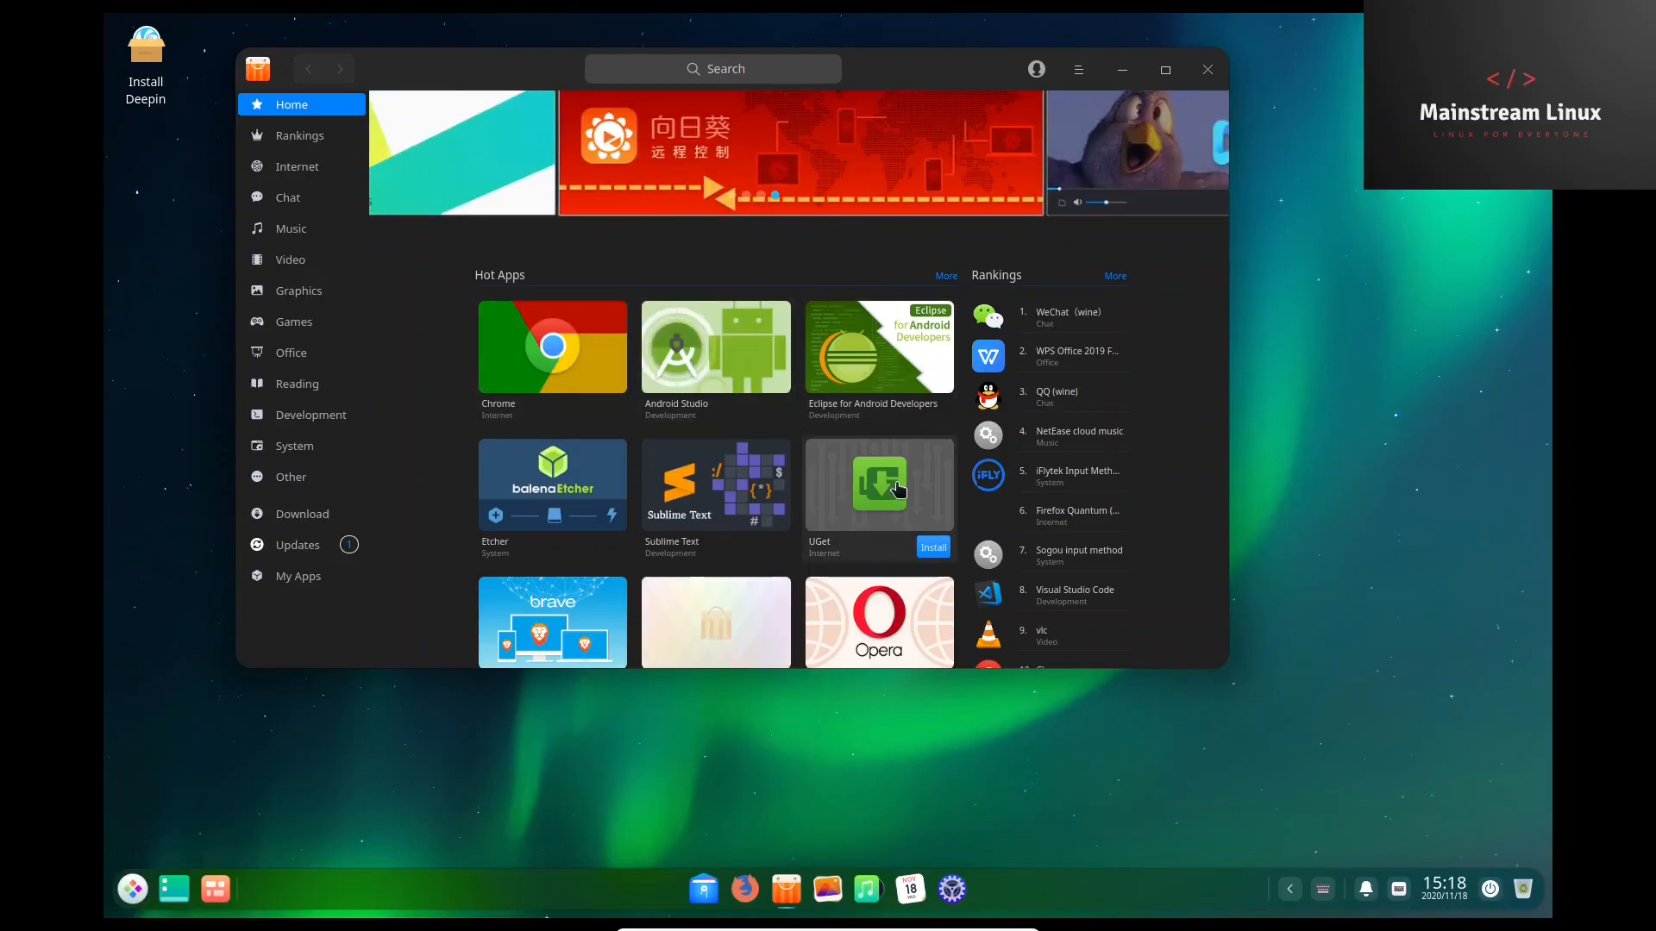
pyautogui.moveTo(709, 486)
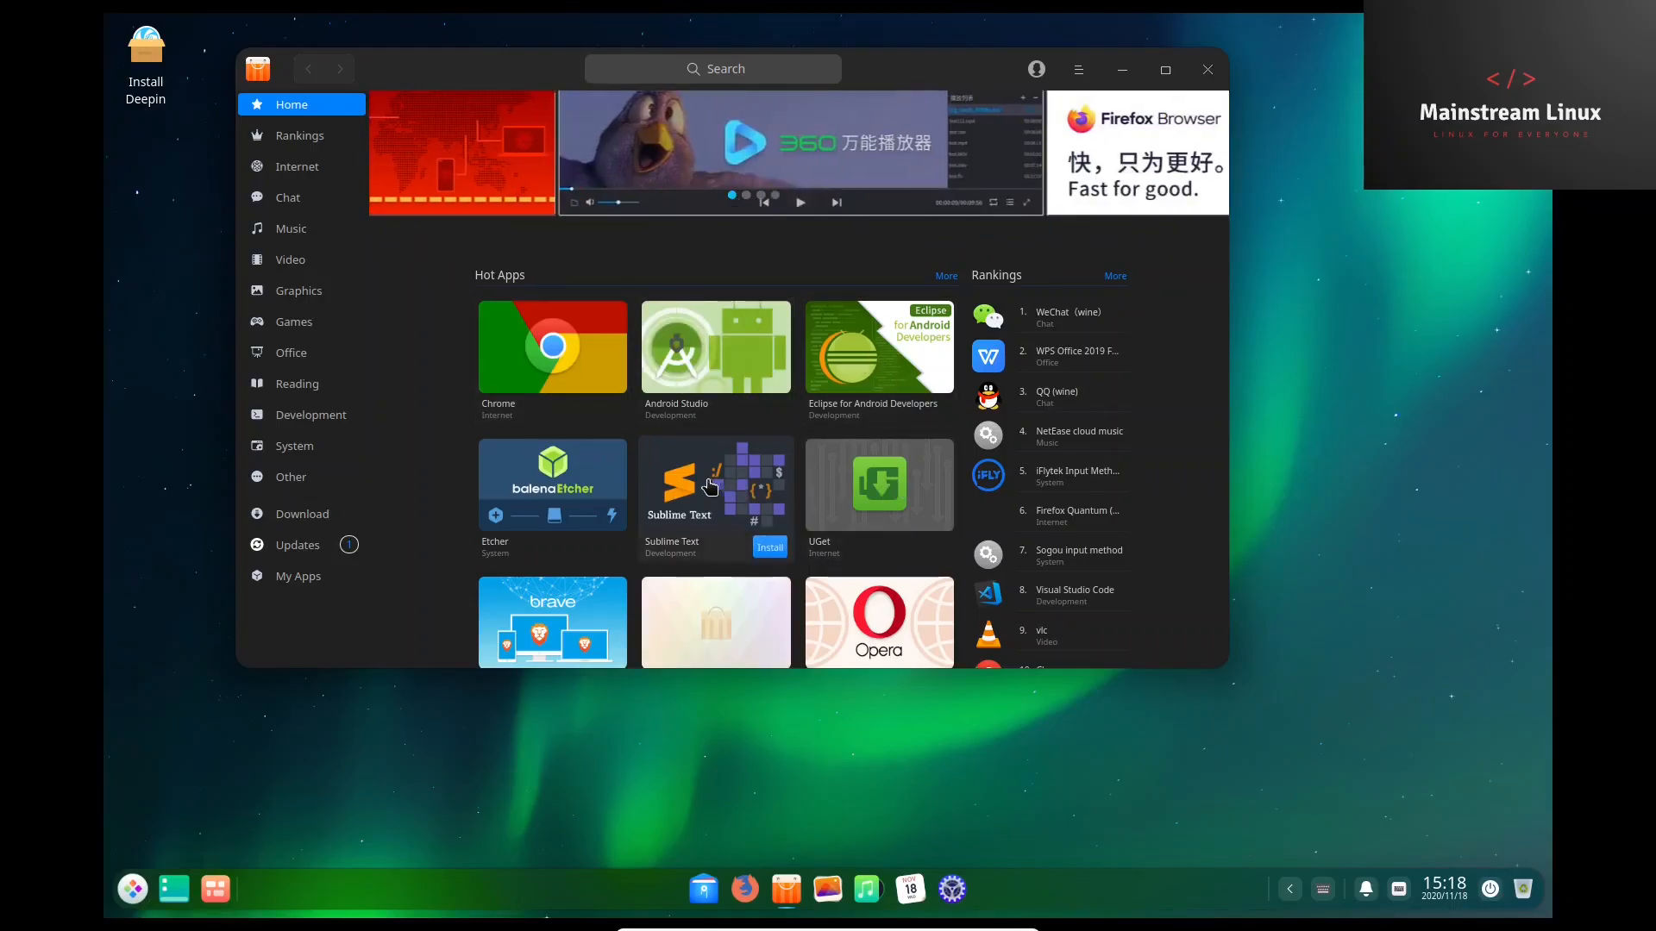
pyautogui.scroll(-3)
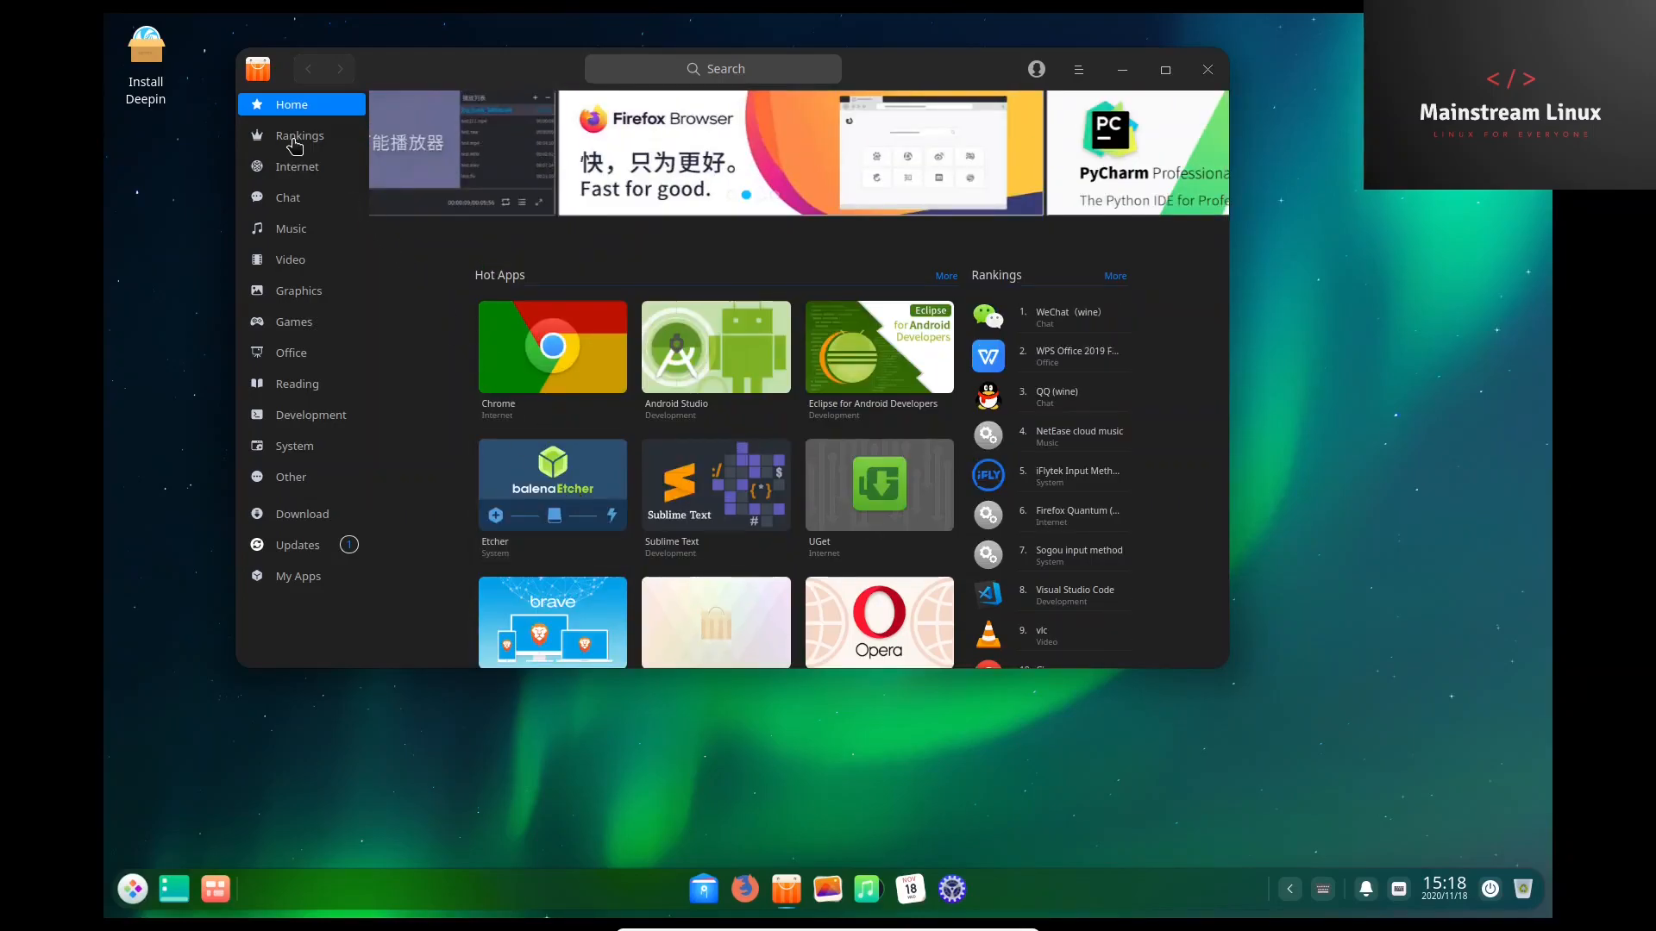
pyautogui.click(300, 135)
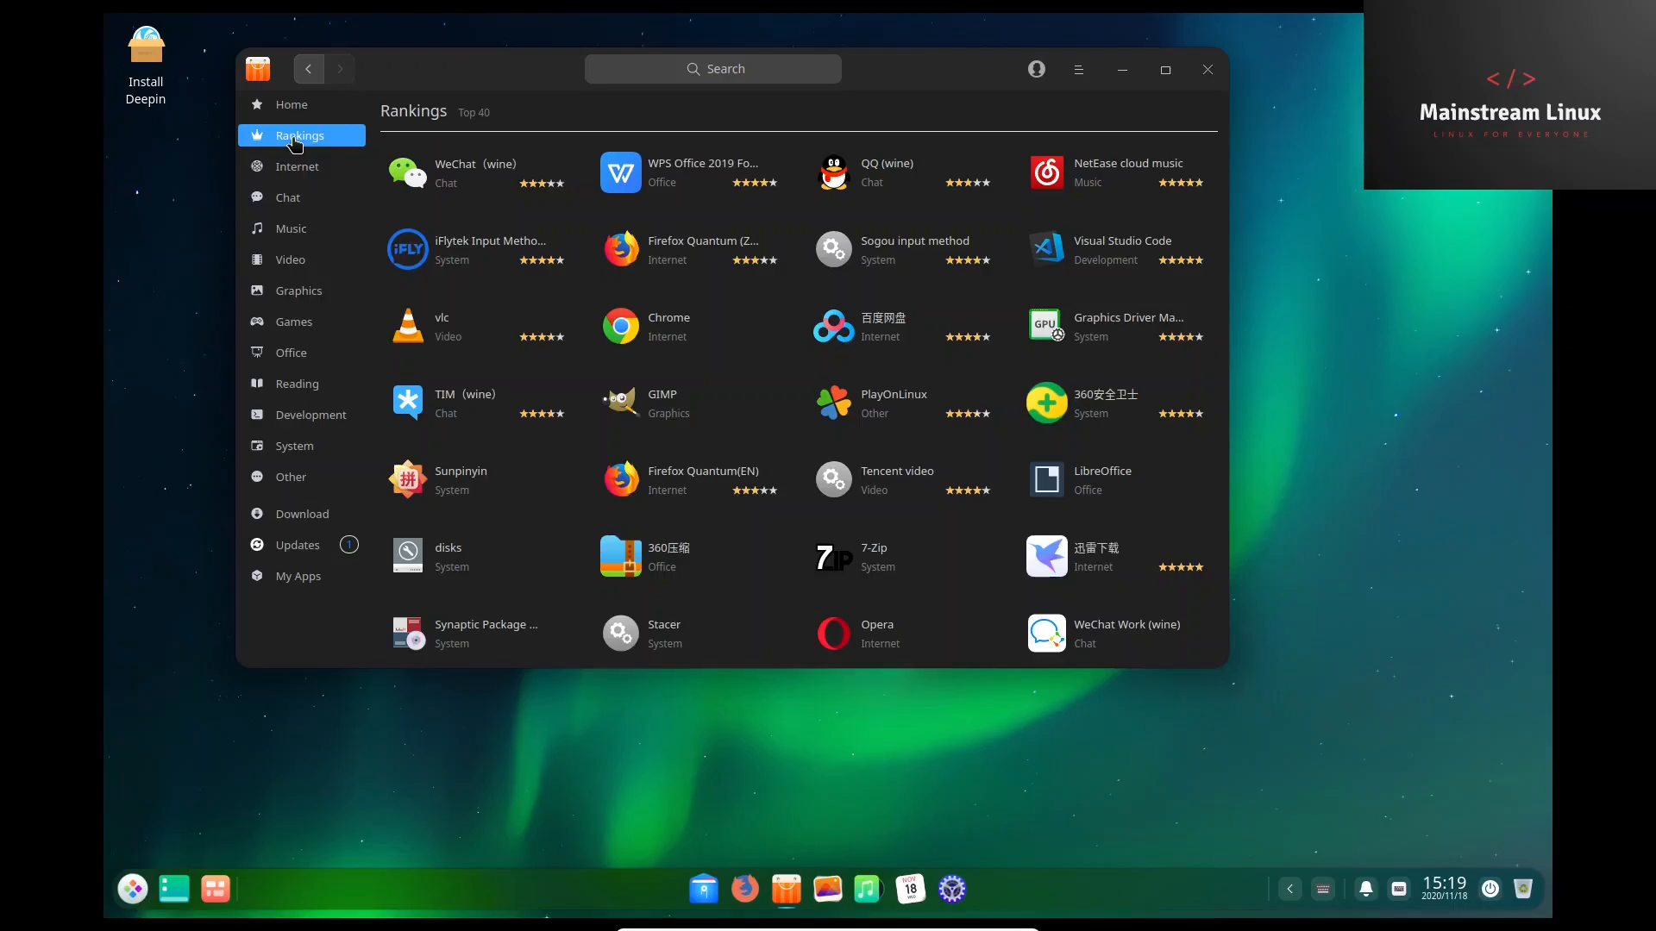
pyautogui.moveTo(285, 261)
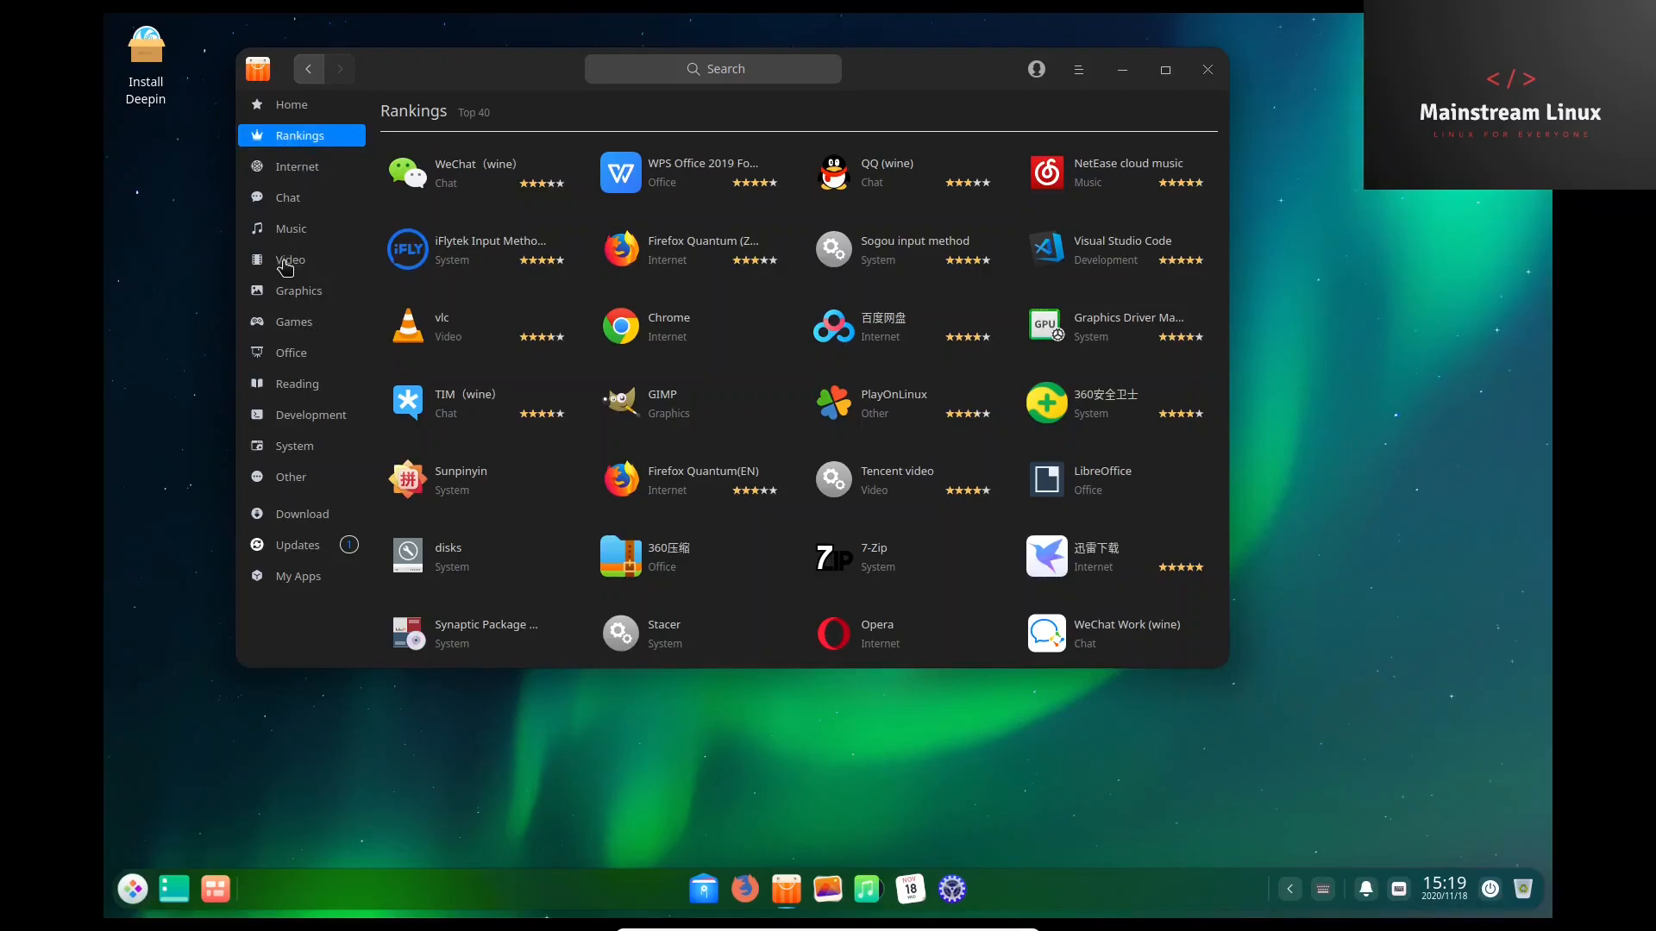
# Browse the Video category and open Lightworks' details (version 14.5, 70.64 MB).
pyautogui.click(291, 260)
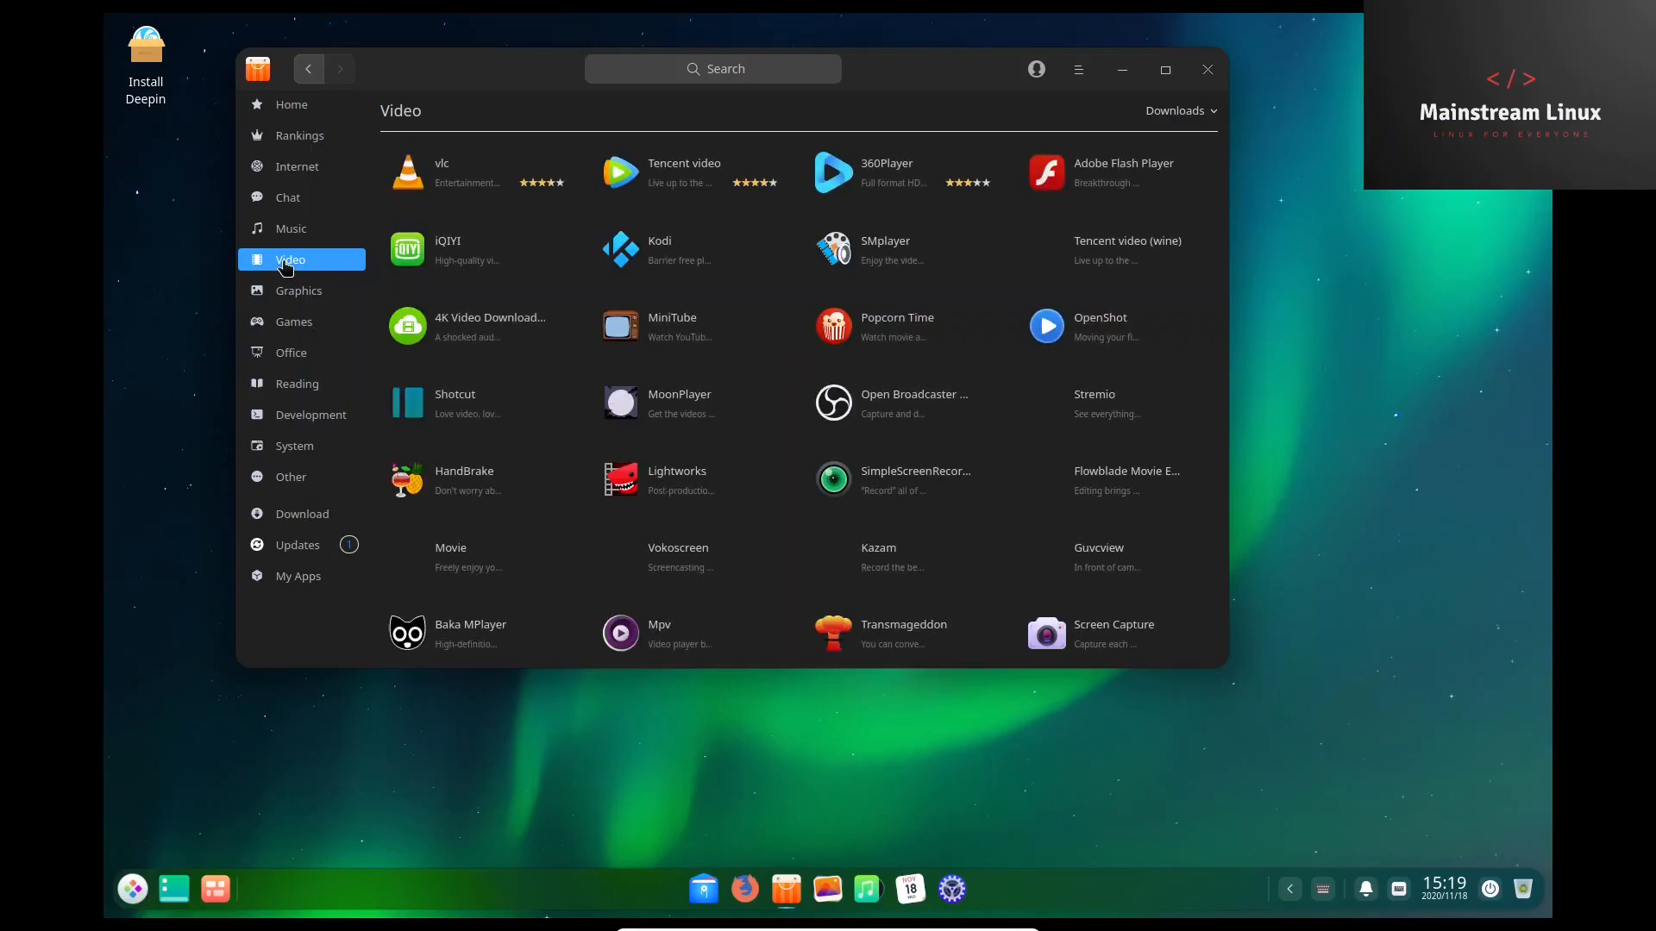
pyautogui.moveTo(517, 250)
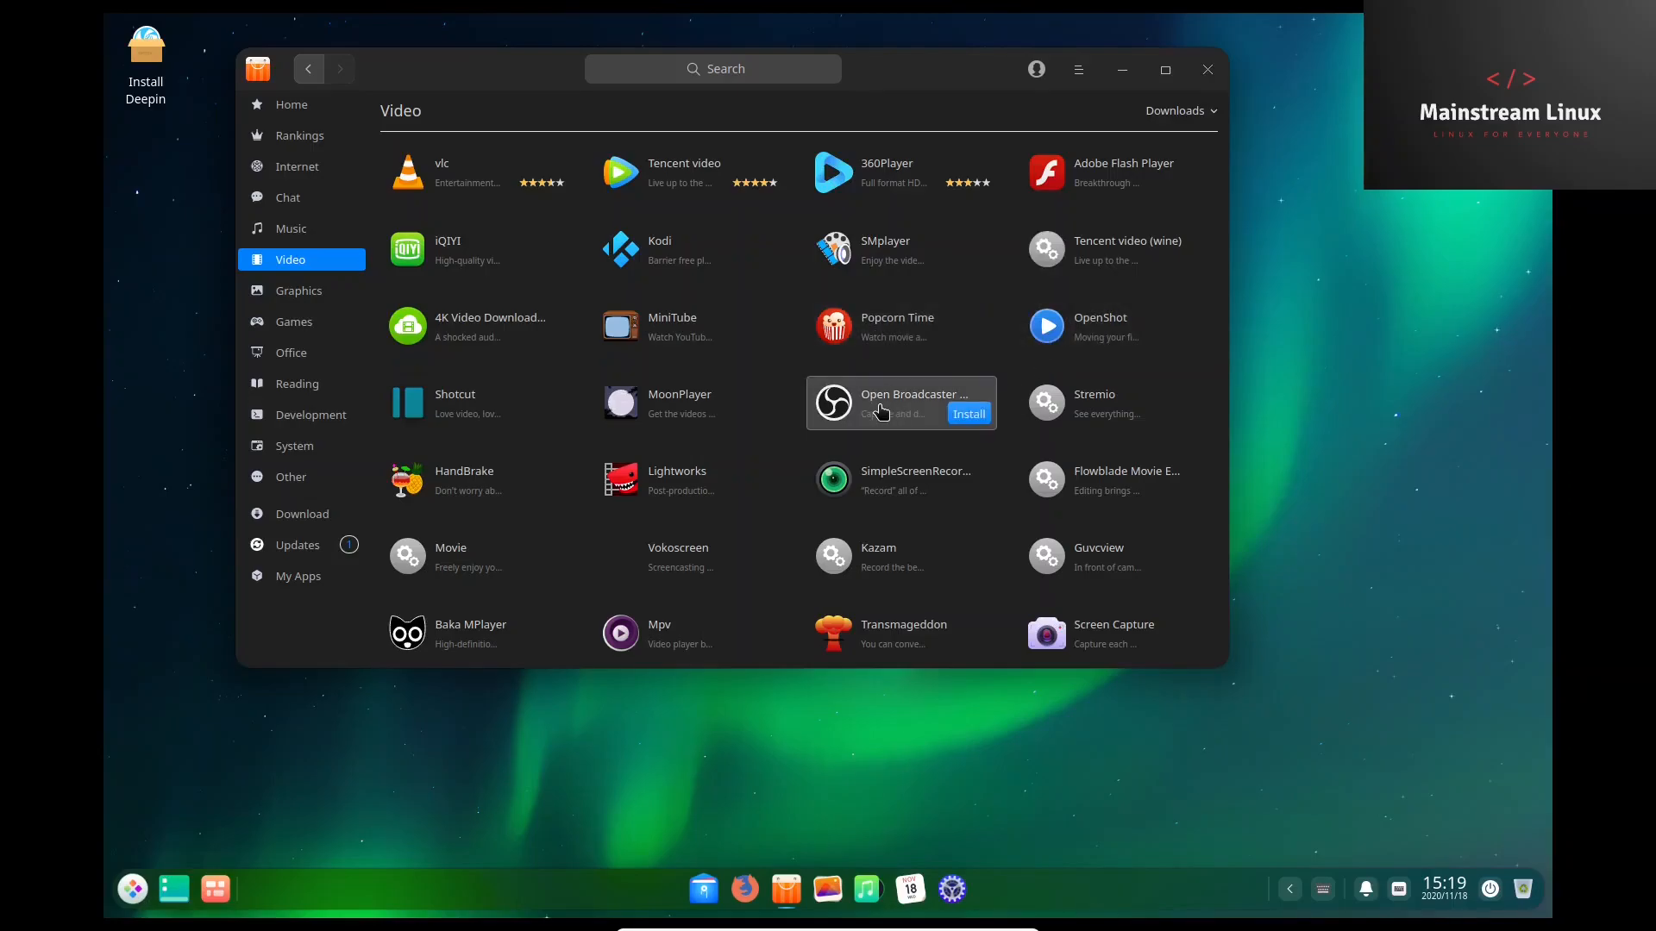
pyautogui.moveTo(667, 488)
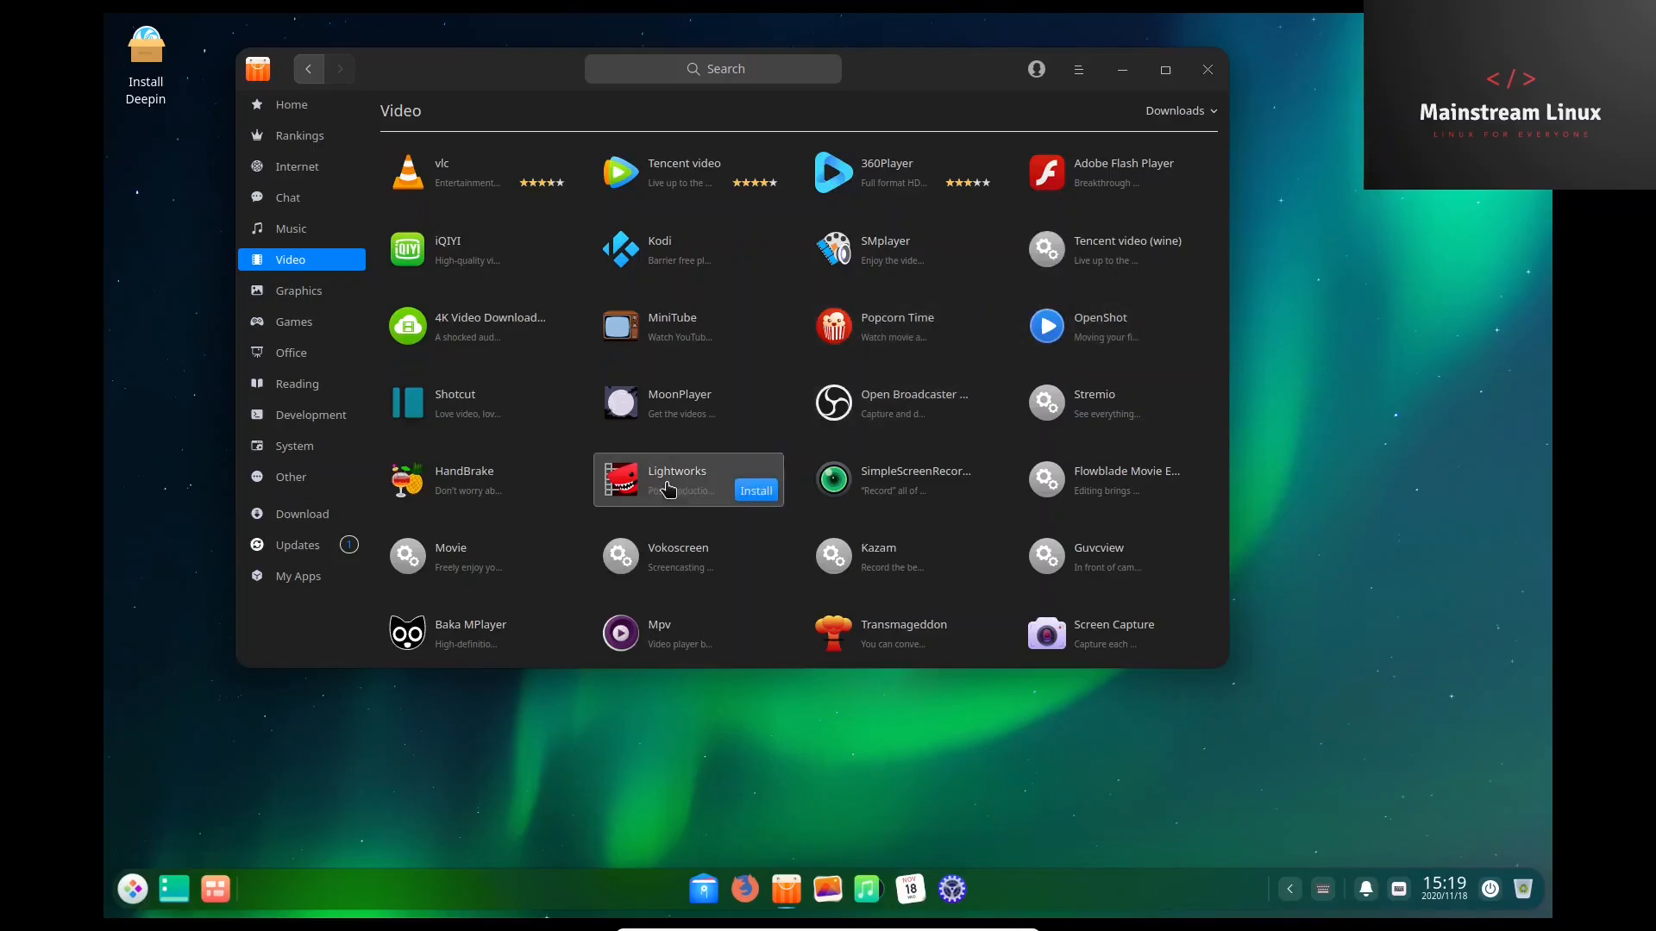
pyautogui.scroll(-3)
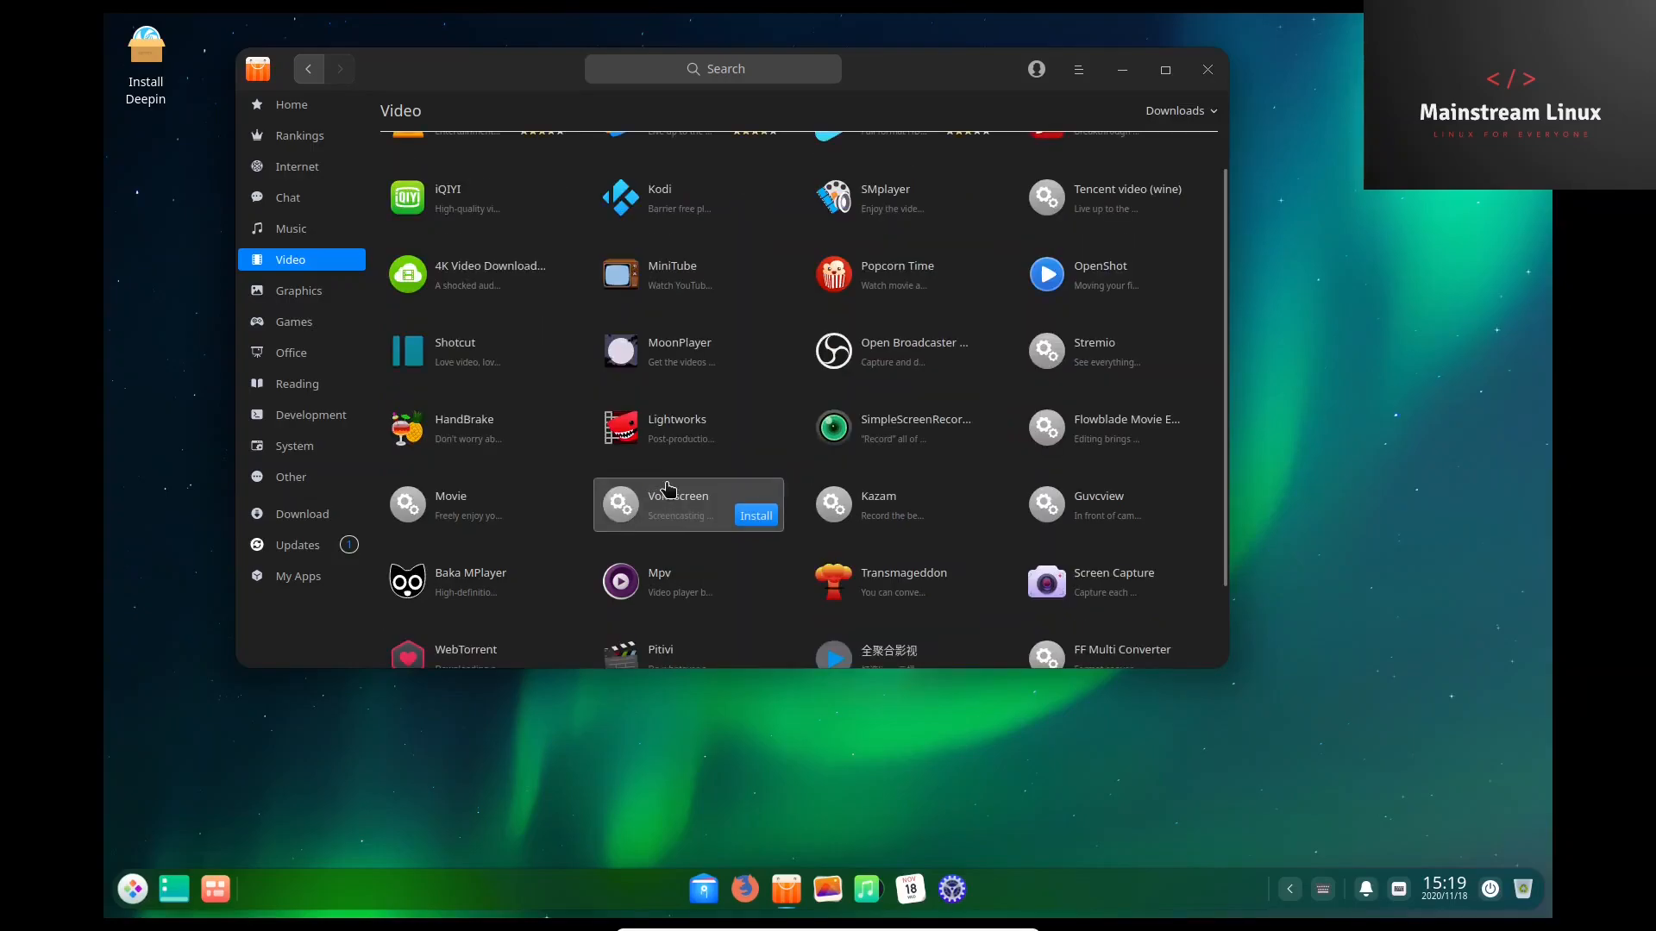
pyautogui.scroll(3)
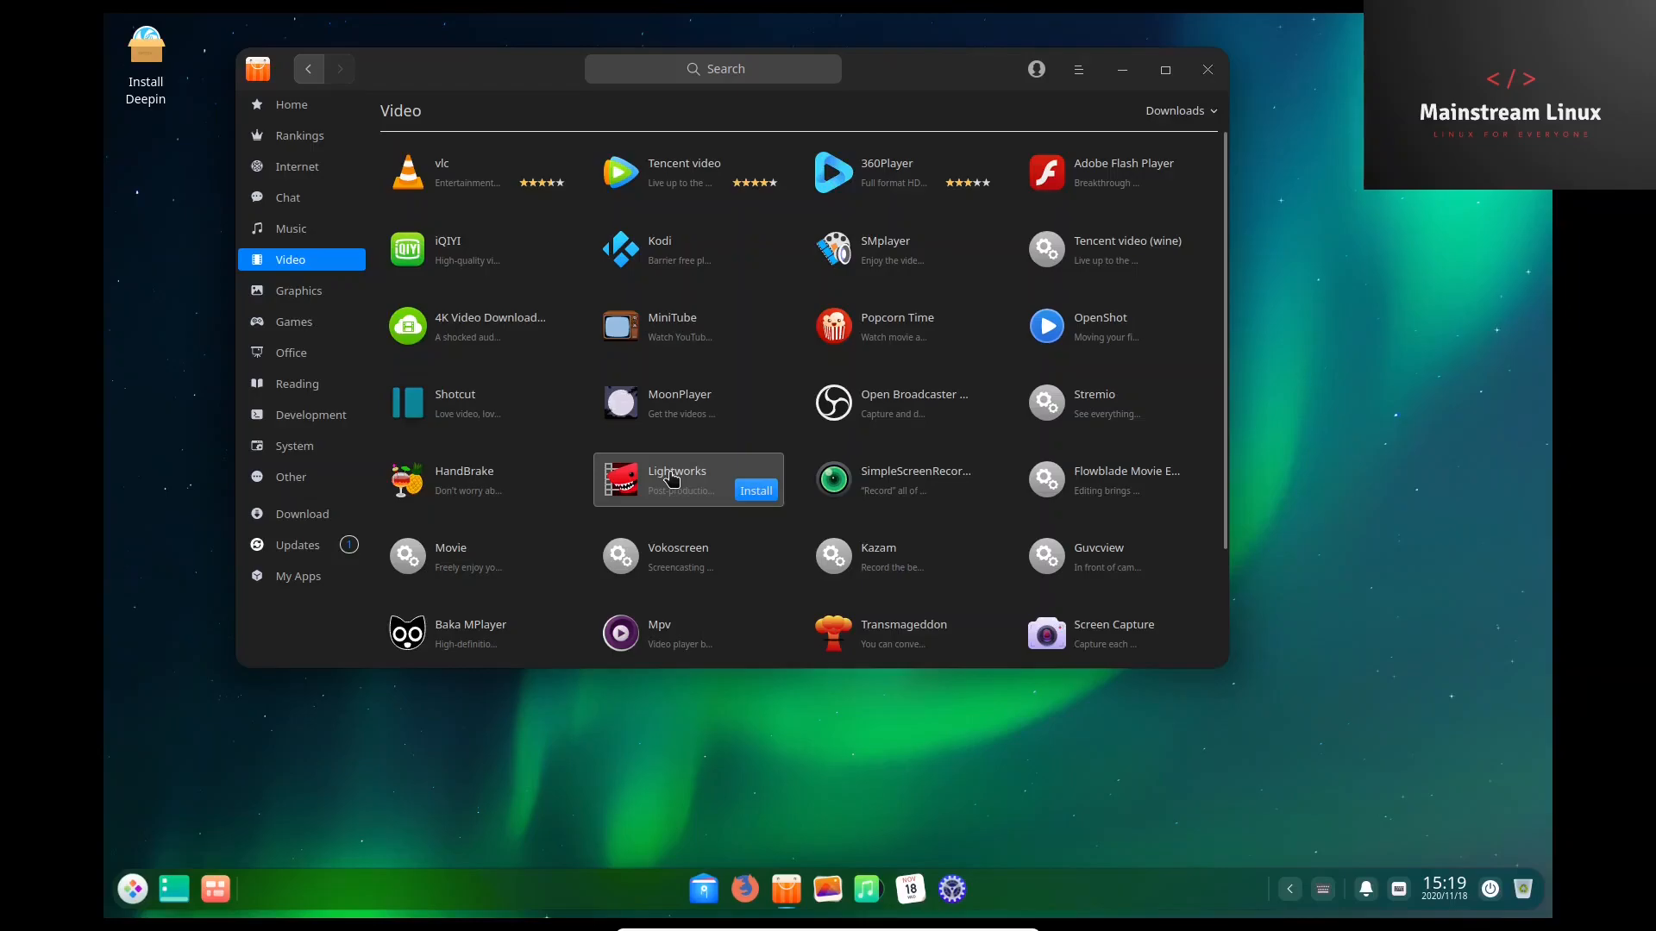
pyautogui.click(676, 479)
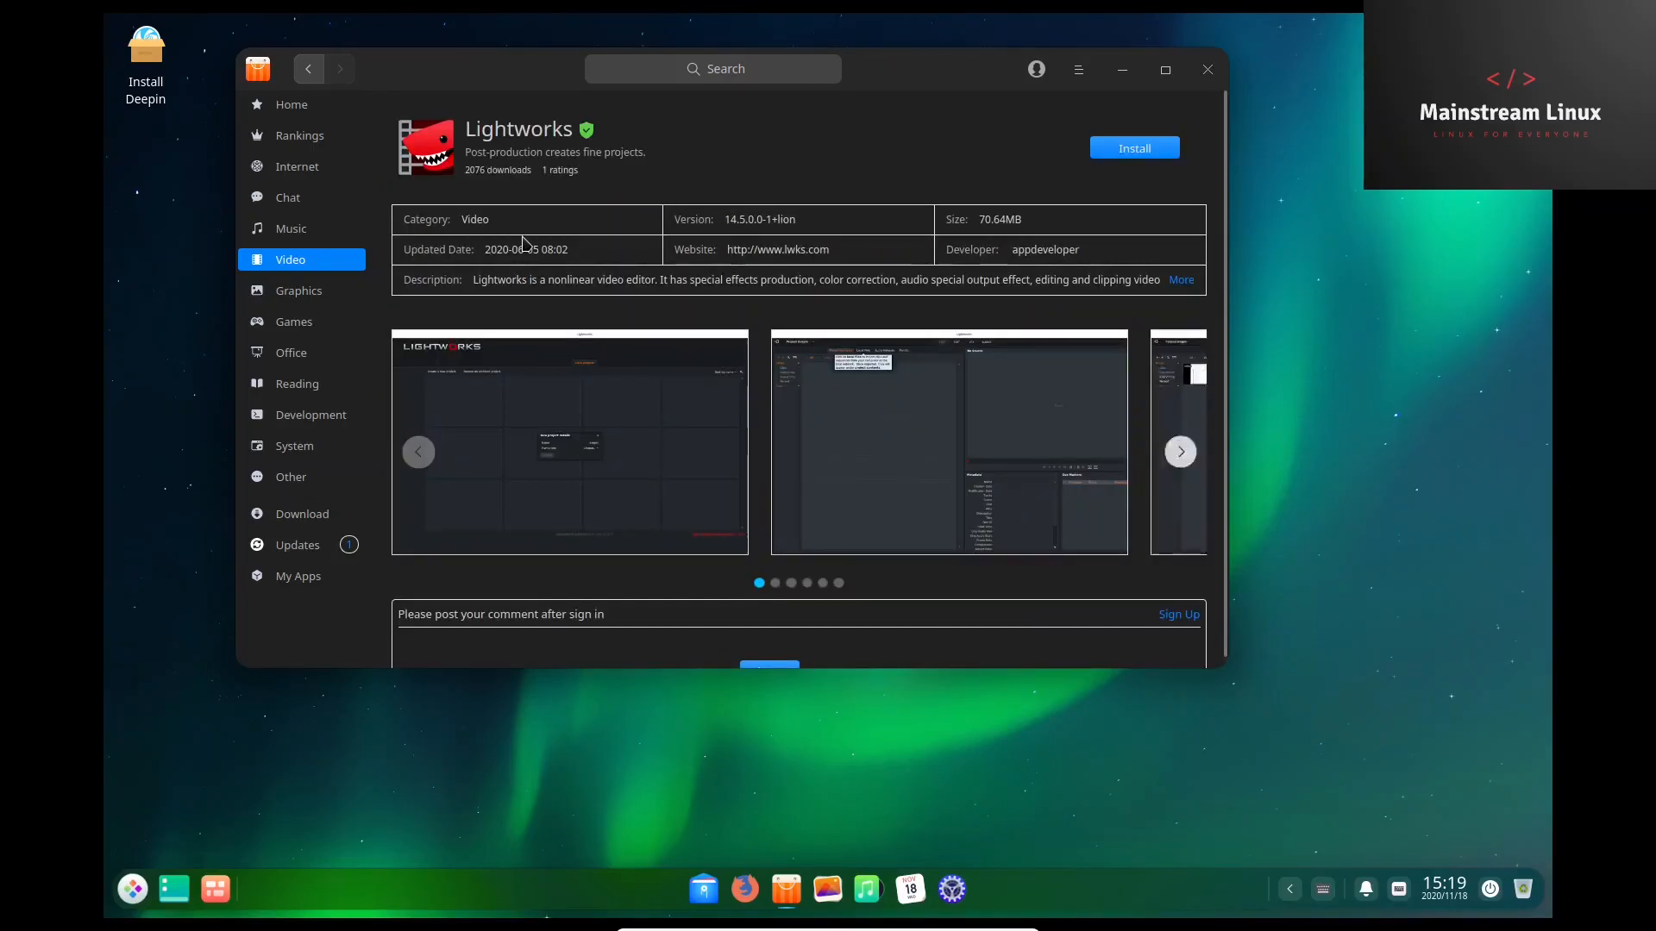
# Skim the Lightworks page, return to Rankings, and close the App Store window.
pyautogui.scroll(-3)
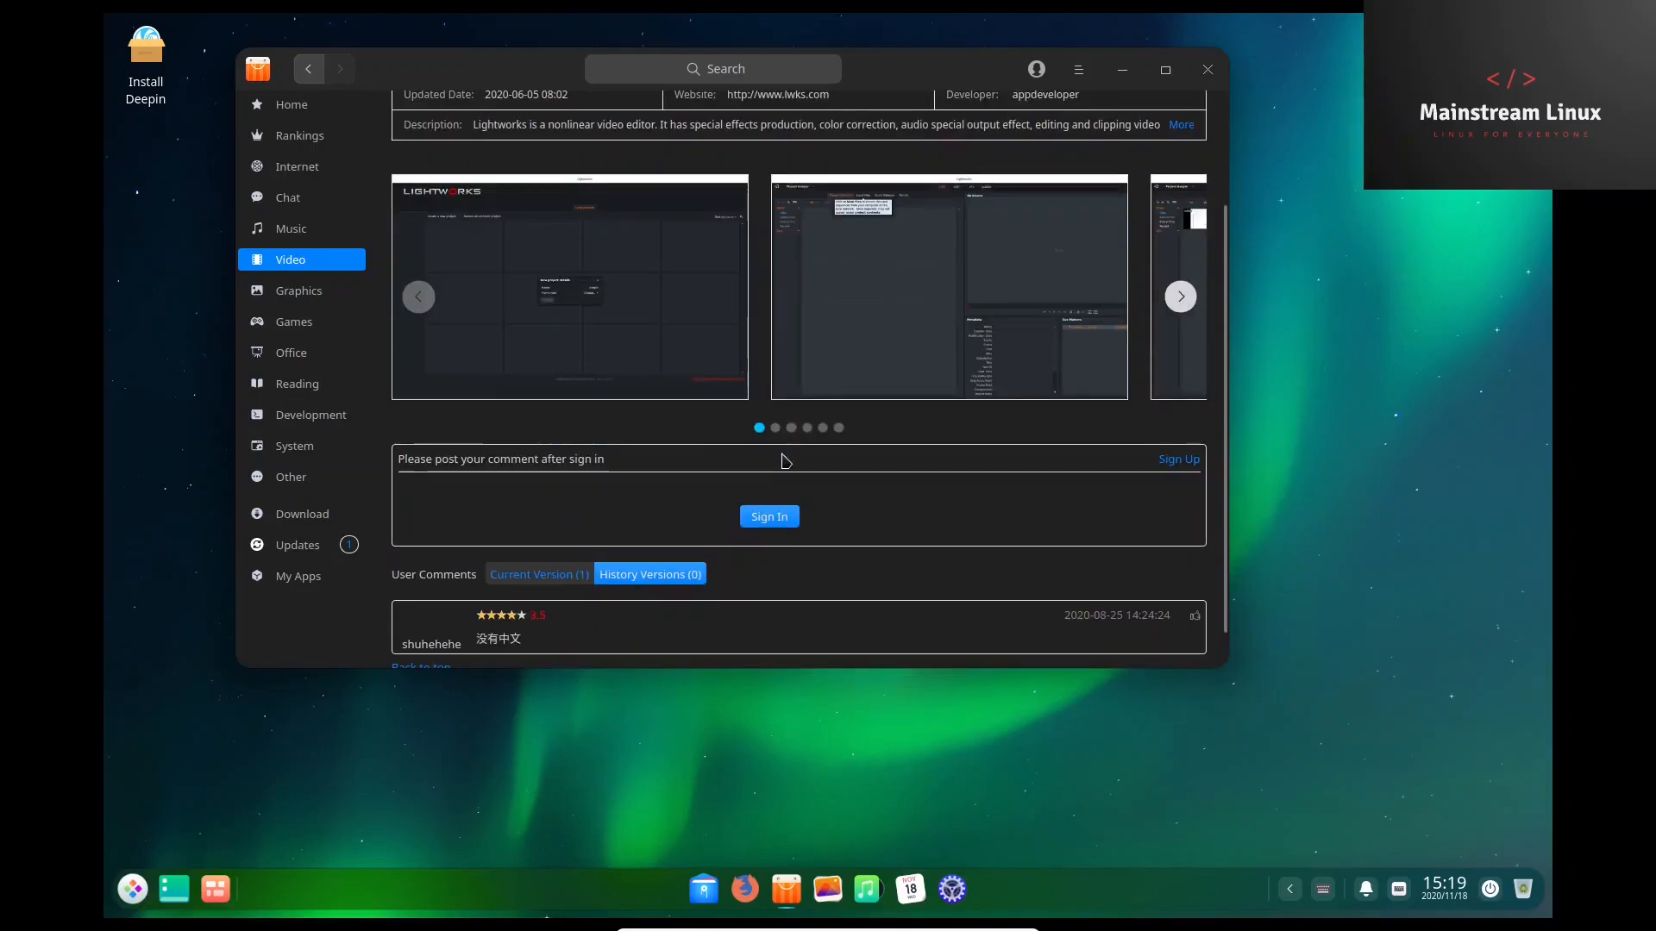
pyautogui.scroll(3)
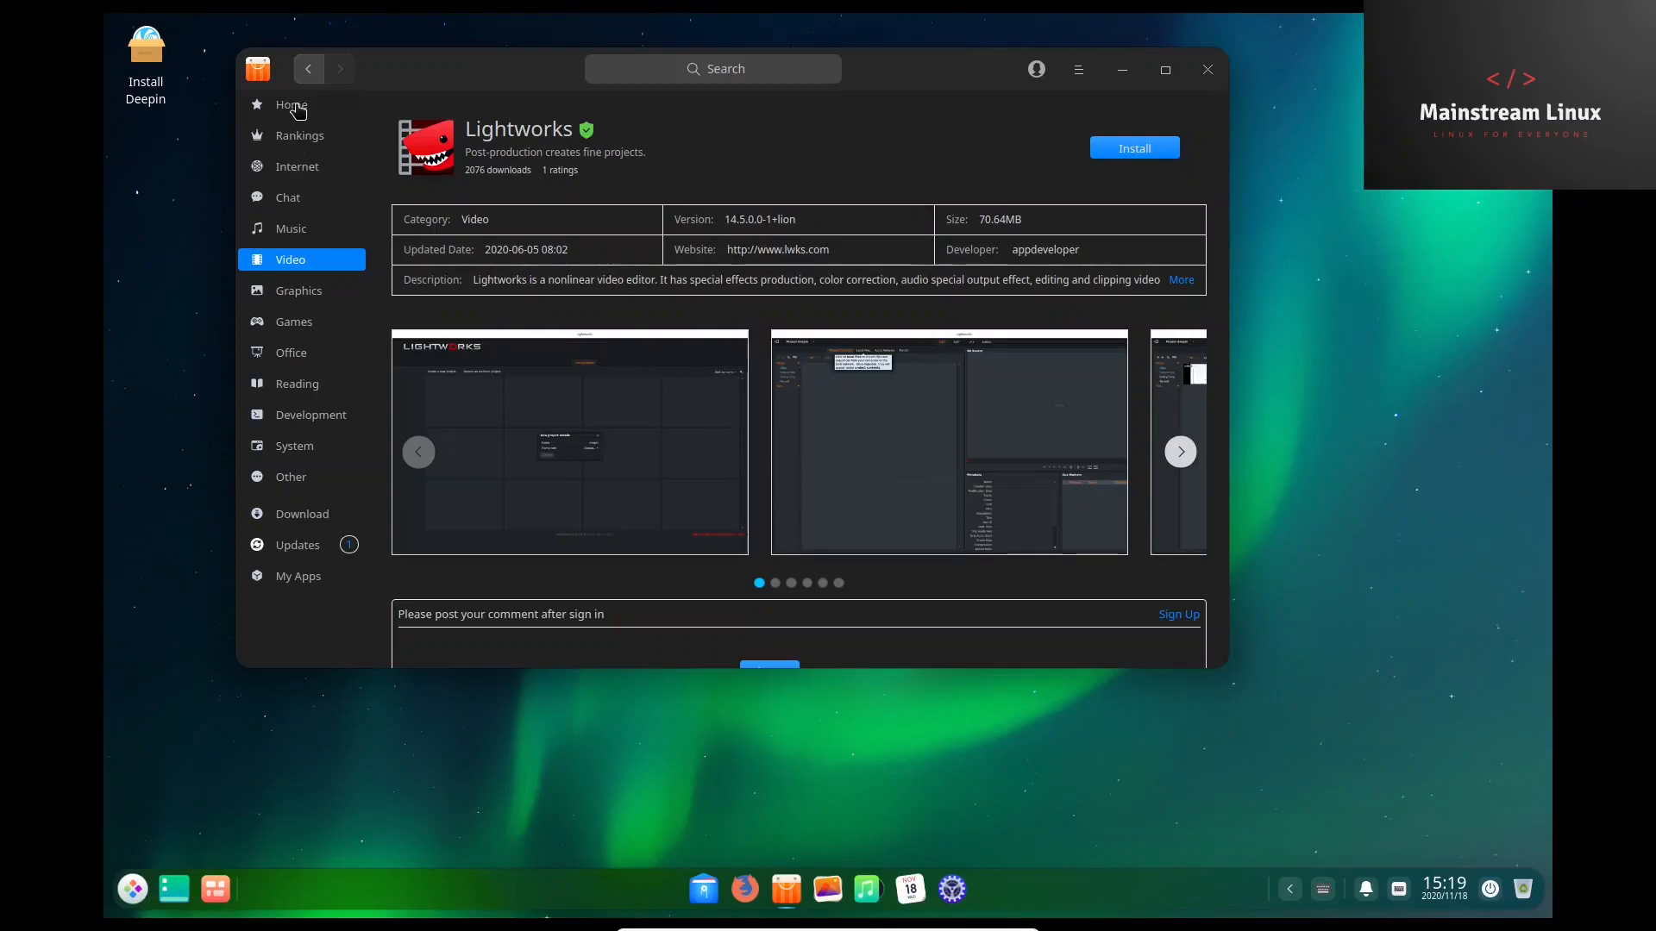
pyautogui.click(300, 135)
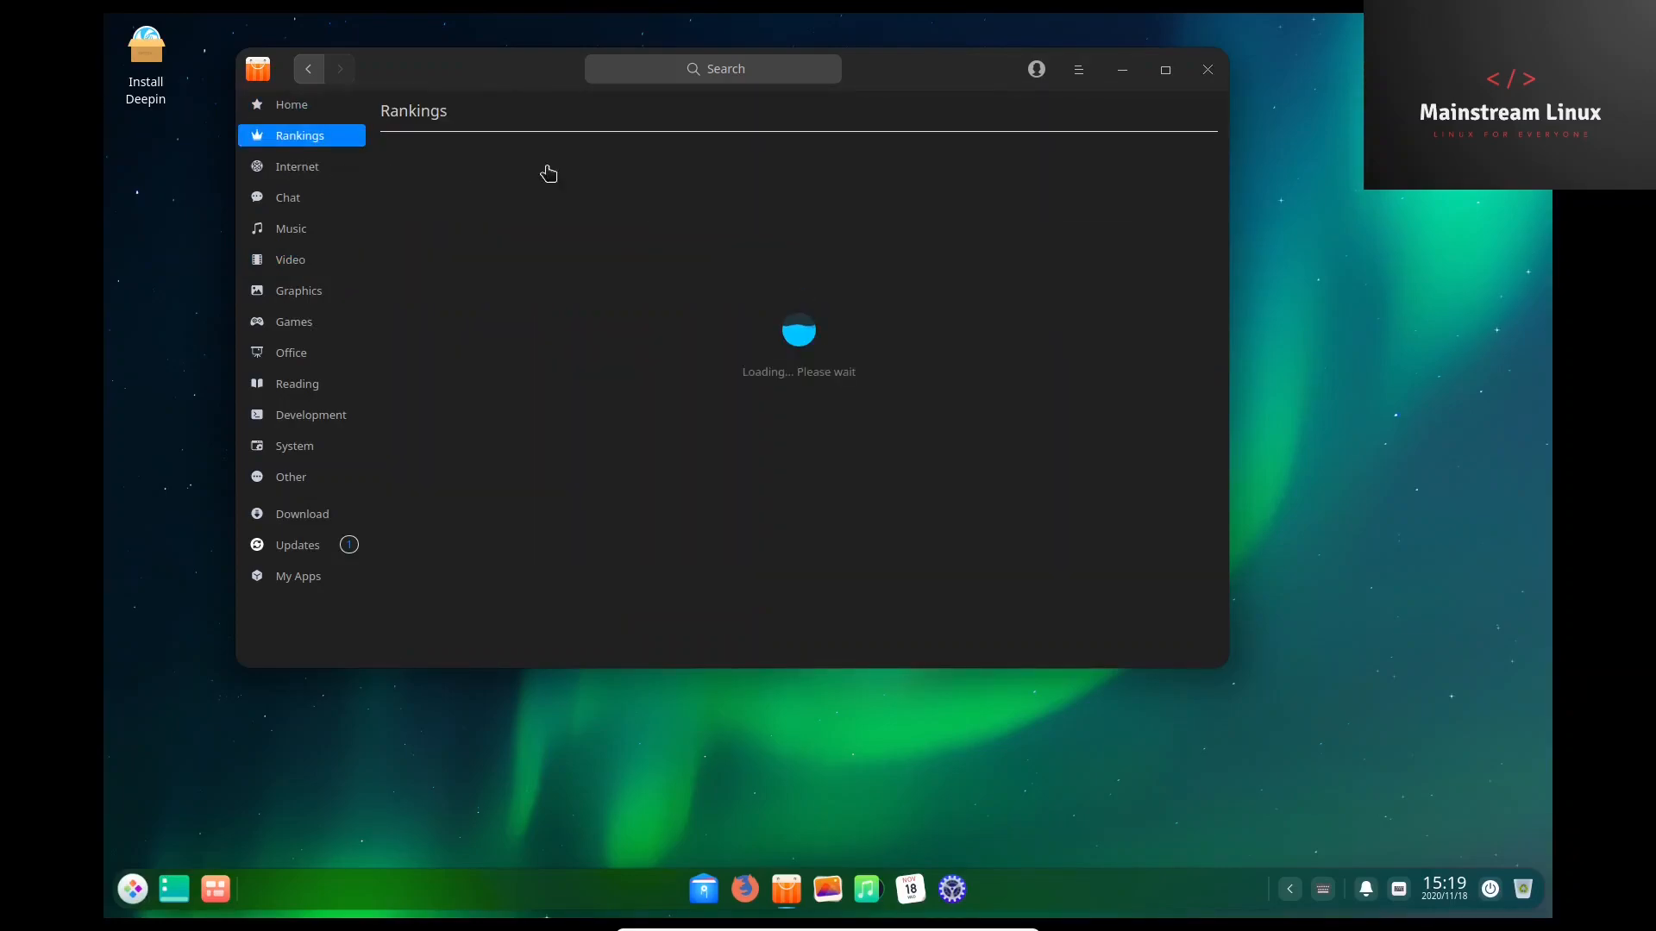
pyautogui.click(1208, 70)
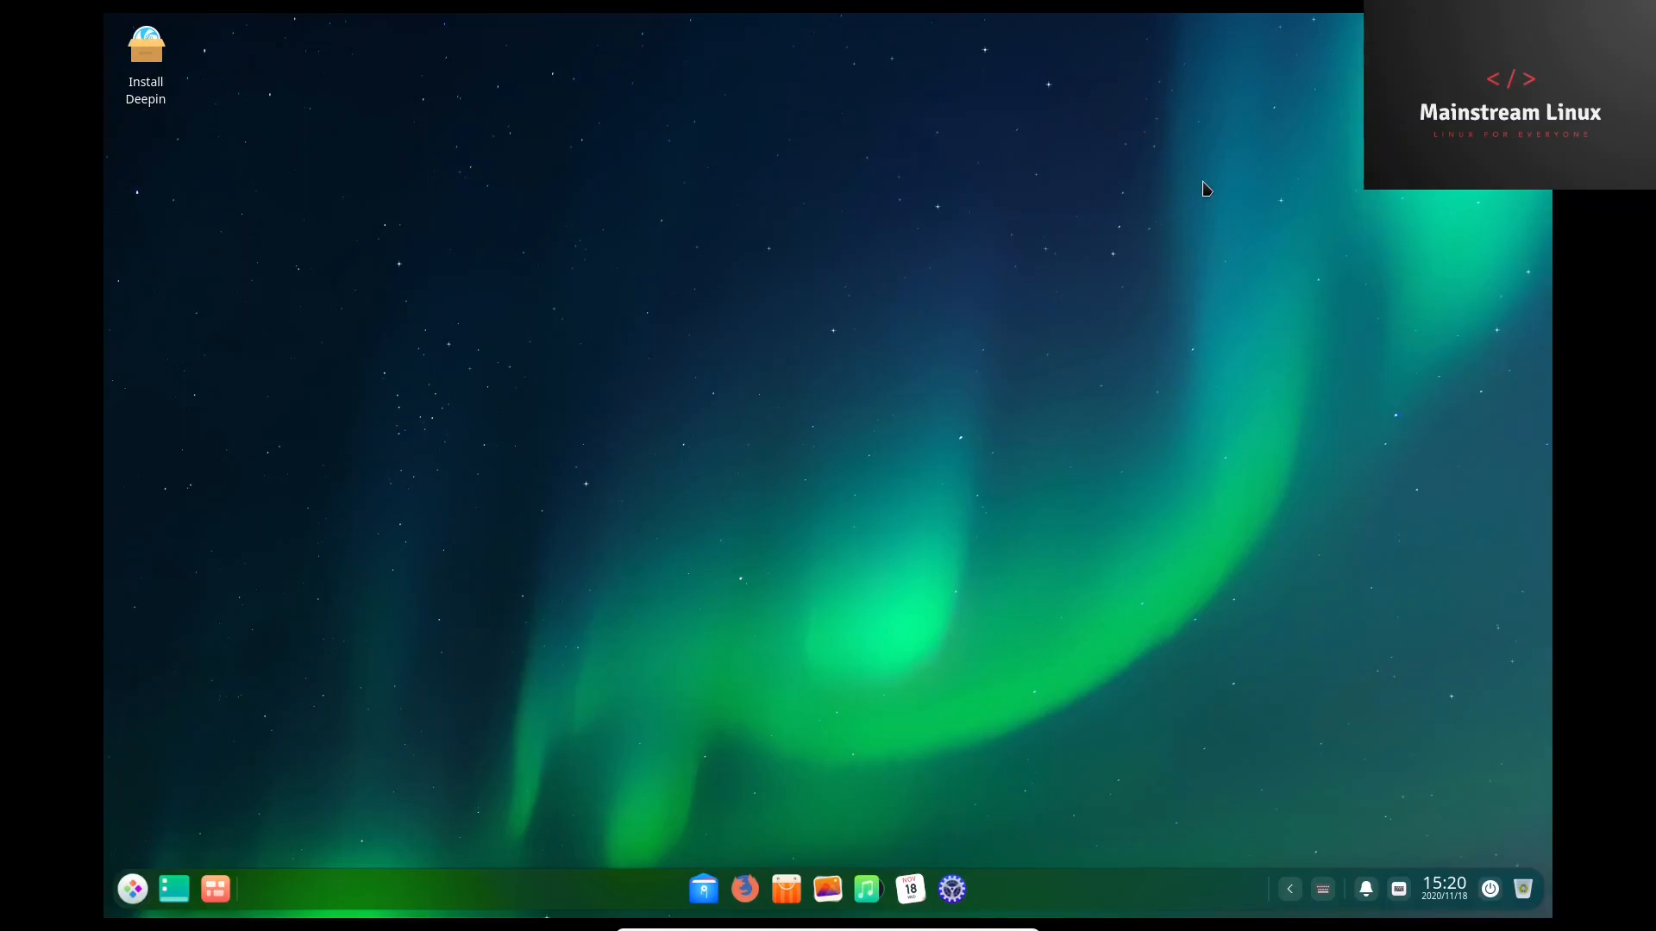
# Start System Monitor from the dock's Launcher.
pyautogui.click(131, 889)
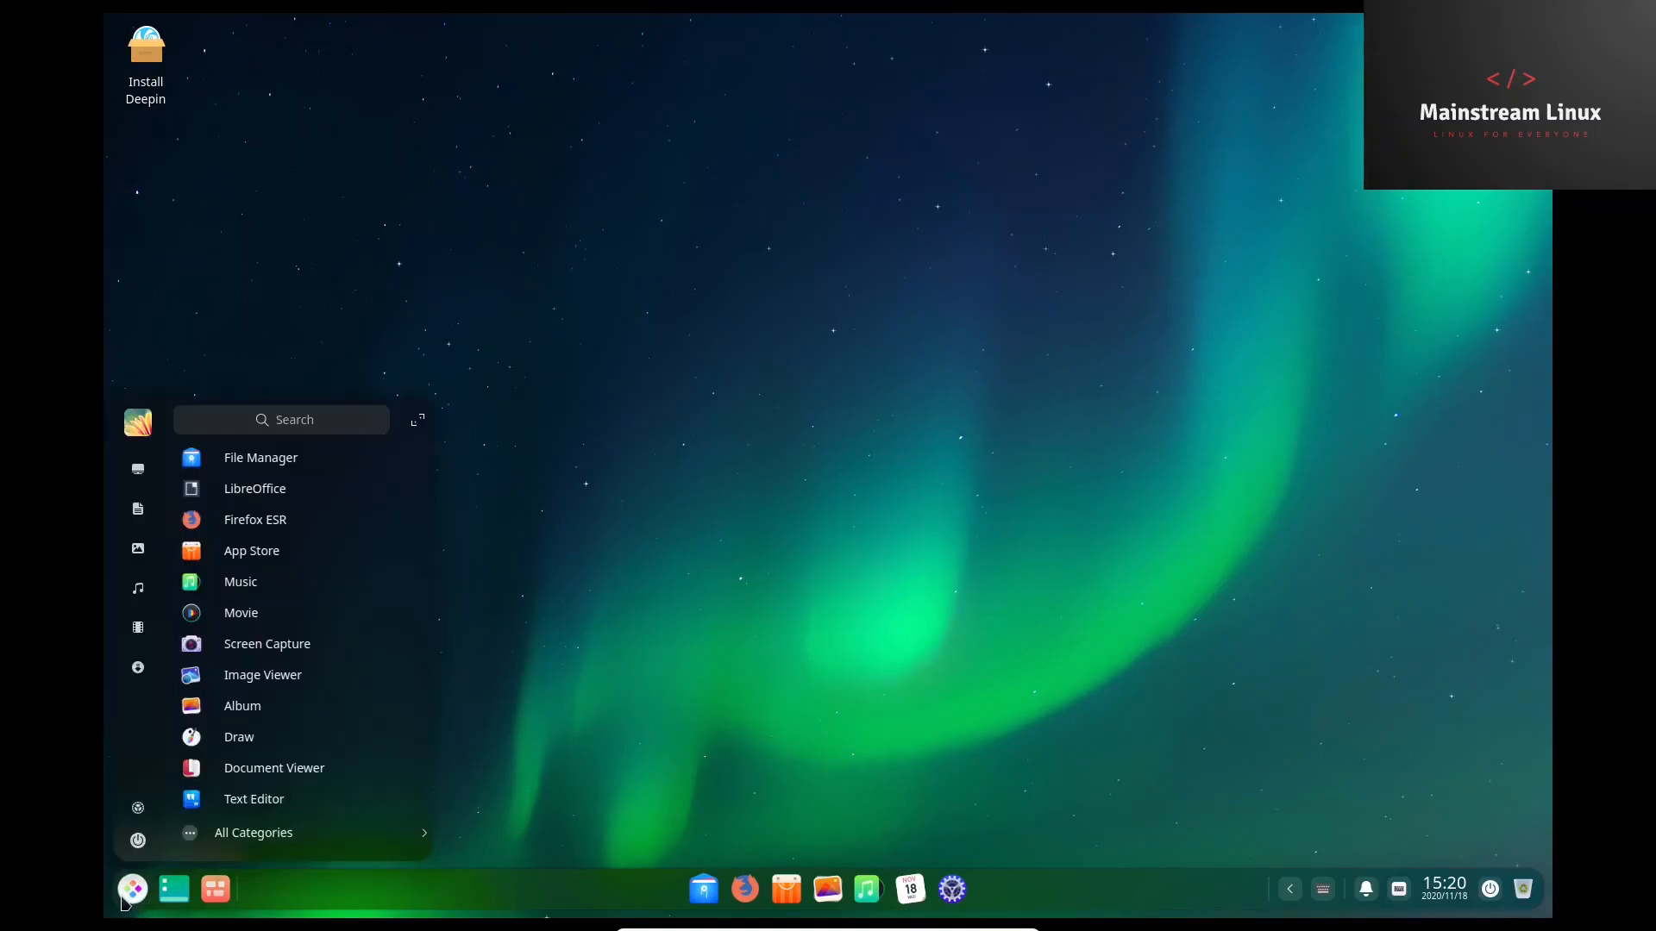
pyautogui.click(294, 419)
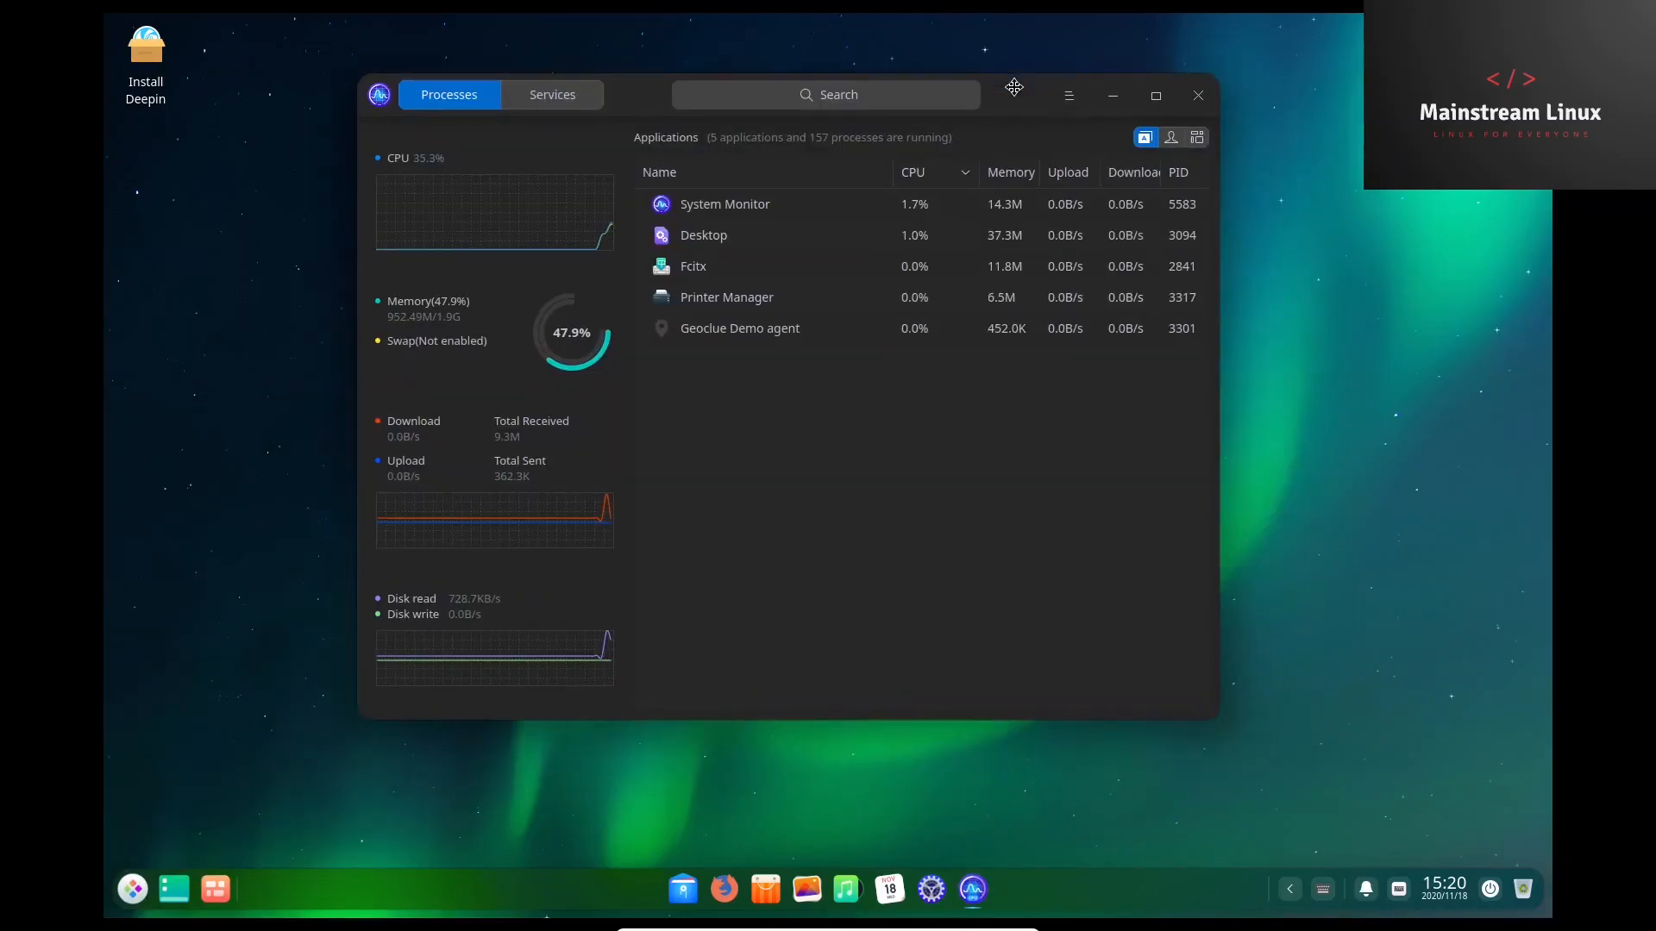
pyautogui.moveTo(676, 423)
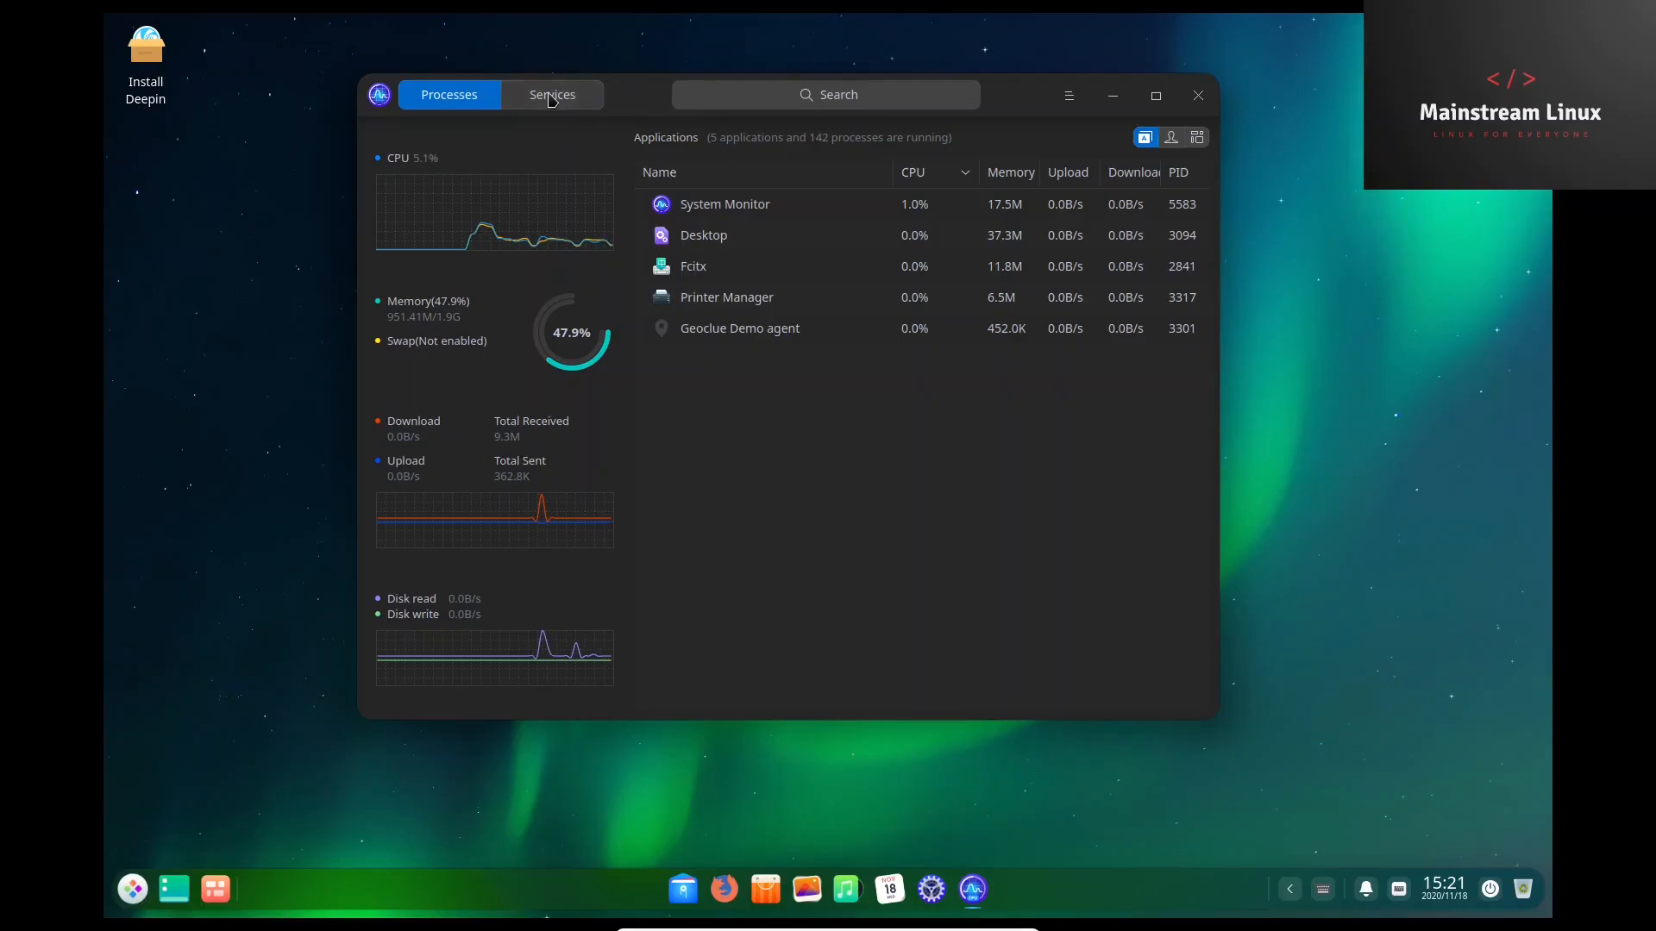
pyautogui.click(551, 94)
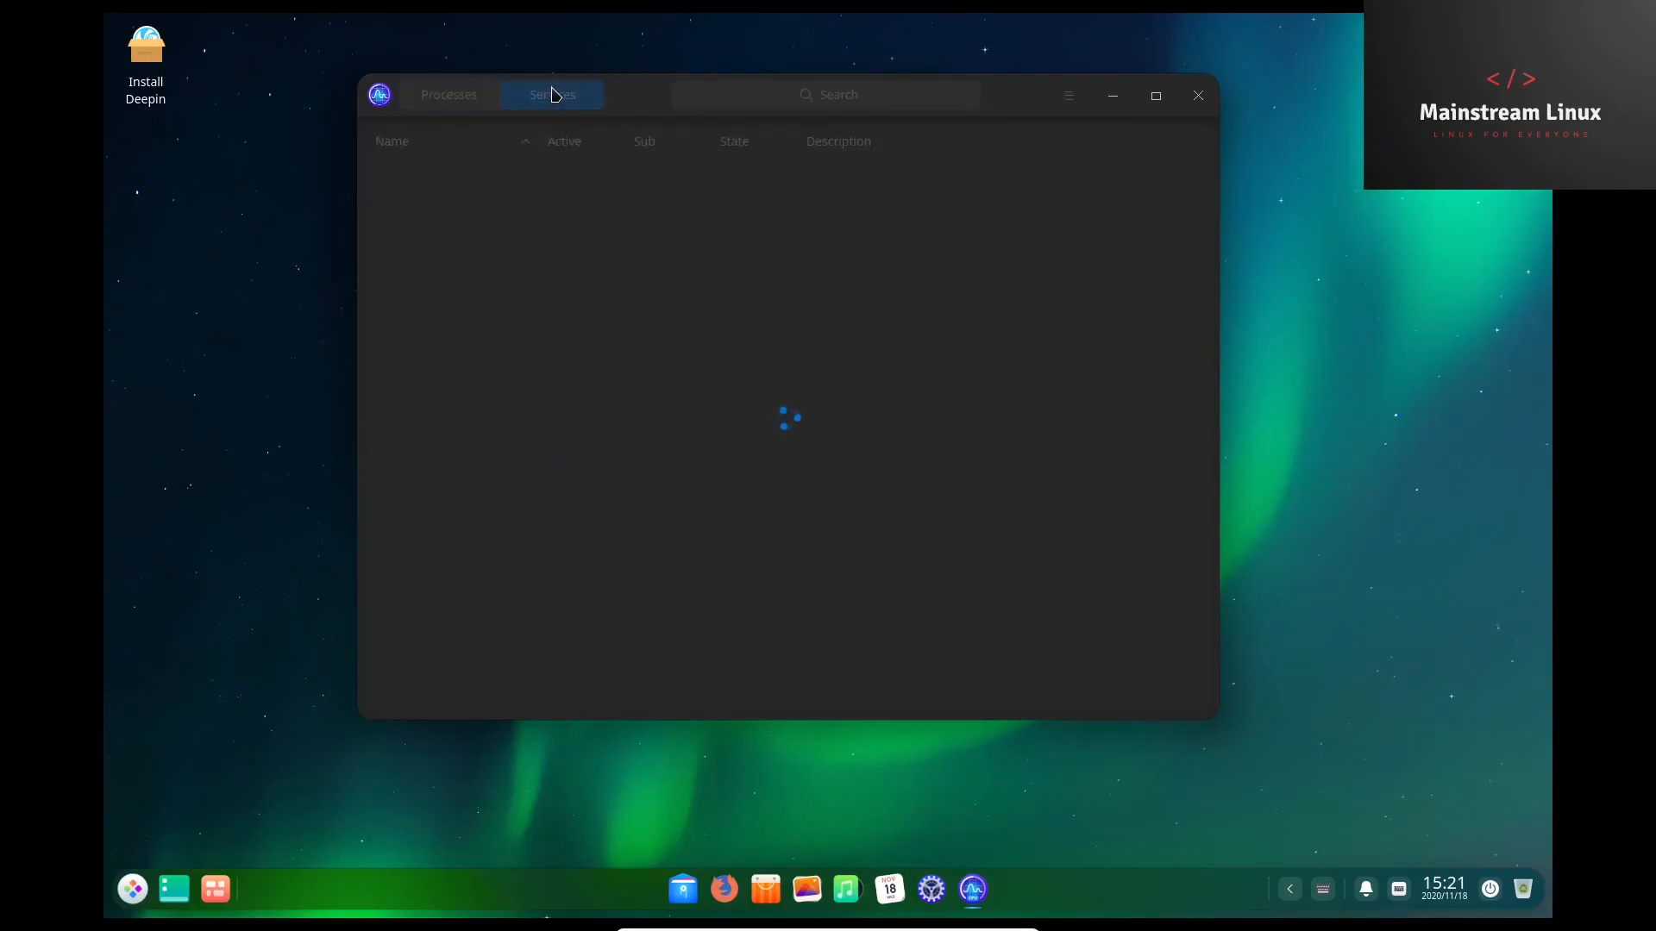
pyautogui.click(551, 94)
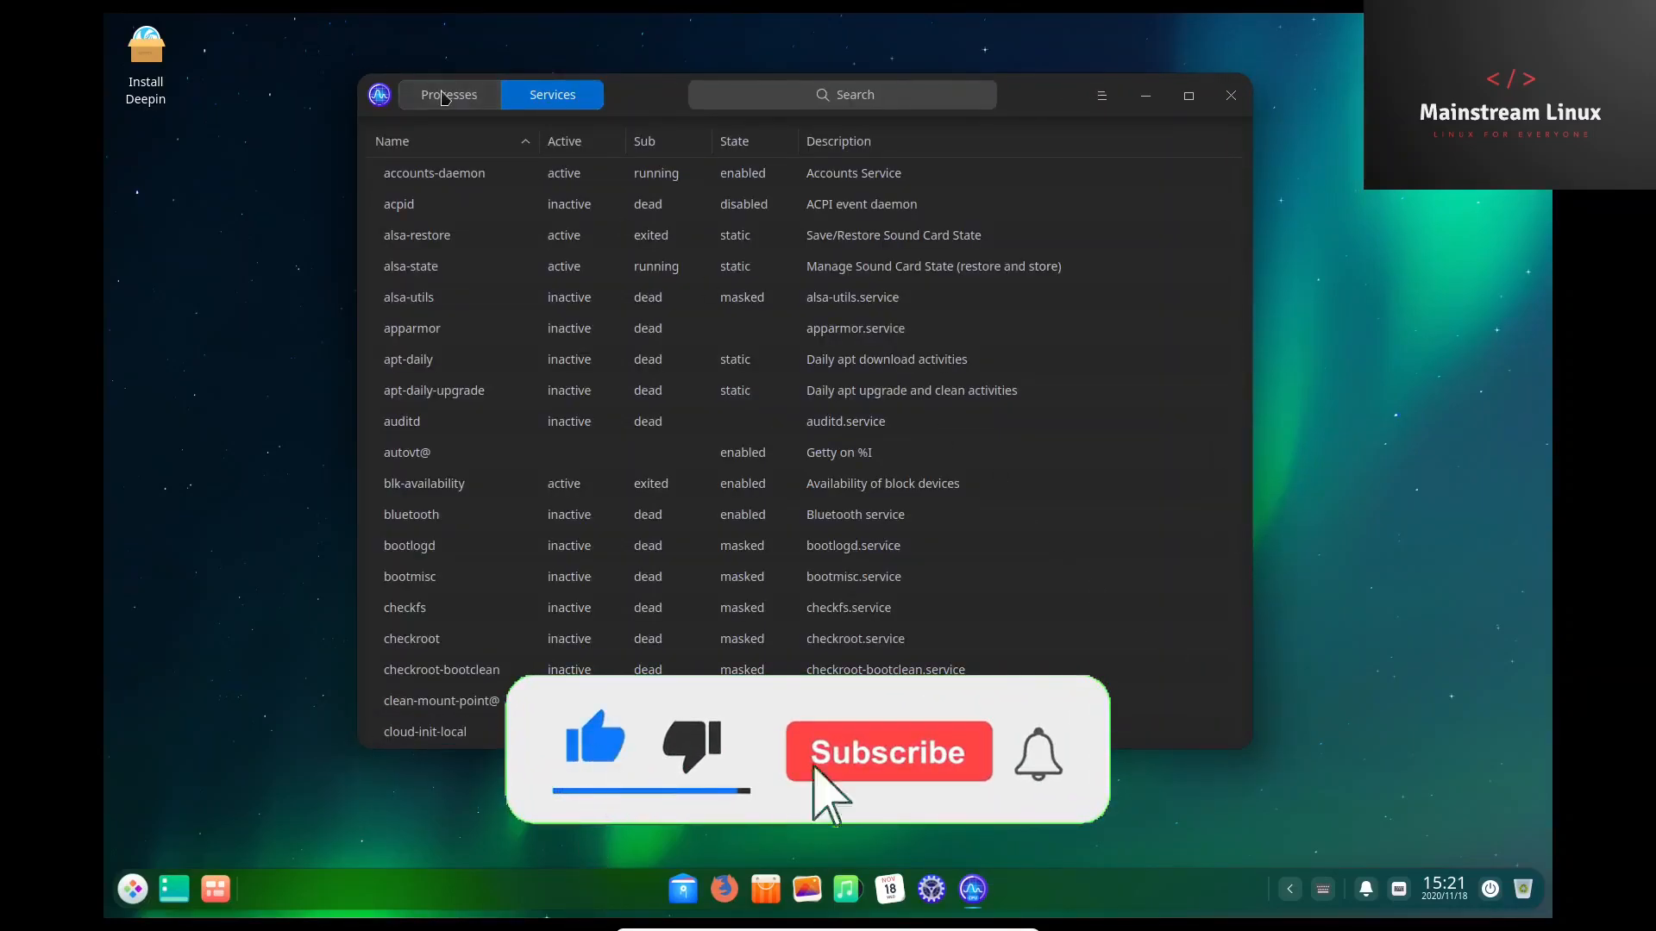
pyautogui.click(449, 94)
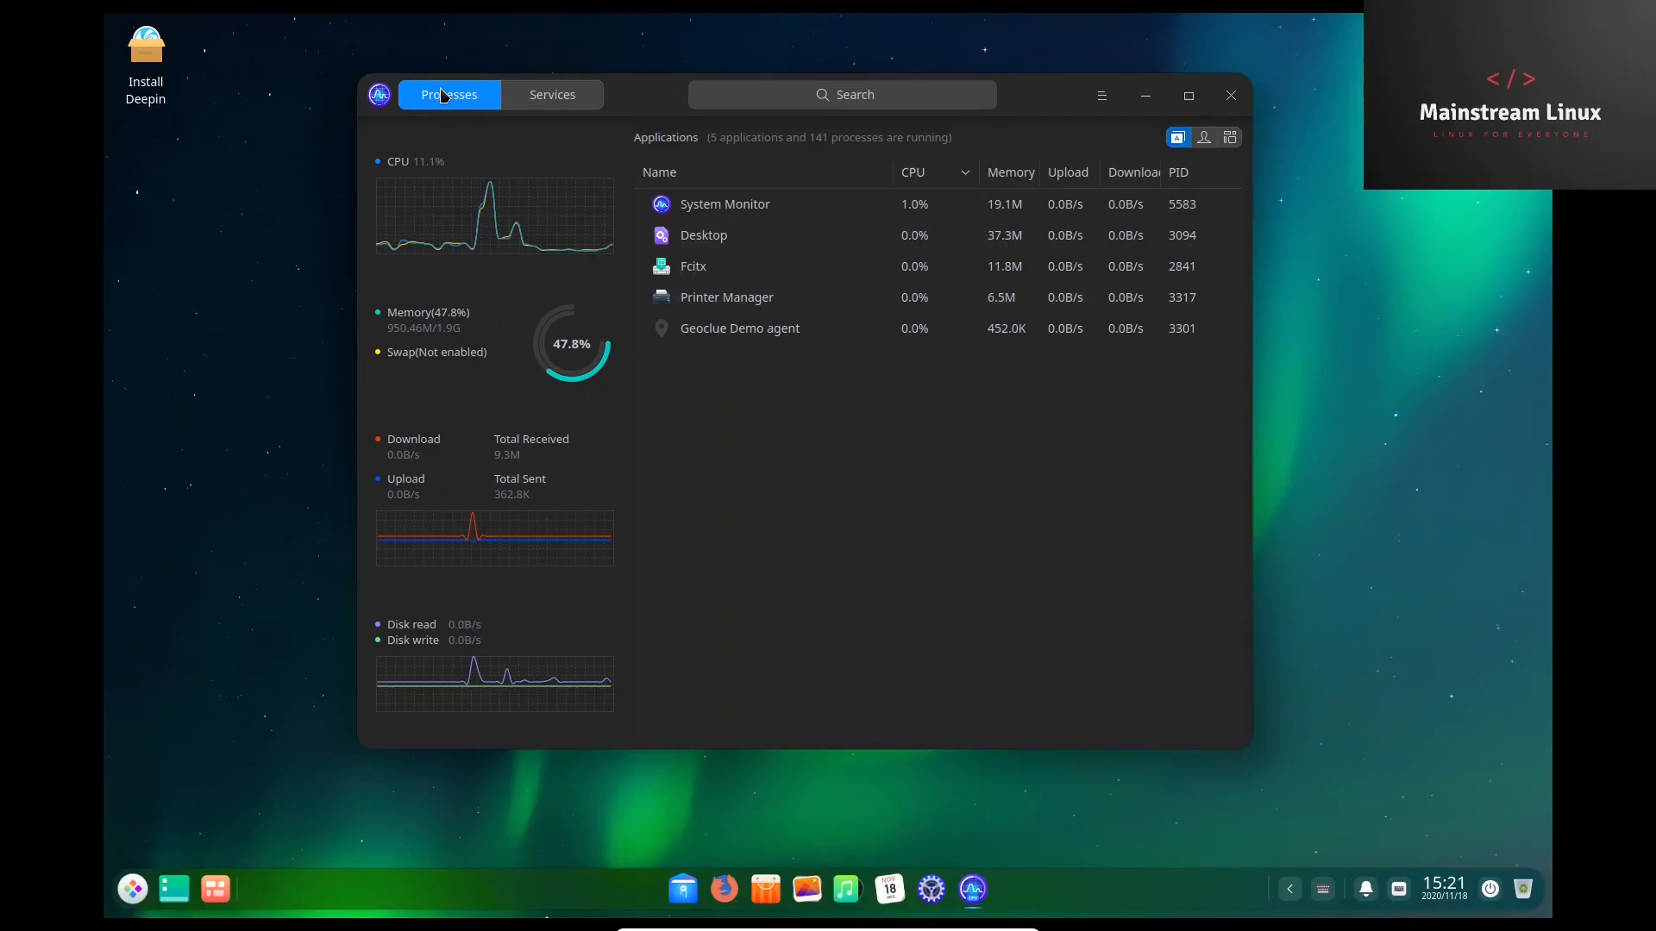
# Close the System Monitor window with its X button.
pyautogui.click(1228, 95)
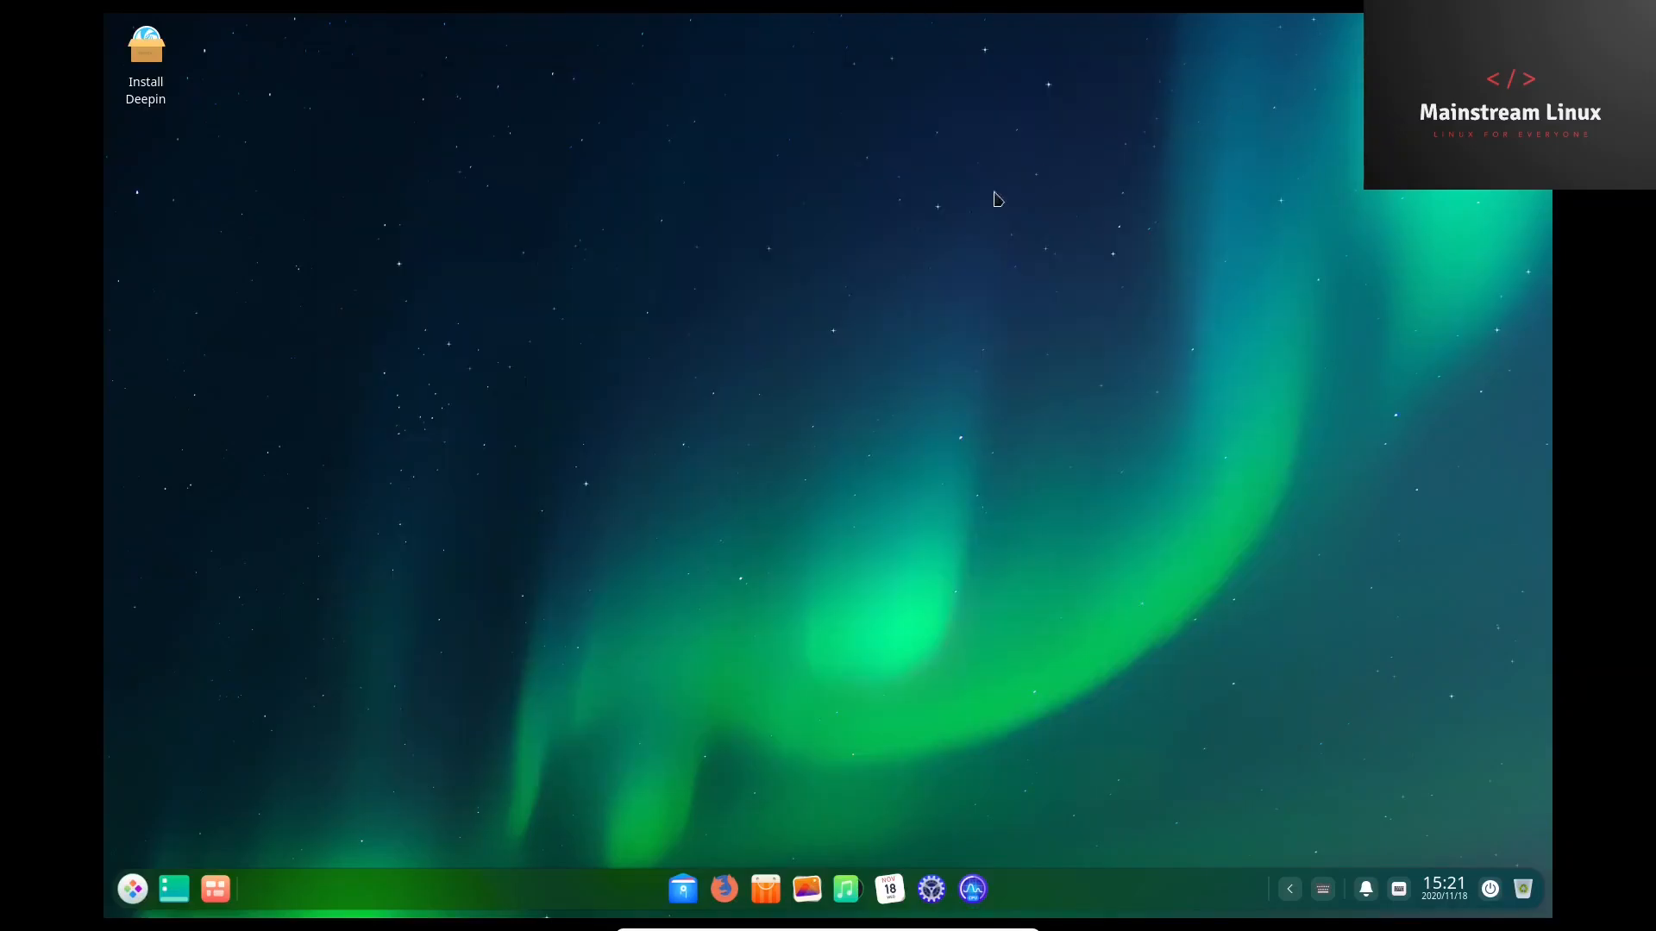
pyautogui.moveTo(874, 296)
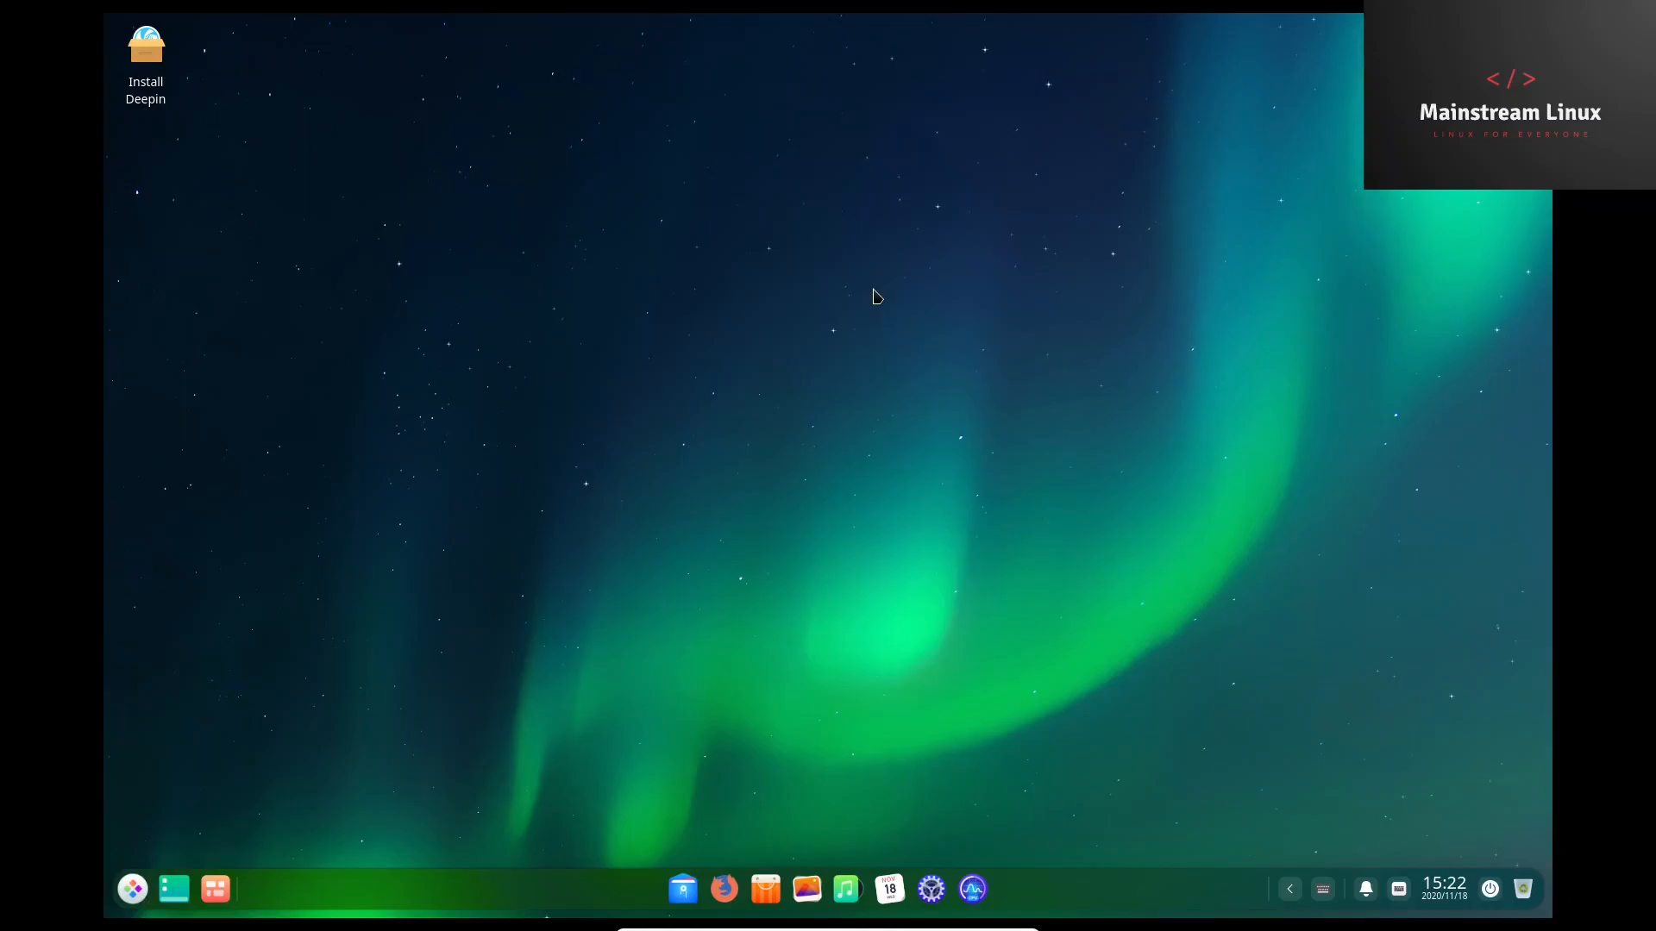
pyautogui.moveTo(826, 264)
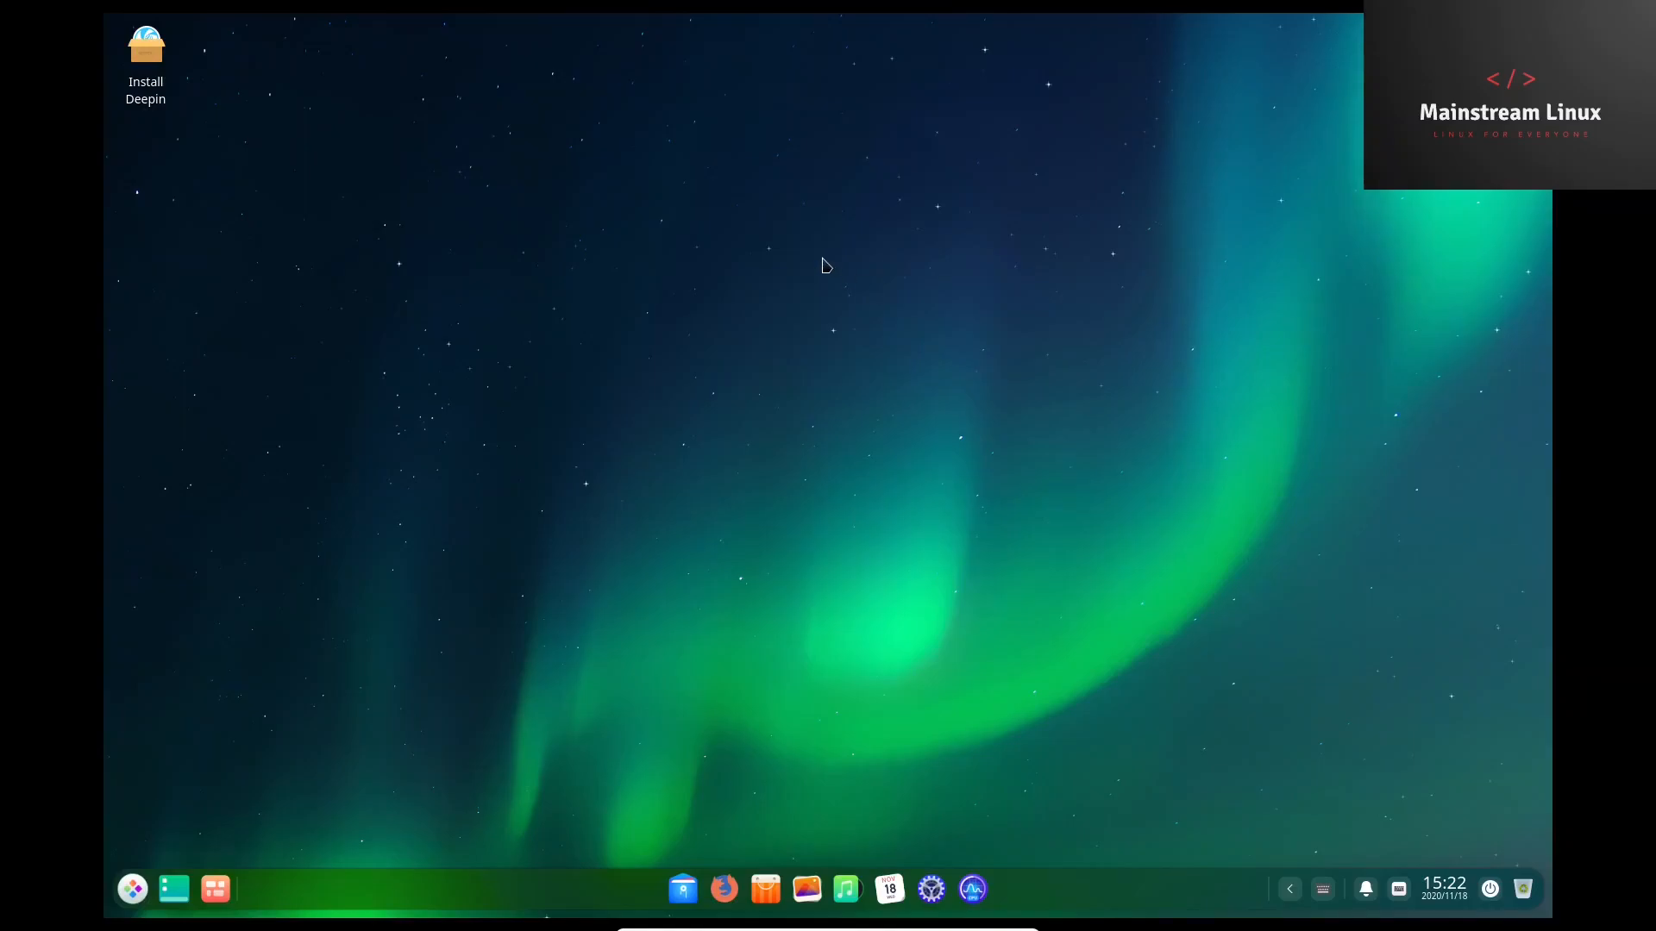
pyautogui.moveTo(932, 504)
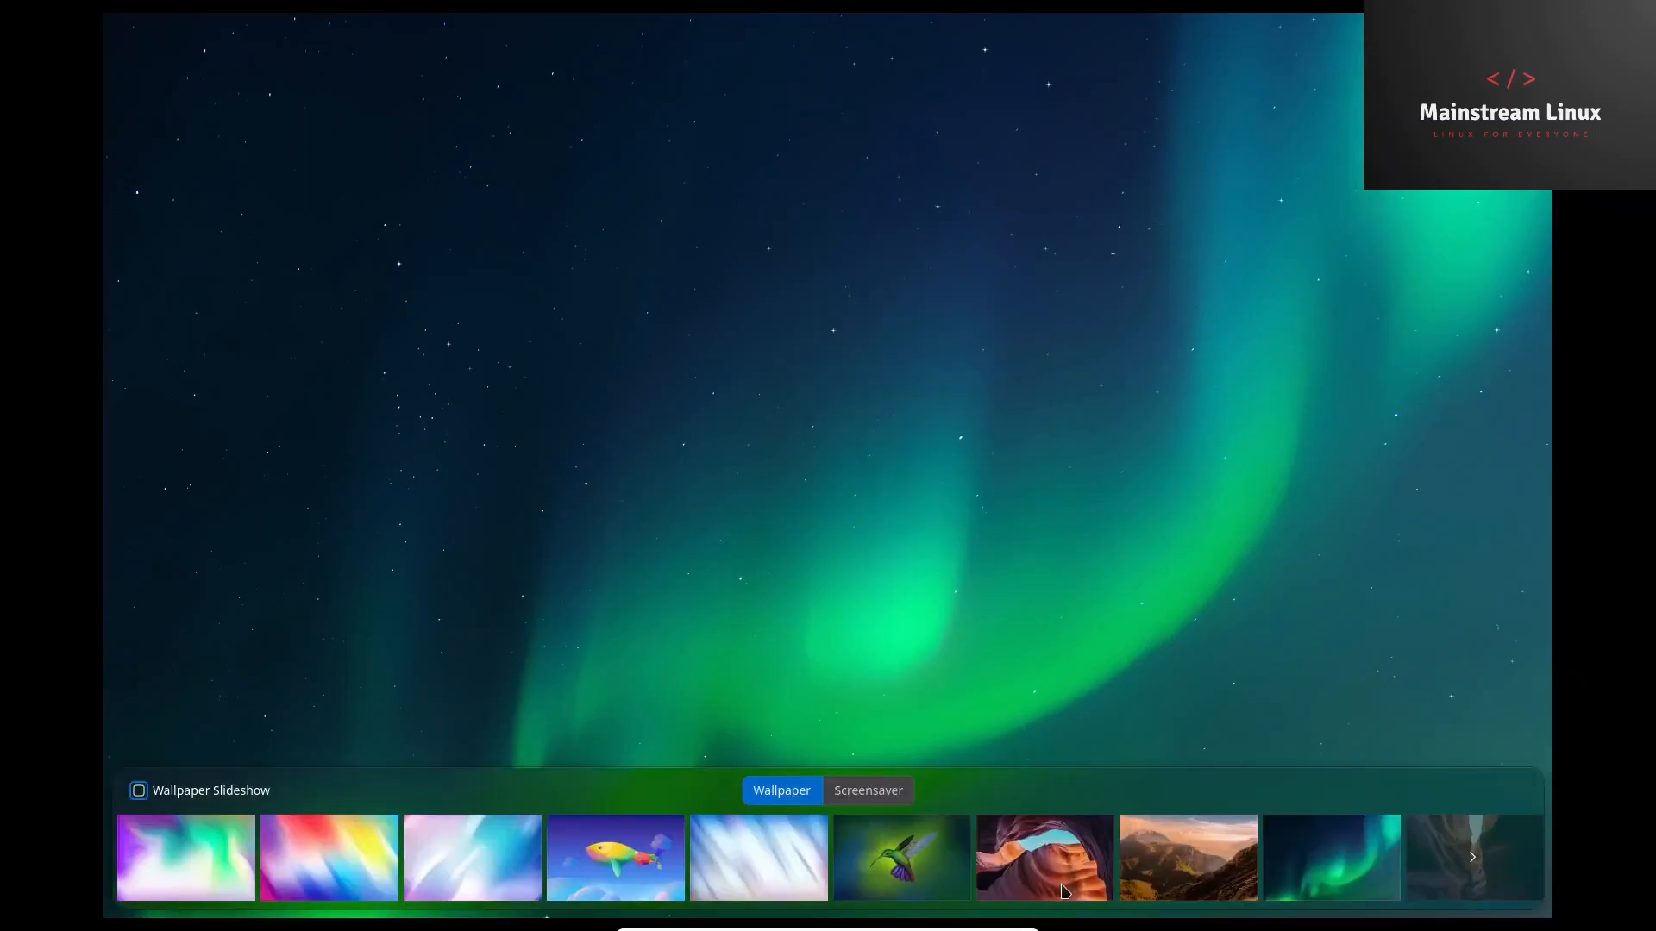
pyautogui.moveTo(856, 853)
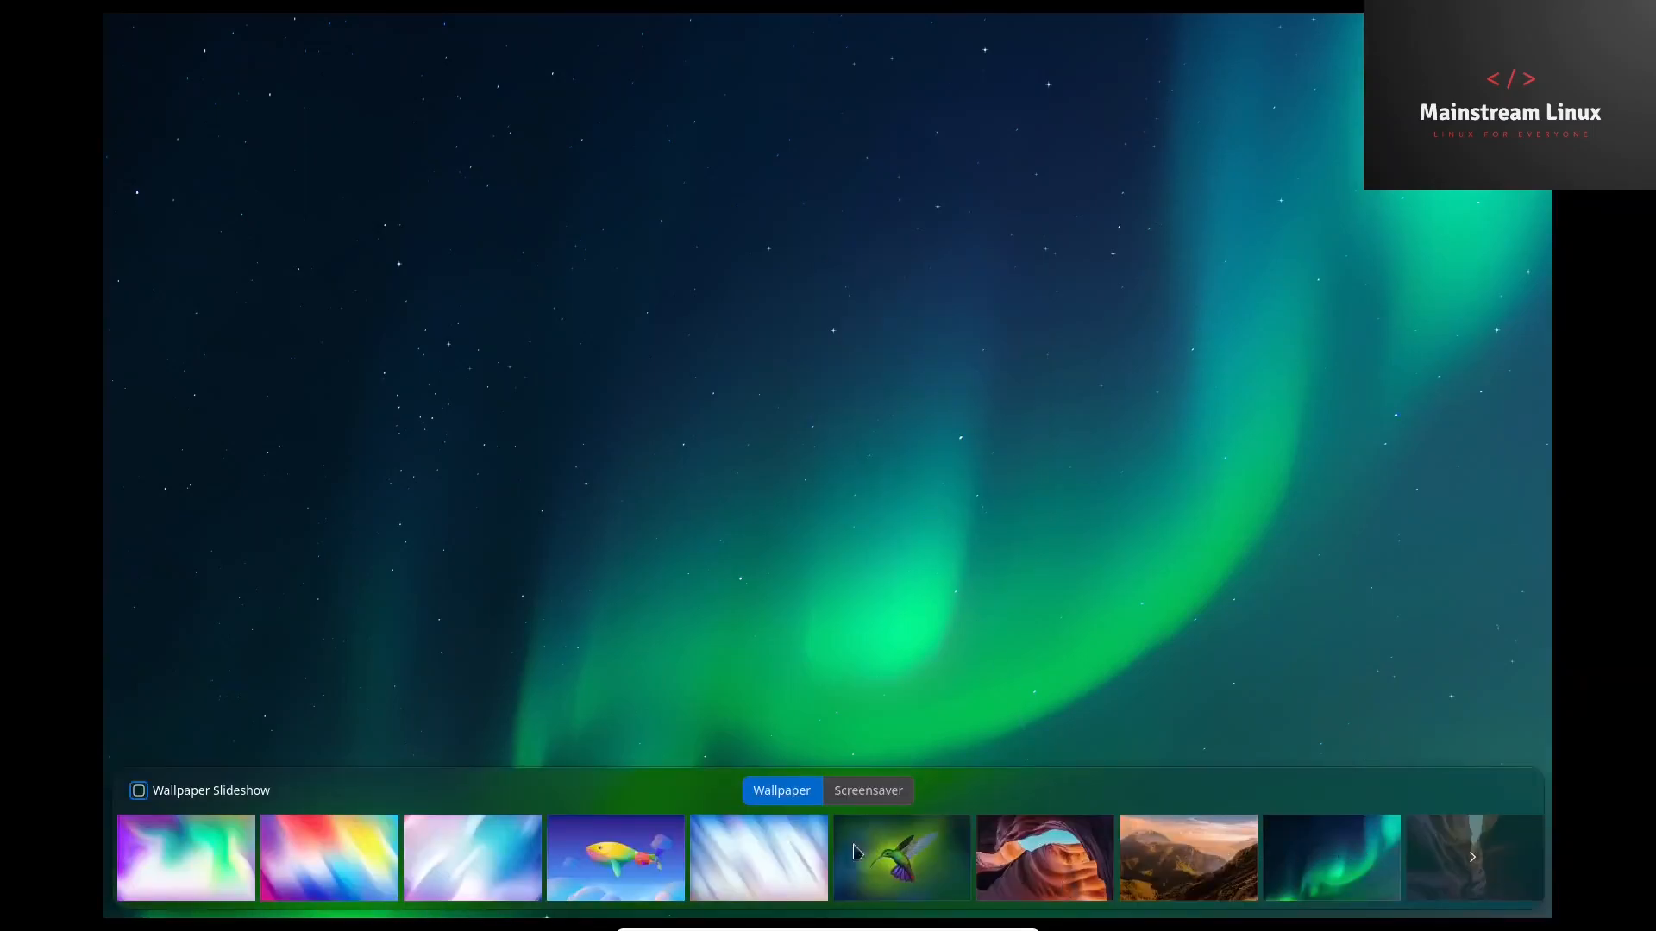